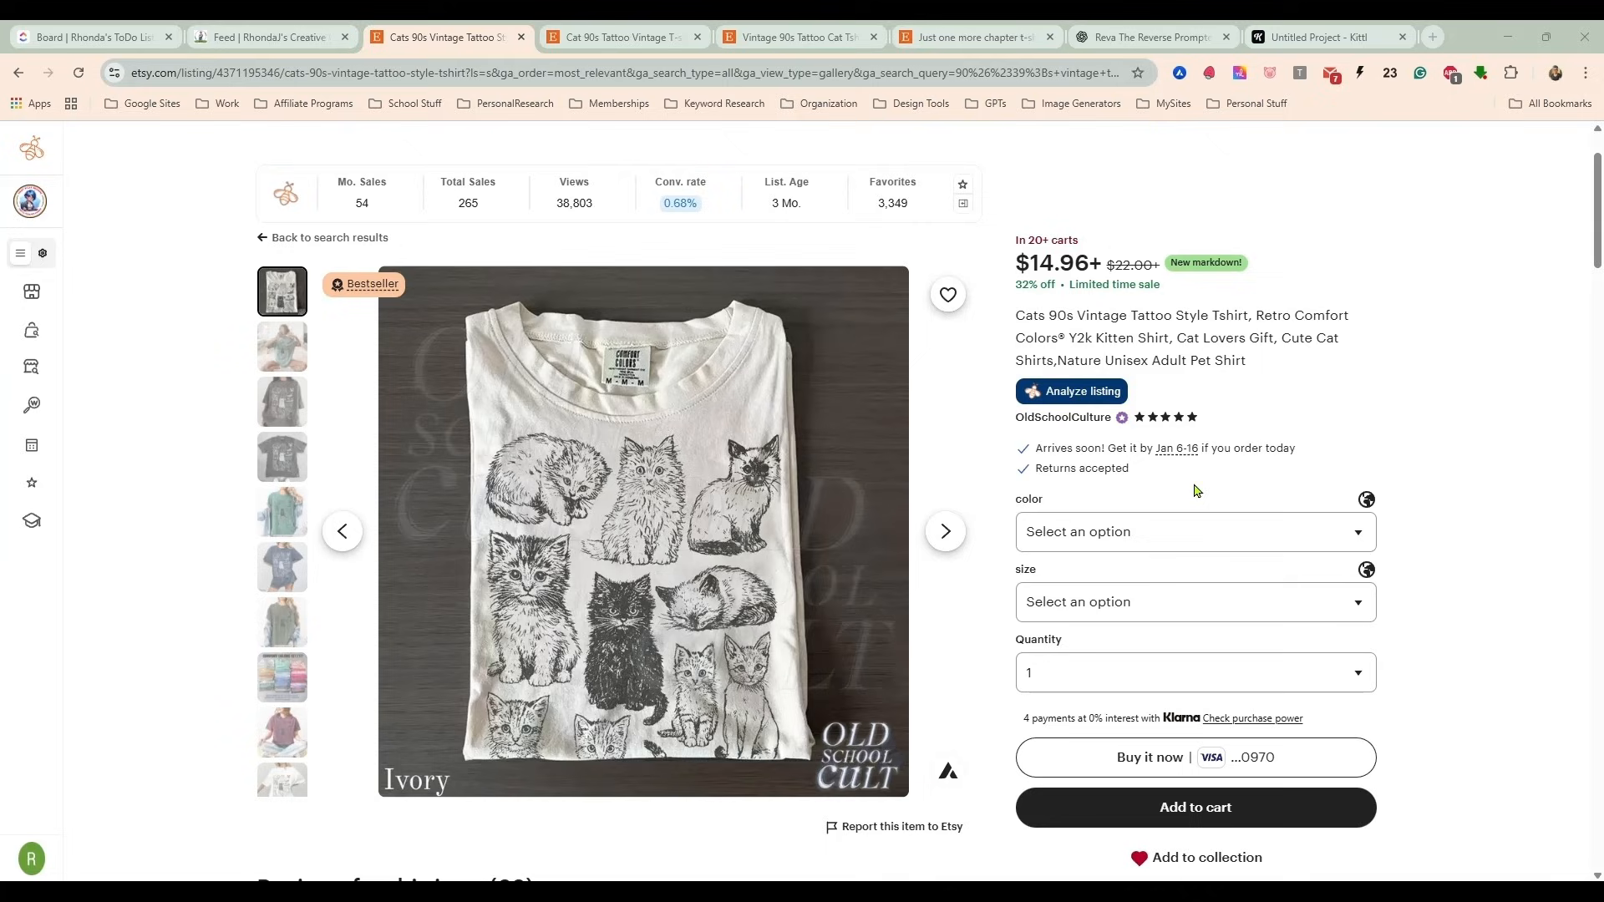
mouse_move(605, 413)
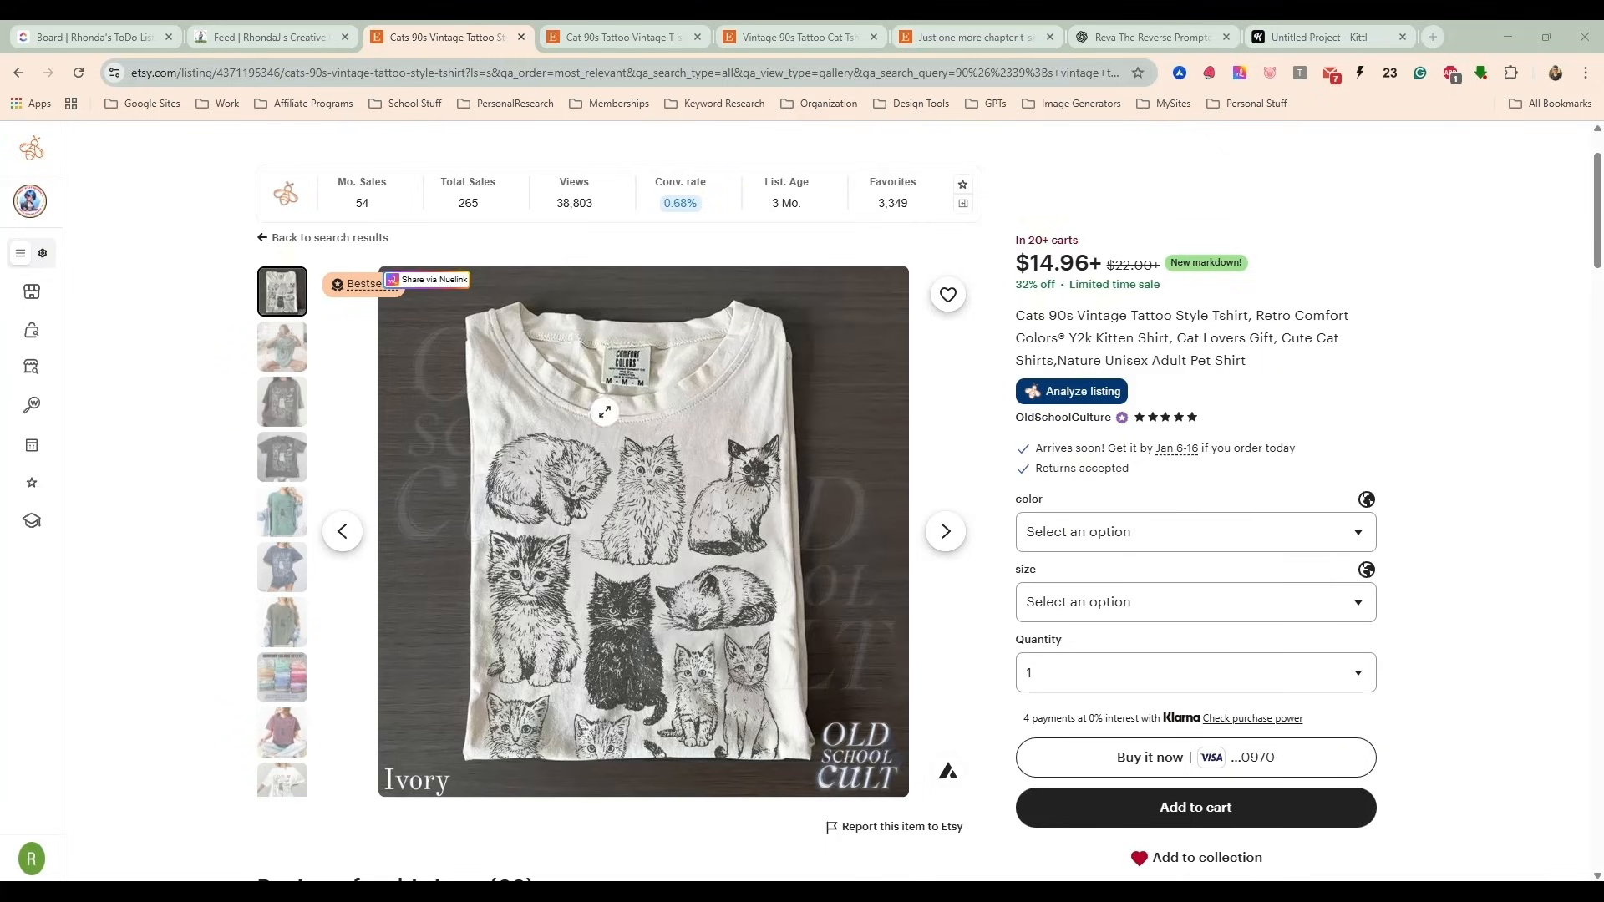
mouse_move(577, 563)
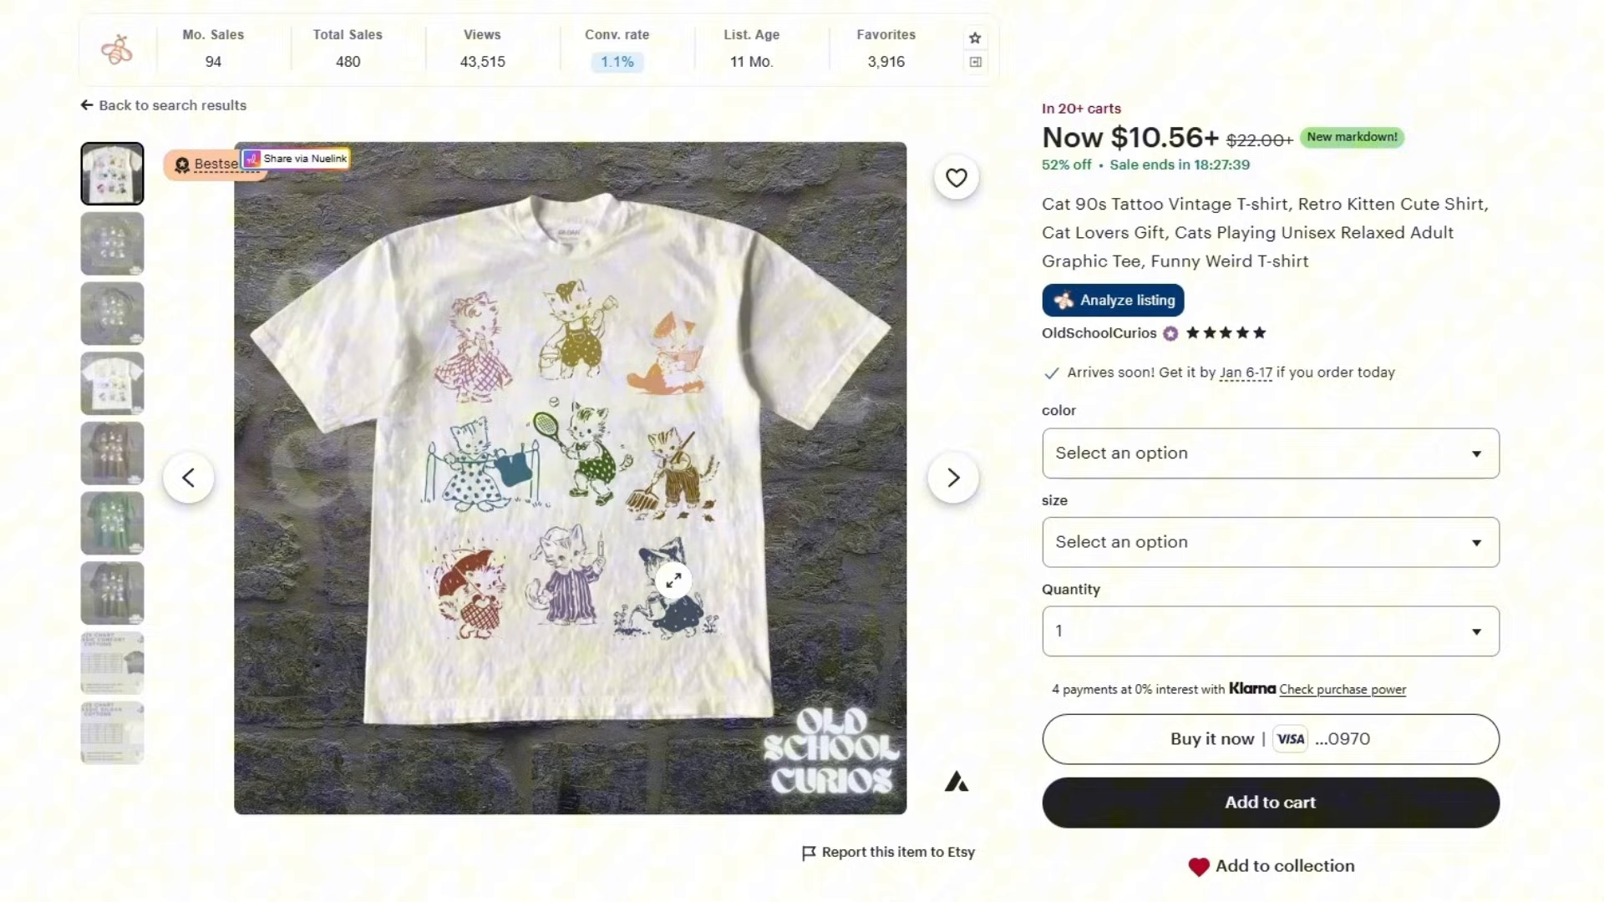
mouse_move(608, 383)
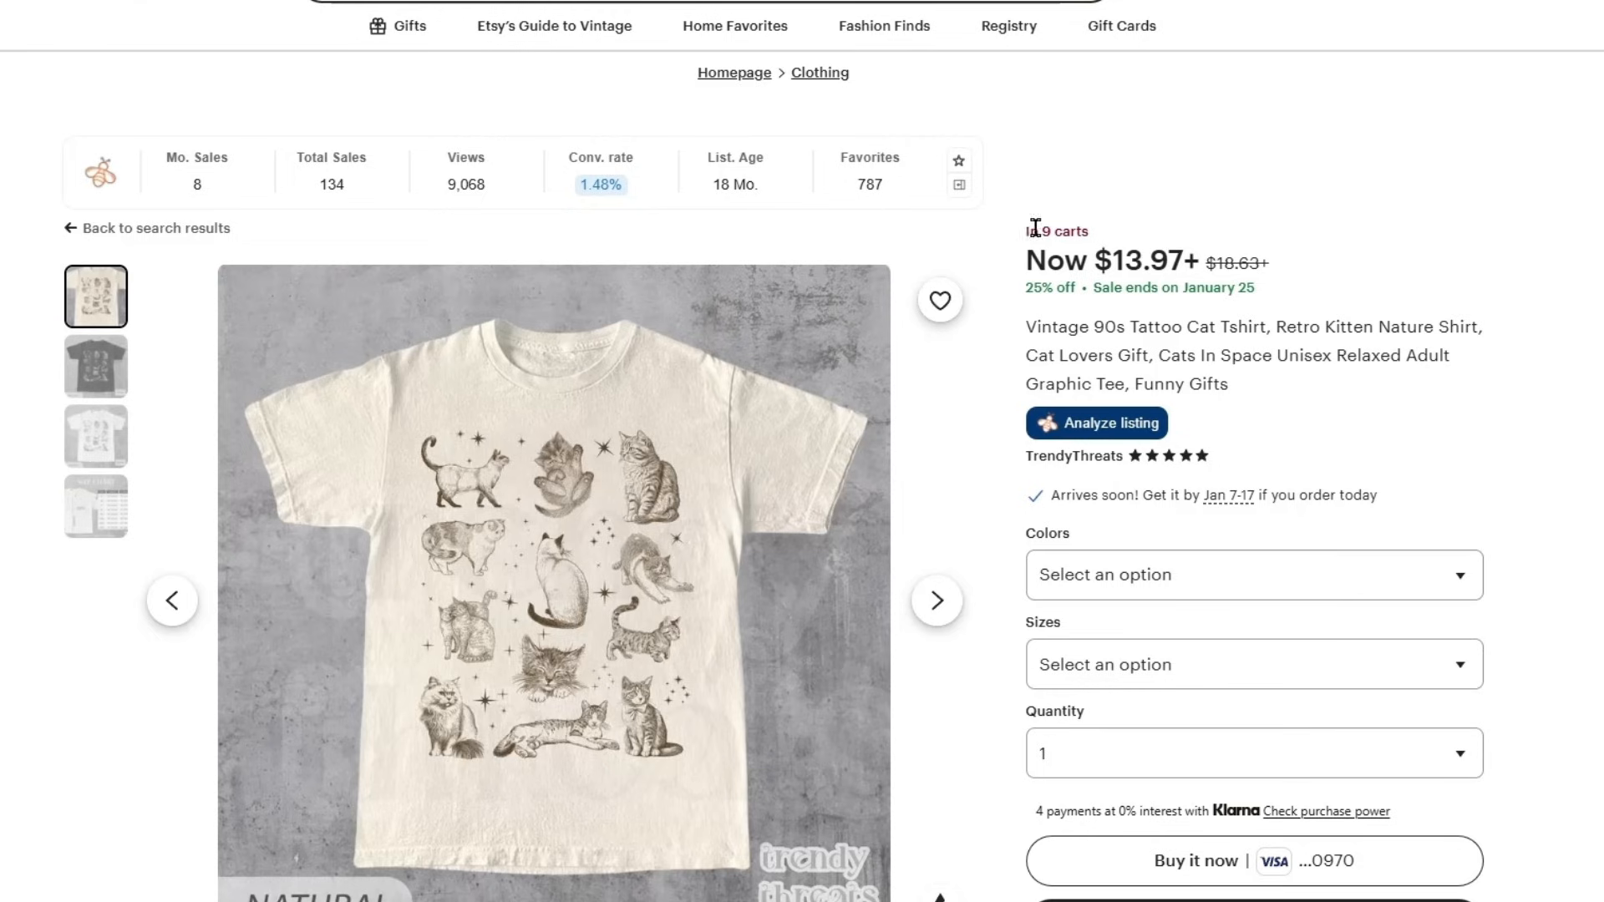
mouse_move(1319, 320)
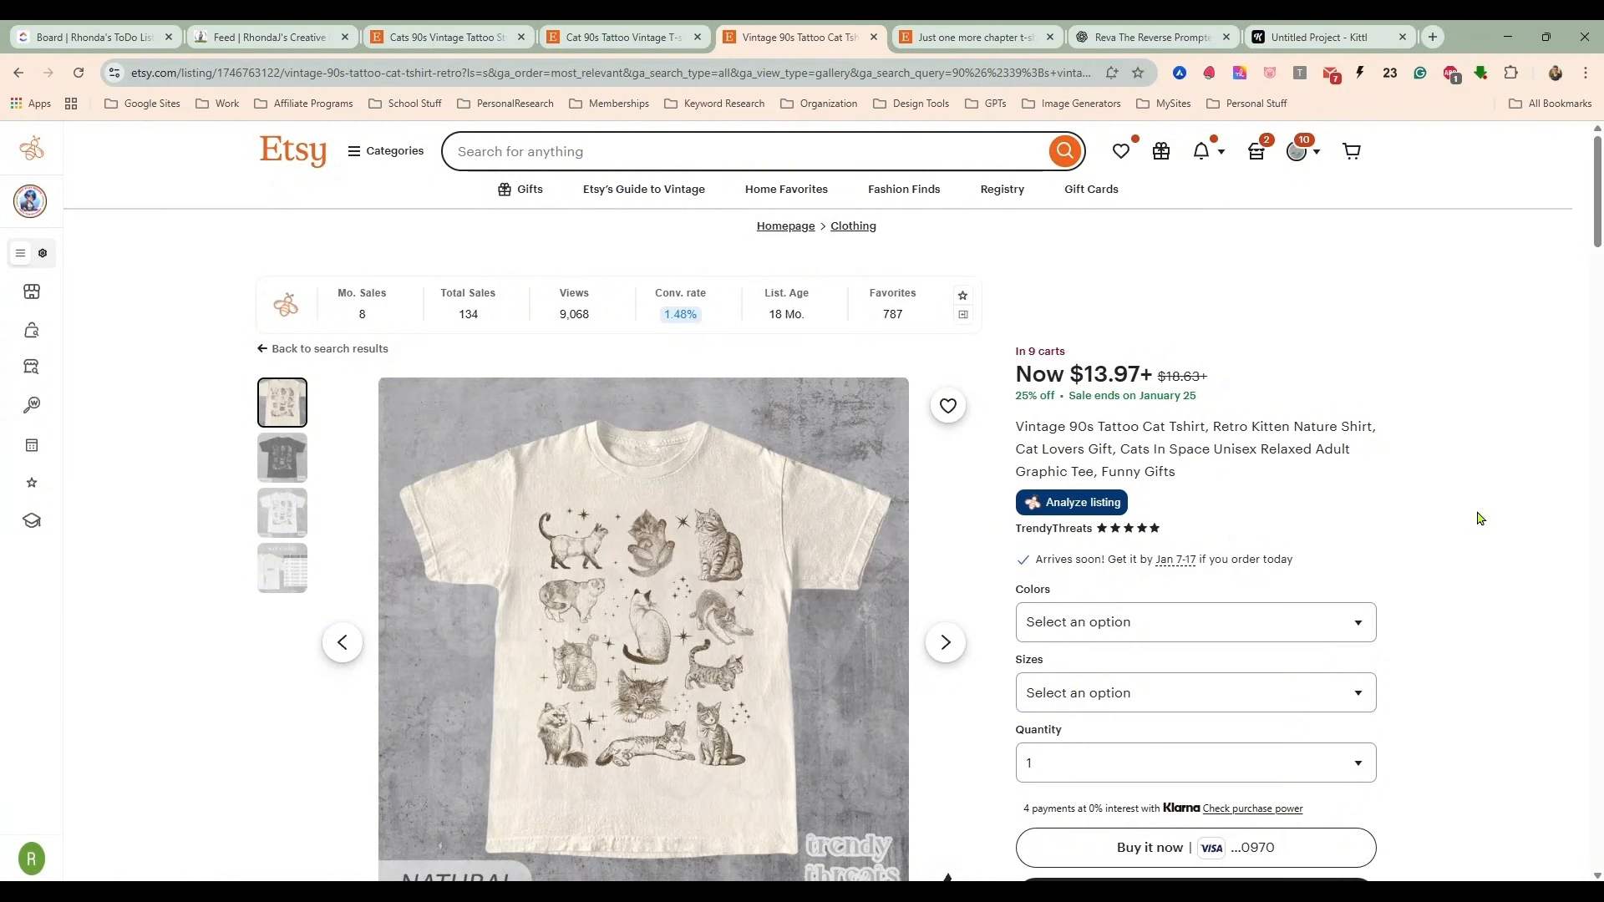
mouse_move(660, 479)
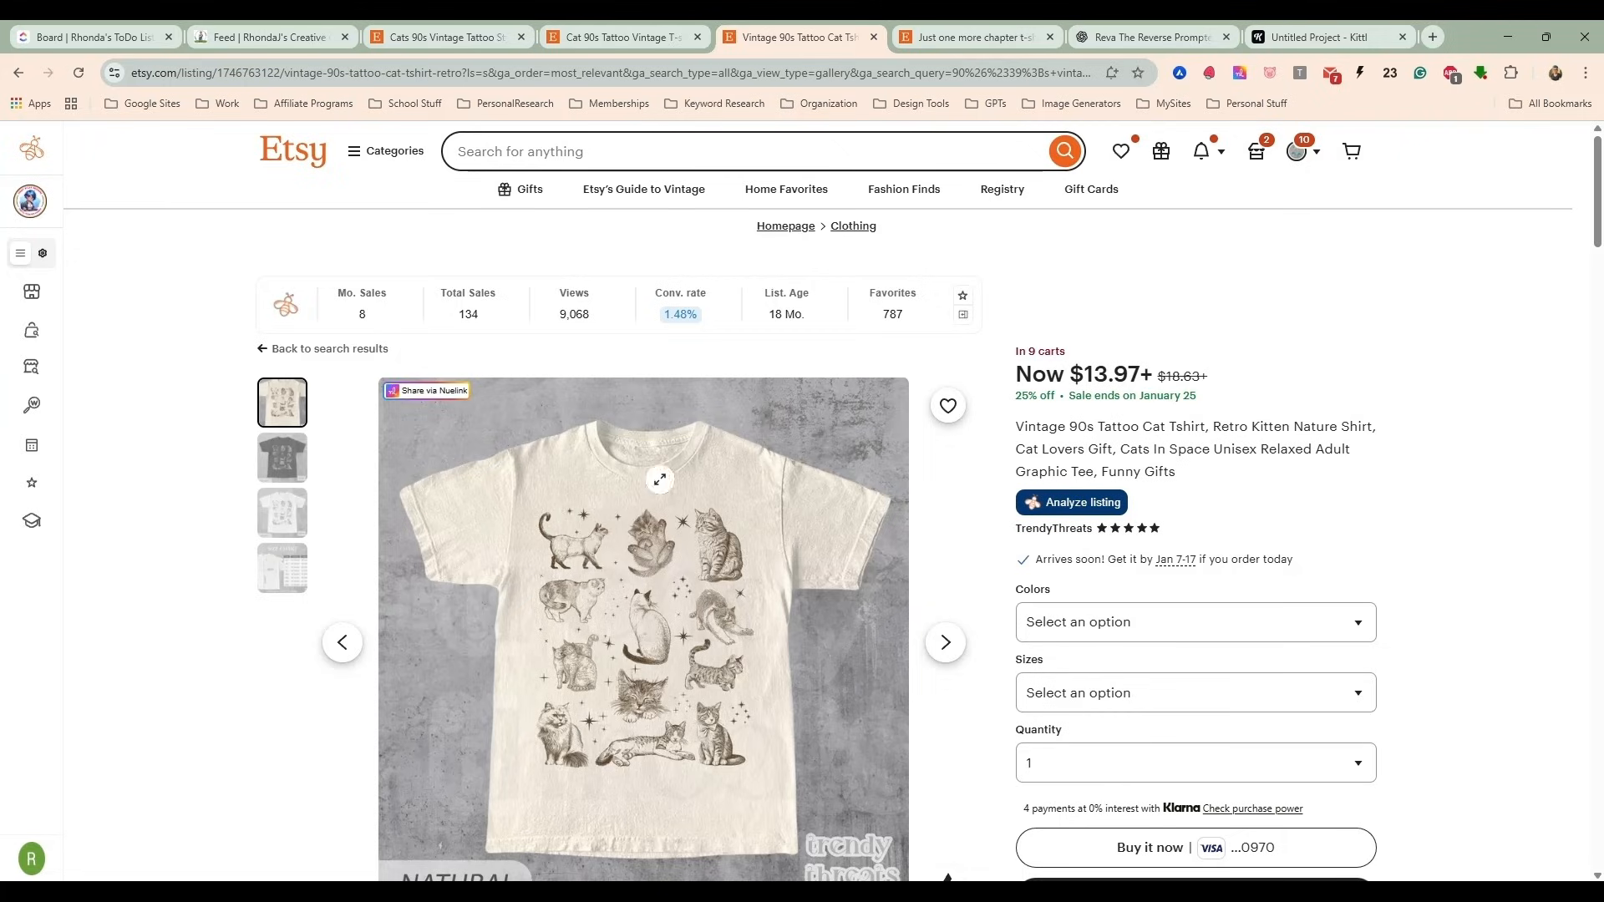
mouse_move(1437, 485)
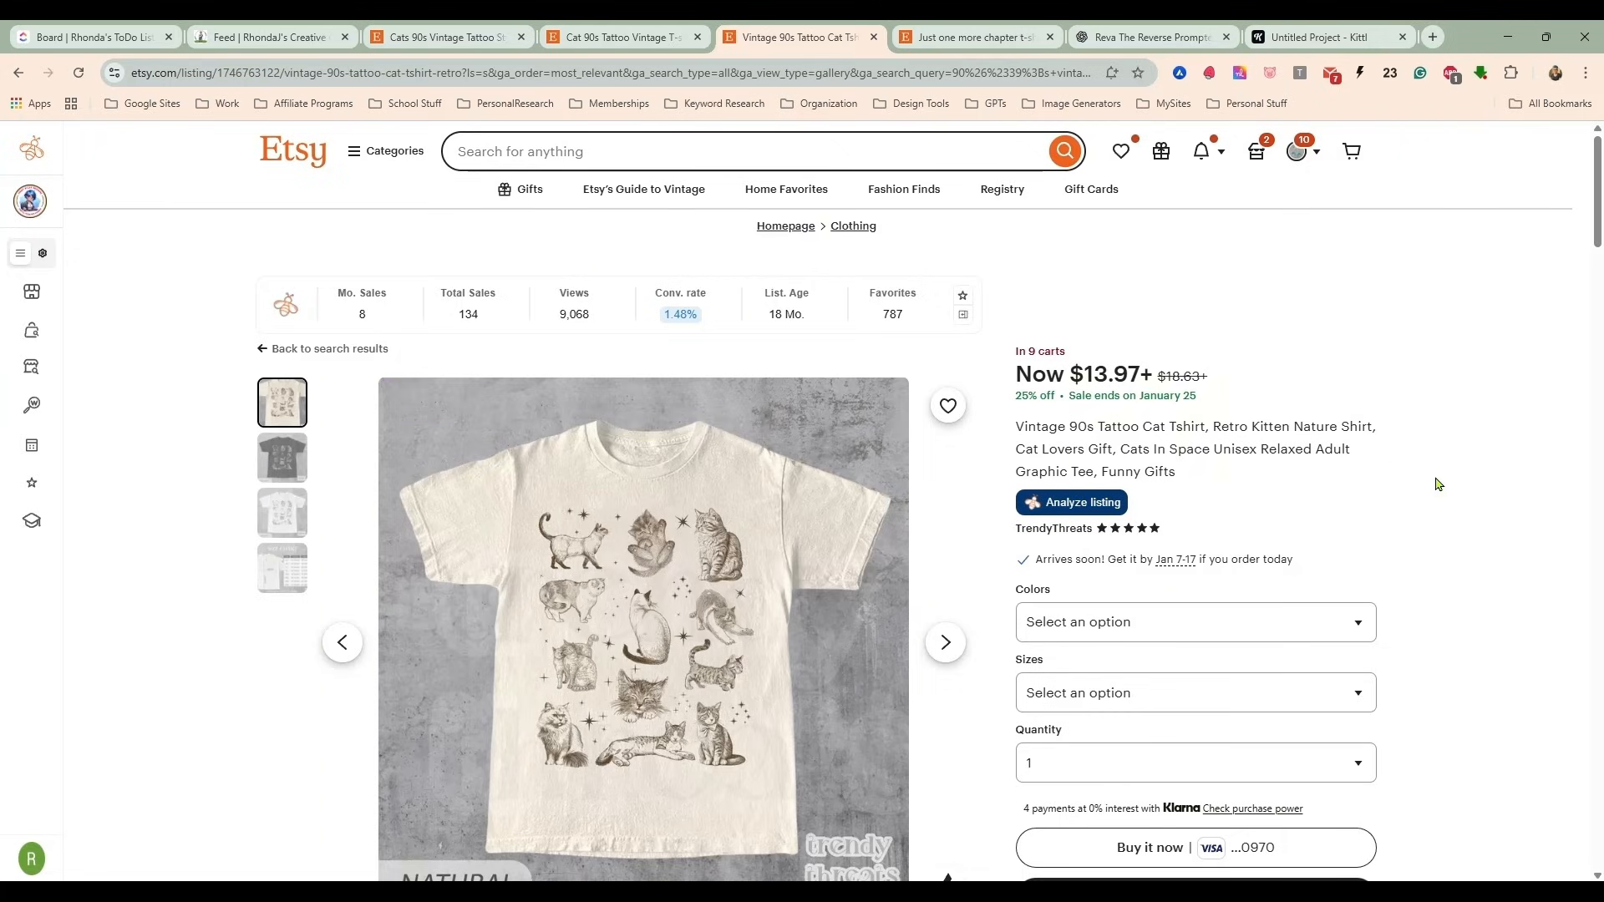
mouse_move(1428, 481)
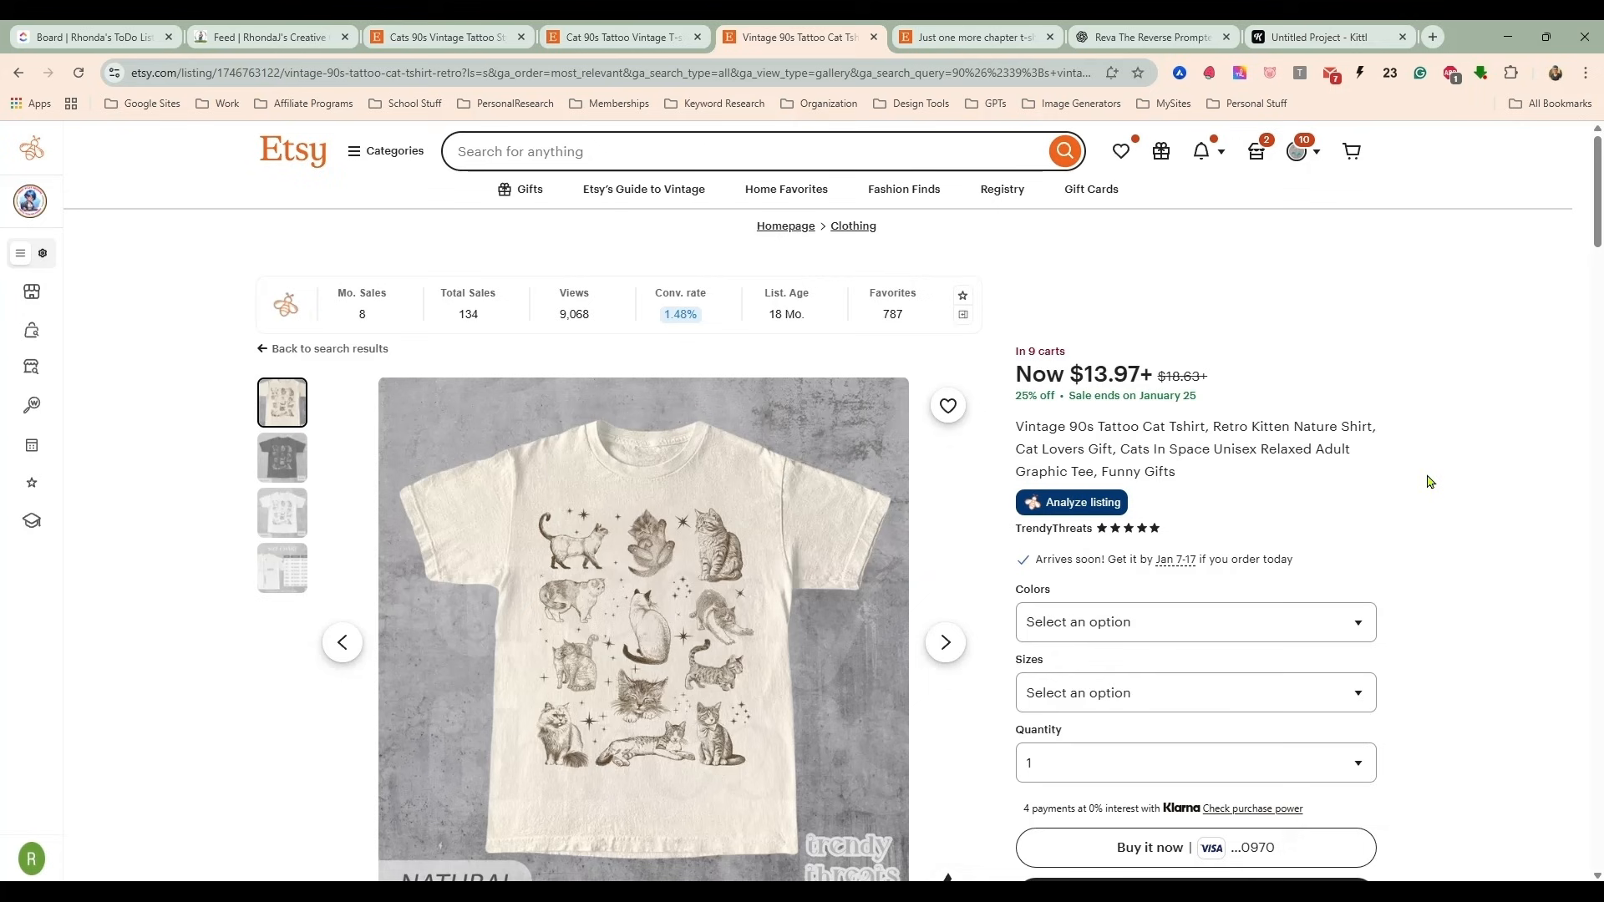
Browse the Etsy 'just one more chapter' shirt results and their sales stats.
click(757, 150)
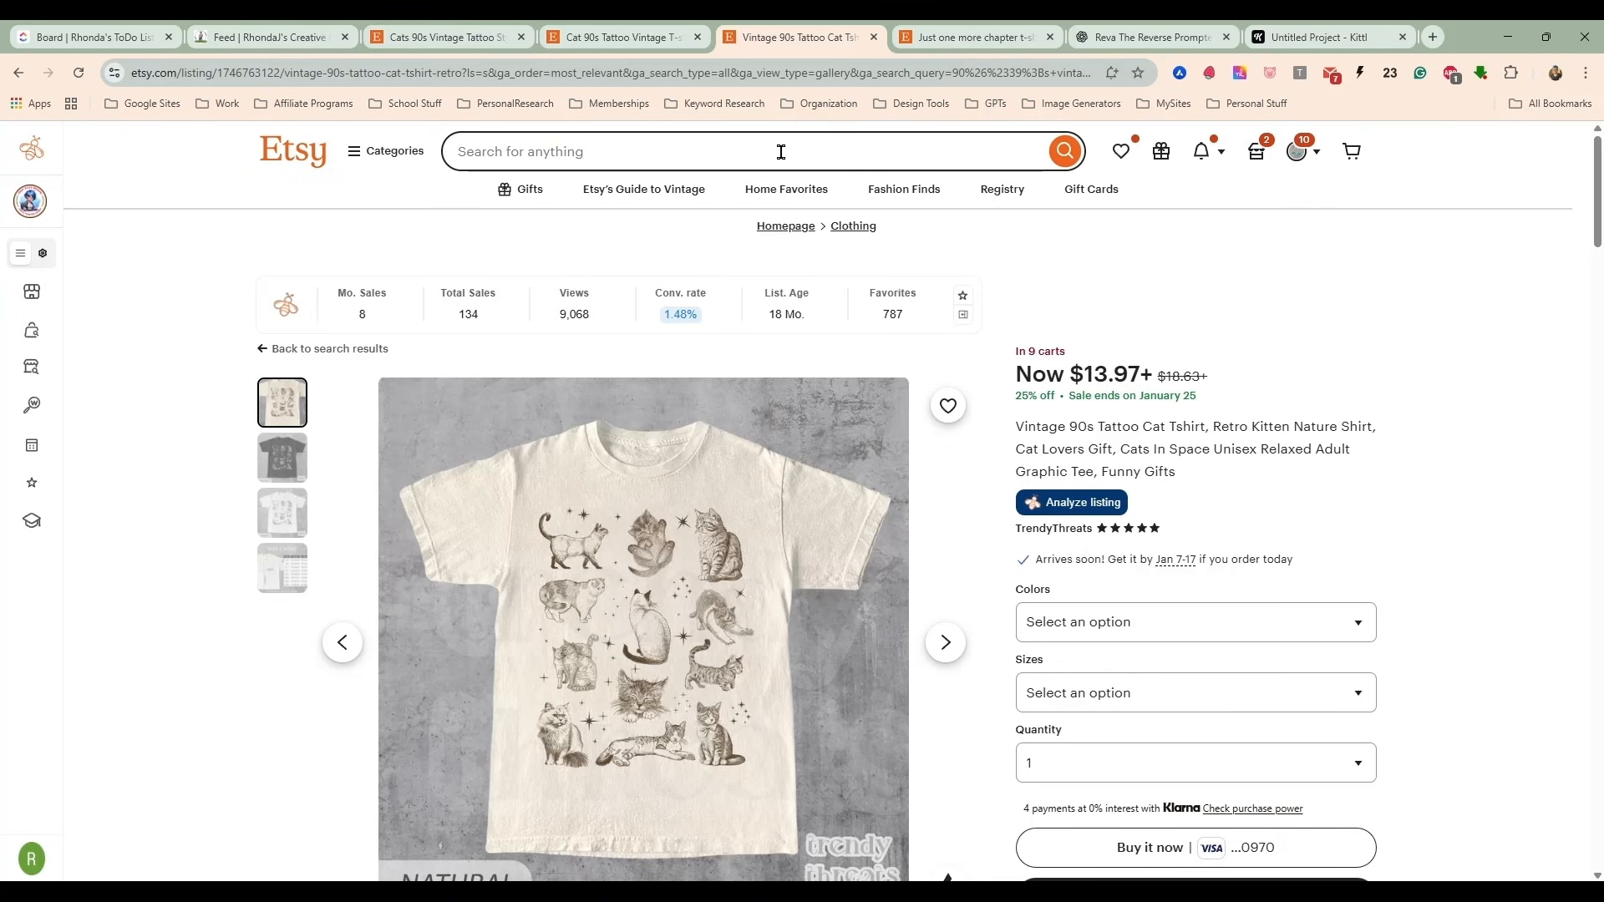
click(967, 36)
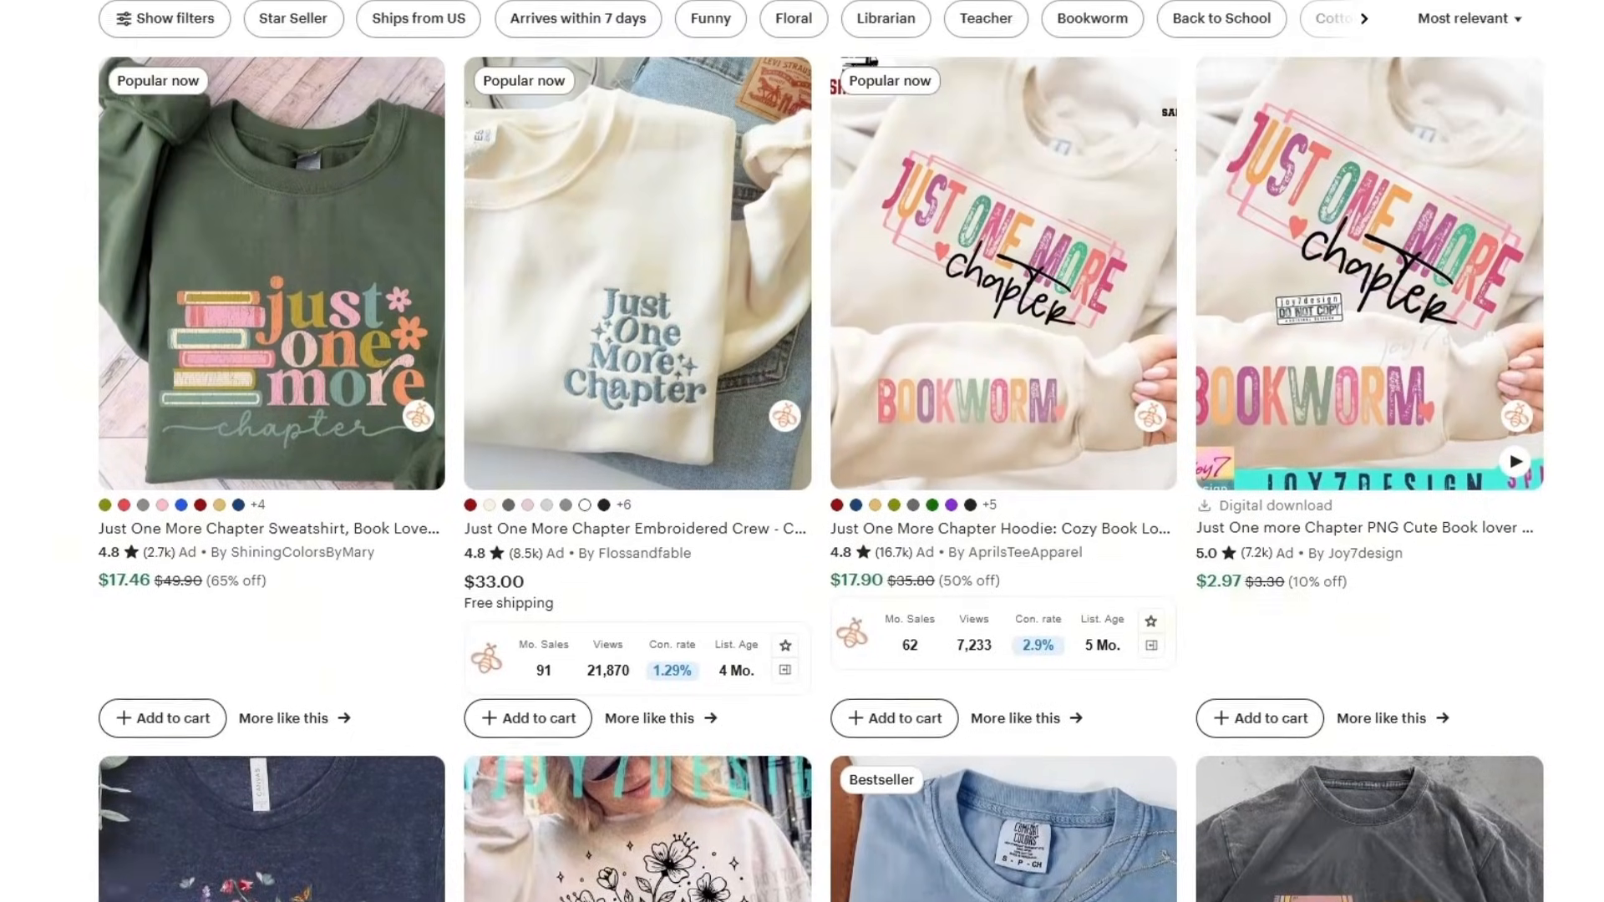
scroll(up, 3)
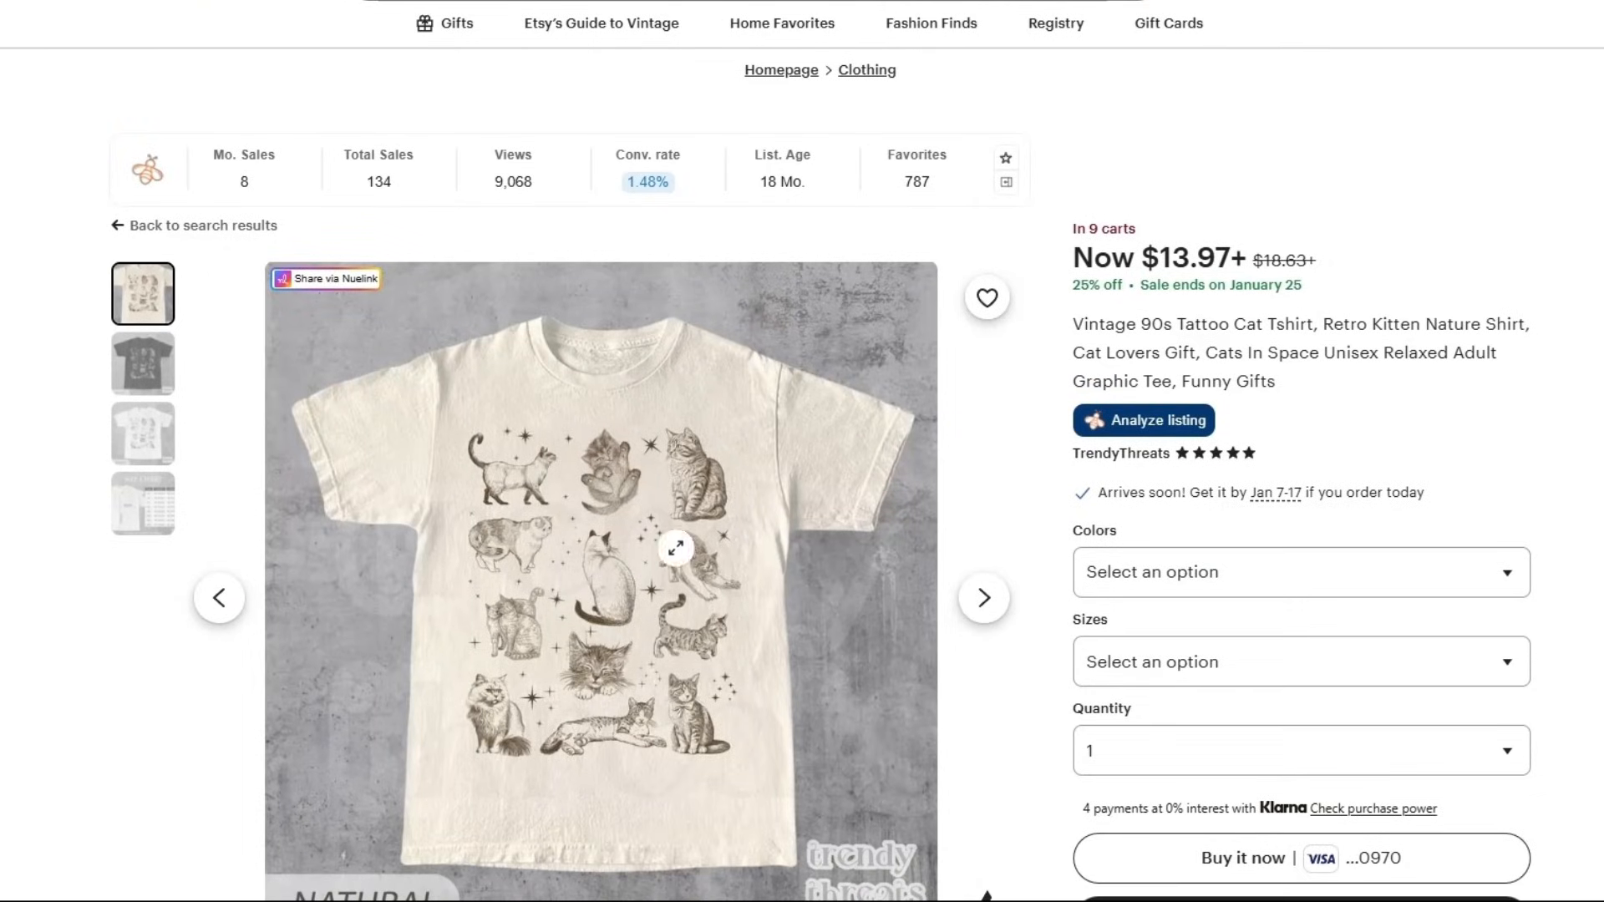
mouse_move(845, 751)
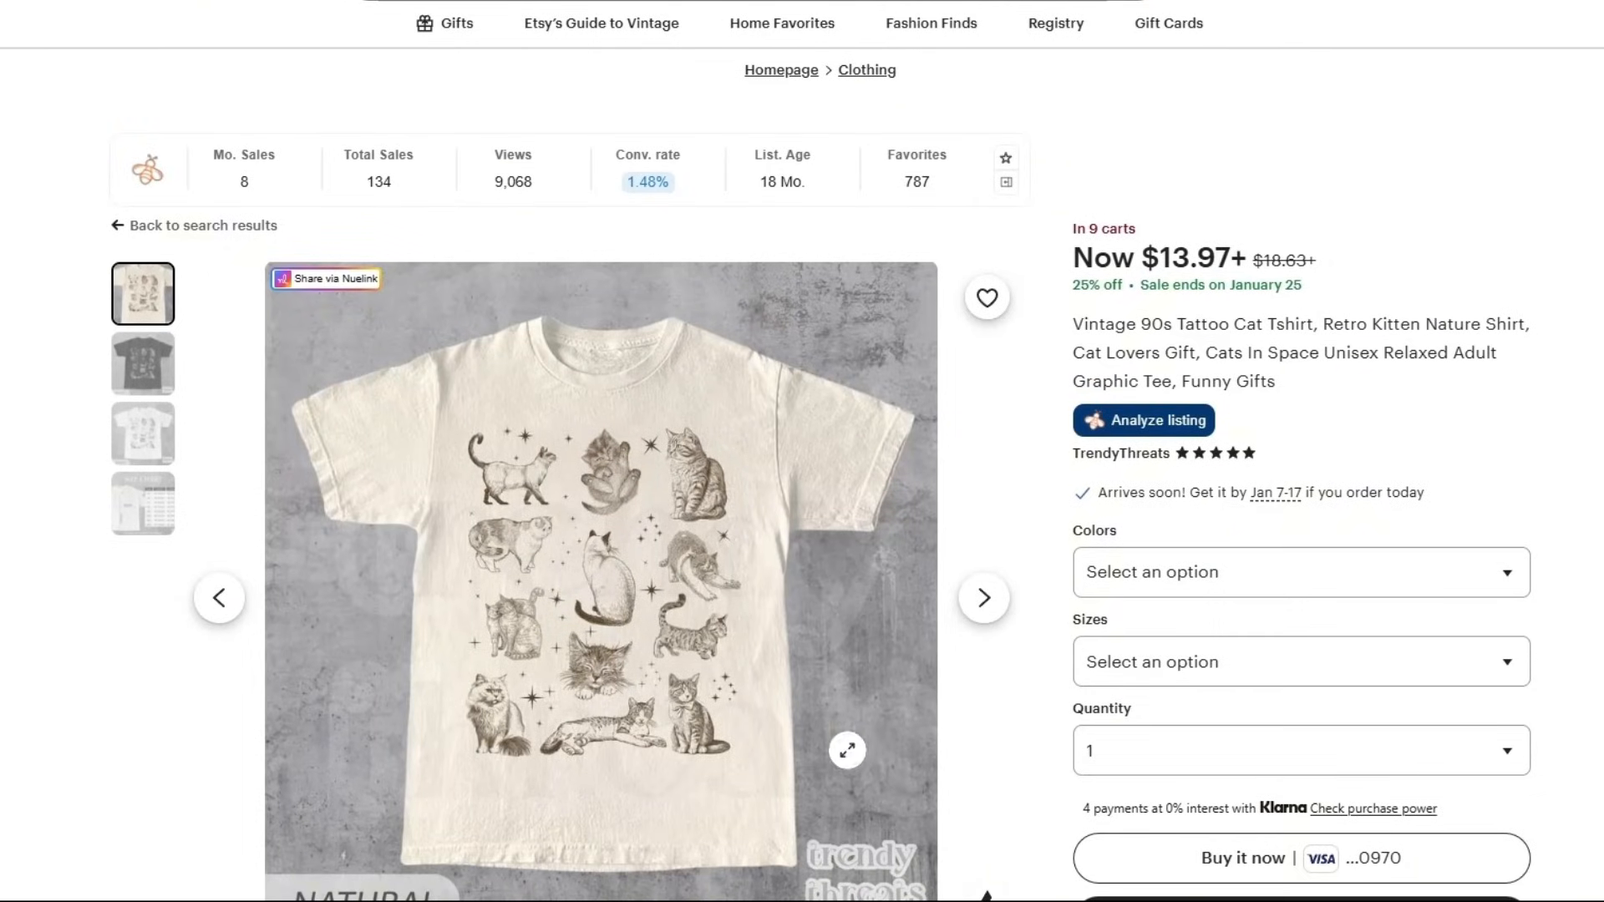
click(194, 225)
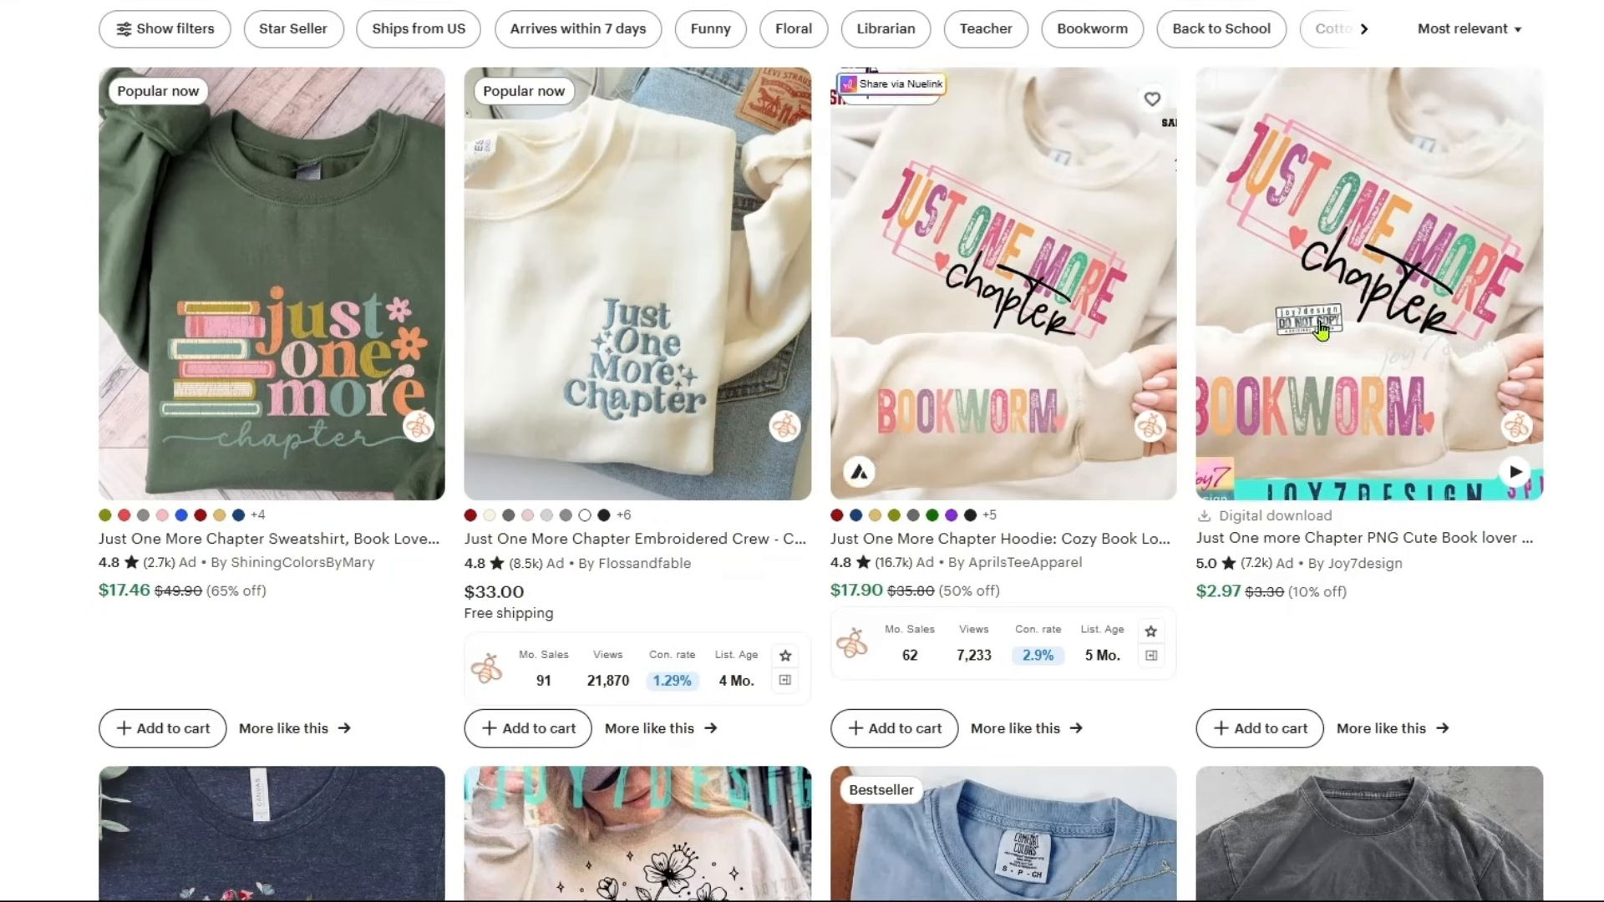
scroll(down, 3)
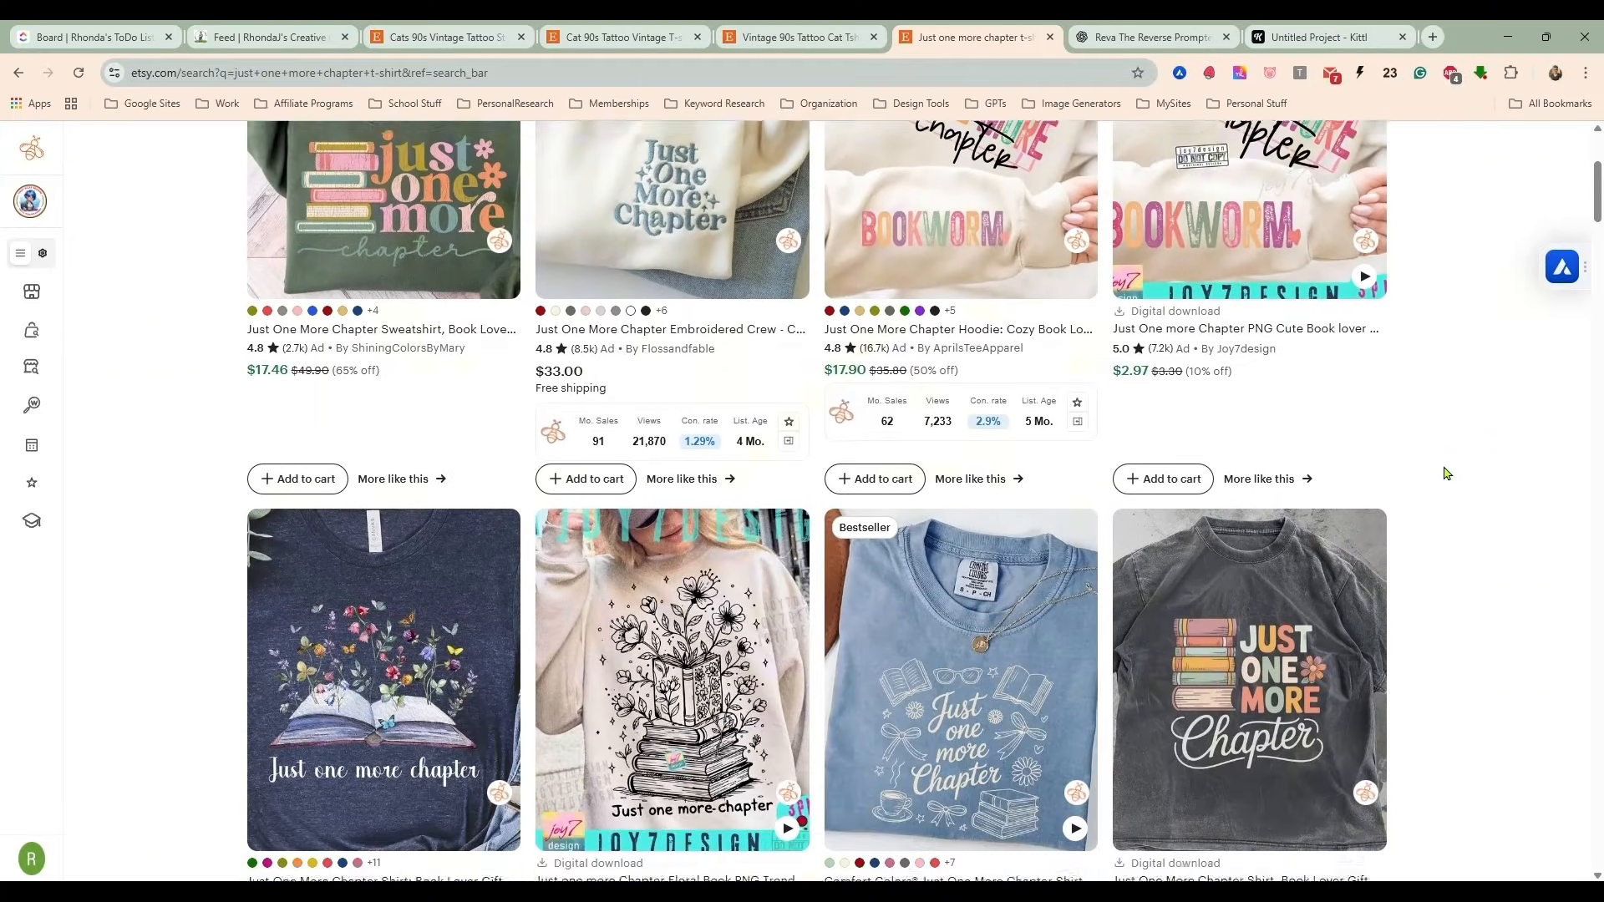
scroll(down, 3)
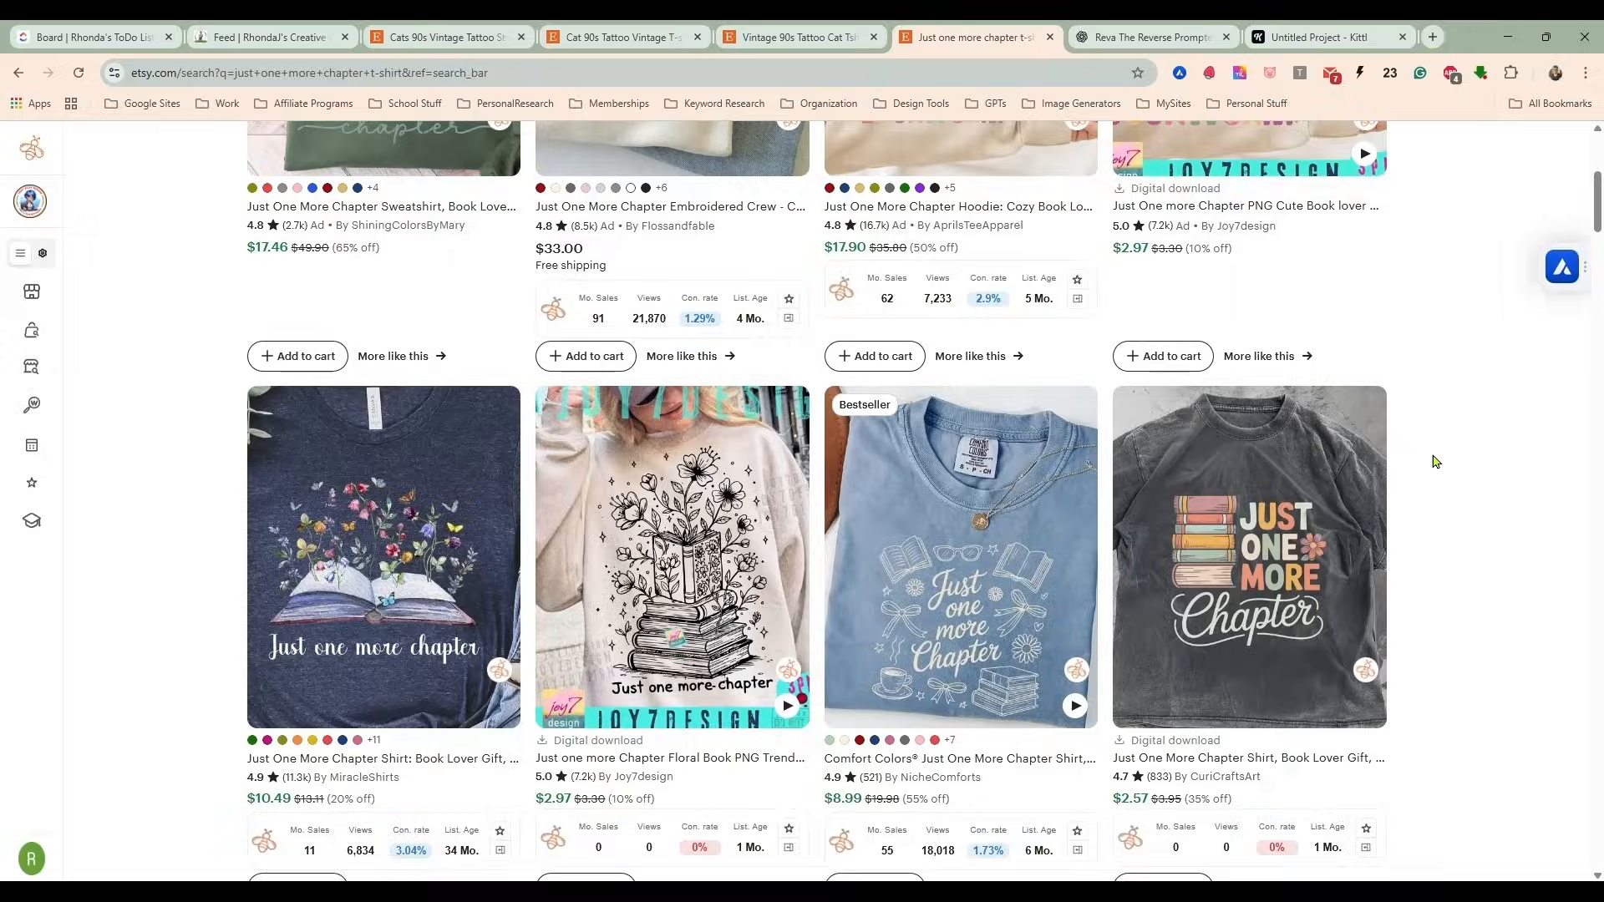
mouse_move(1316, 37)
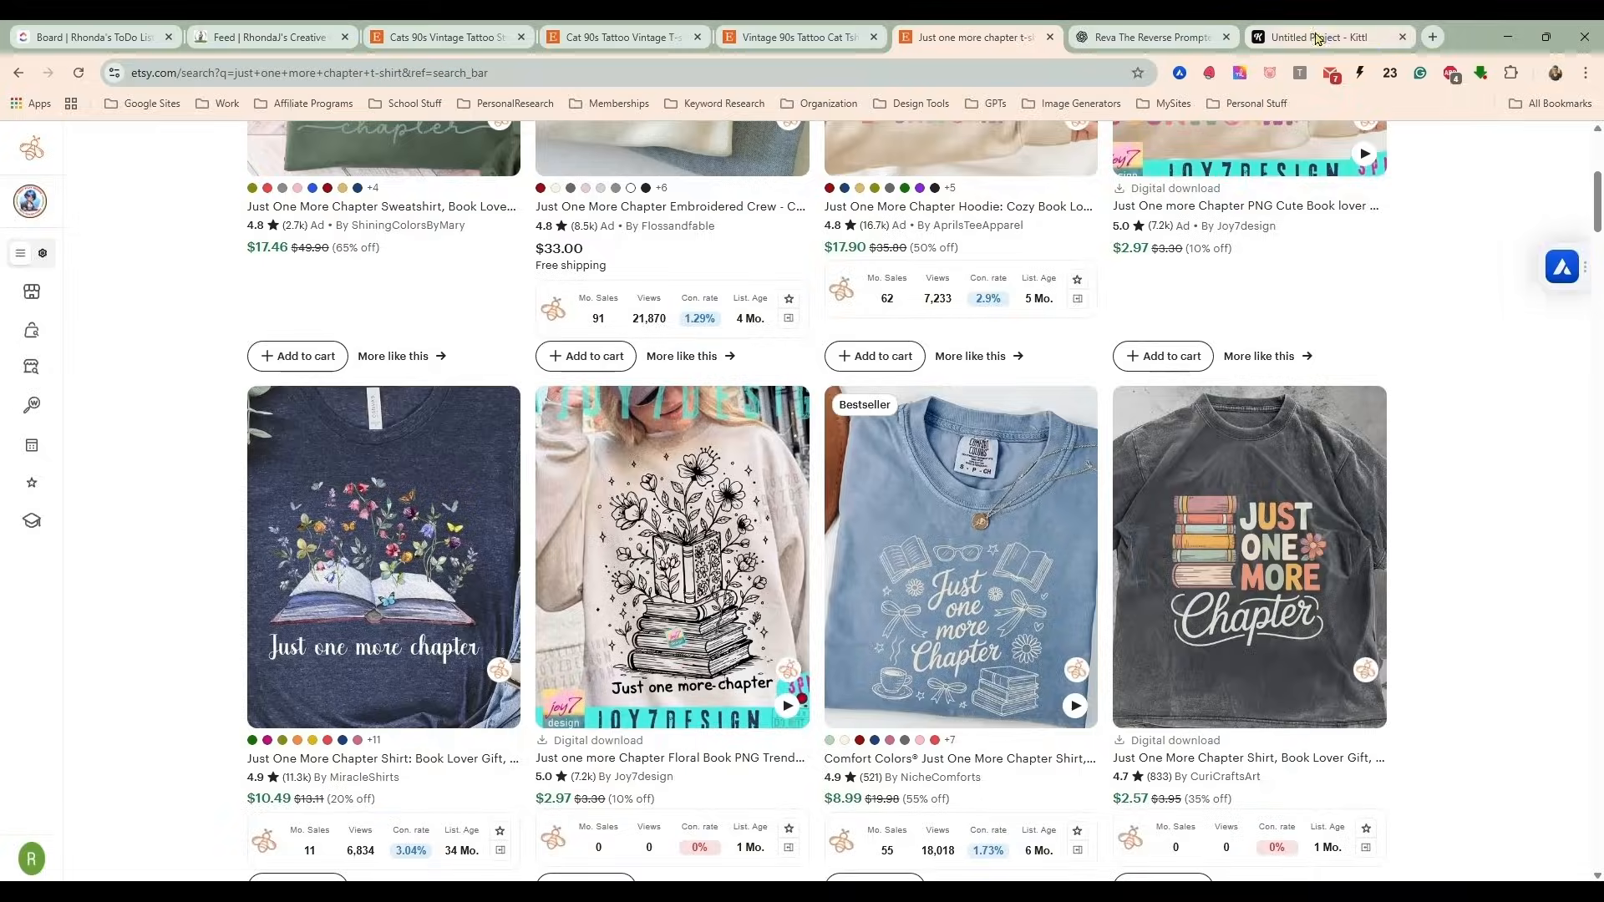
Return to the Kittl project and select the 5000×5000 coral Artboard 1.
click(1320, 36)
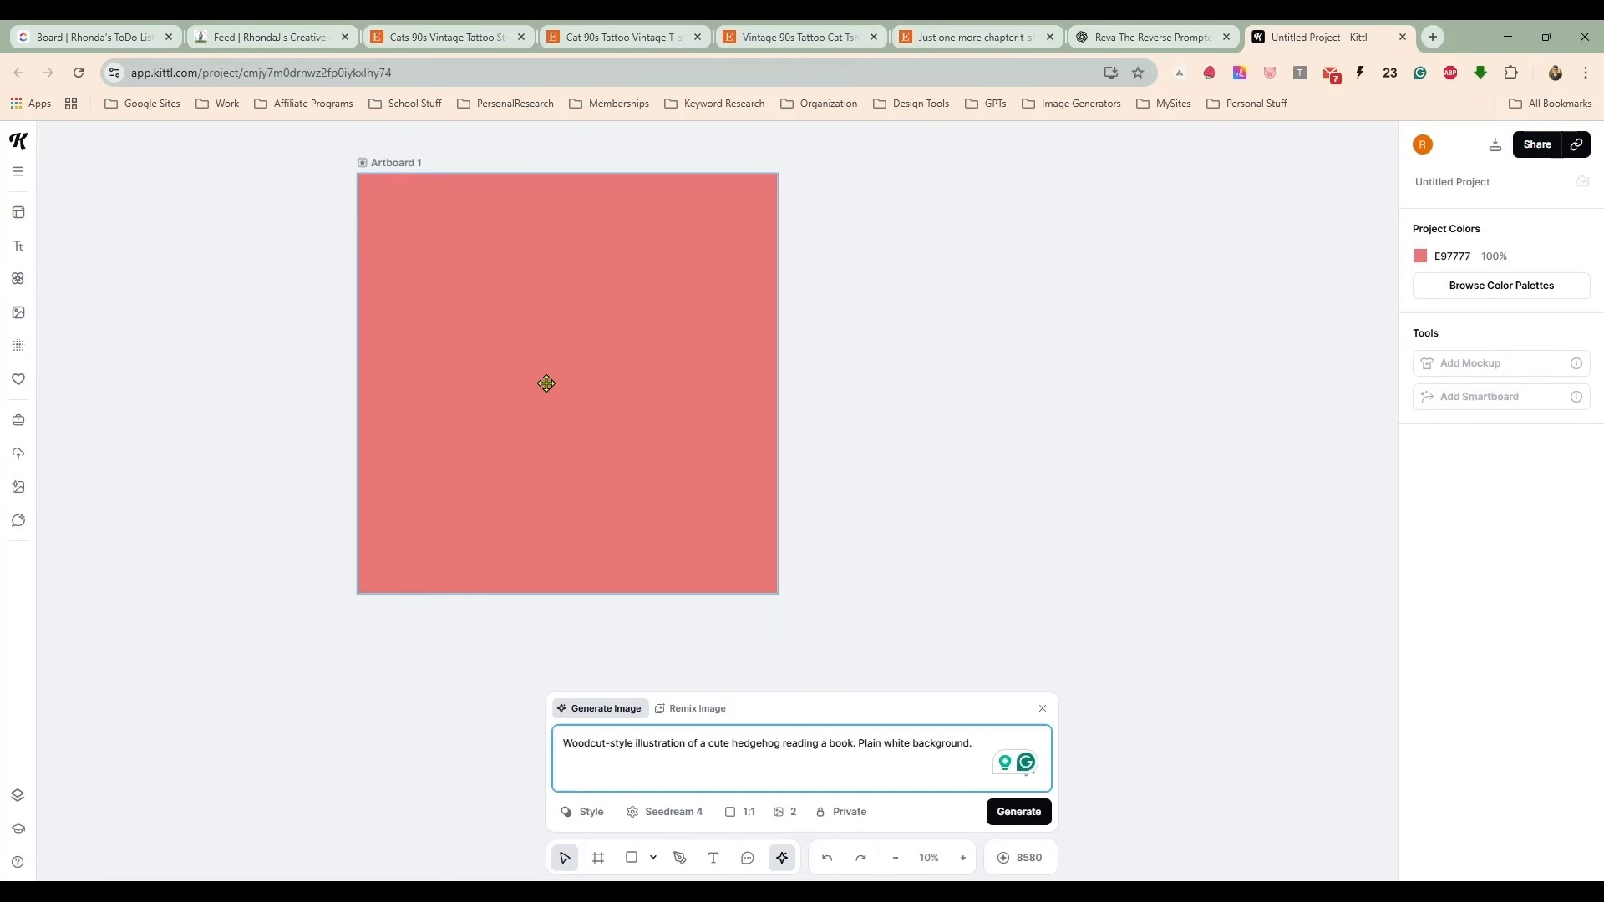
click(567, 384)
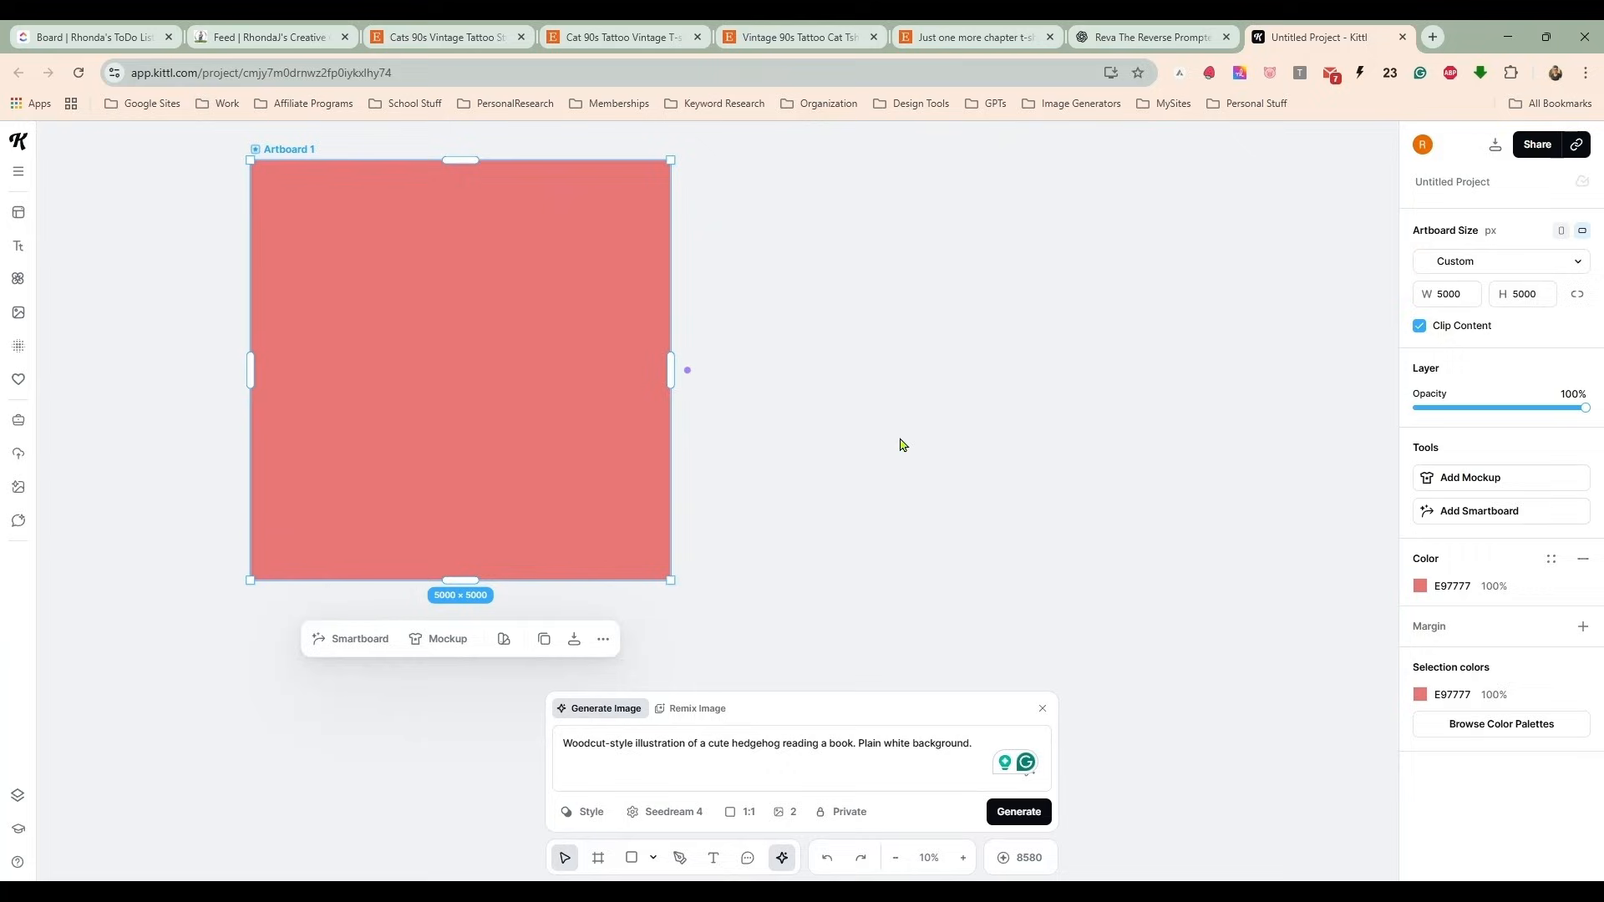
mouse_move(871, 449)
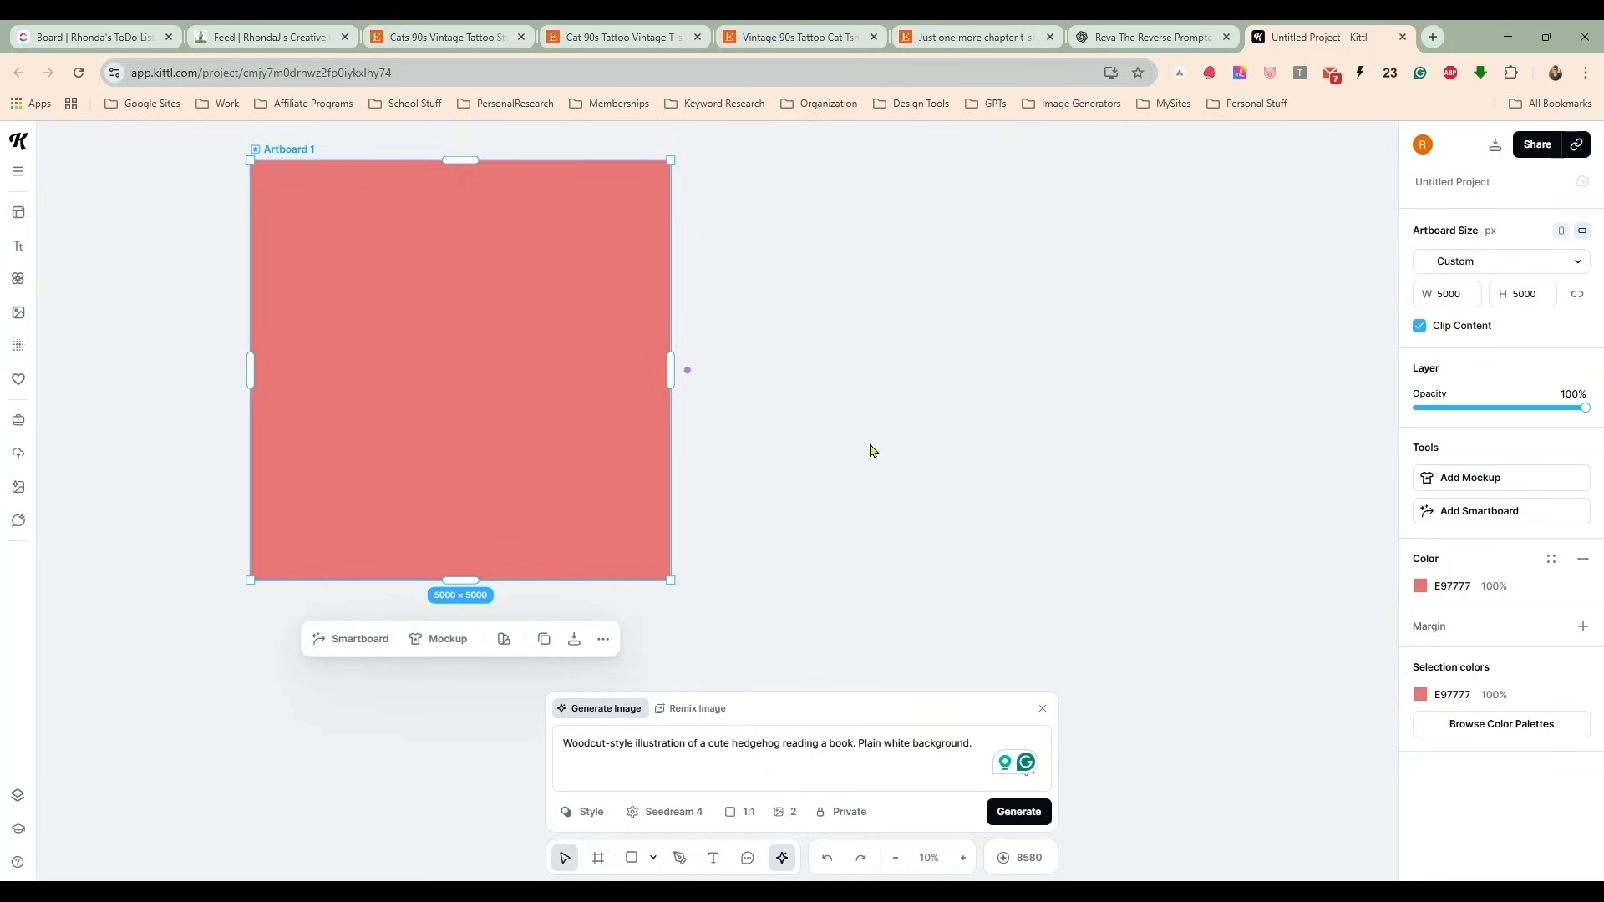
click(499, 316)
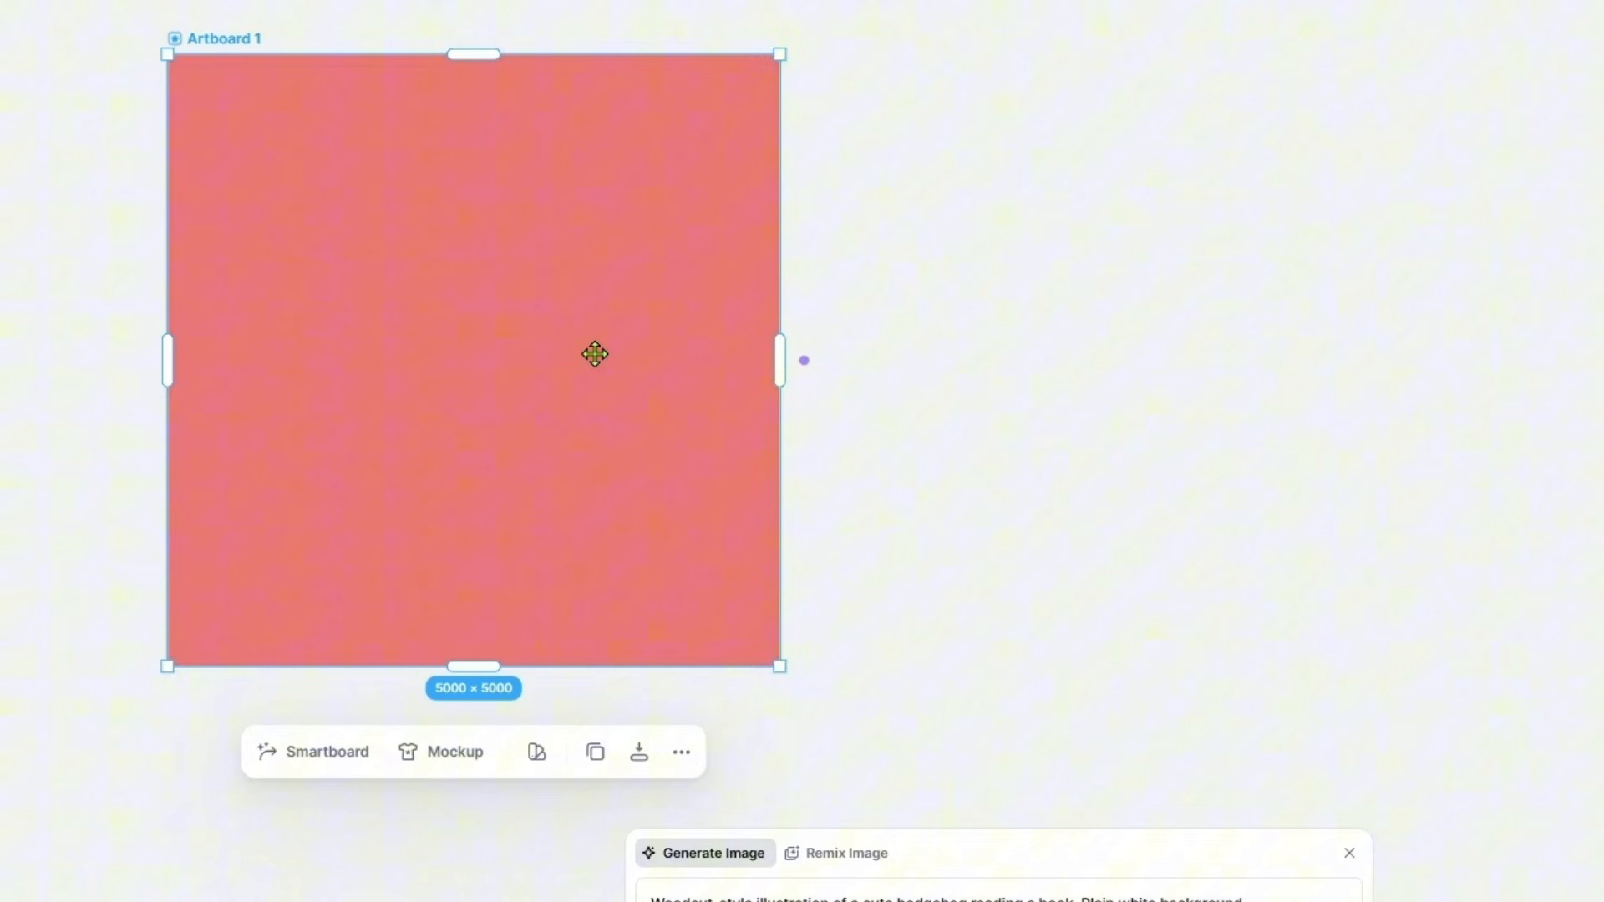
mouse_move(575, 723)
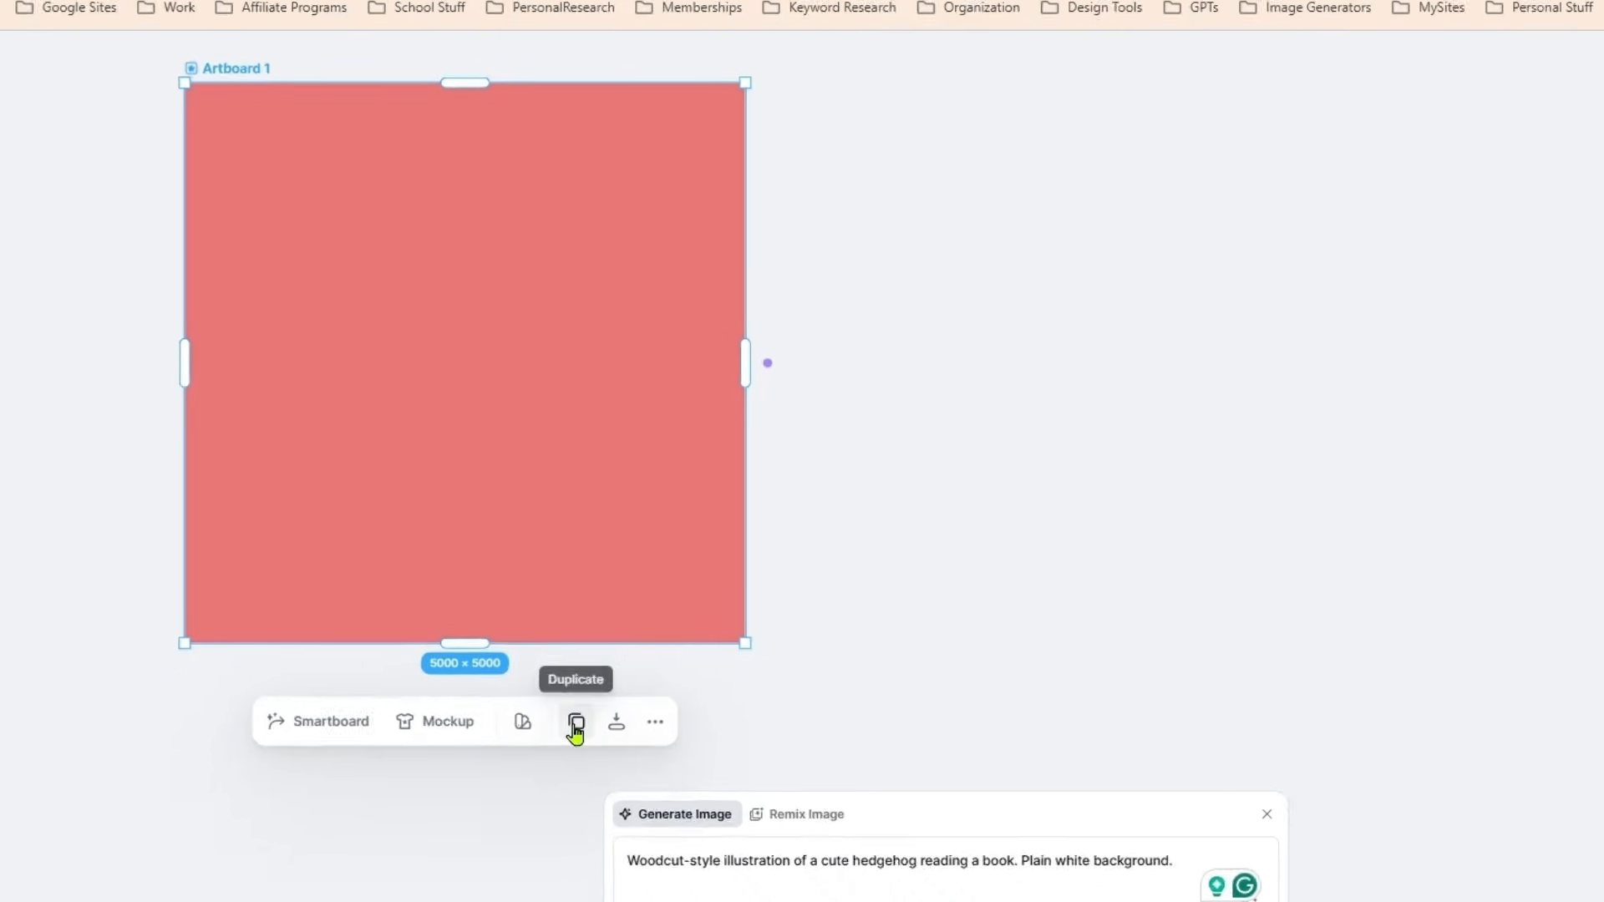
Duplicate Artboard 1 and fill the new Artboard 2 with white FFFFFF.
click(574, 722)
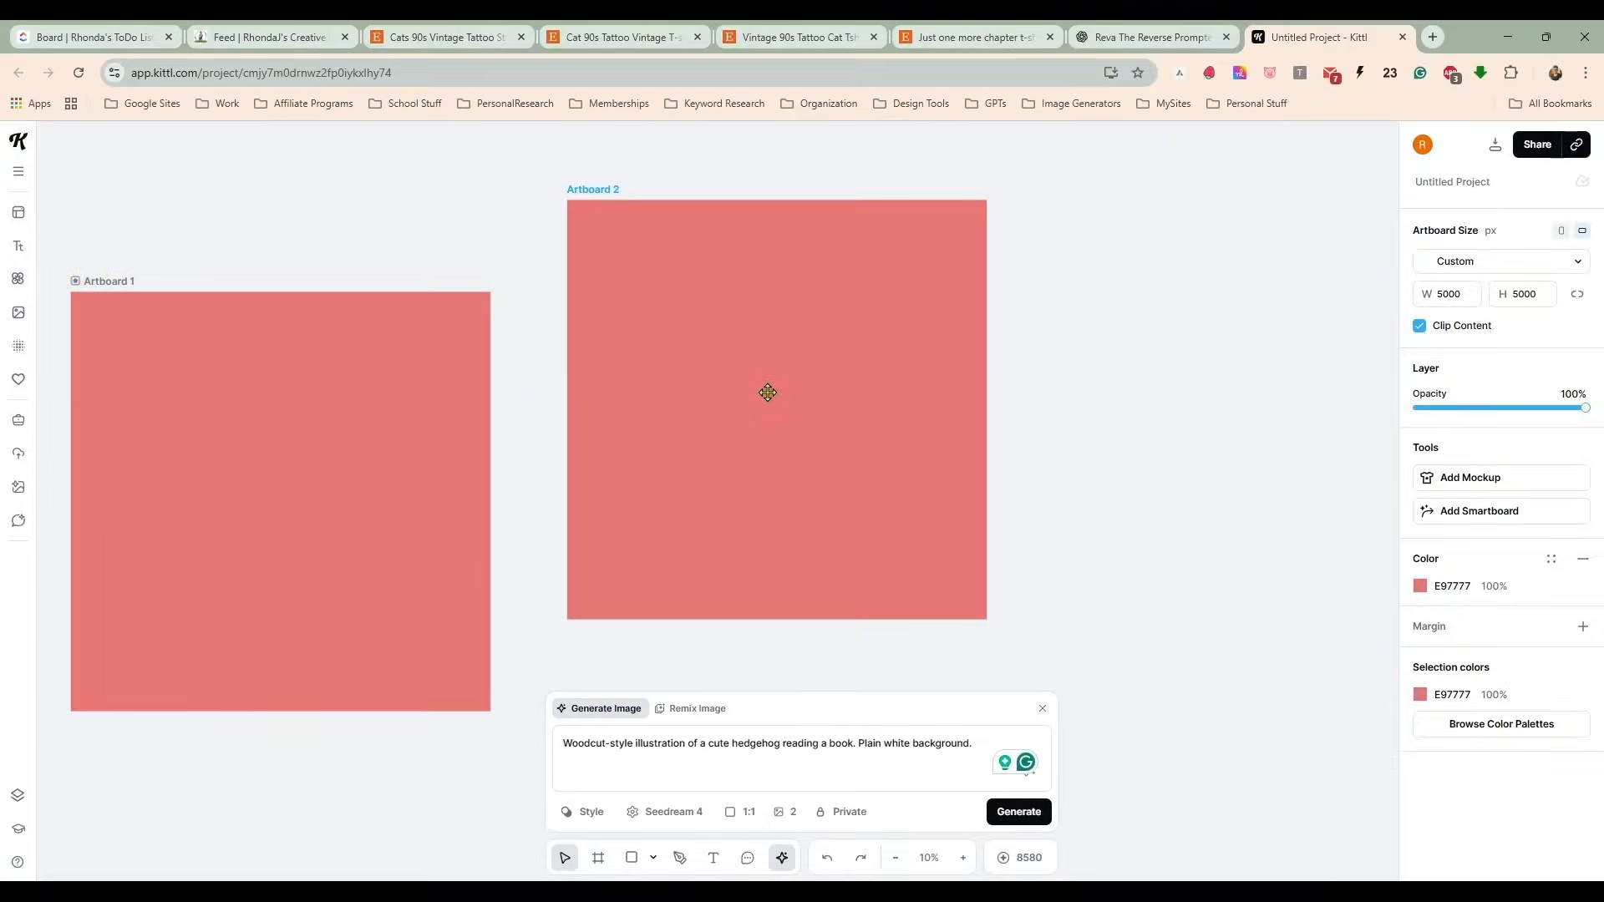
click(775, 407)
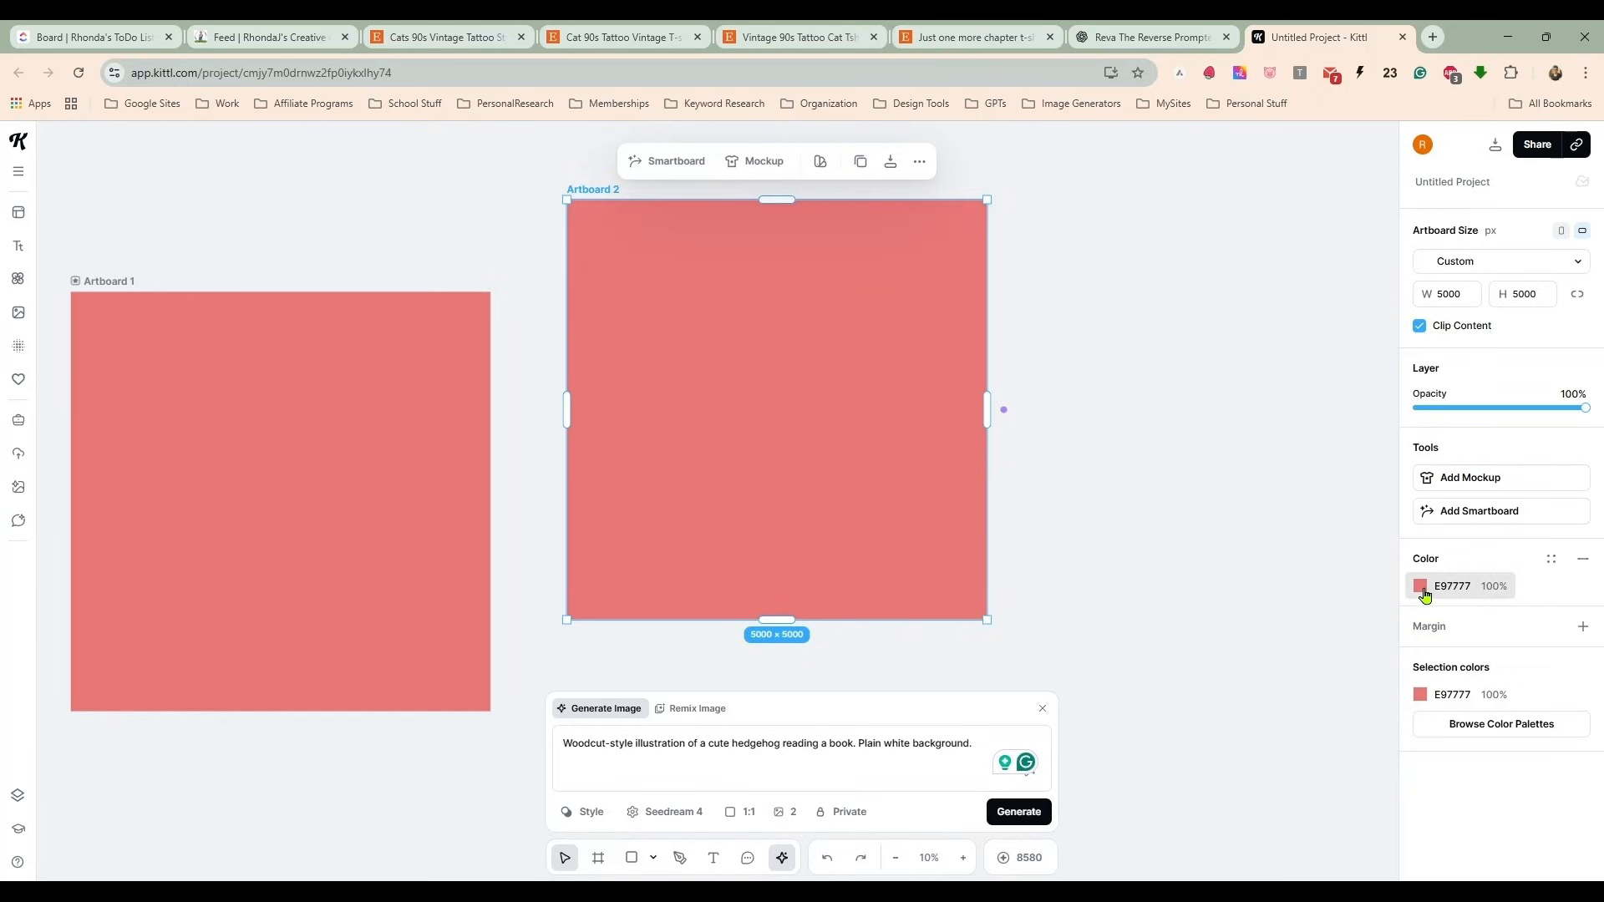
click(1420, 585)
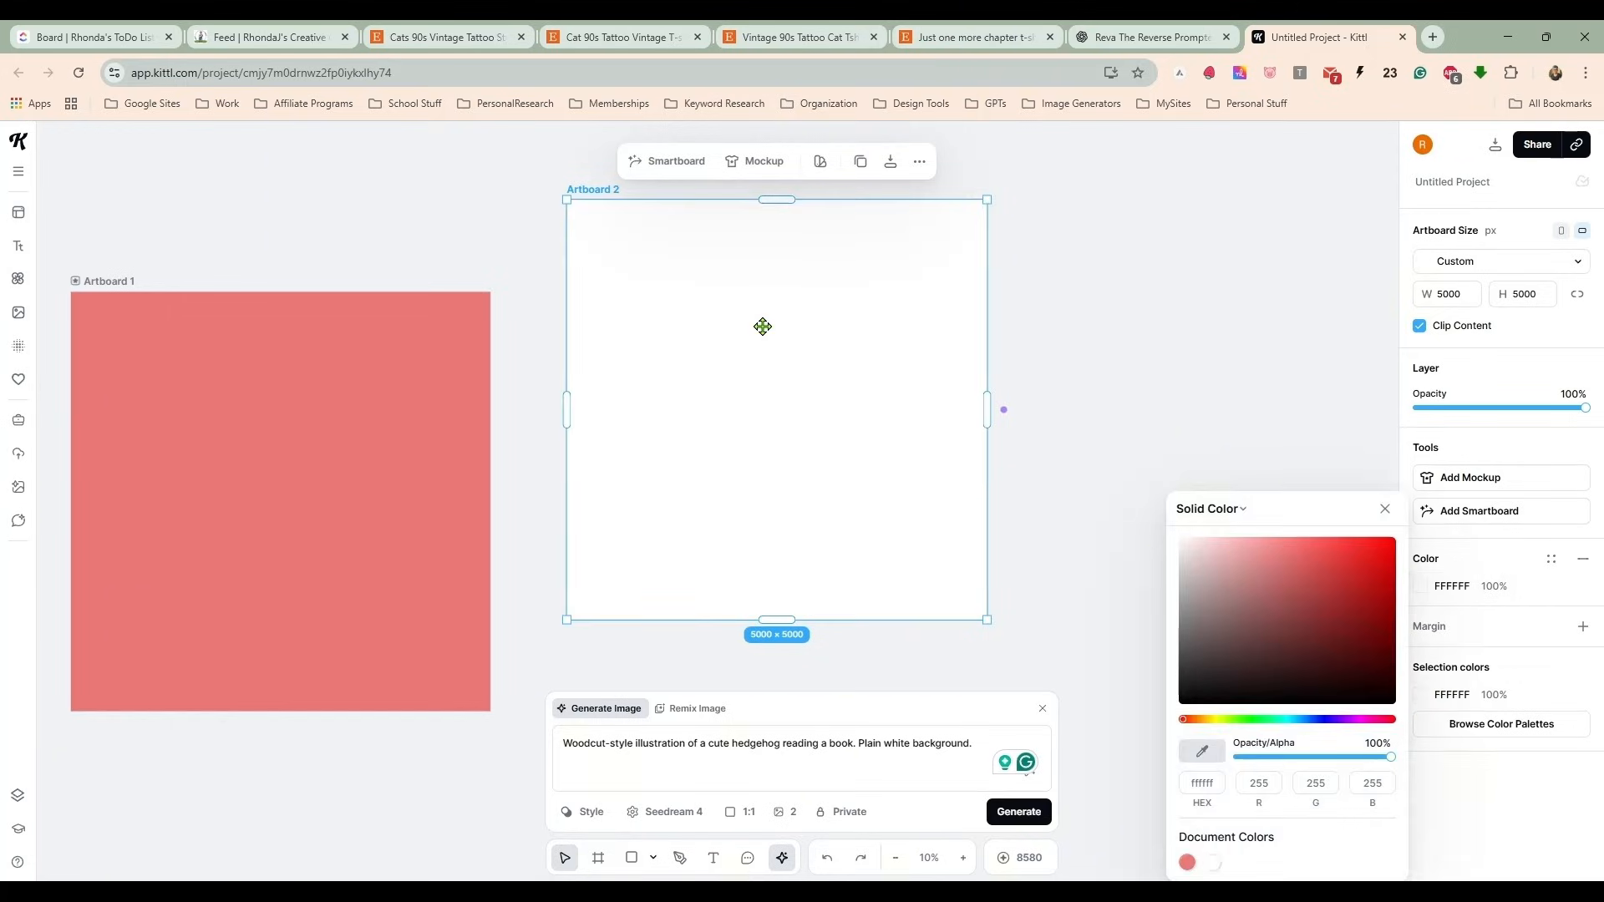
click(1385, 508)
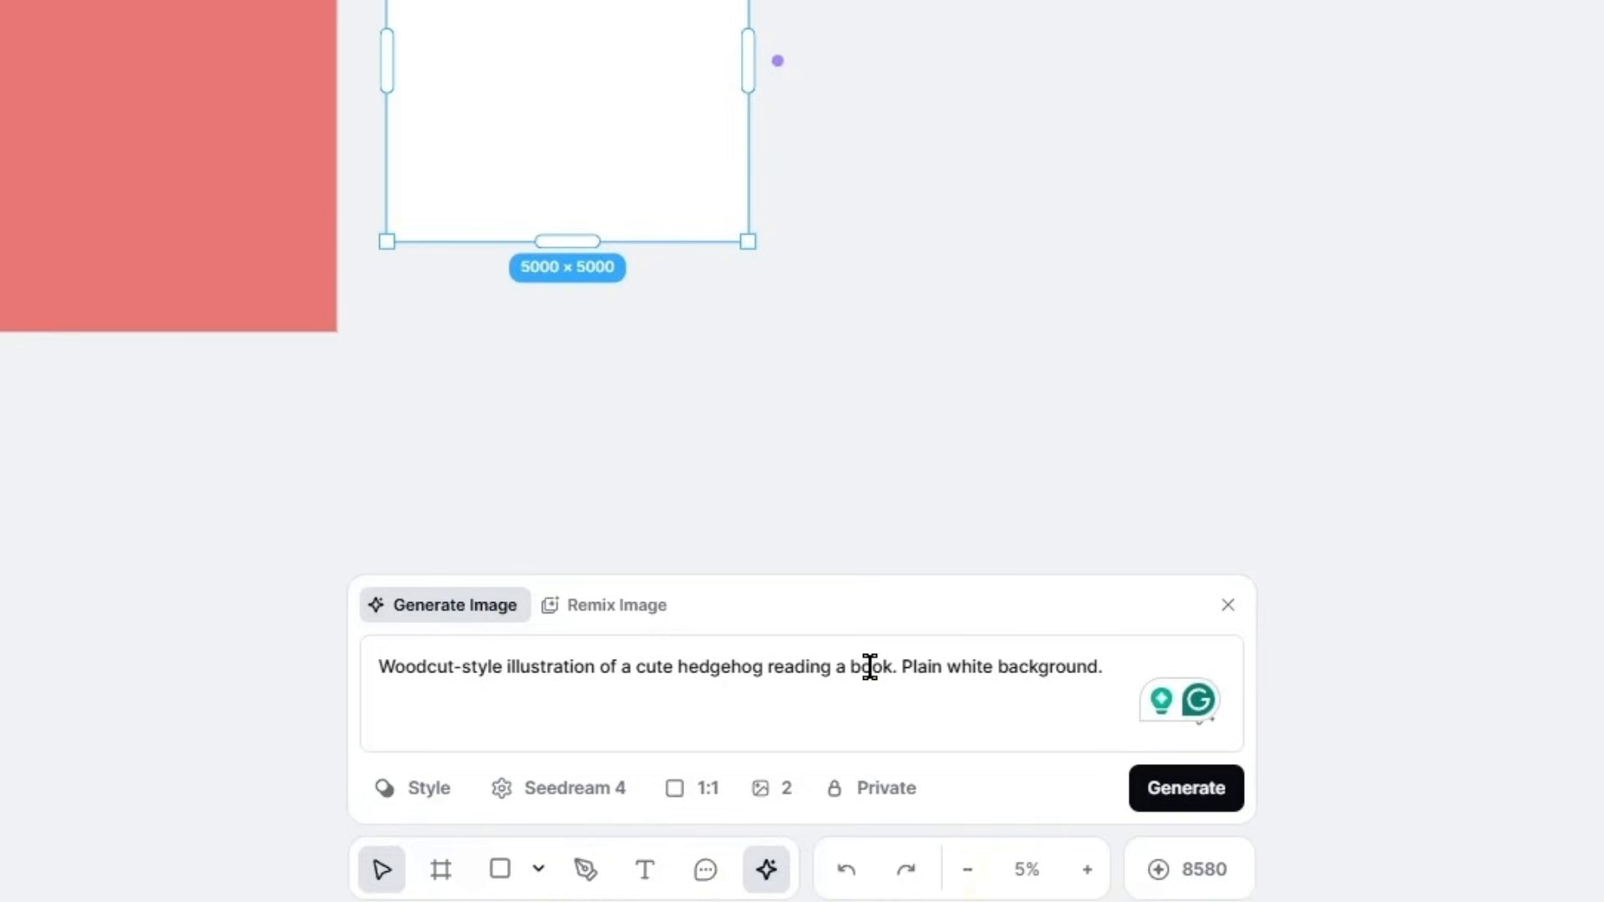
mouse_move(517, 660)
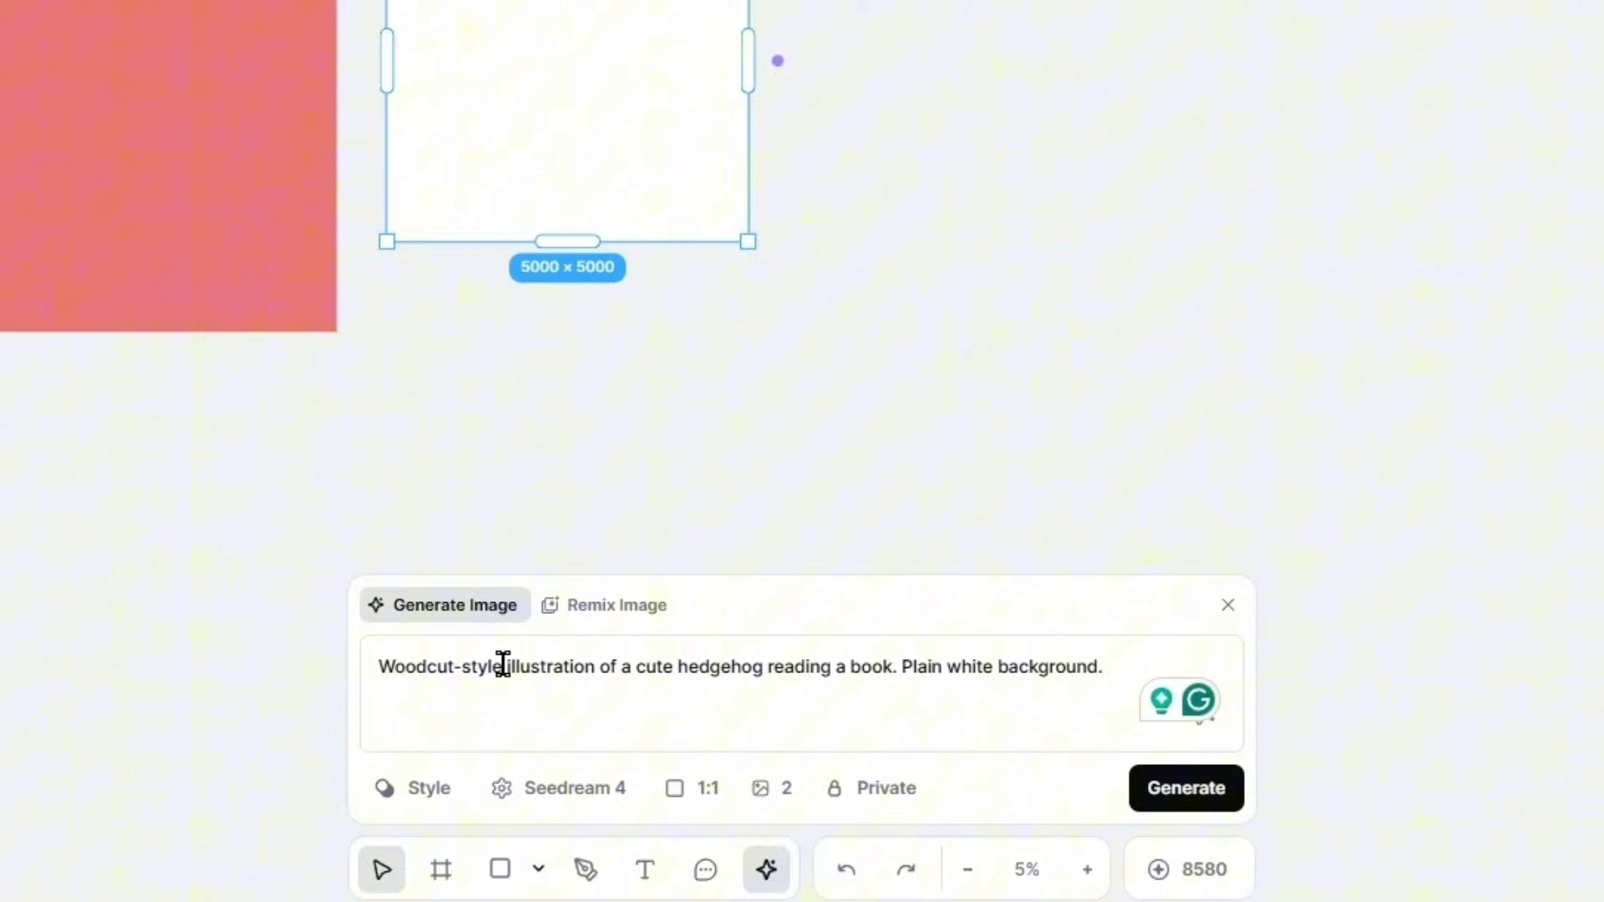
mouse_move(501, 672)
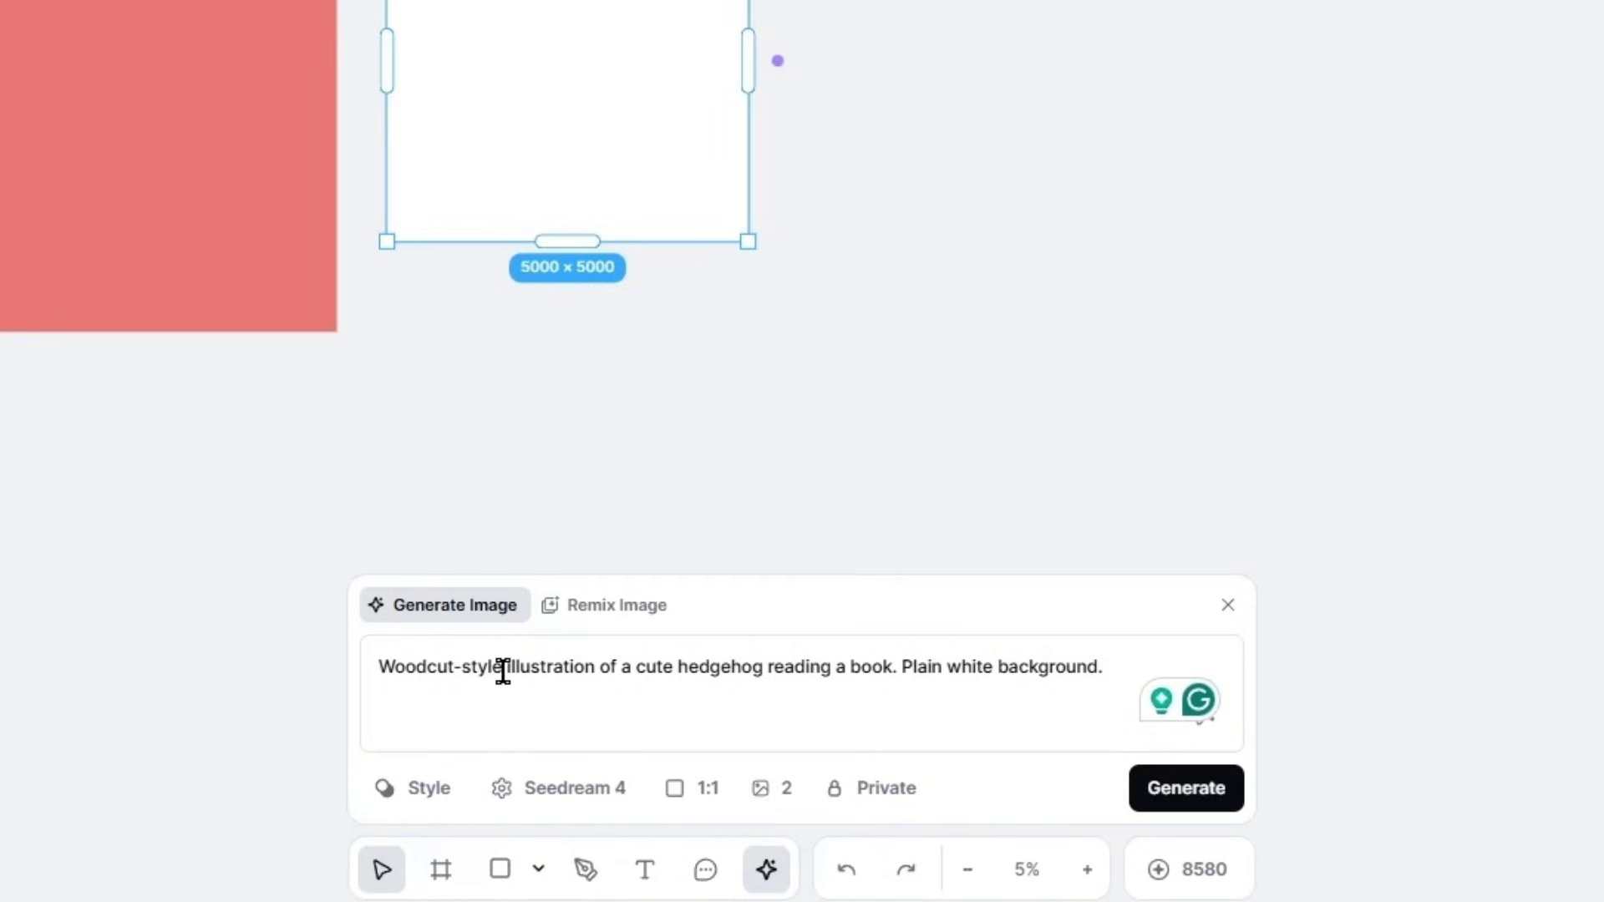
Replace 'Woodcut' with 'linocut' in the hedgehog image prompt.
double_click(417, 666)
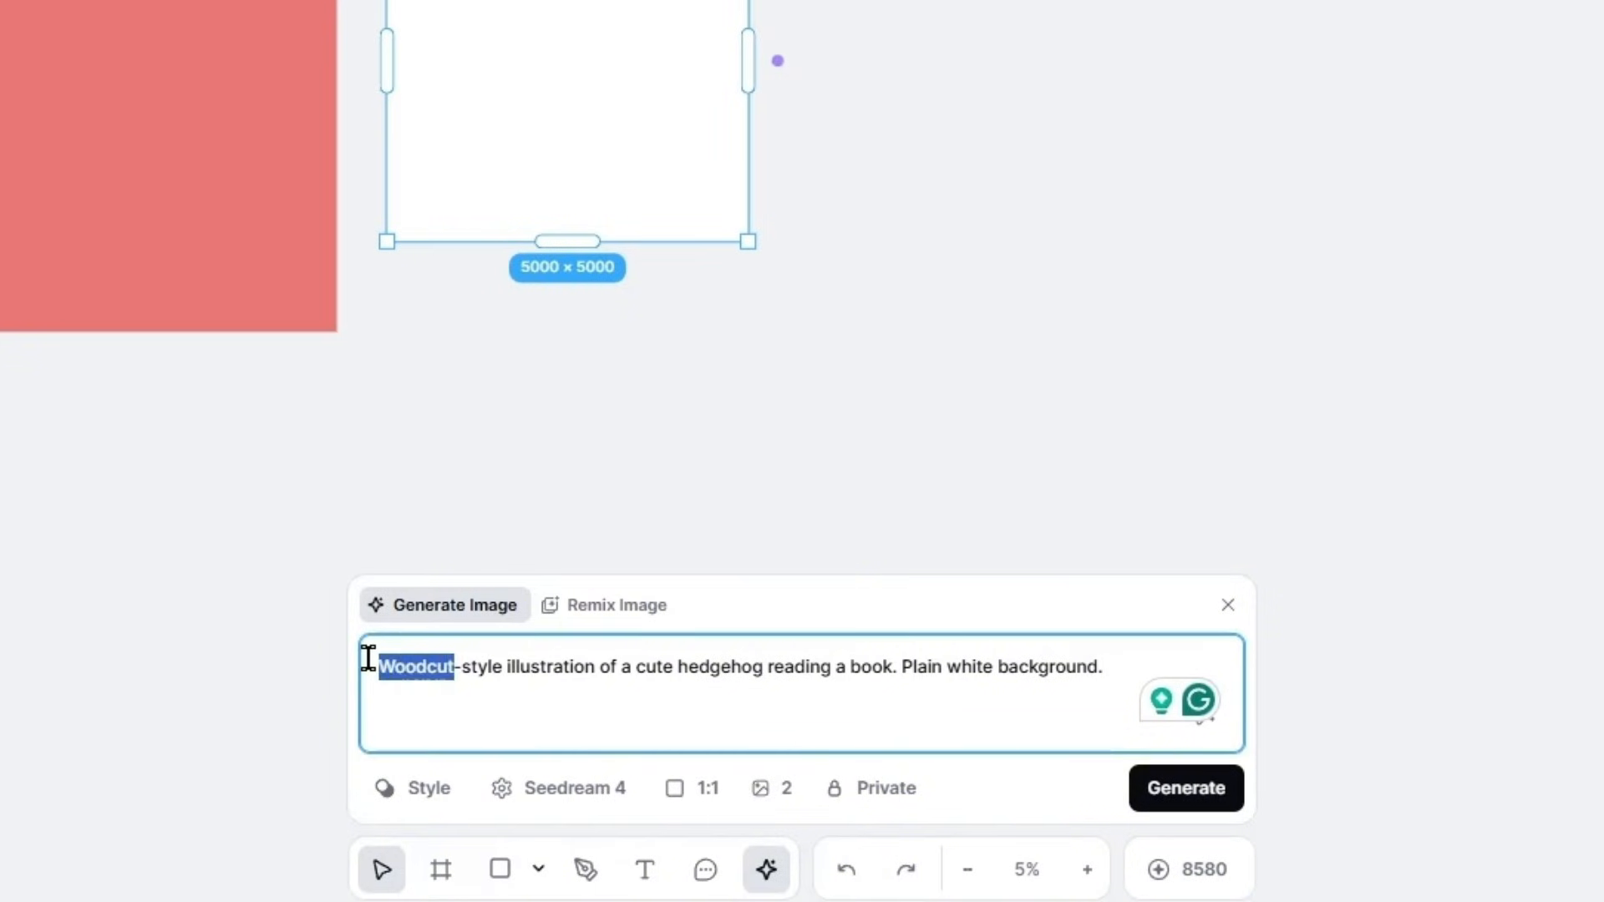
text(linocut)
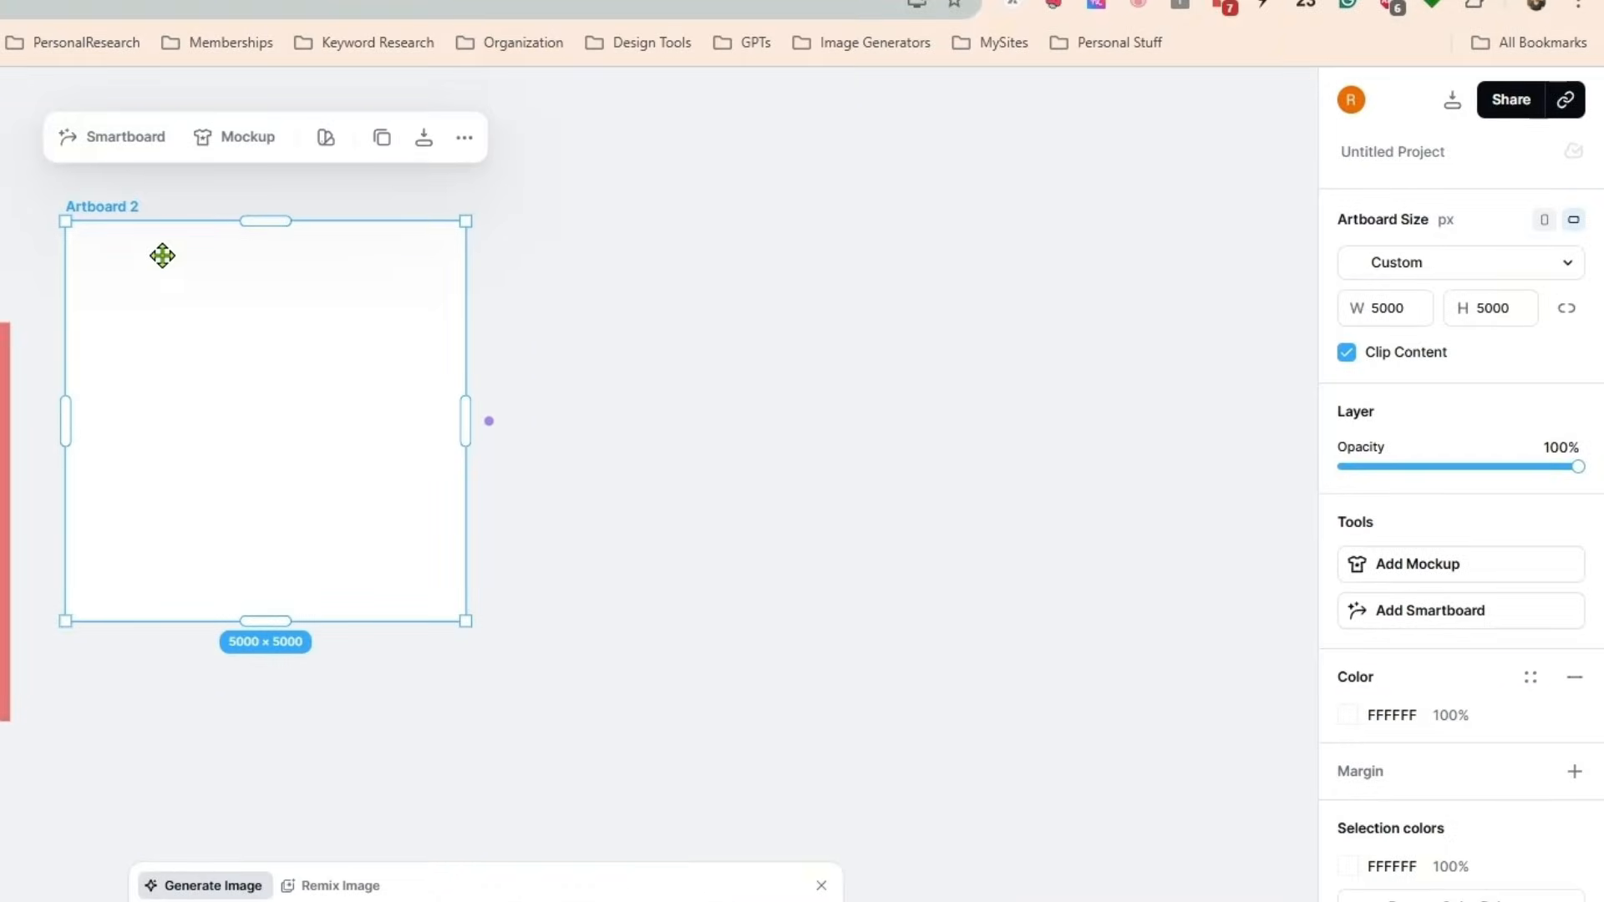
mouse_move(1400, 411)
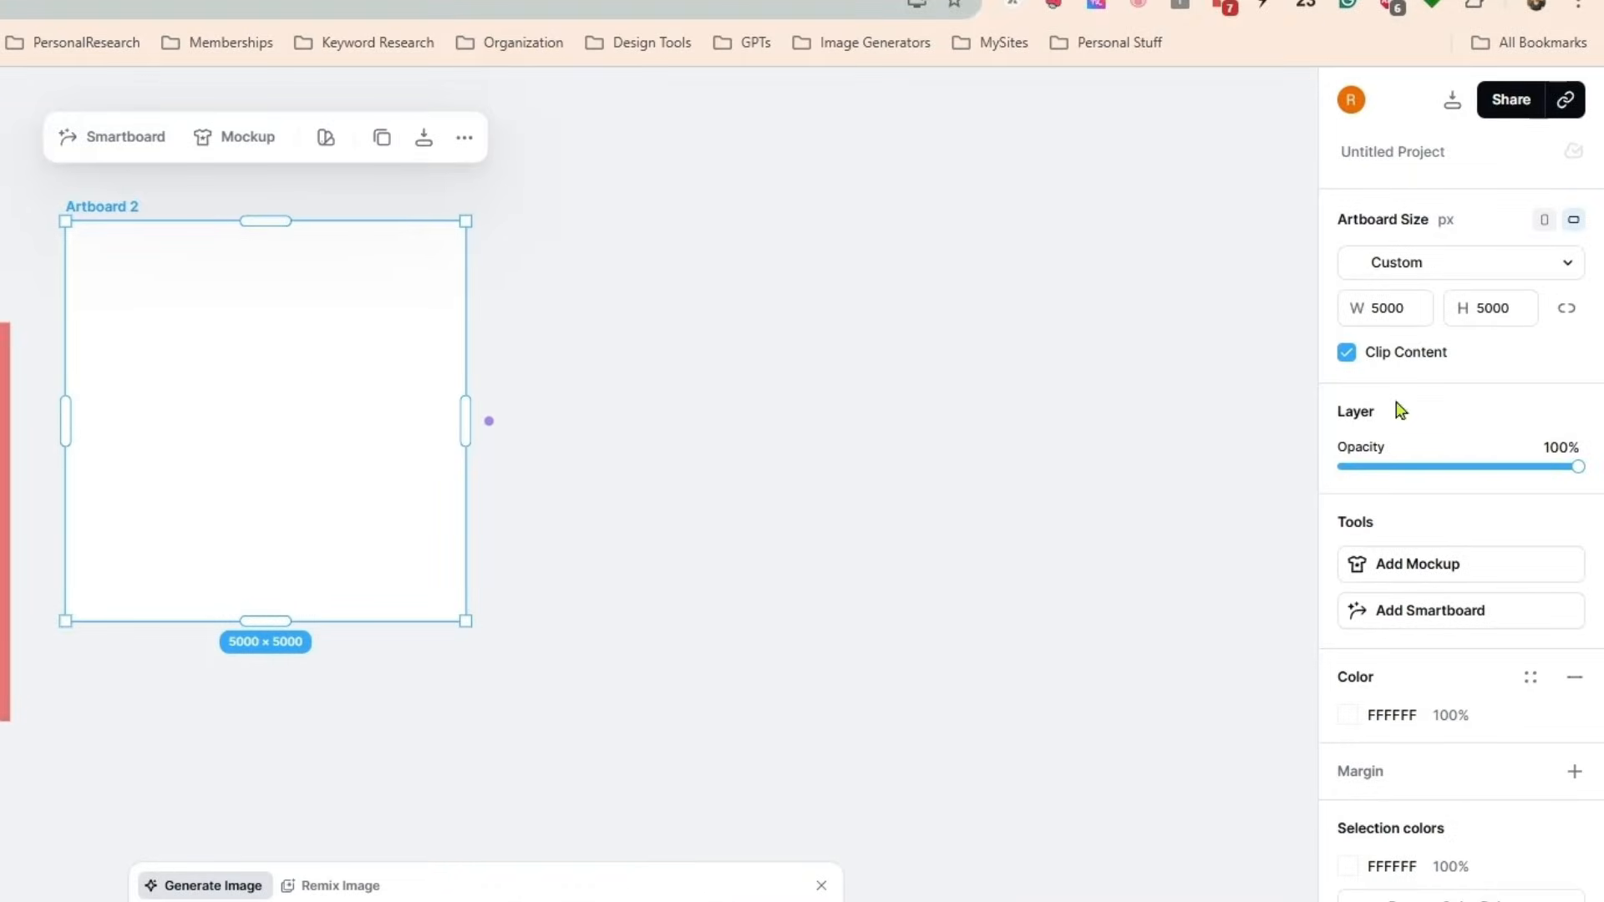
mouse_move(271, 326)
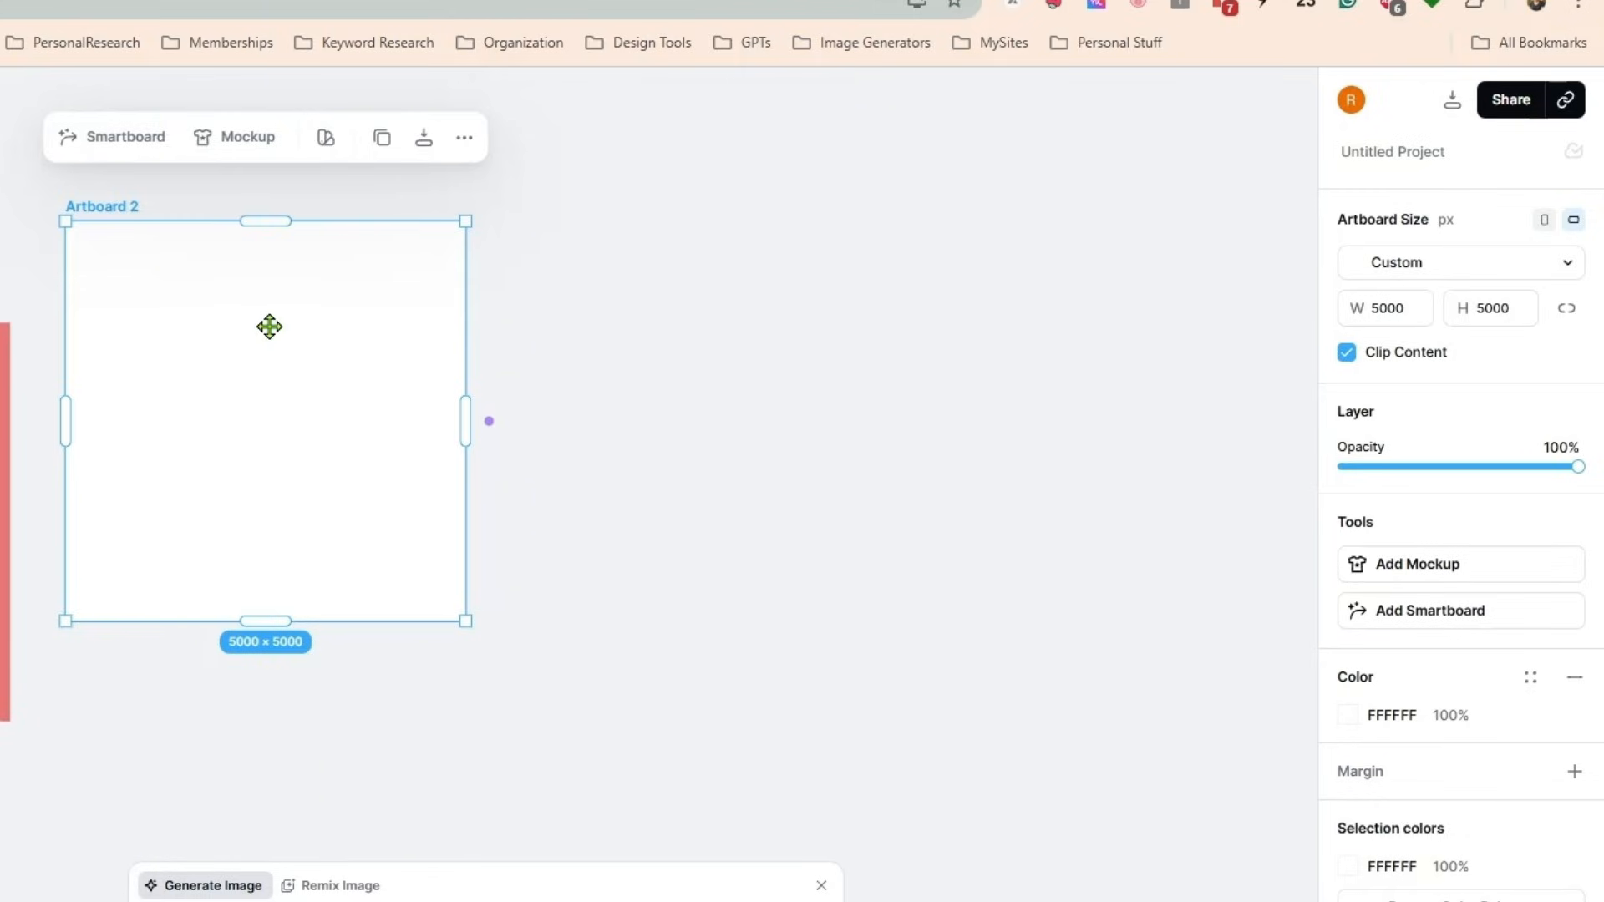
mouse_move(271, 399)
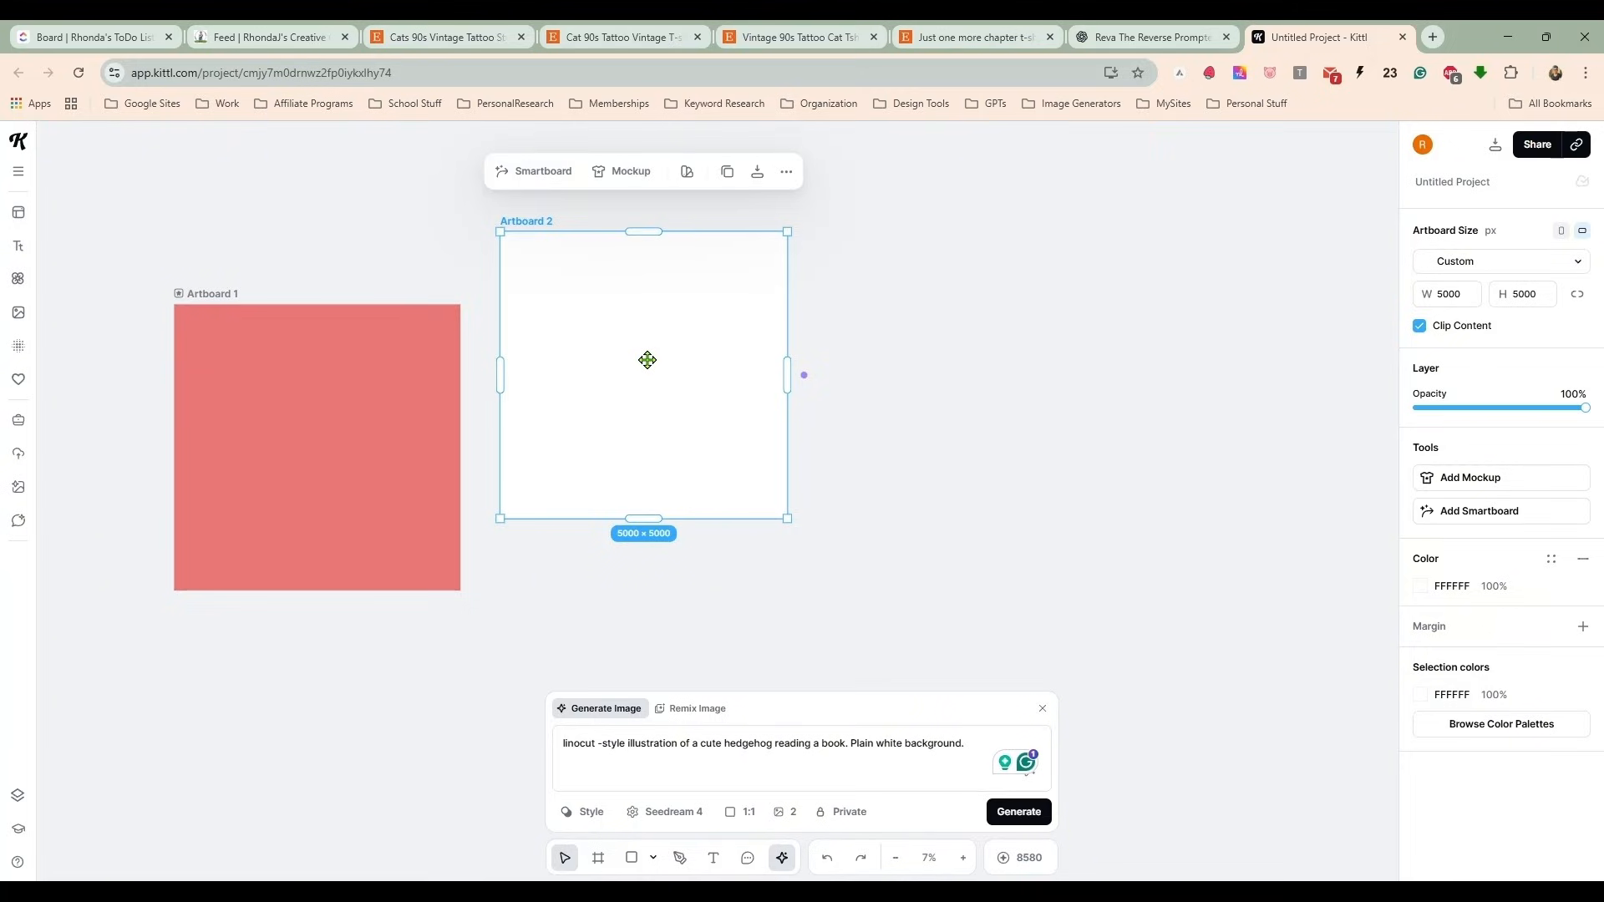
mouse_move(855, 550)
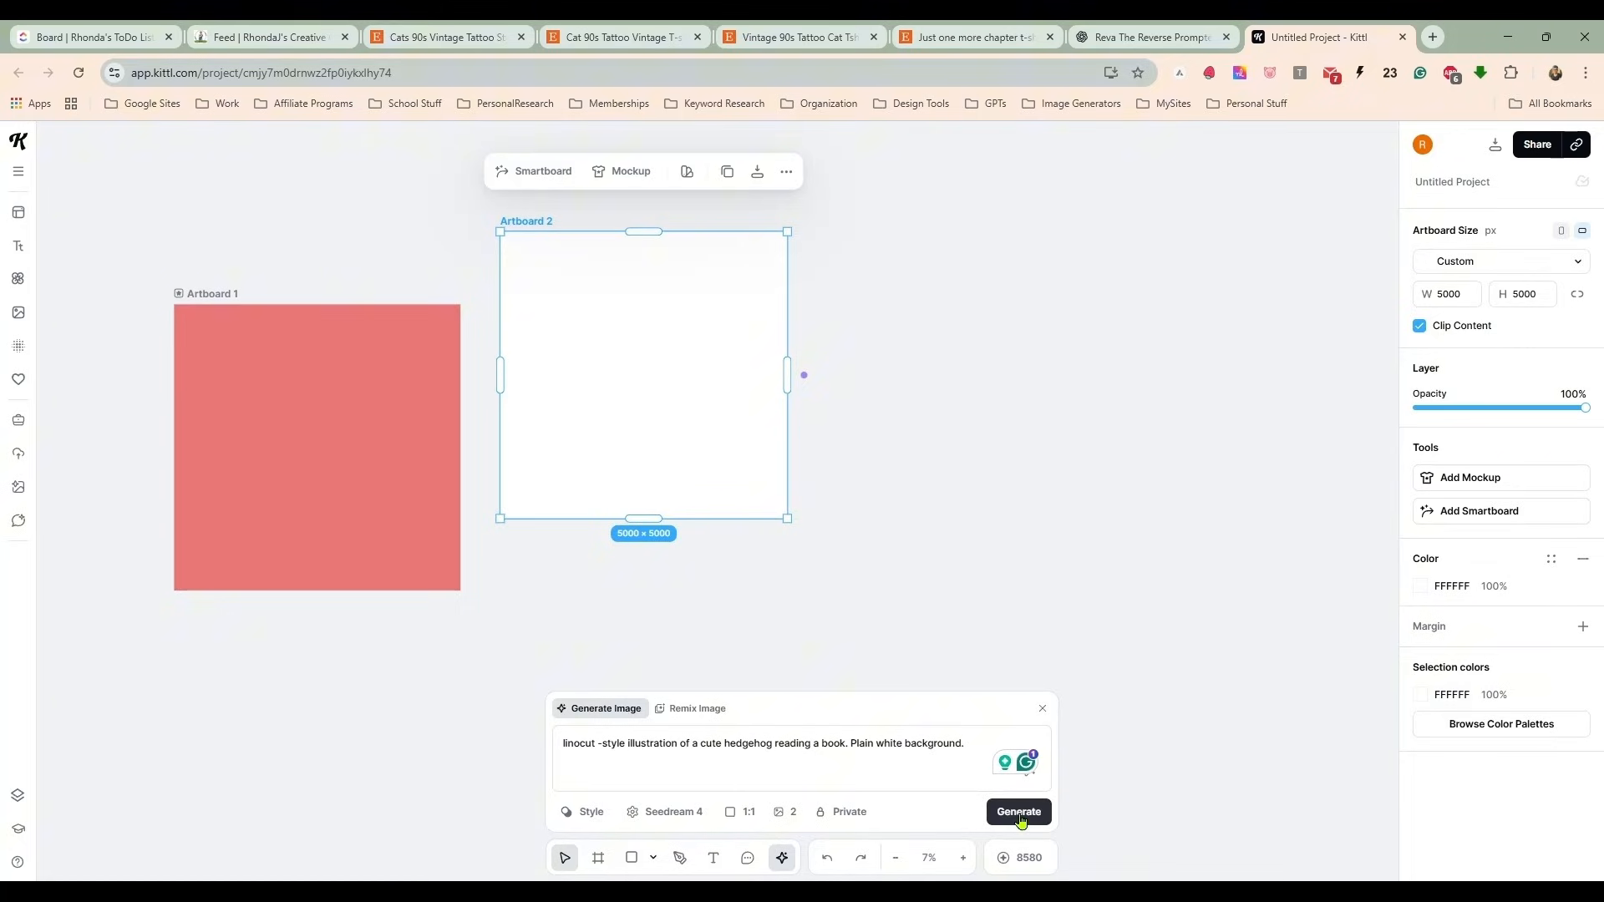
Generate two linocut reading-hedgehog images from the prompt.
click(1018, 812)
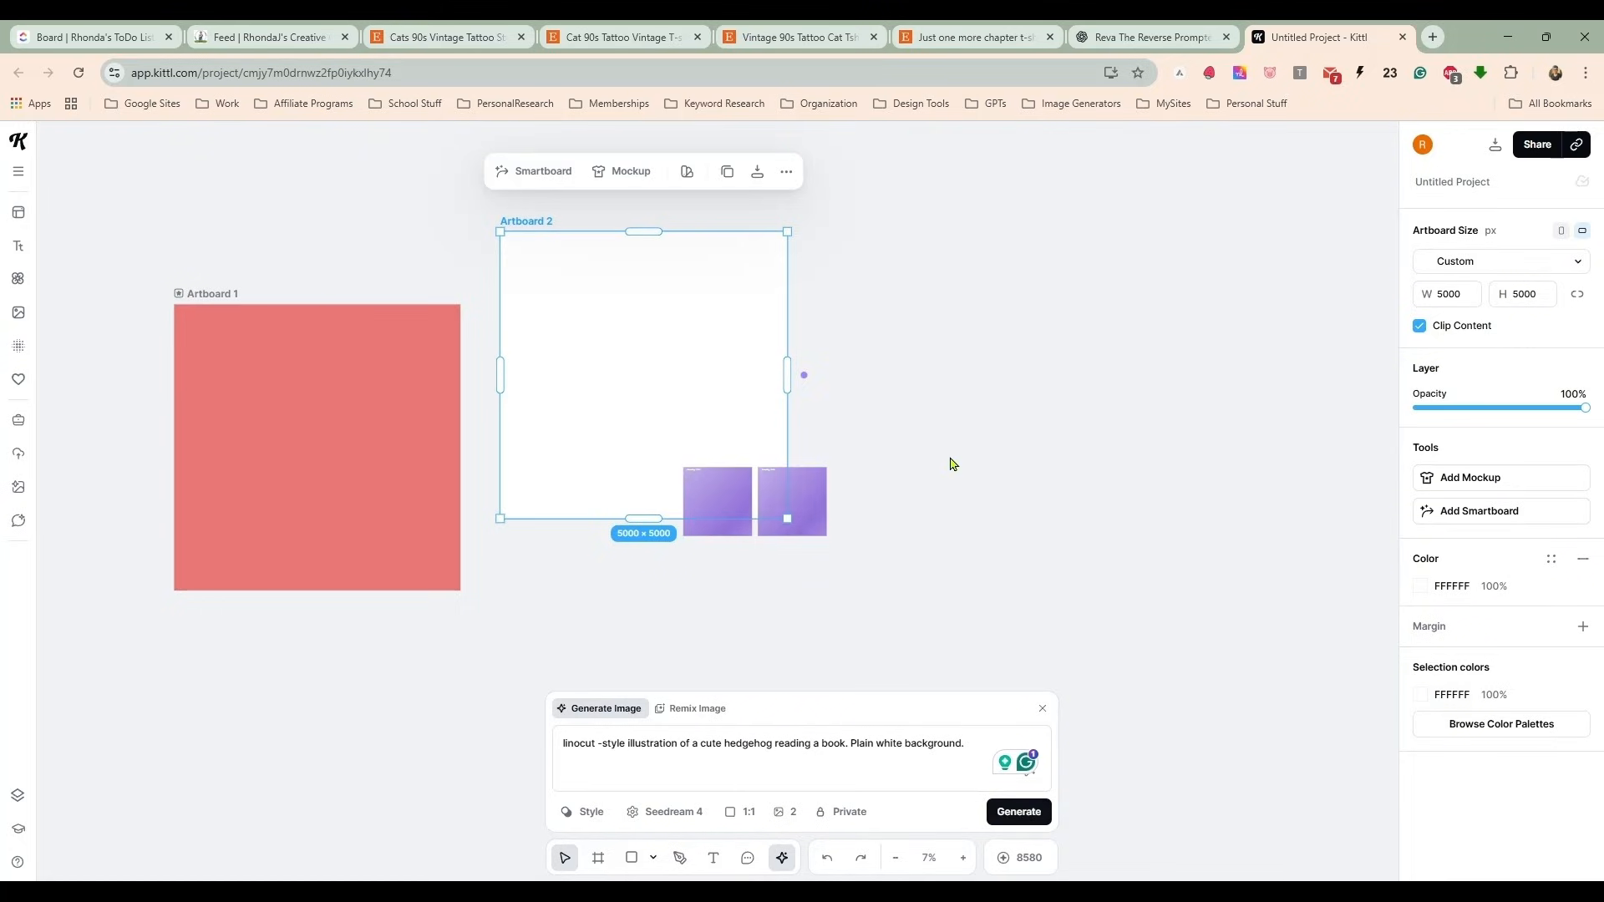
click(790, 501)
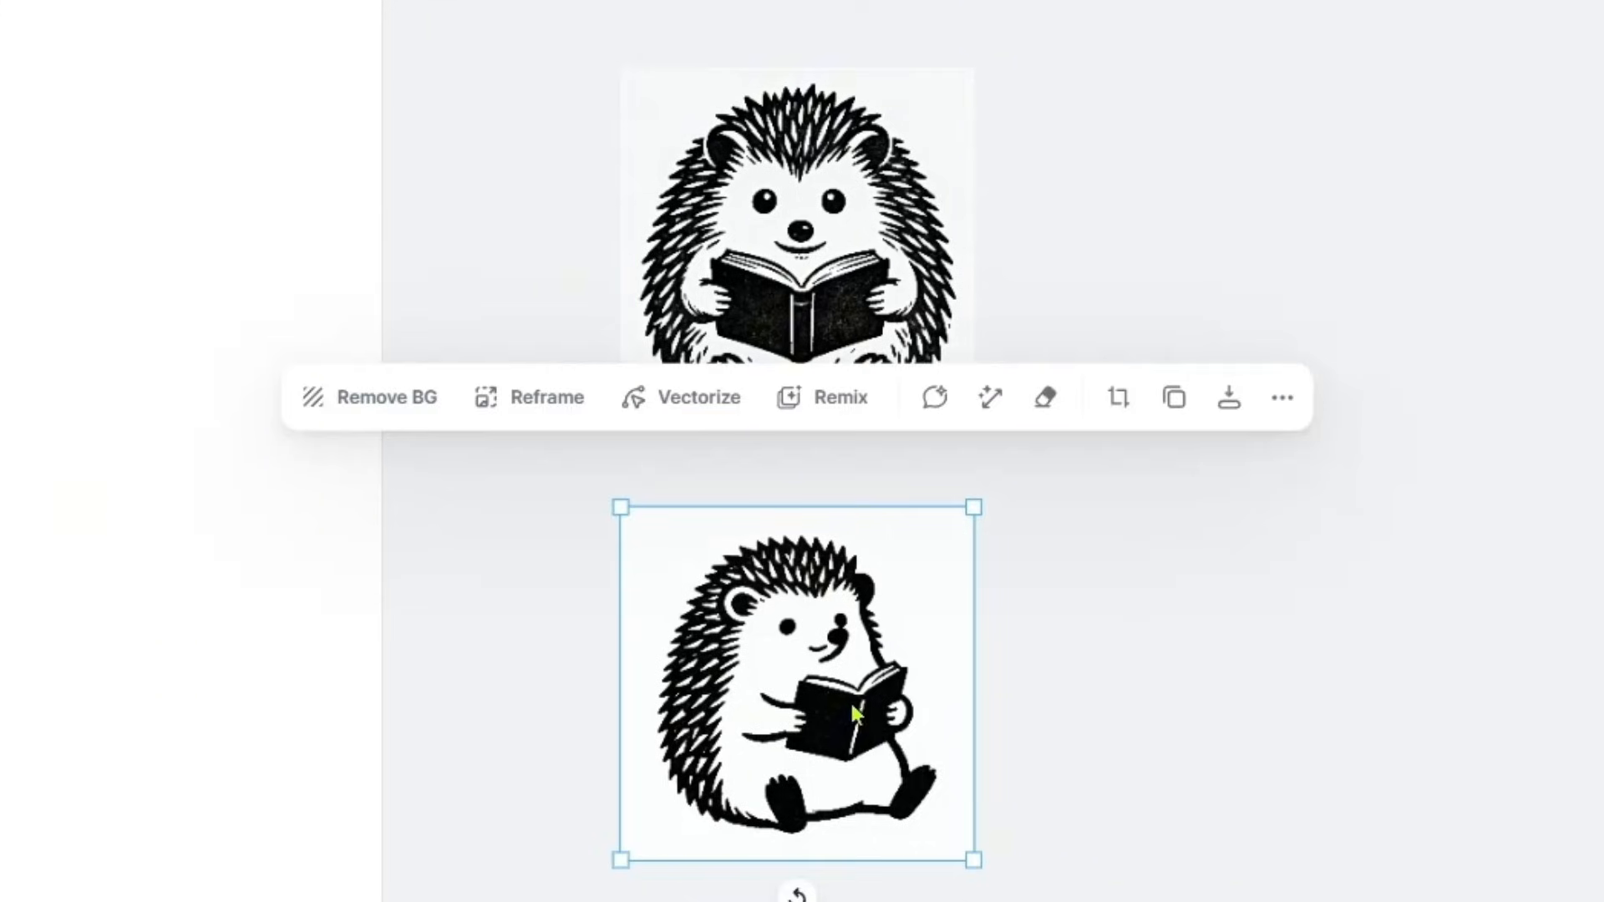
mouse_move(891, 670)
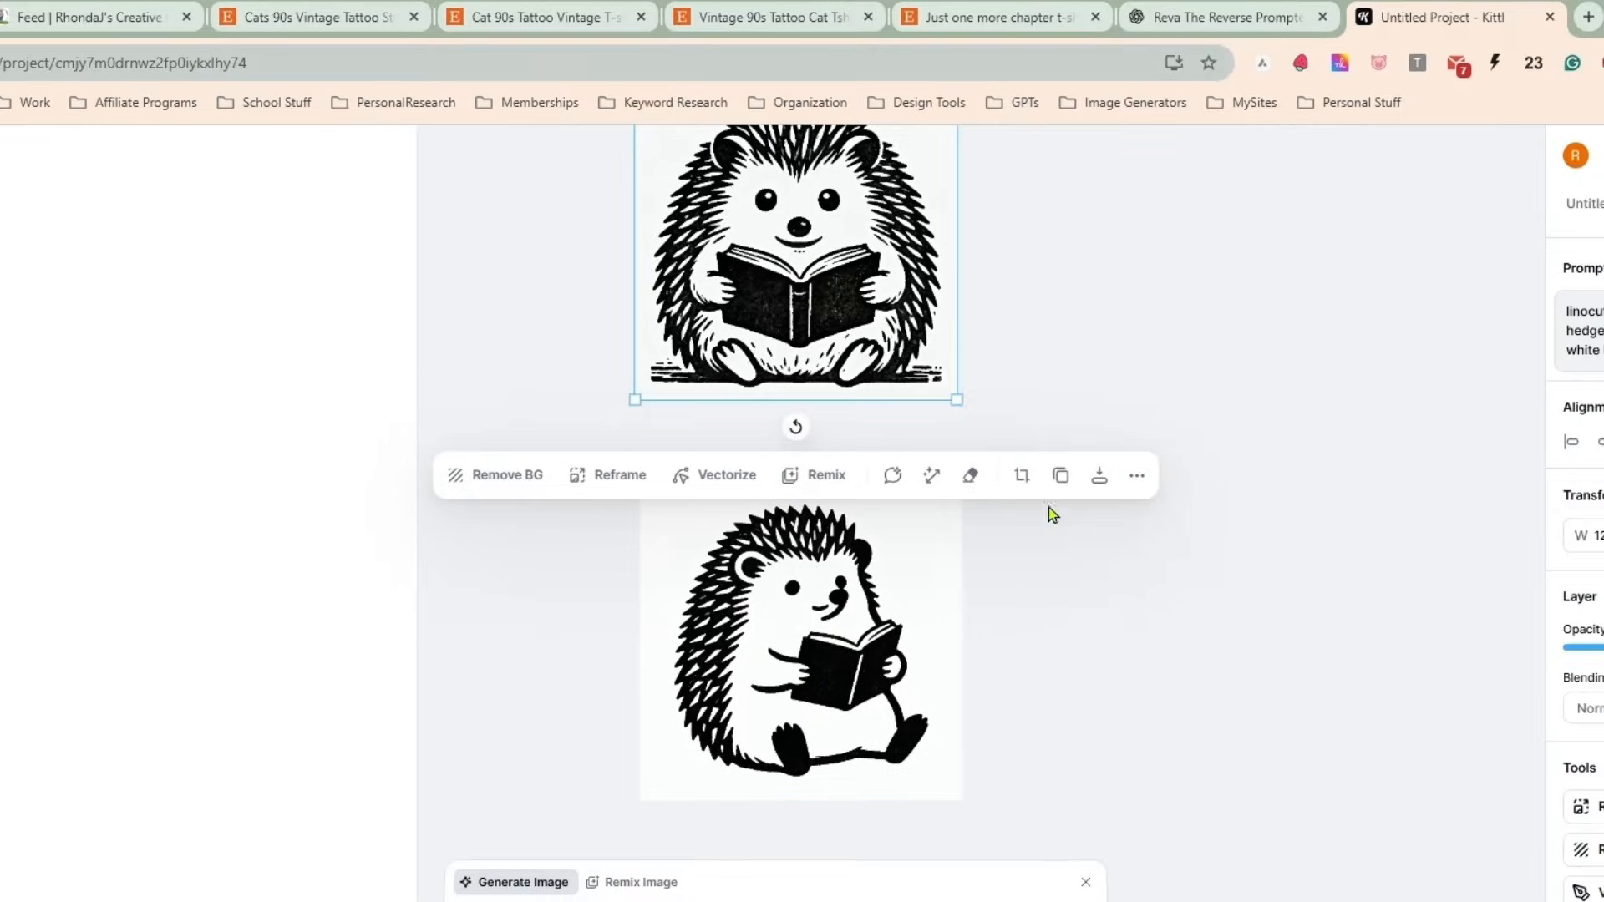
Place the side-facing hedgehog image to fill Artboard 2.
scroll(down, 3)
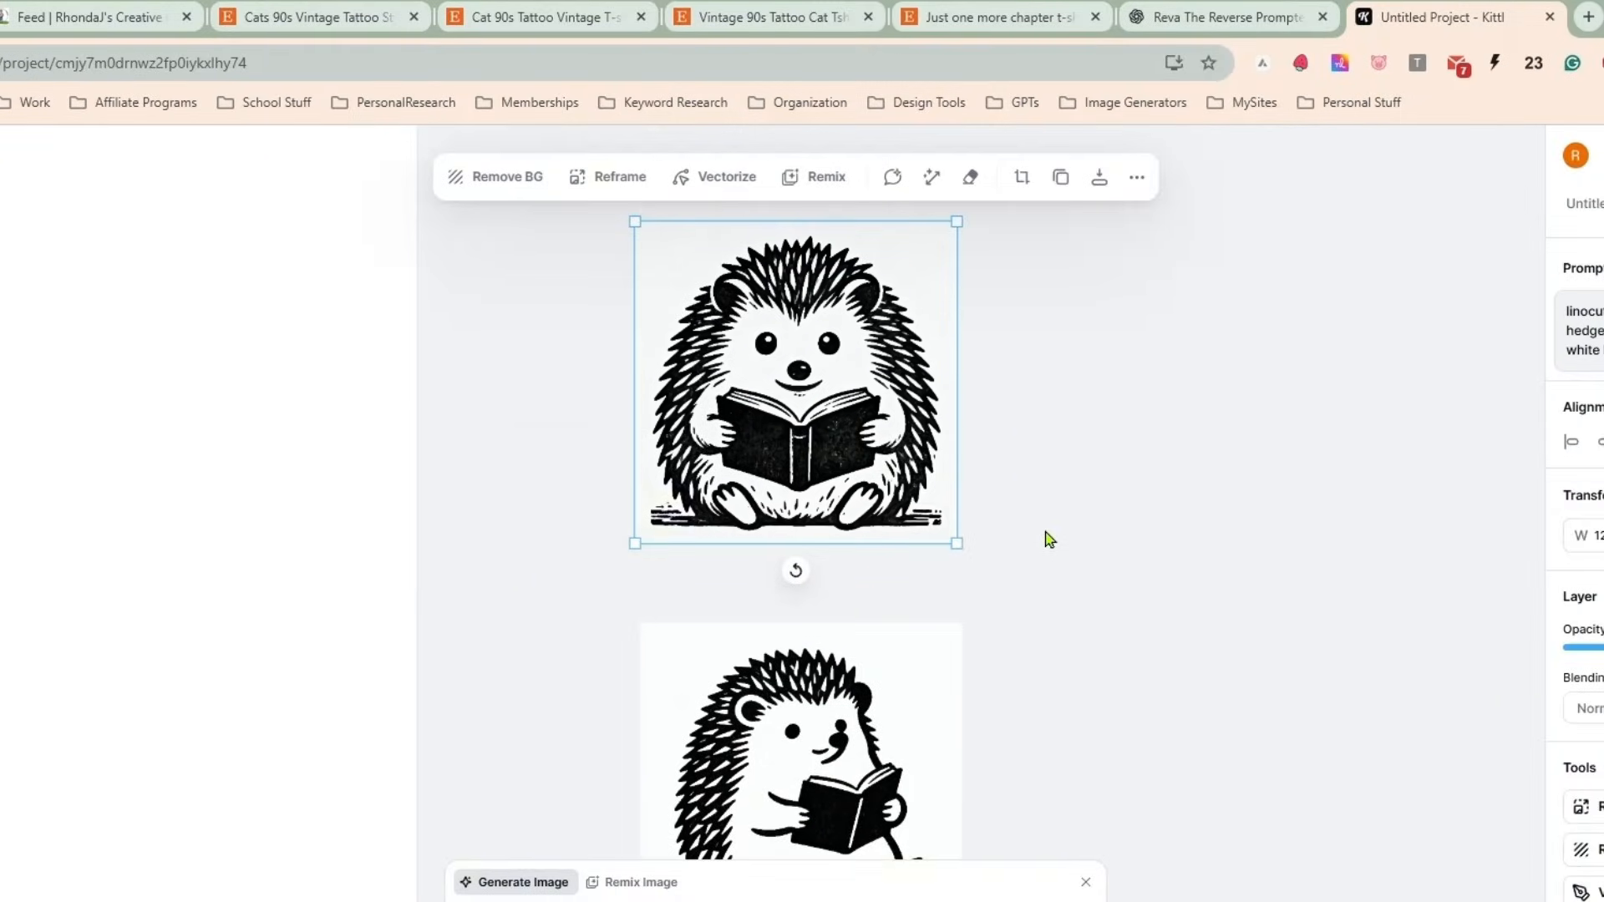
scroll(down, 3)
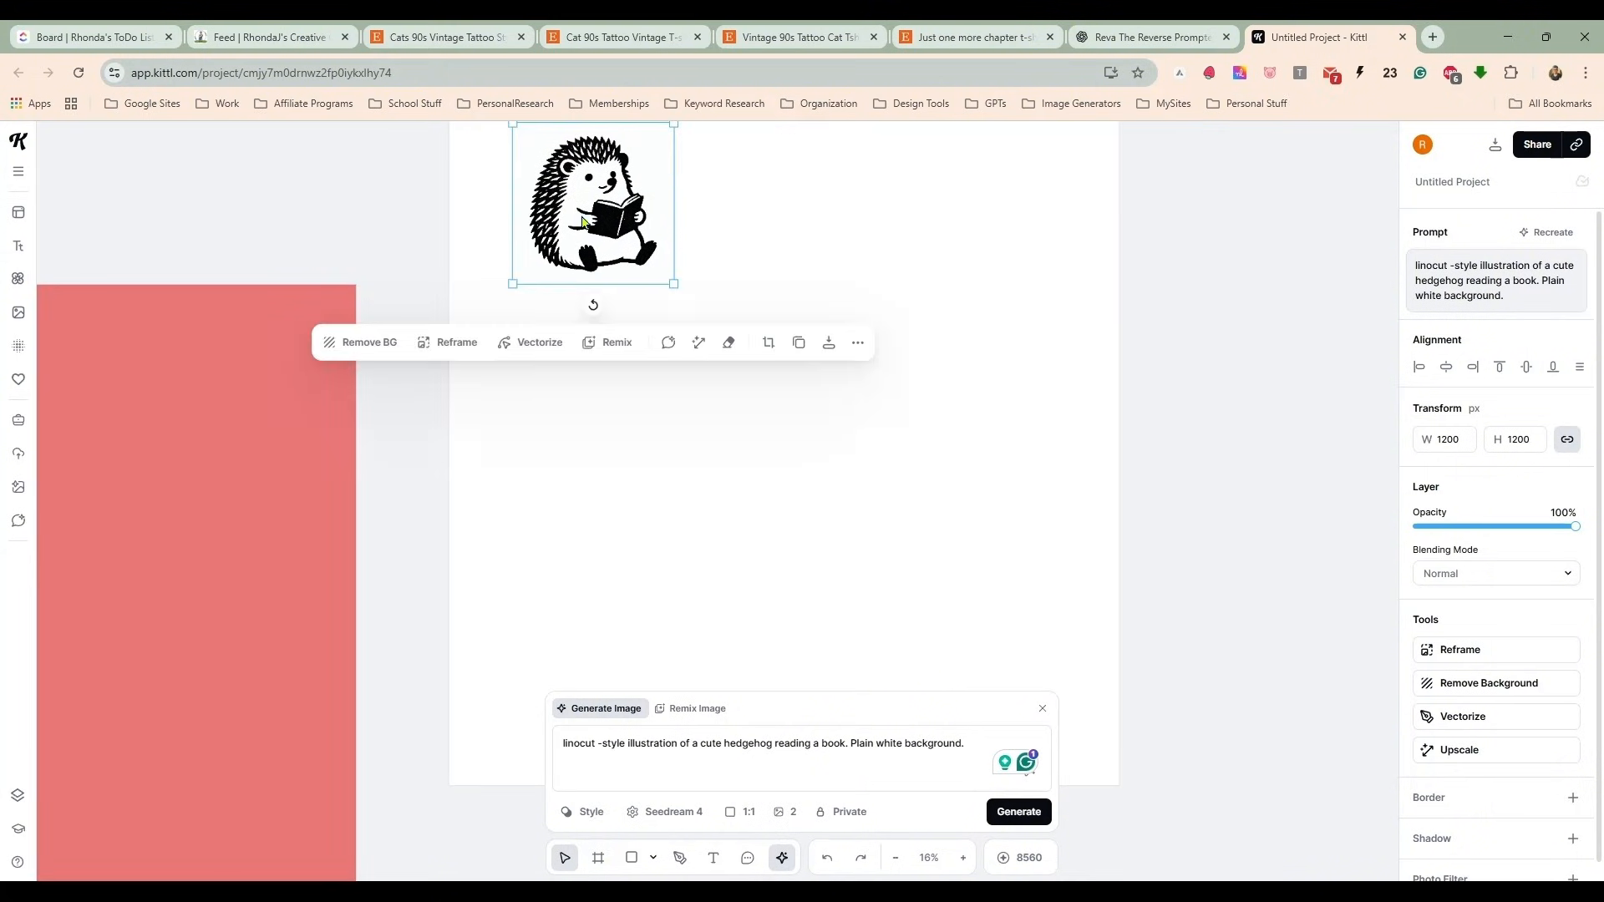
click(1459, 750)
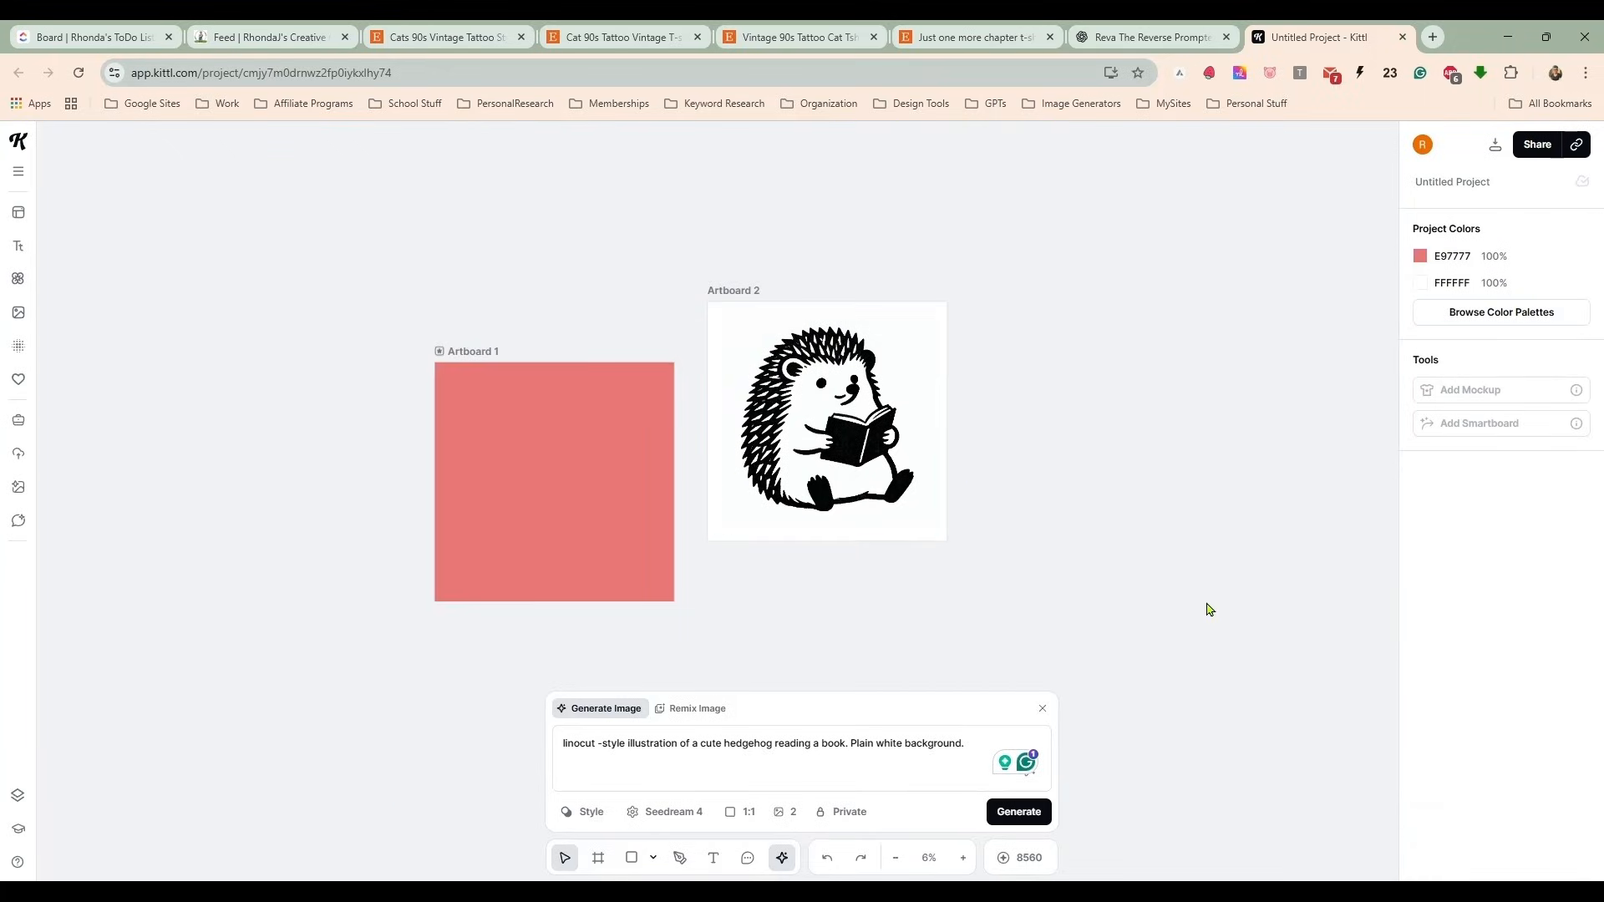
Create smartboards from the hedgehog with GPT 1.5 and generate cat and raccoon variations.
click(825, 419)
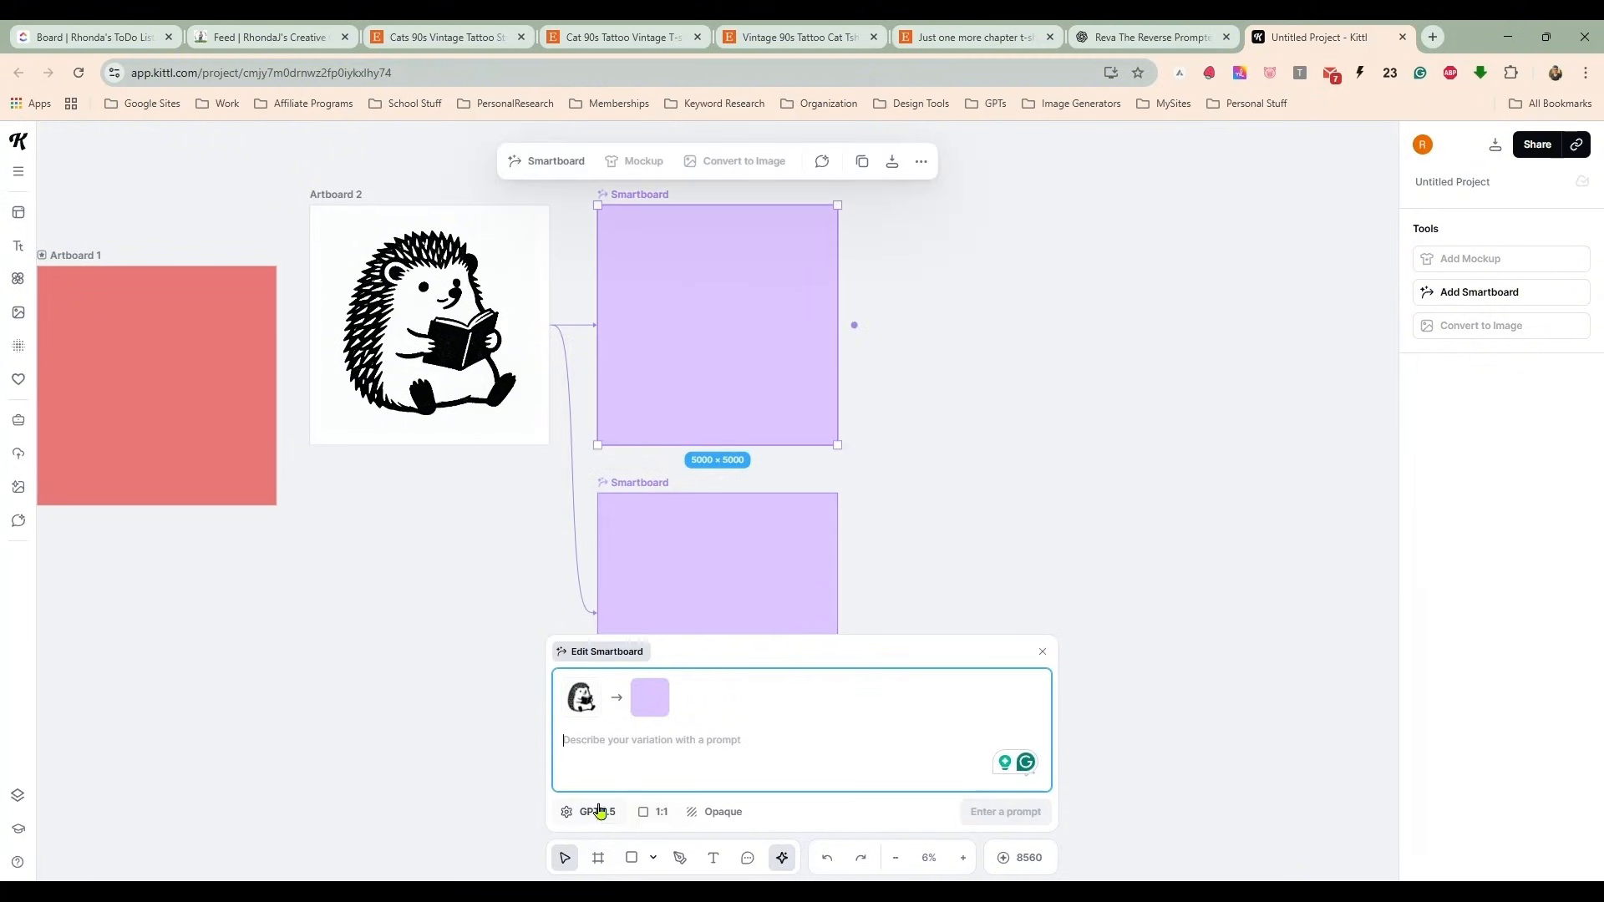
click(594, 812)
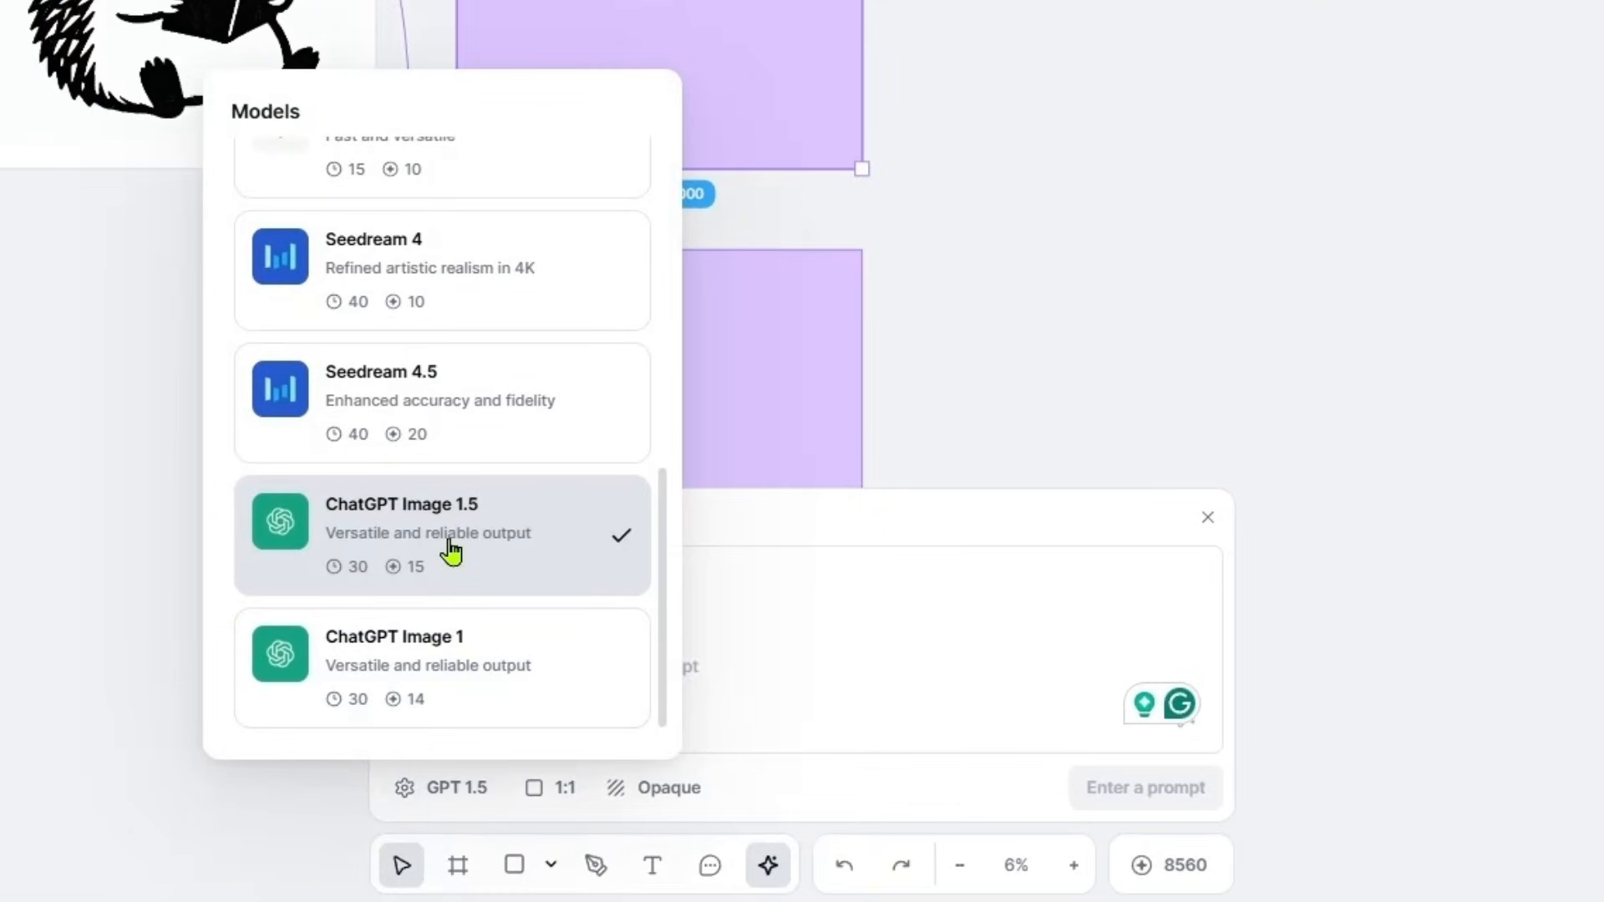
mouse_move(798, 795)
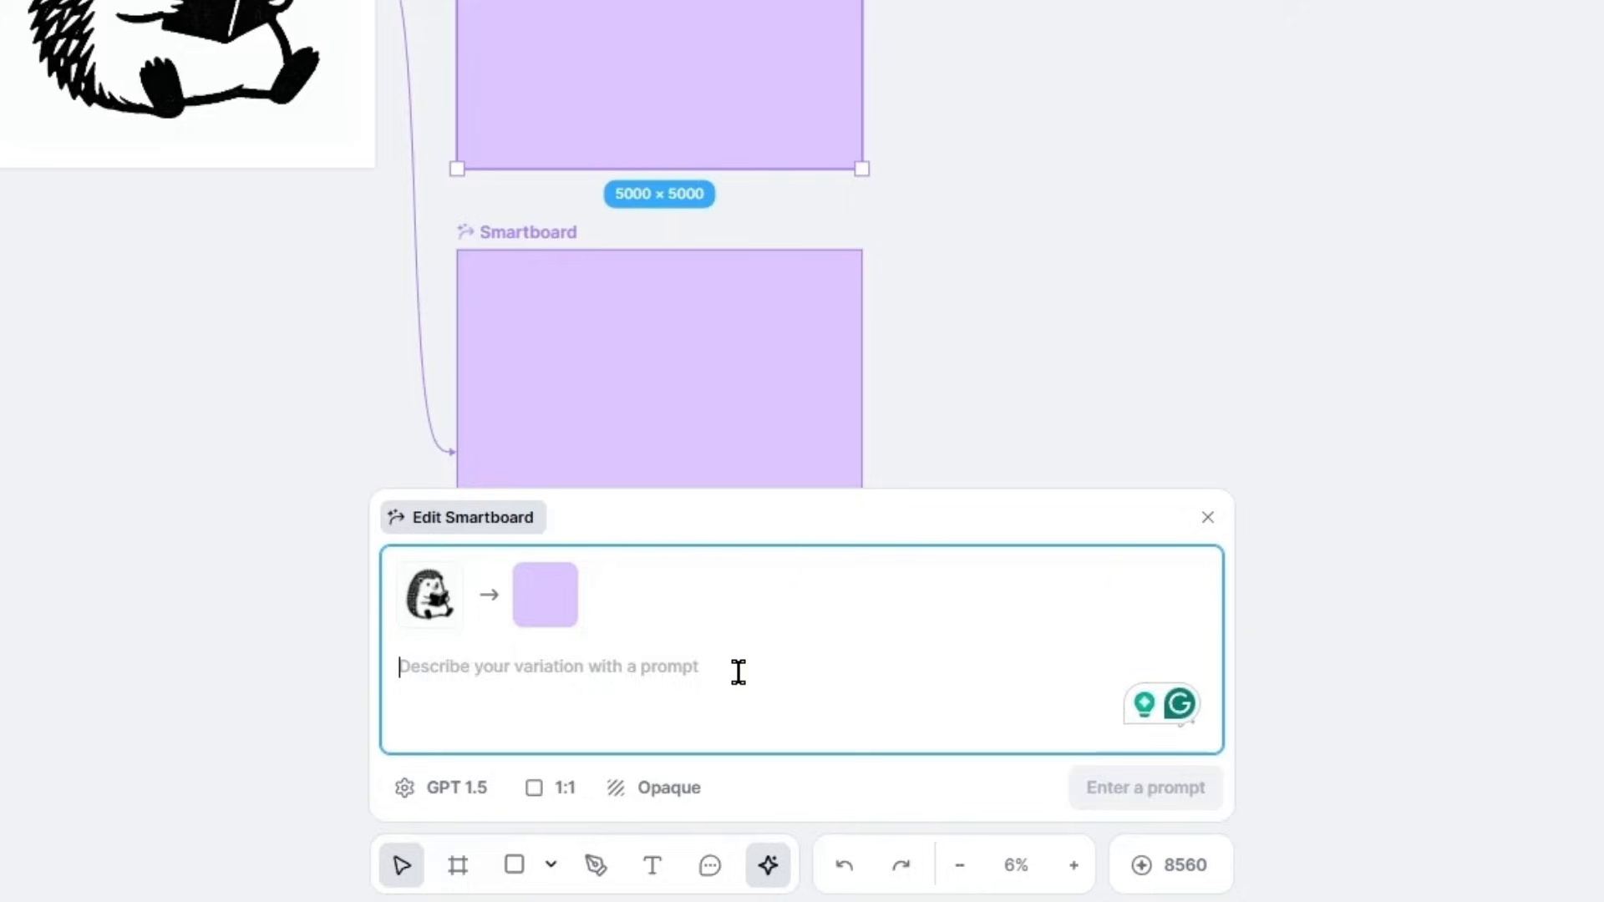
text(change the hedg)
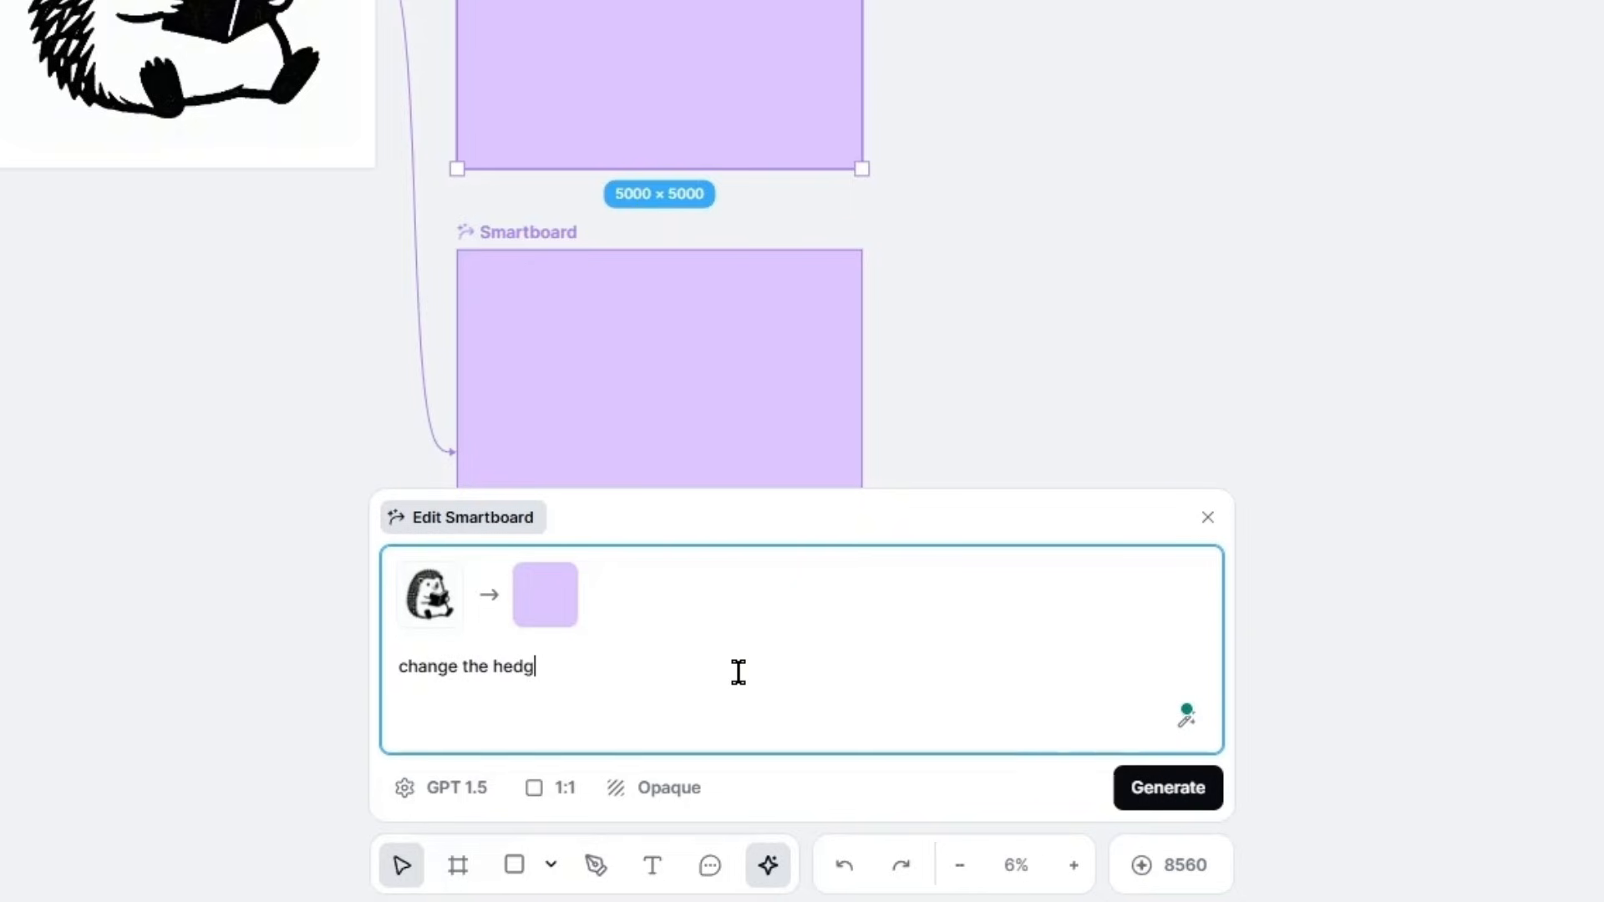
text(ehog to a)
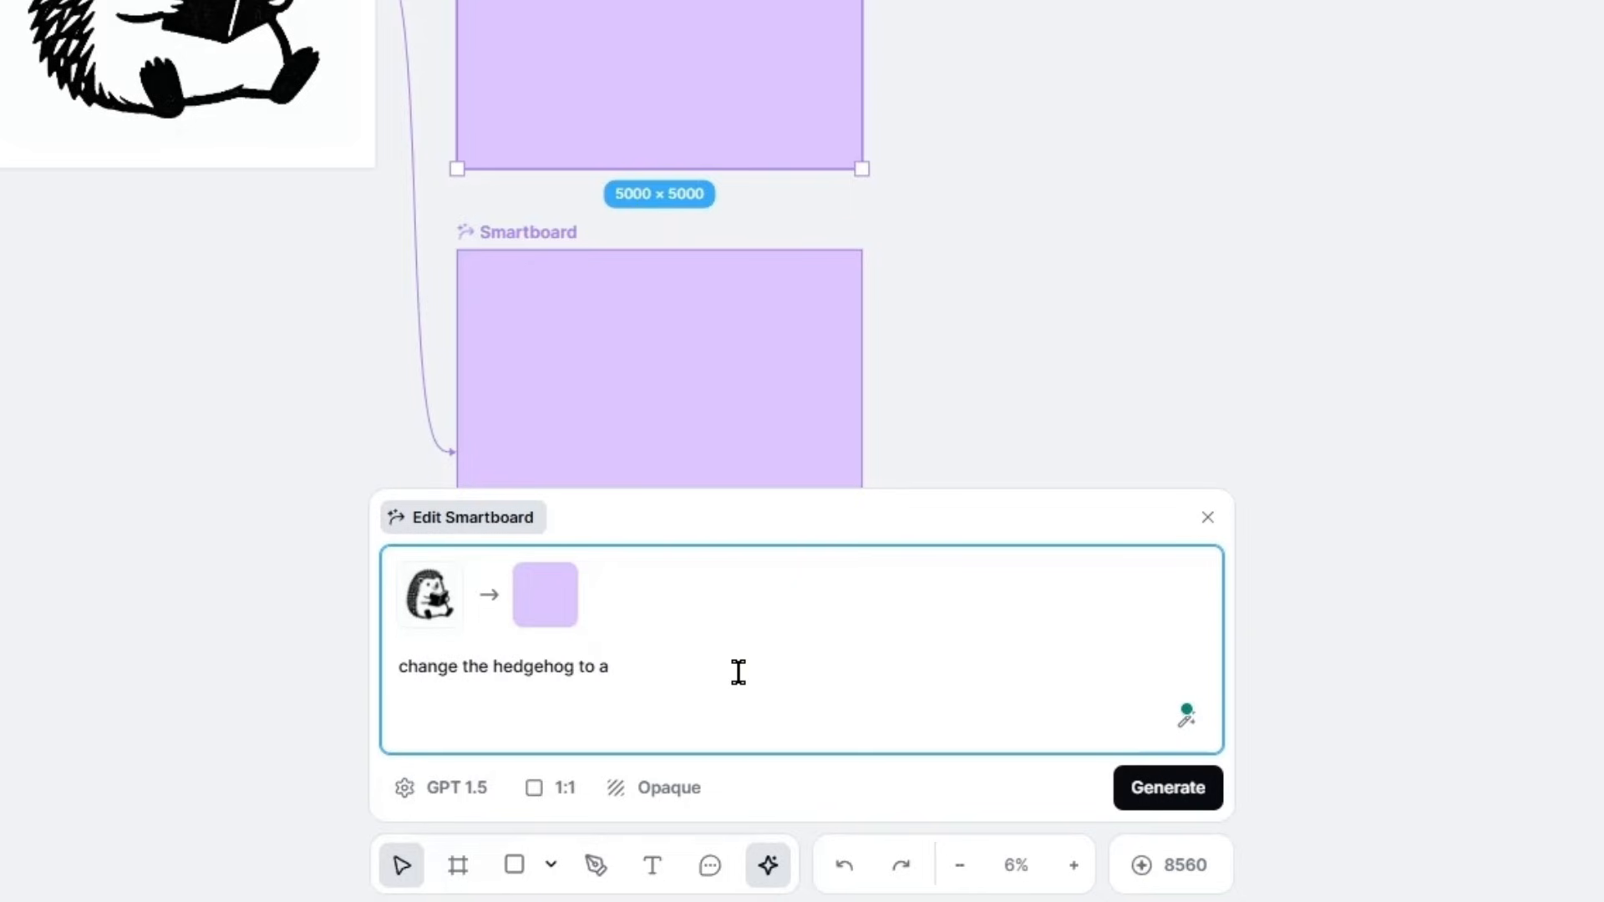
click(1206, 518)
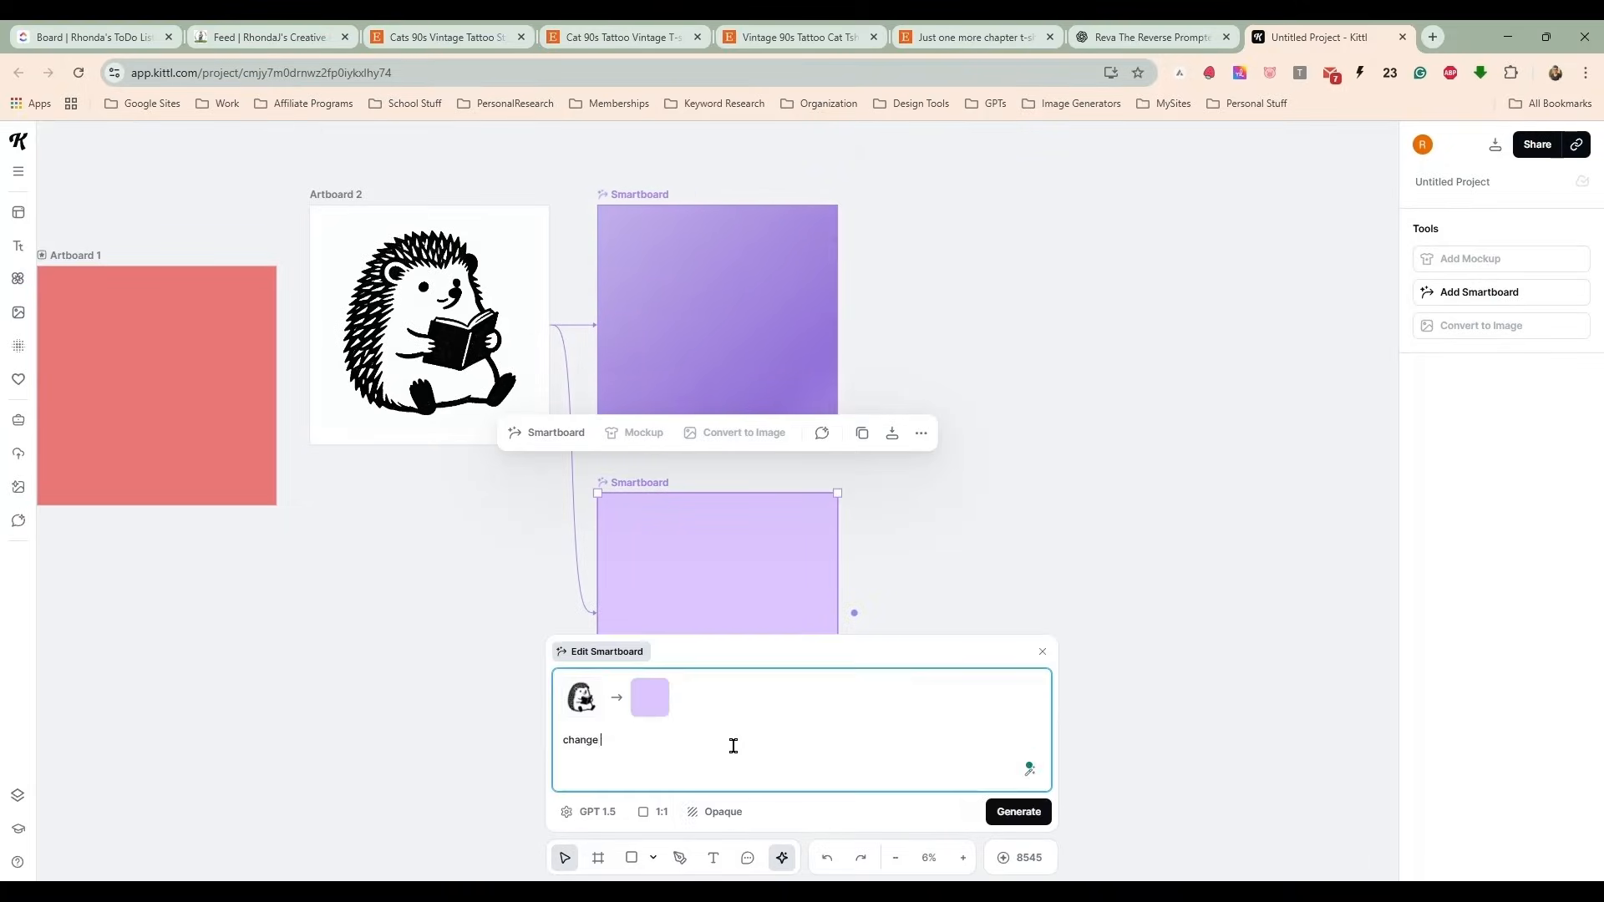
text(the hedgehog to a)
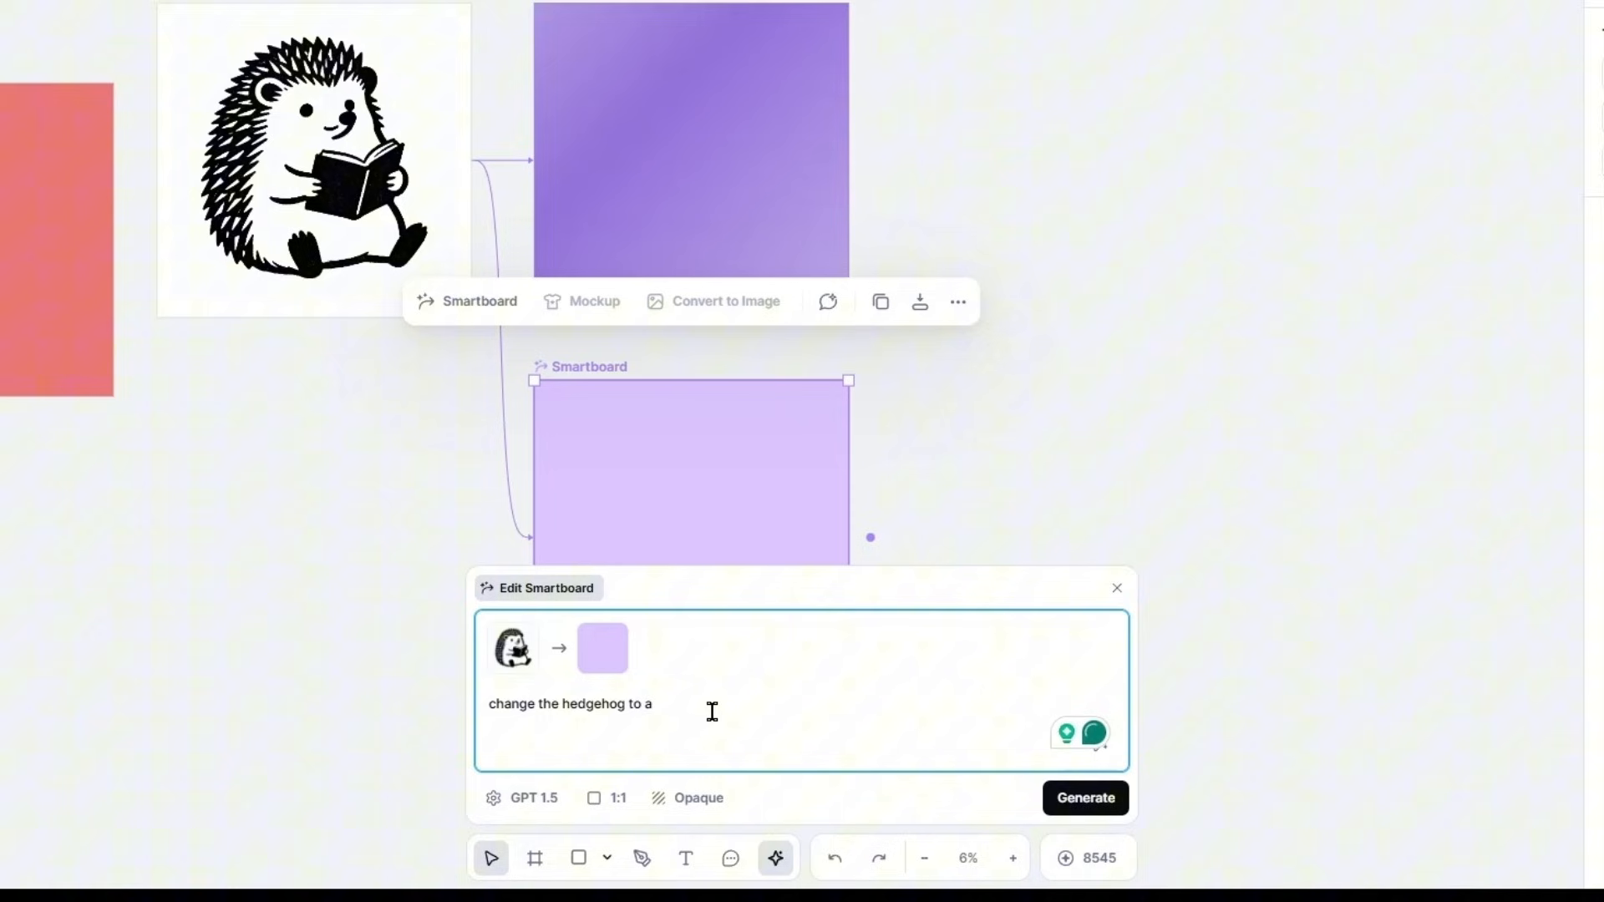
text(racco)
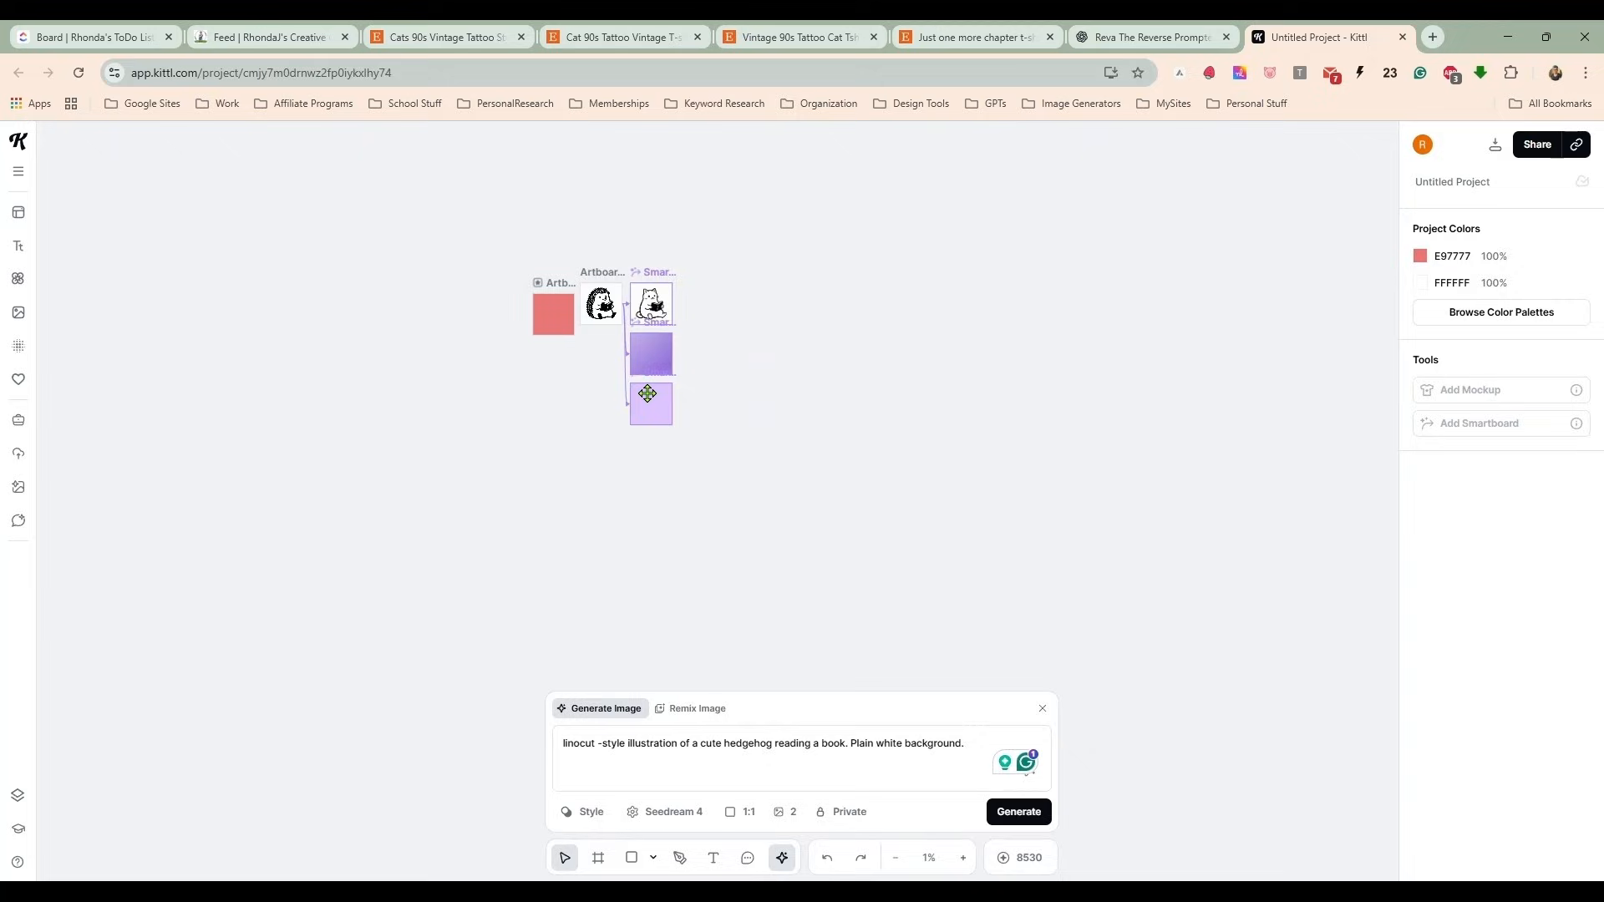
Generate an owl variation of the reading hedgehog in the third smartboard.
click(650, 399)
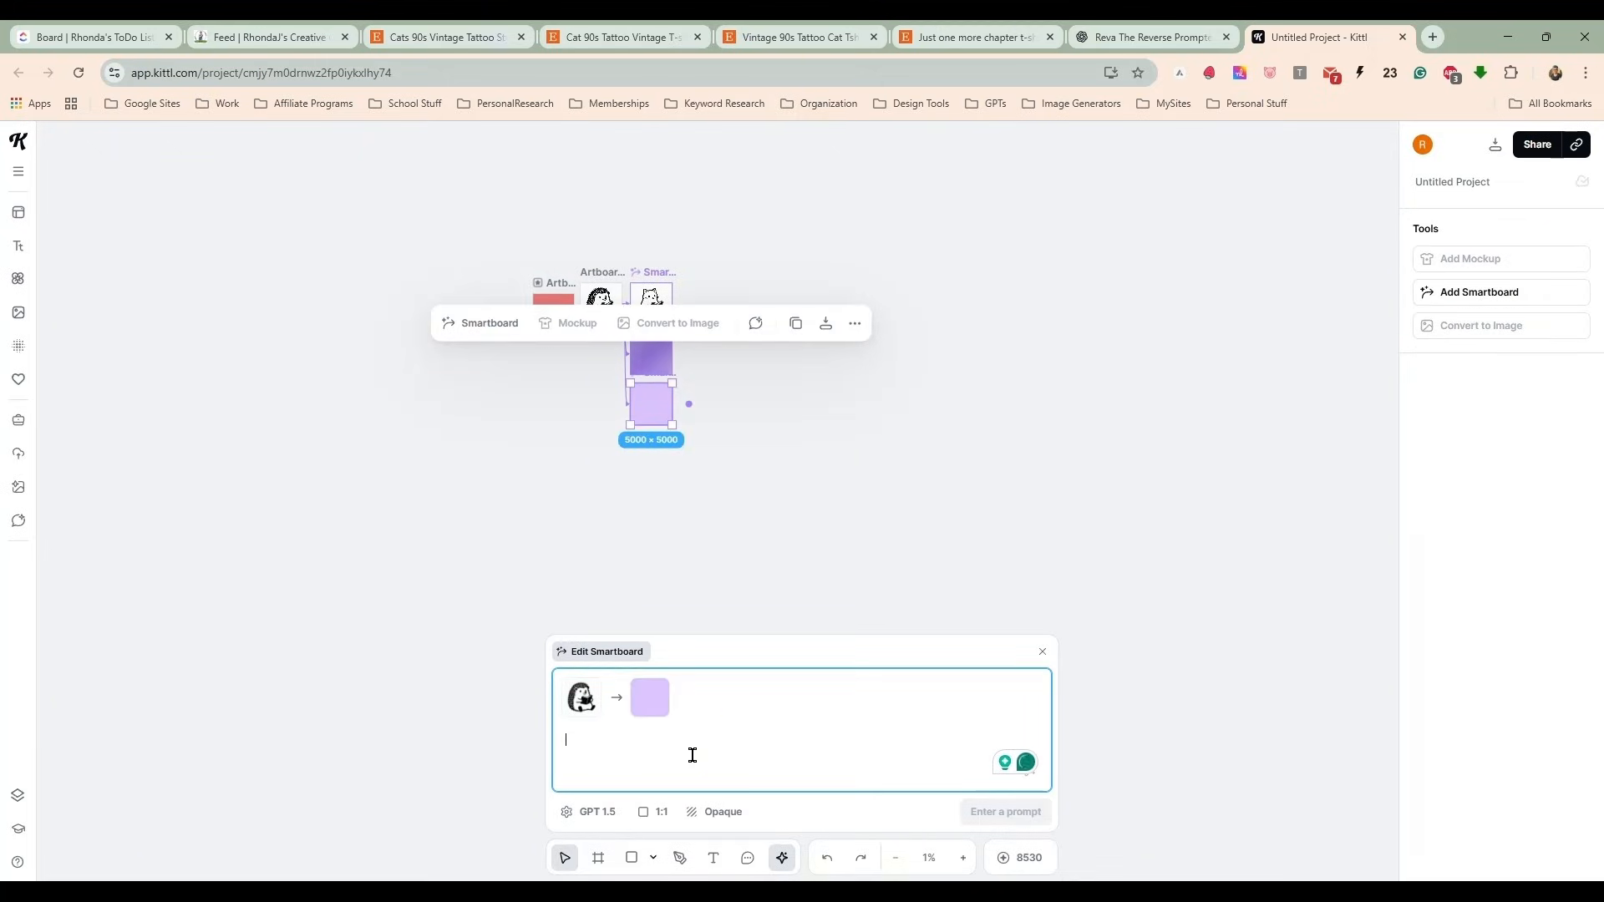
scroll(down, 3)
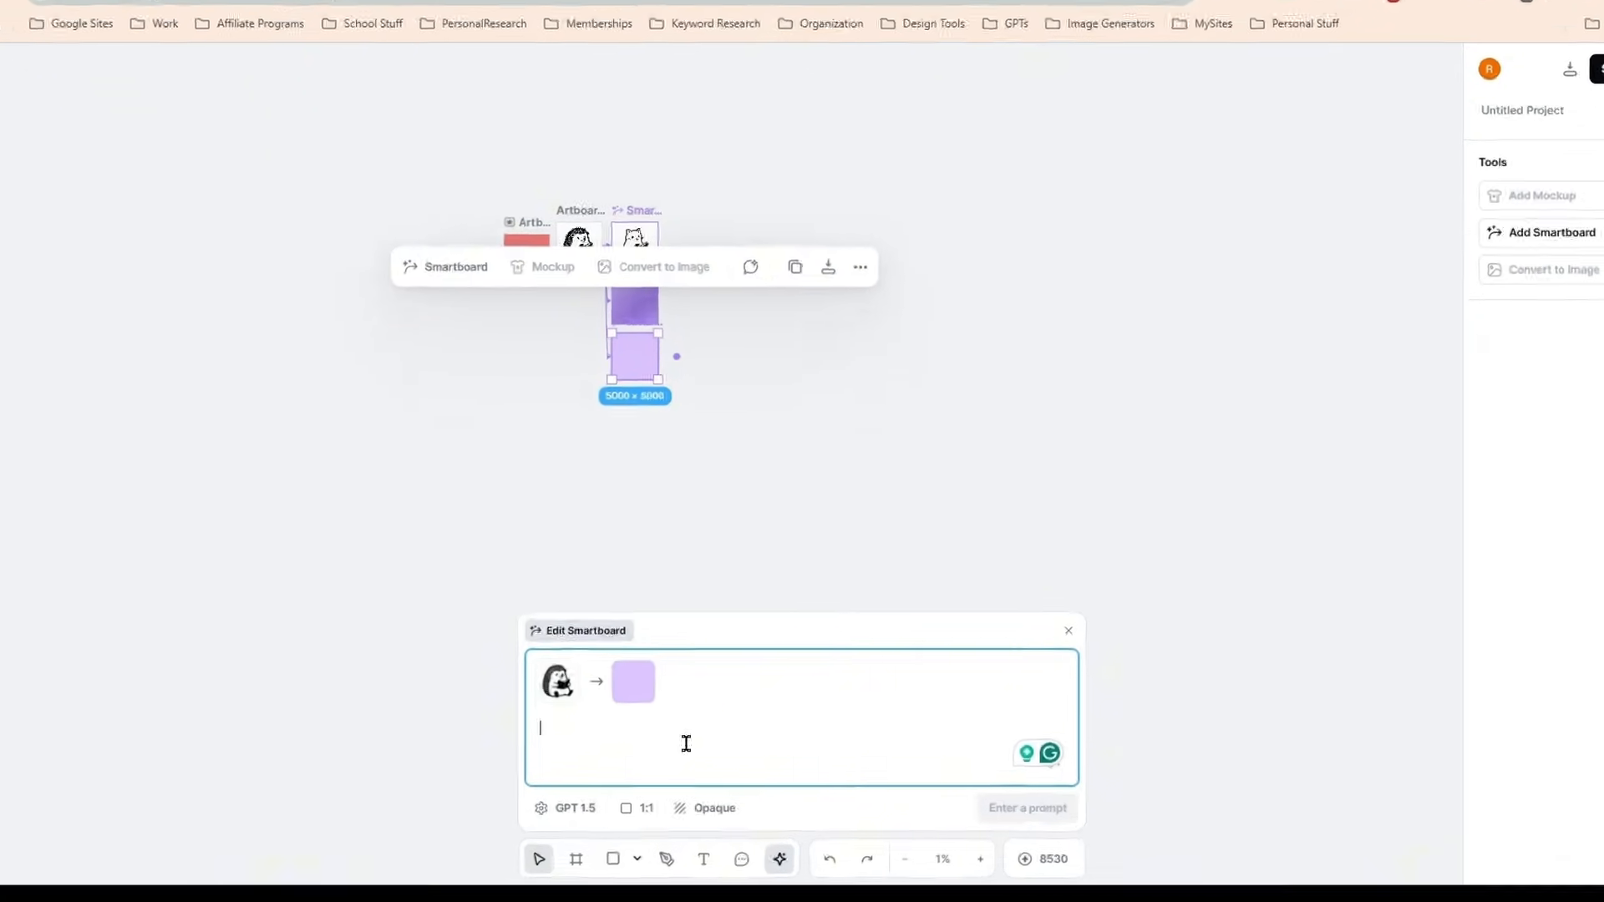
text(change the hedgehog to)
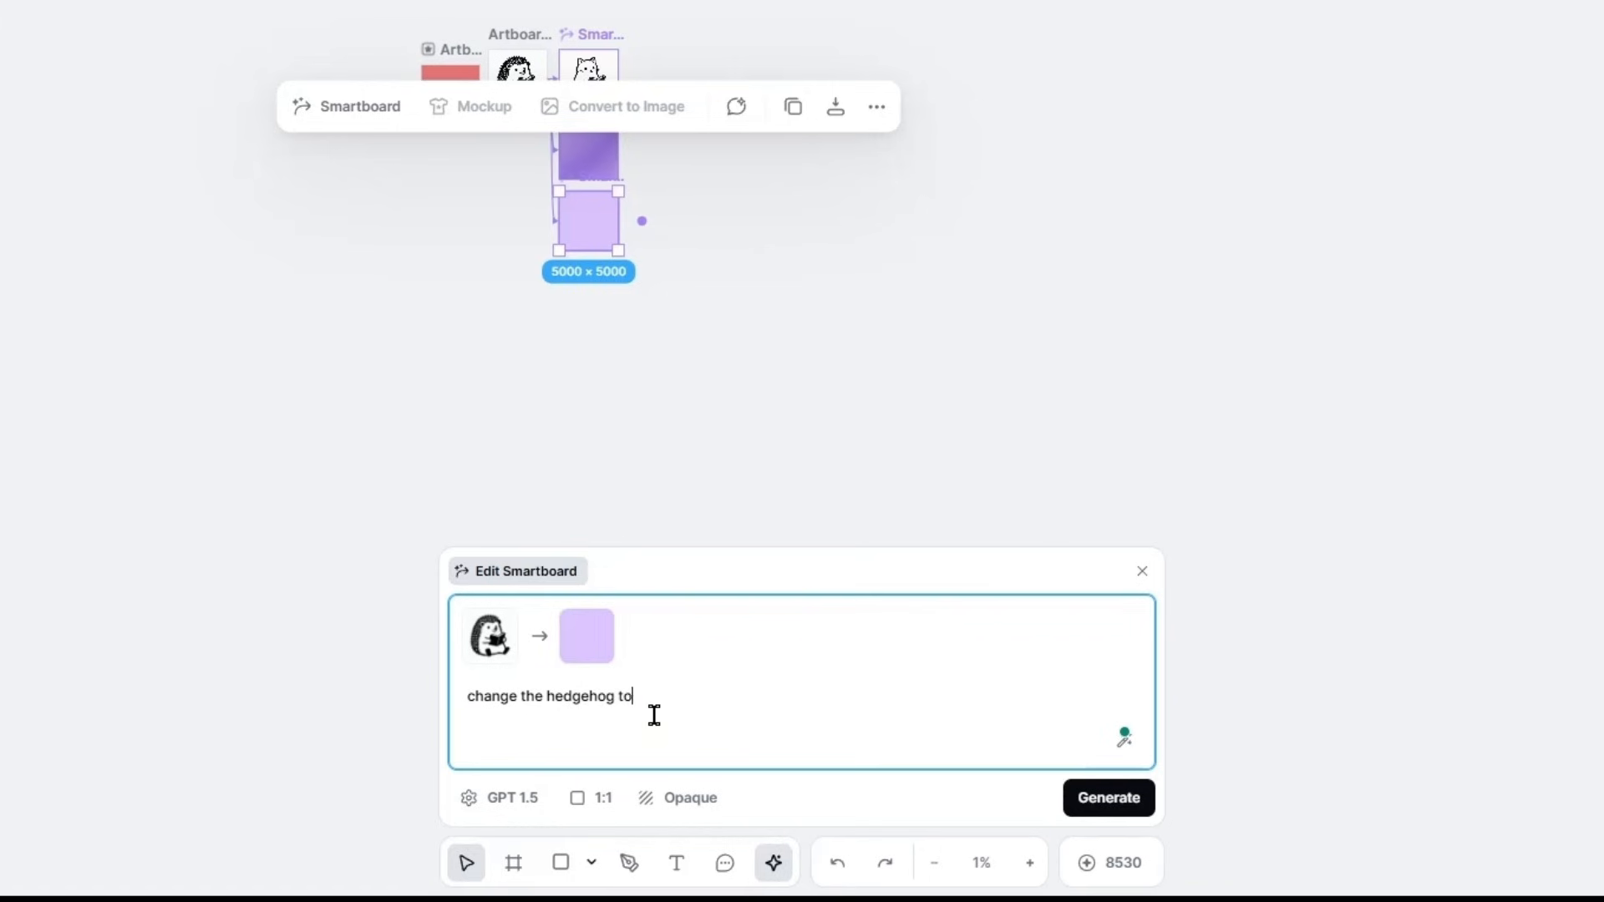
text(a owl)
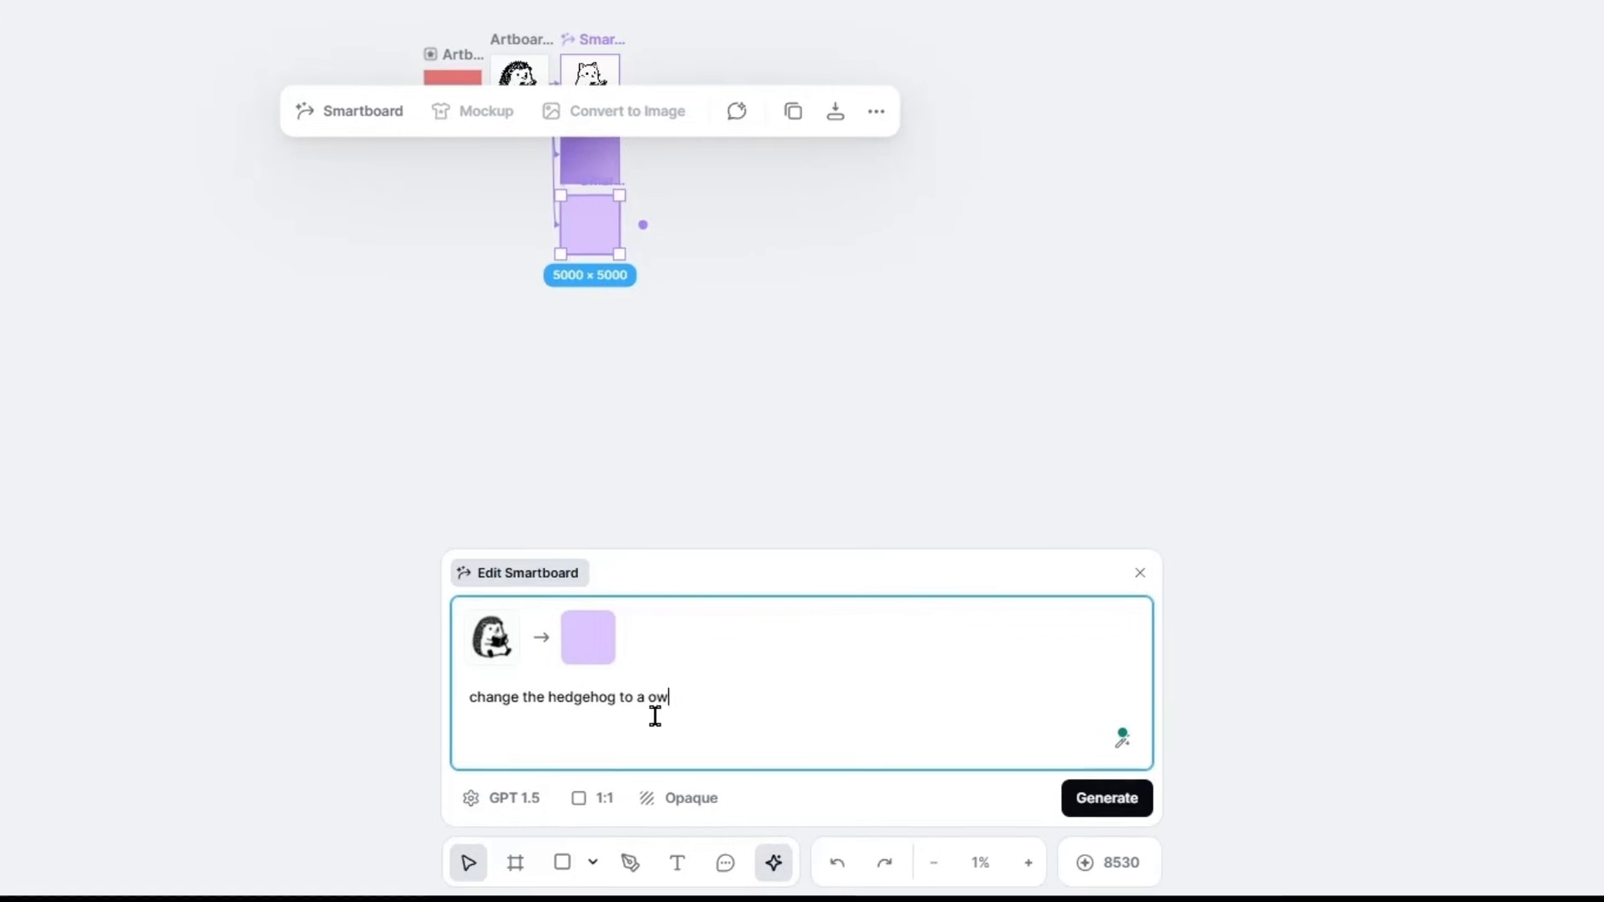
click(1104, 798)
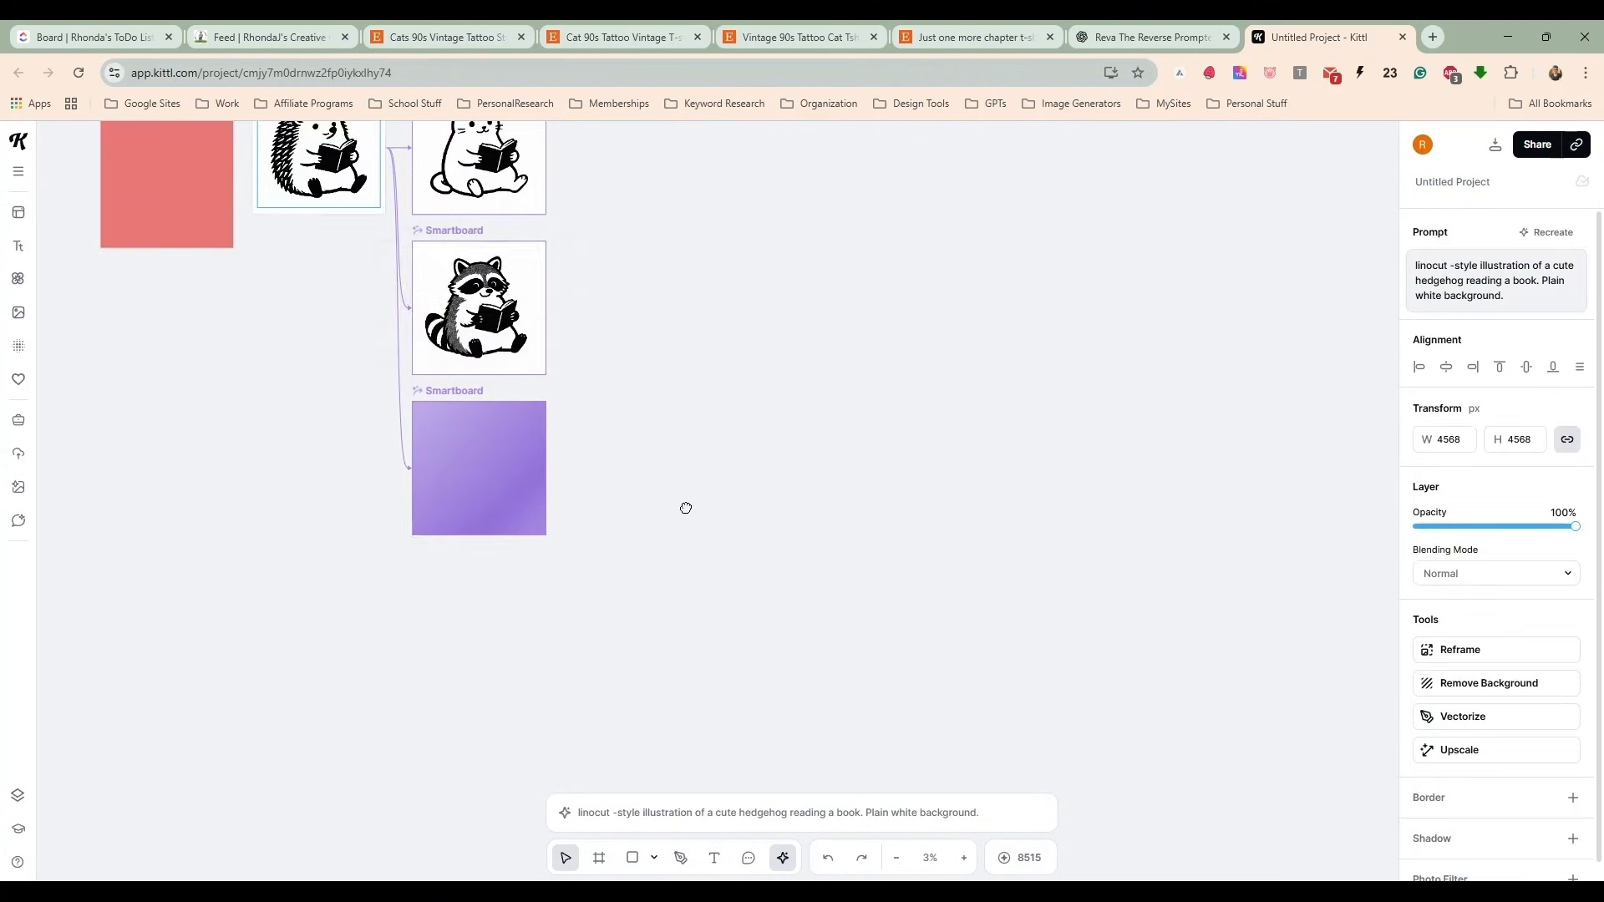
Generate an opossum variation of the reading hedgehog in the next smartboard.
click(478, 467)
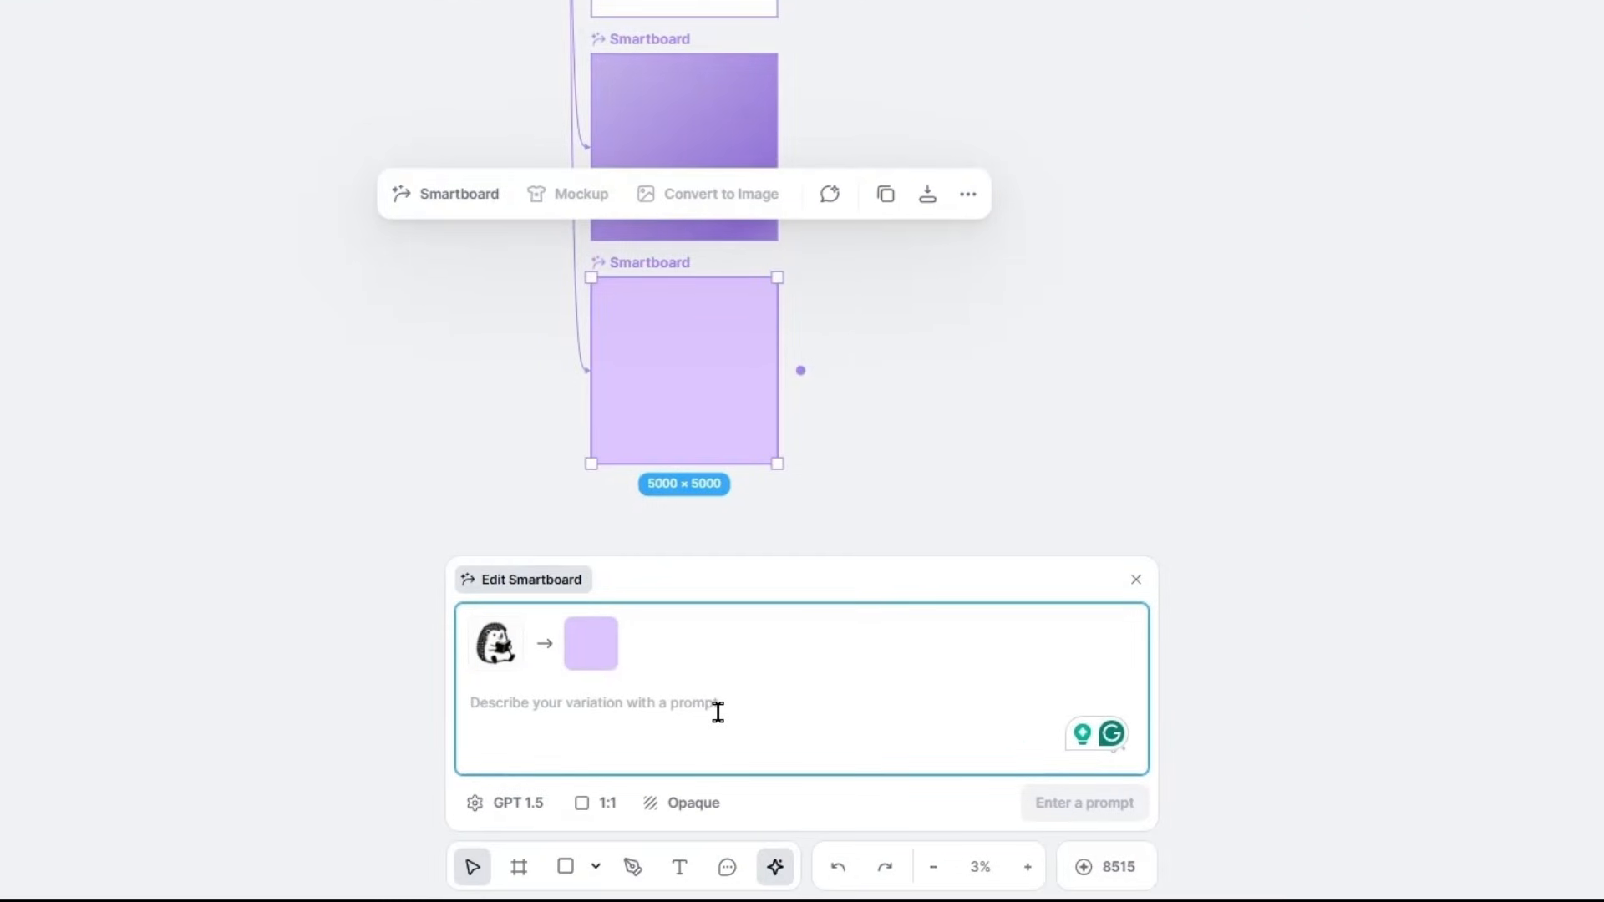
text(change the hedge)
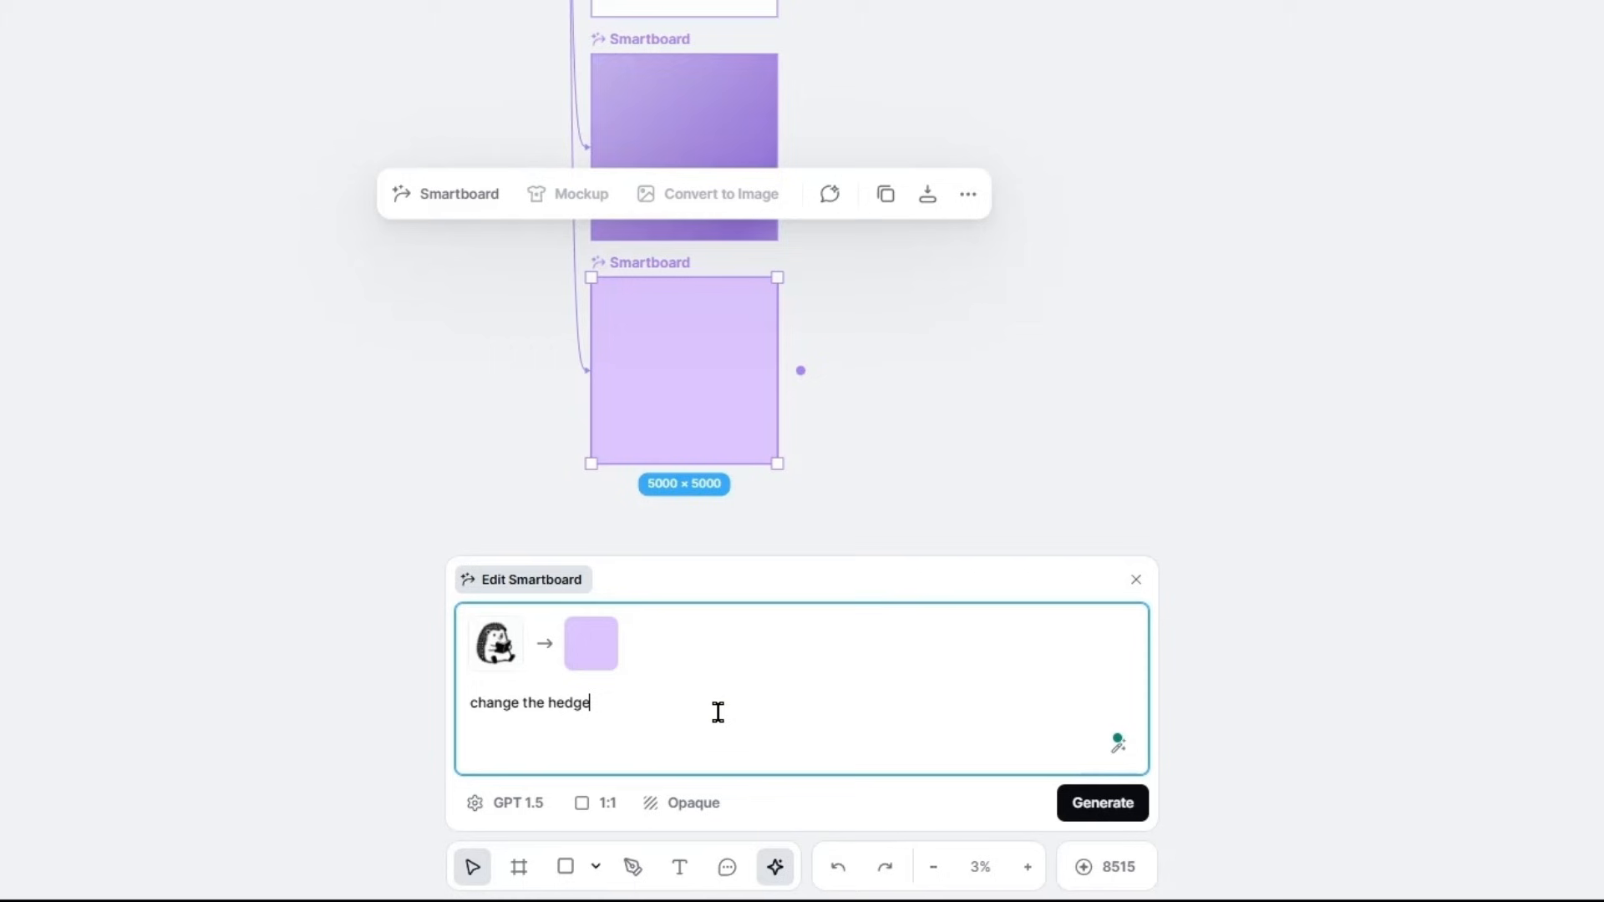
text(hog to a op)
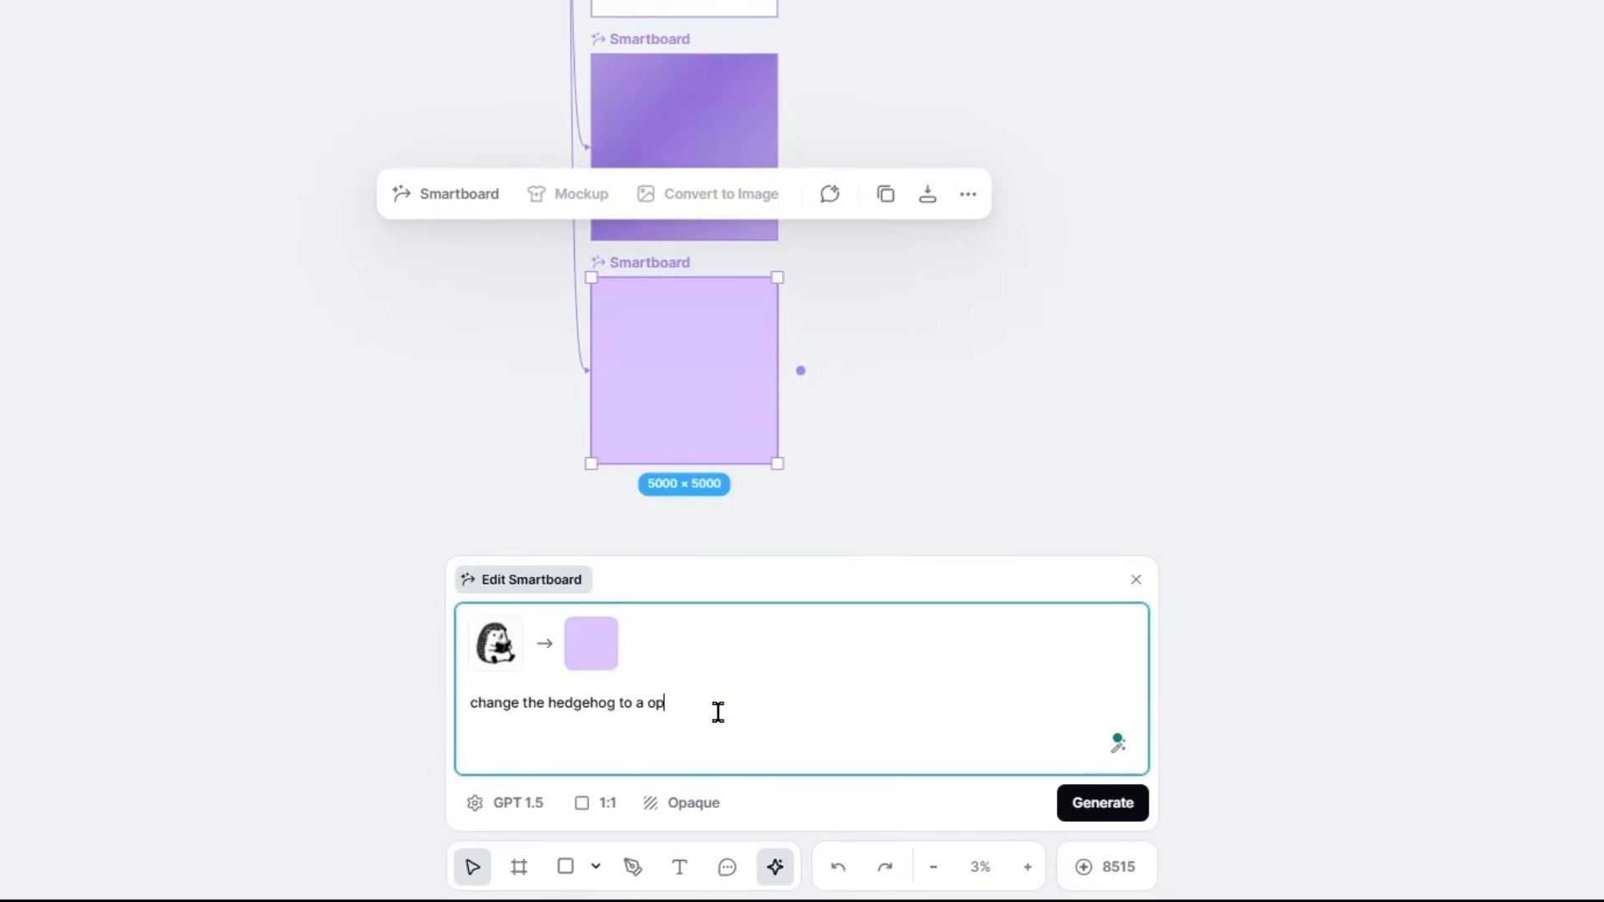
click(1101, 803)
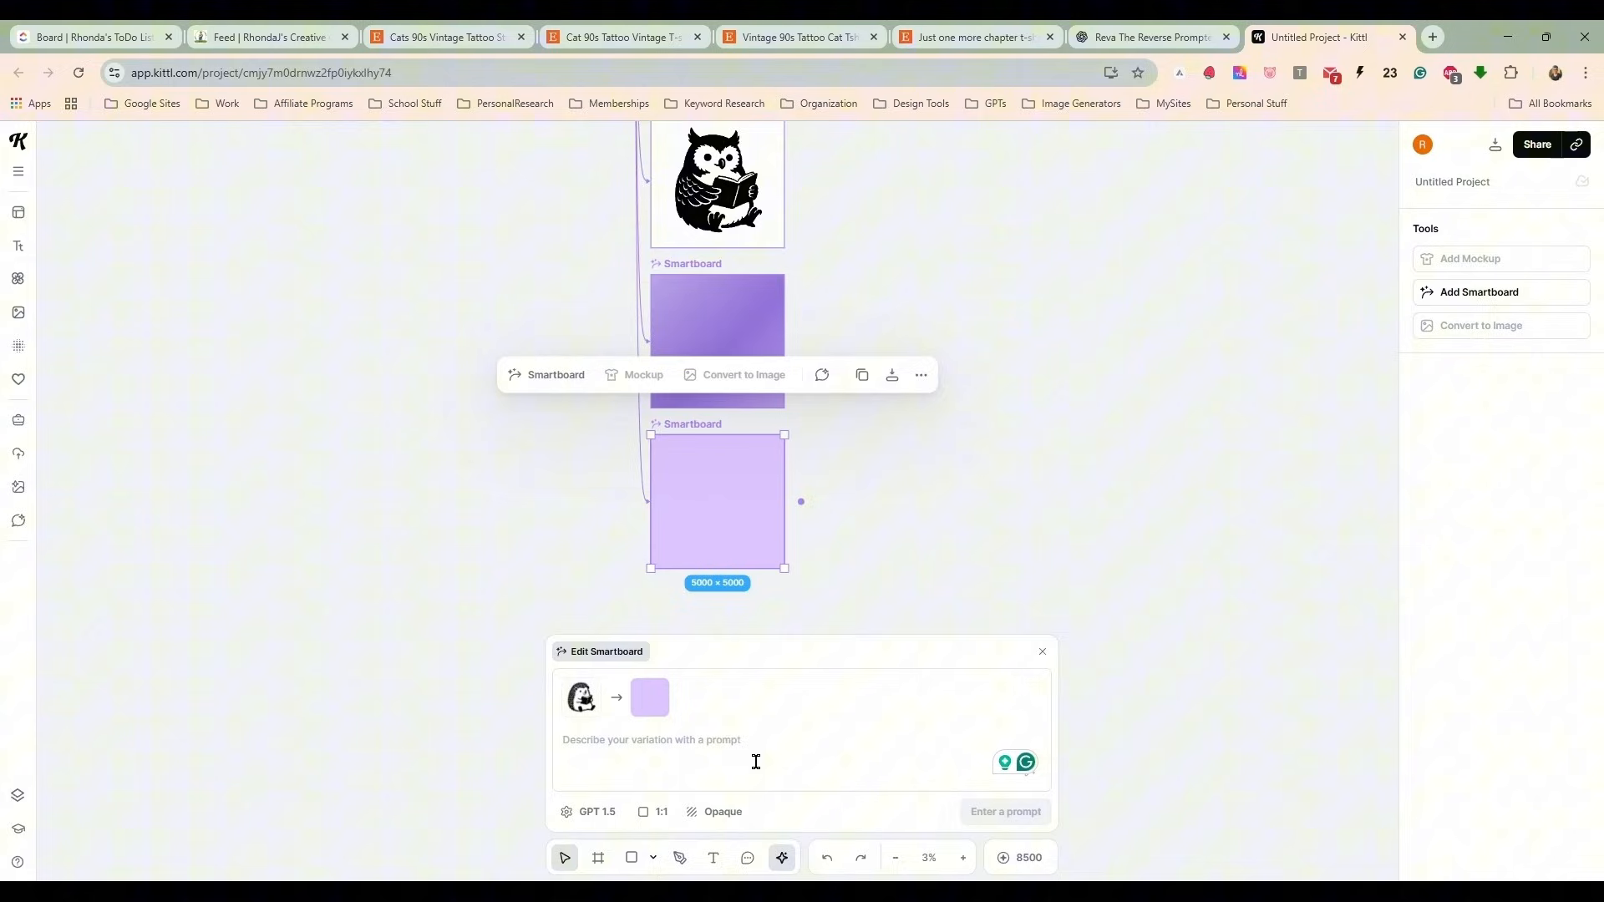
click(755, 740)
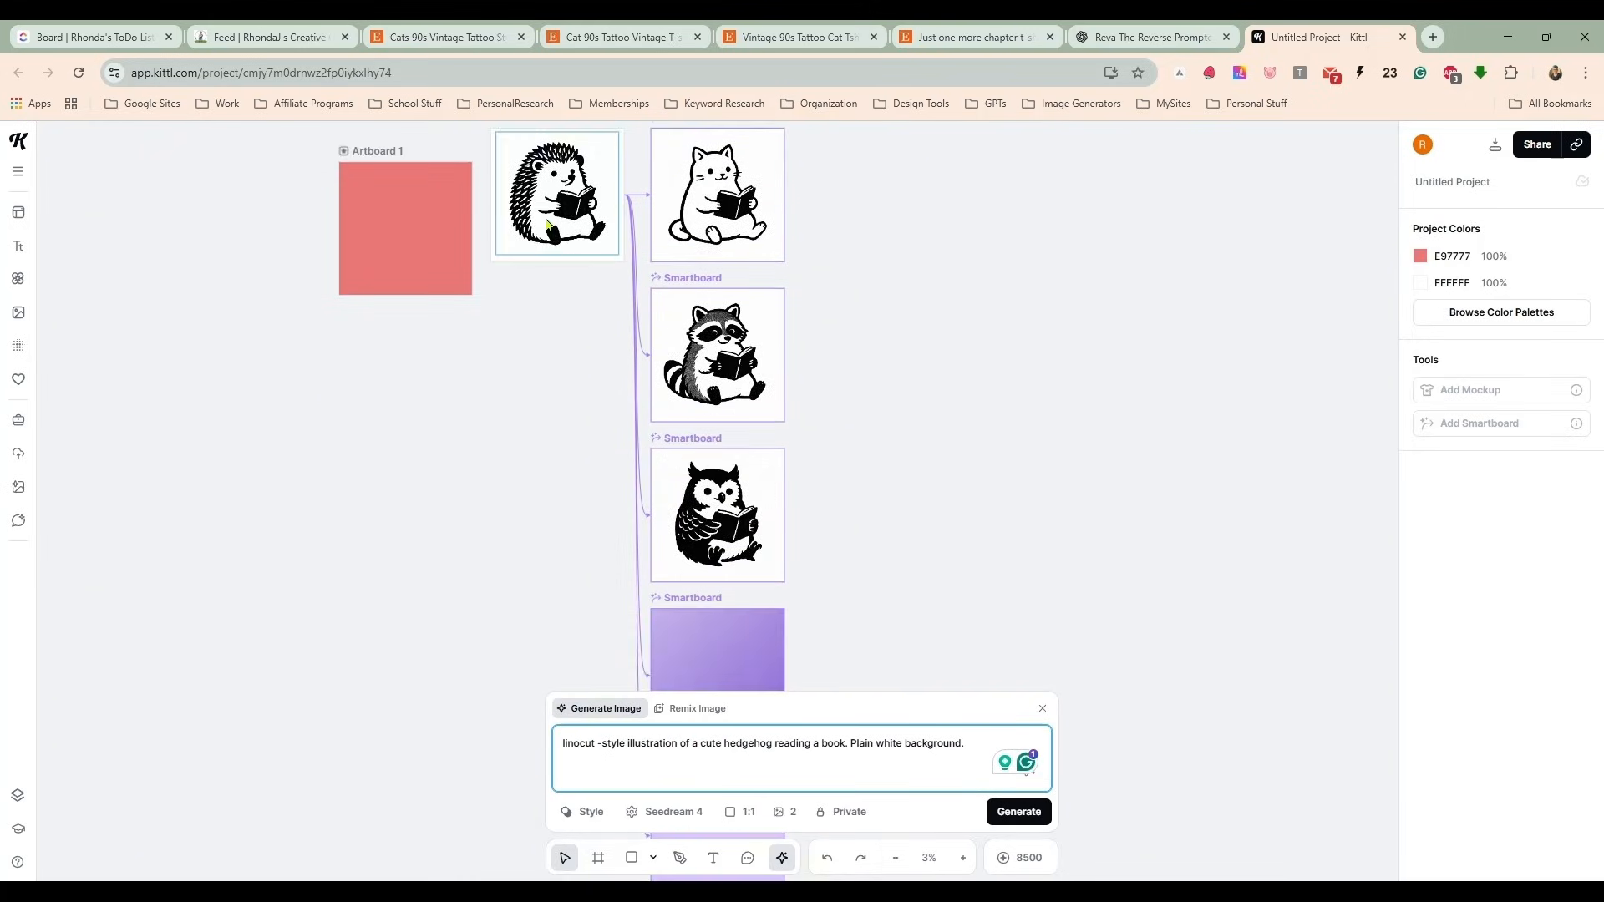
Generate a frog variation, then prompt a pig variation of the reading hedgehog.
click(867, 463)
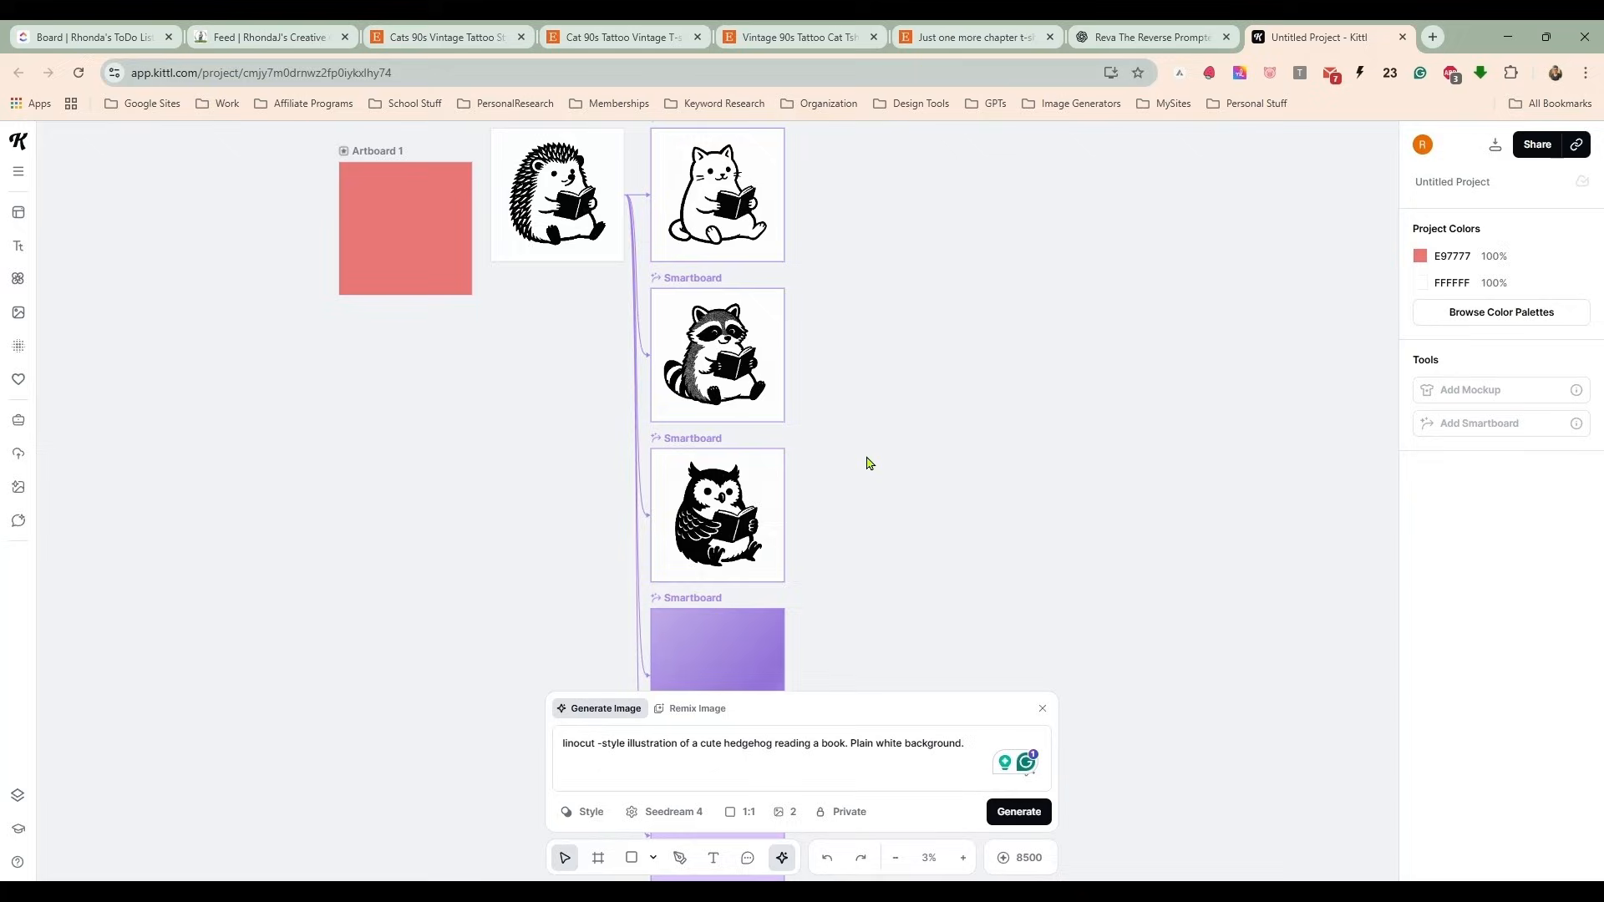
scroll(down, 3)
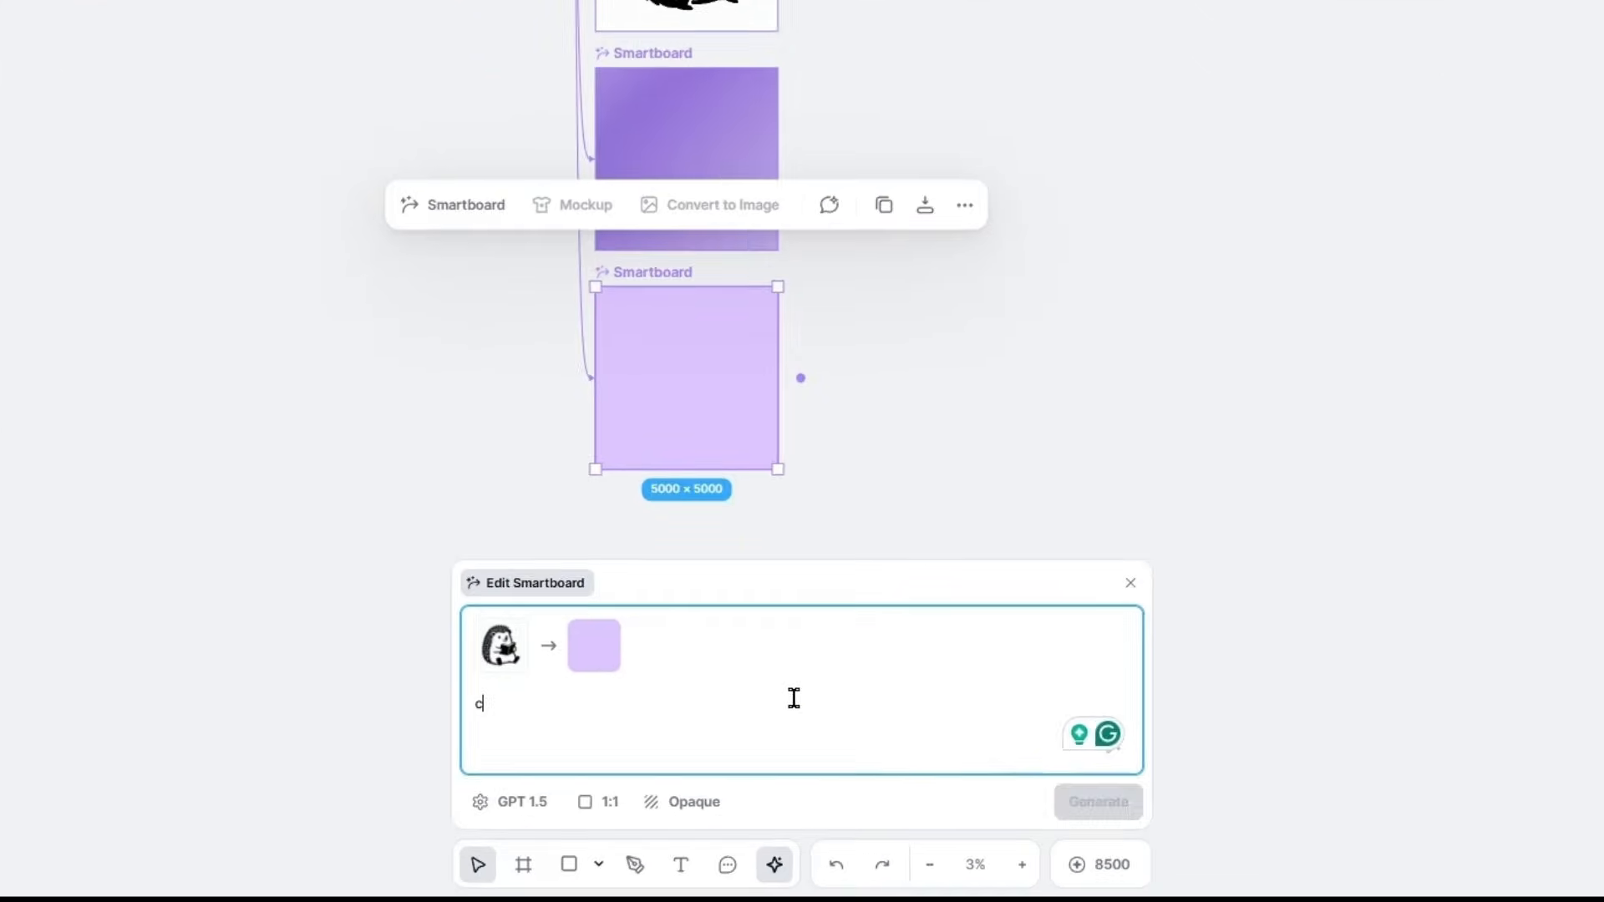
text(change the hedgeh)
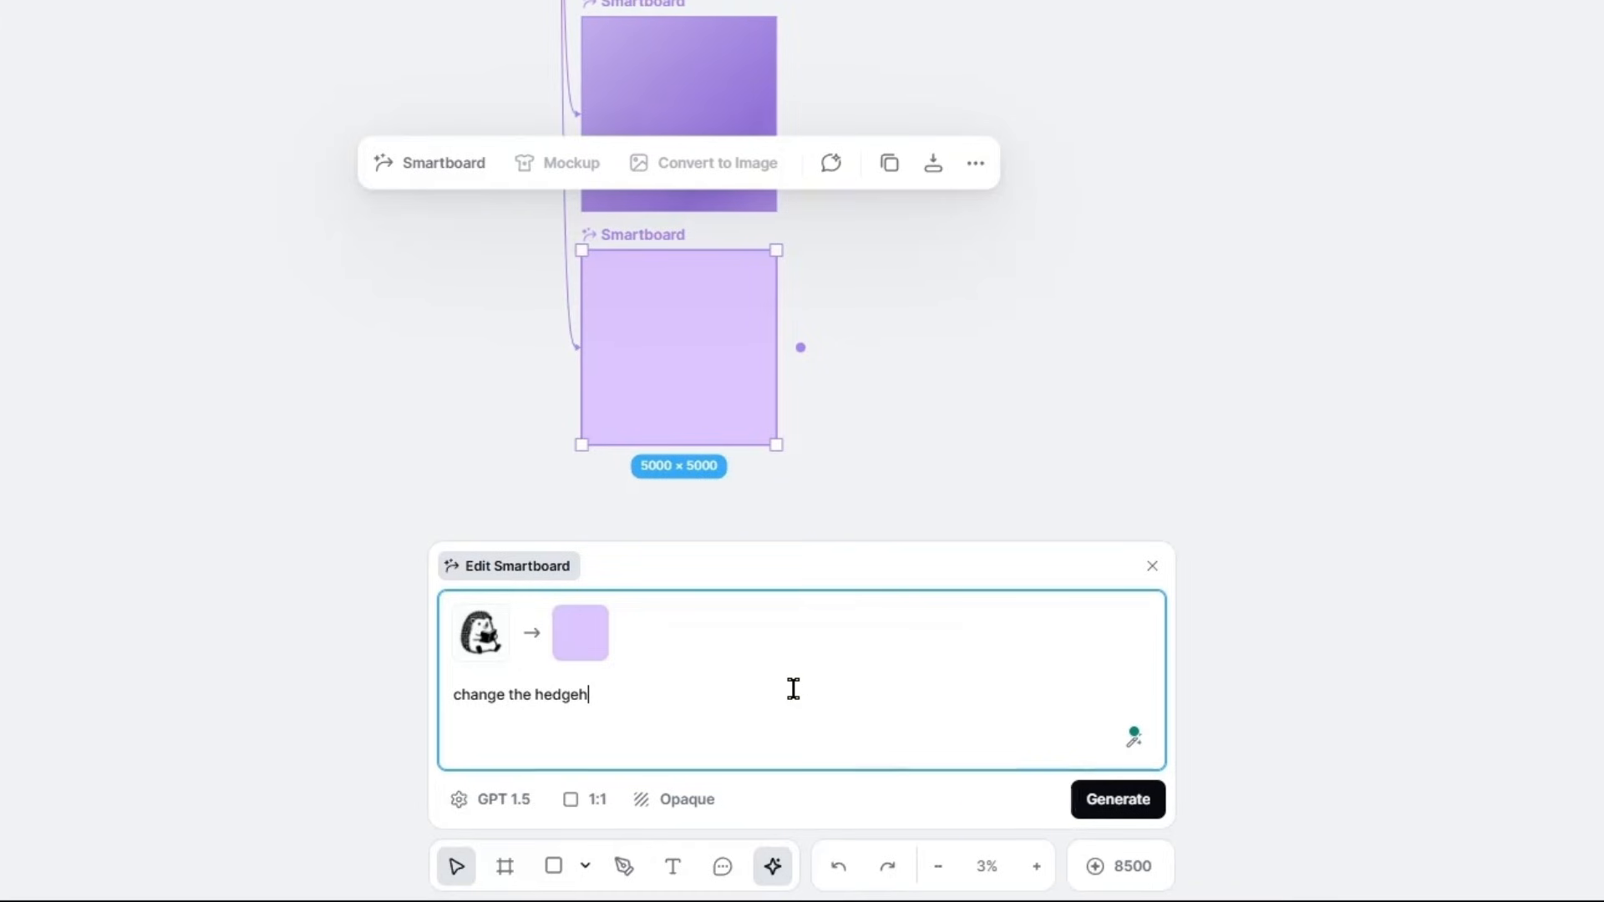
text(og to a squr)
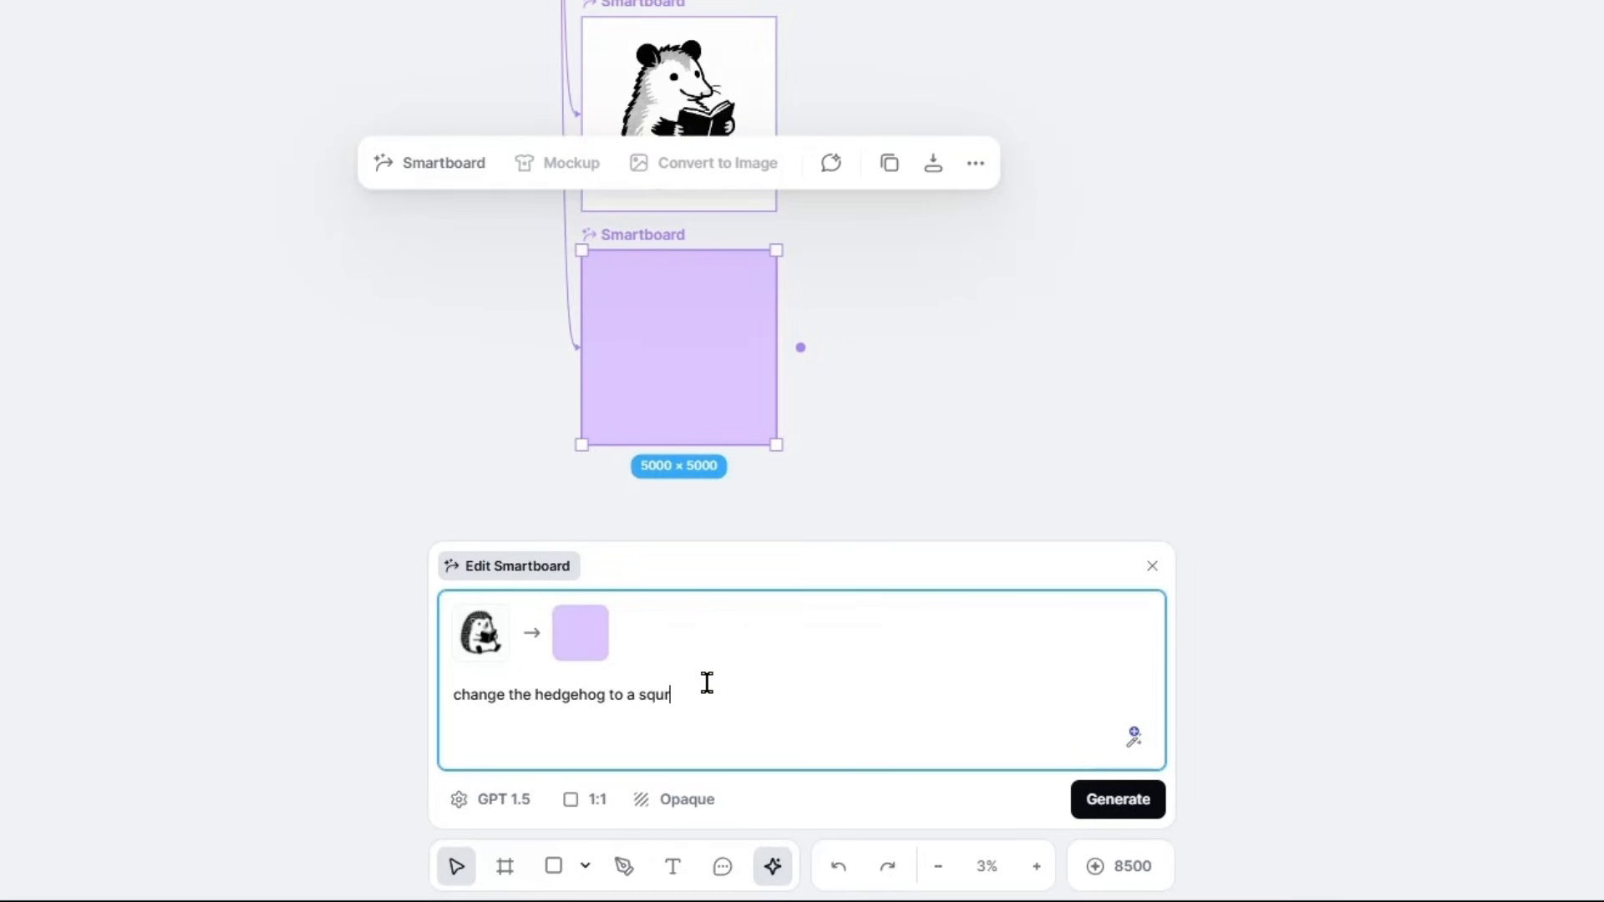
text(frog)
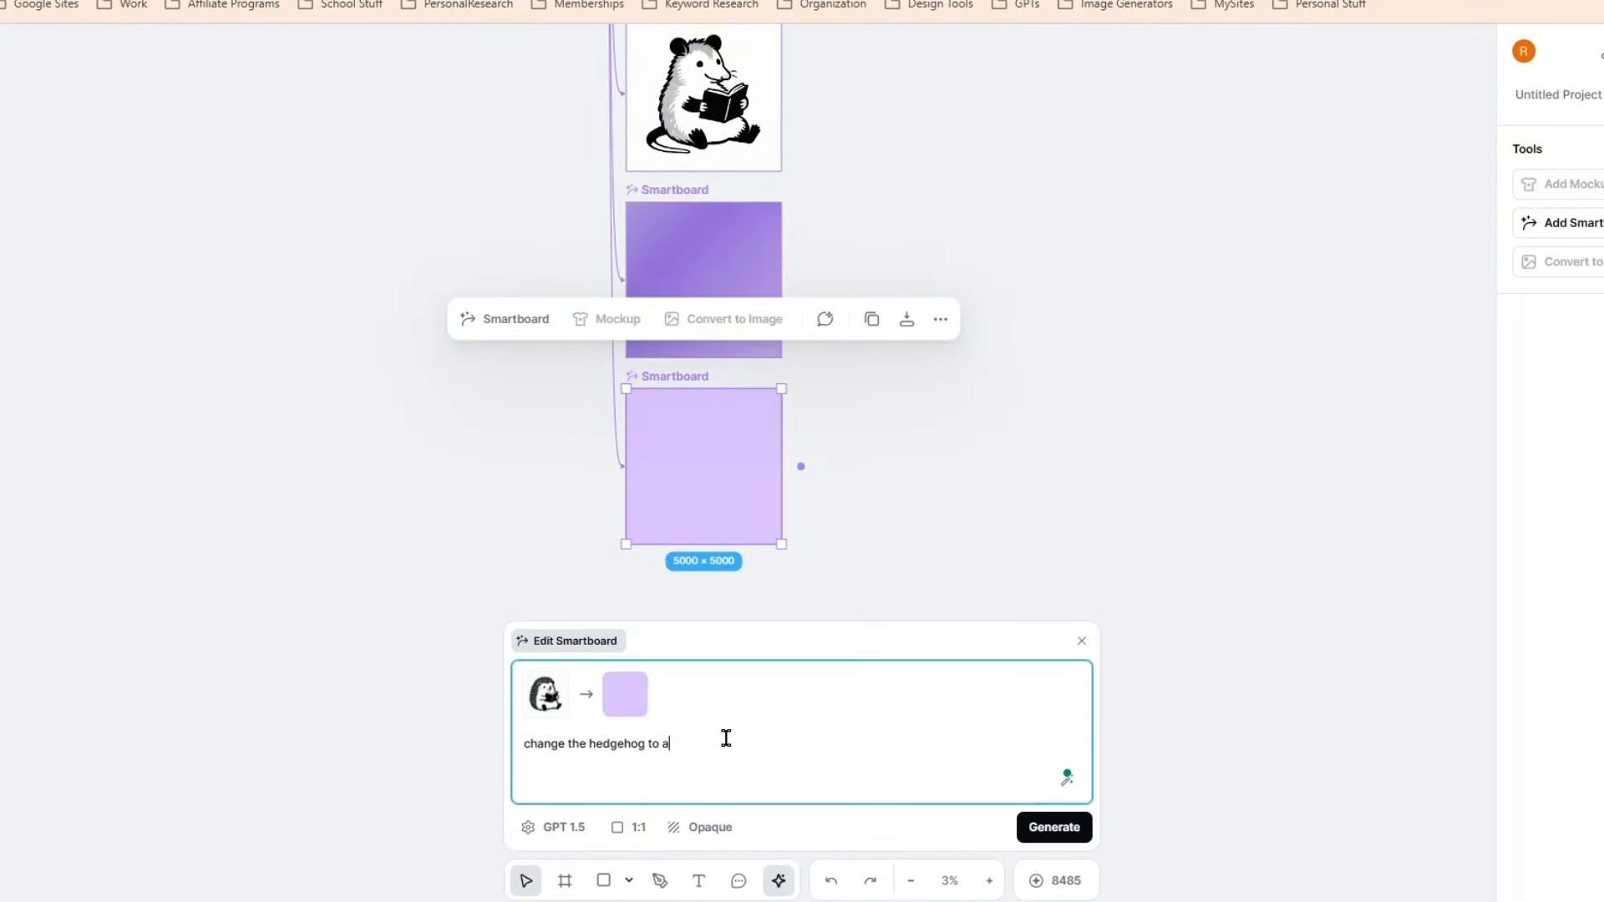
click(1052, 827)
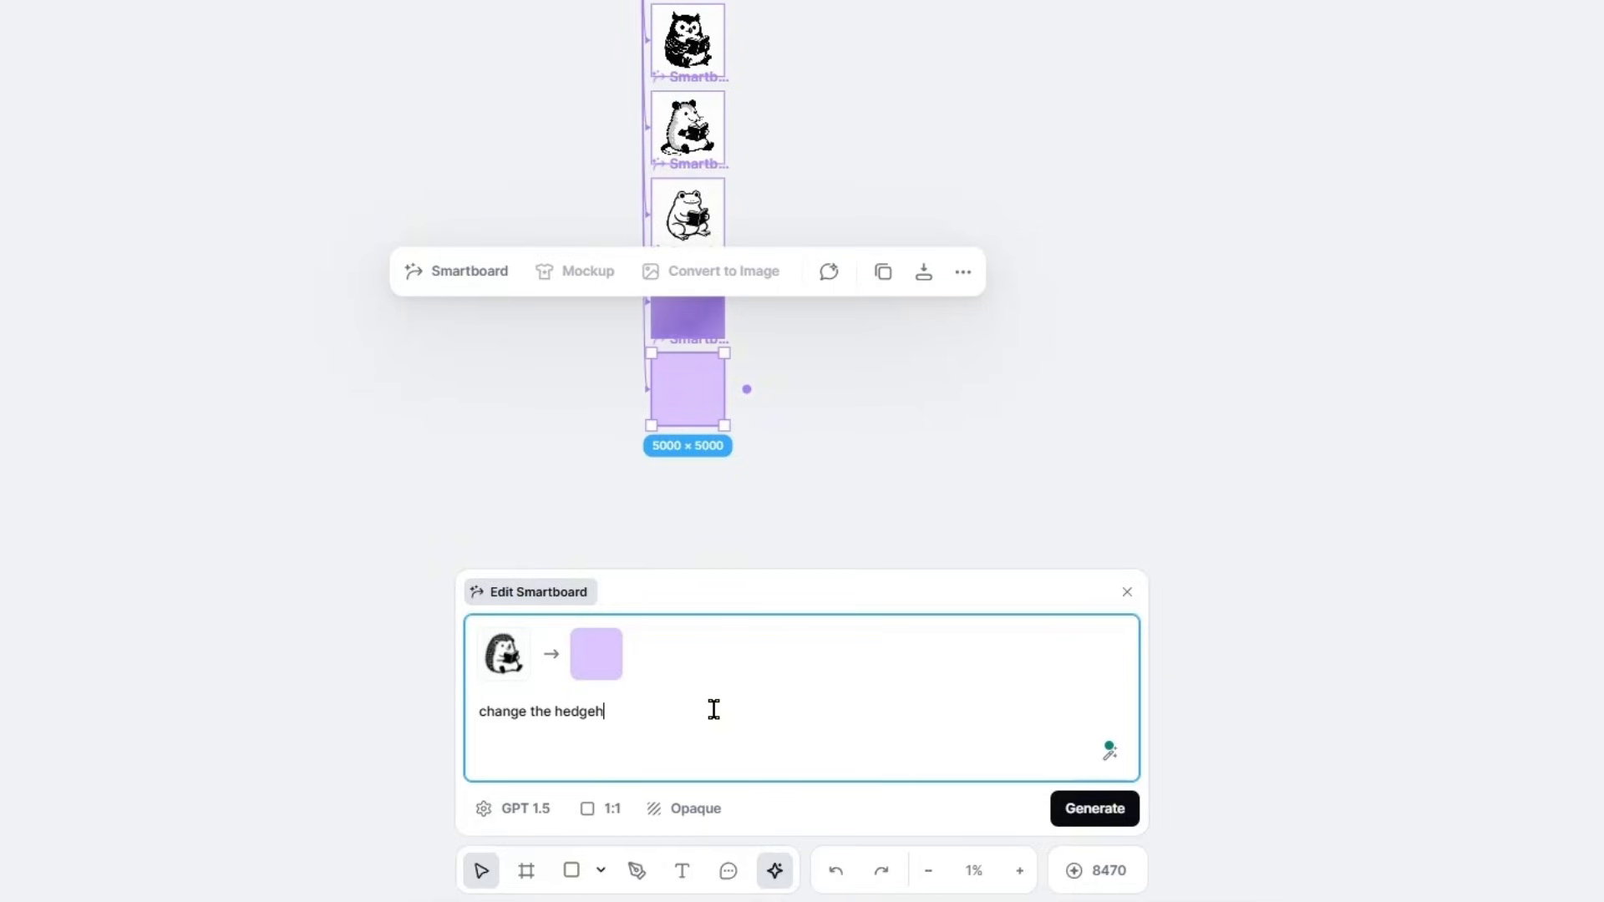
text(og to a)
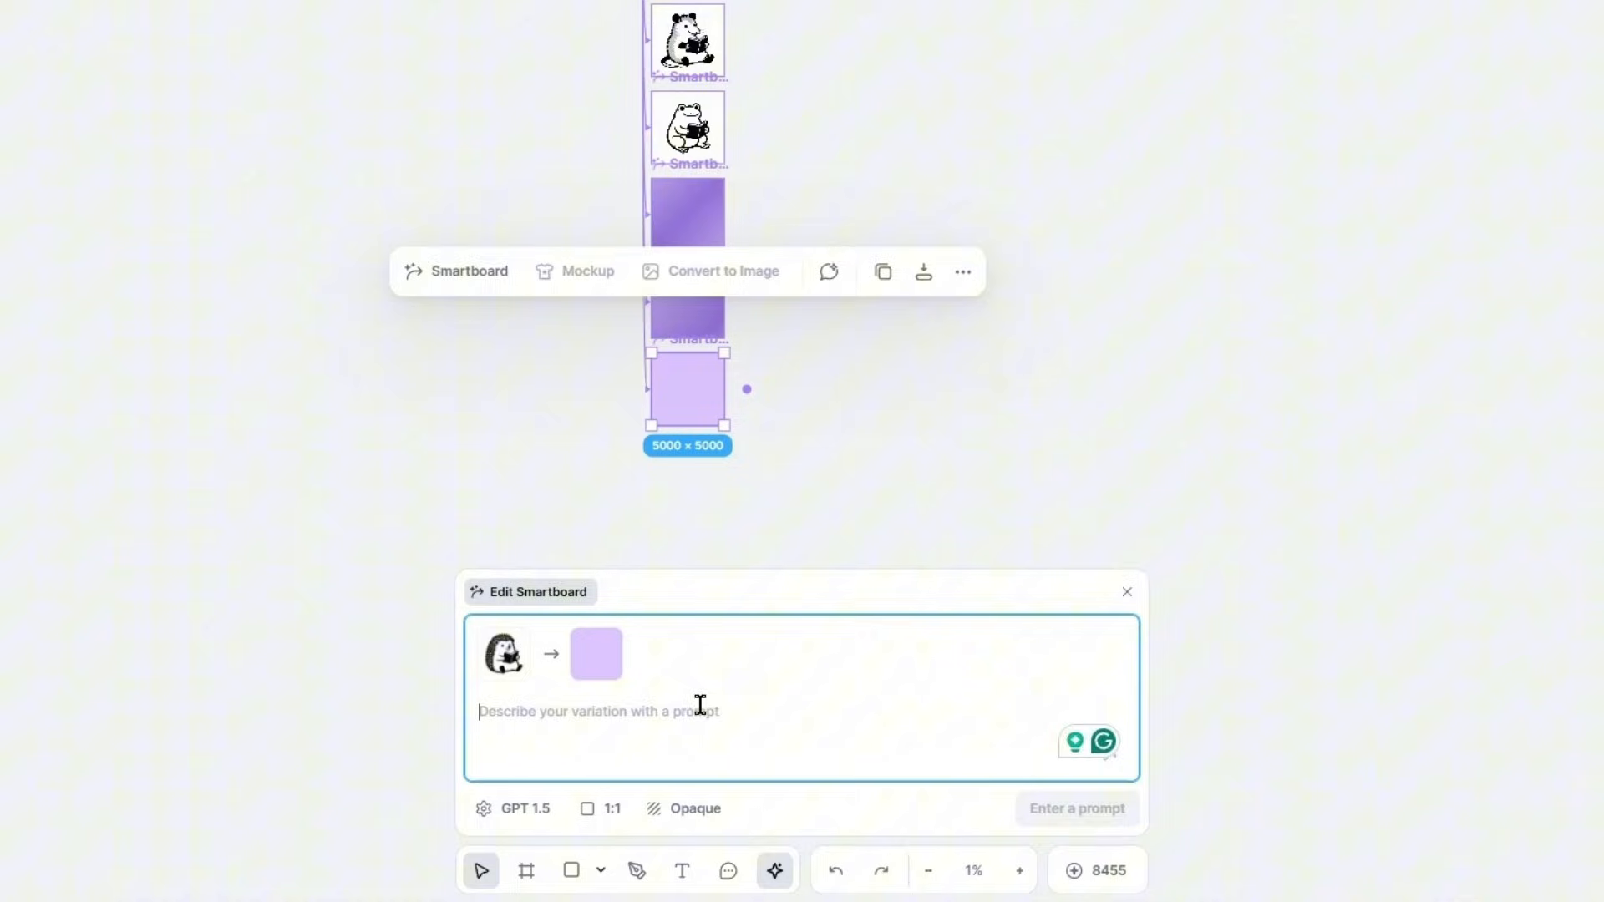
text(change the hedg)
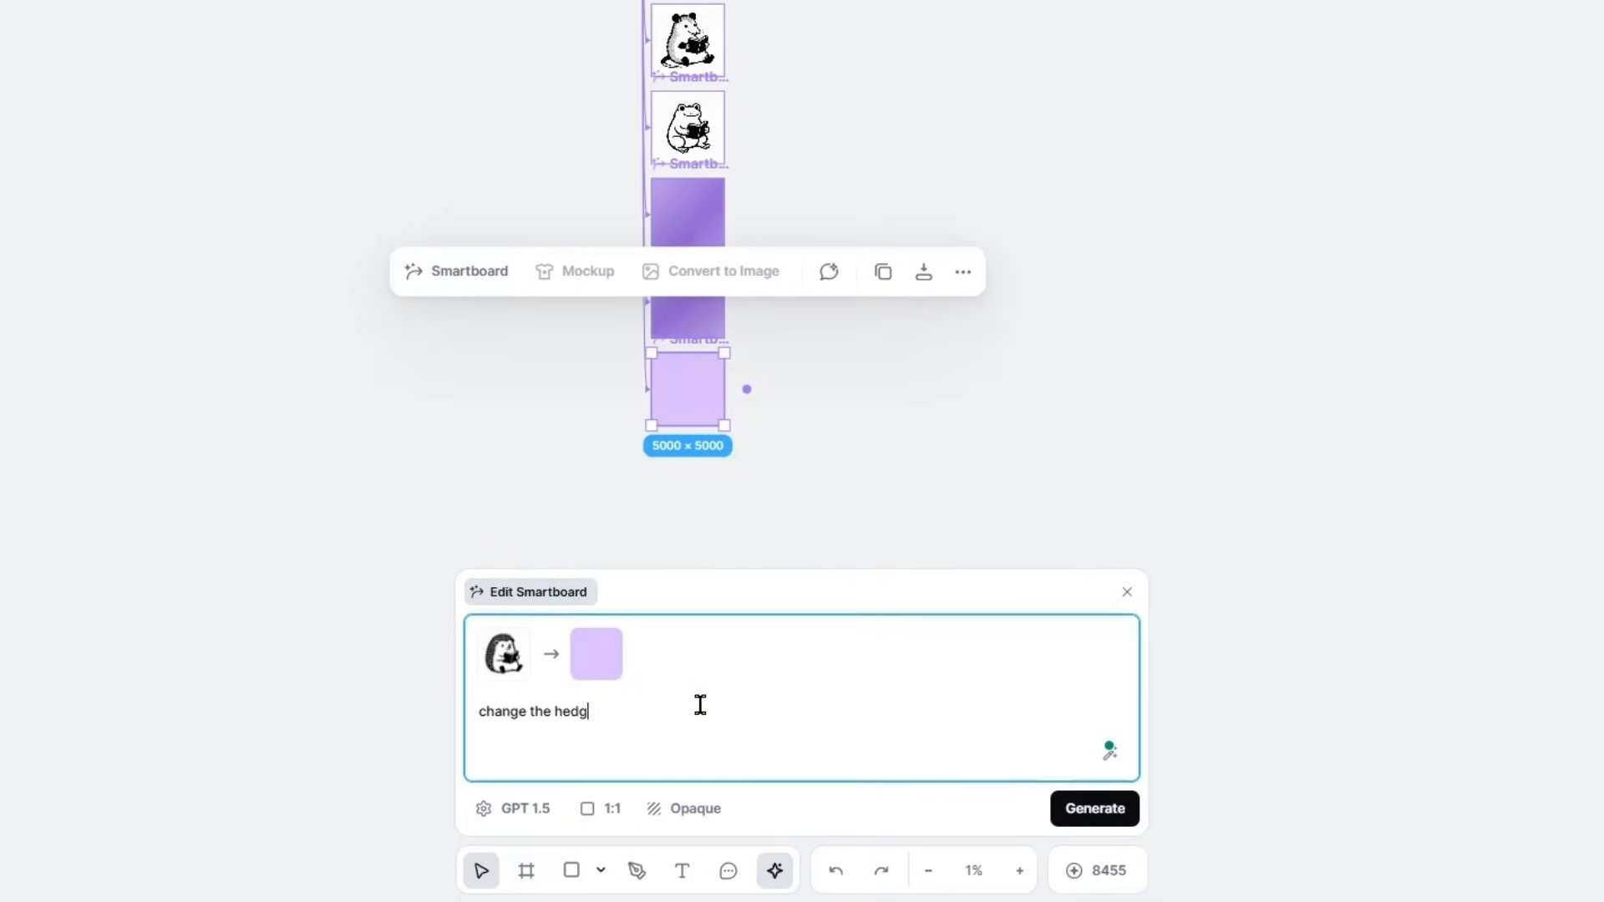
text(ehog to a pi)
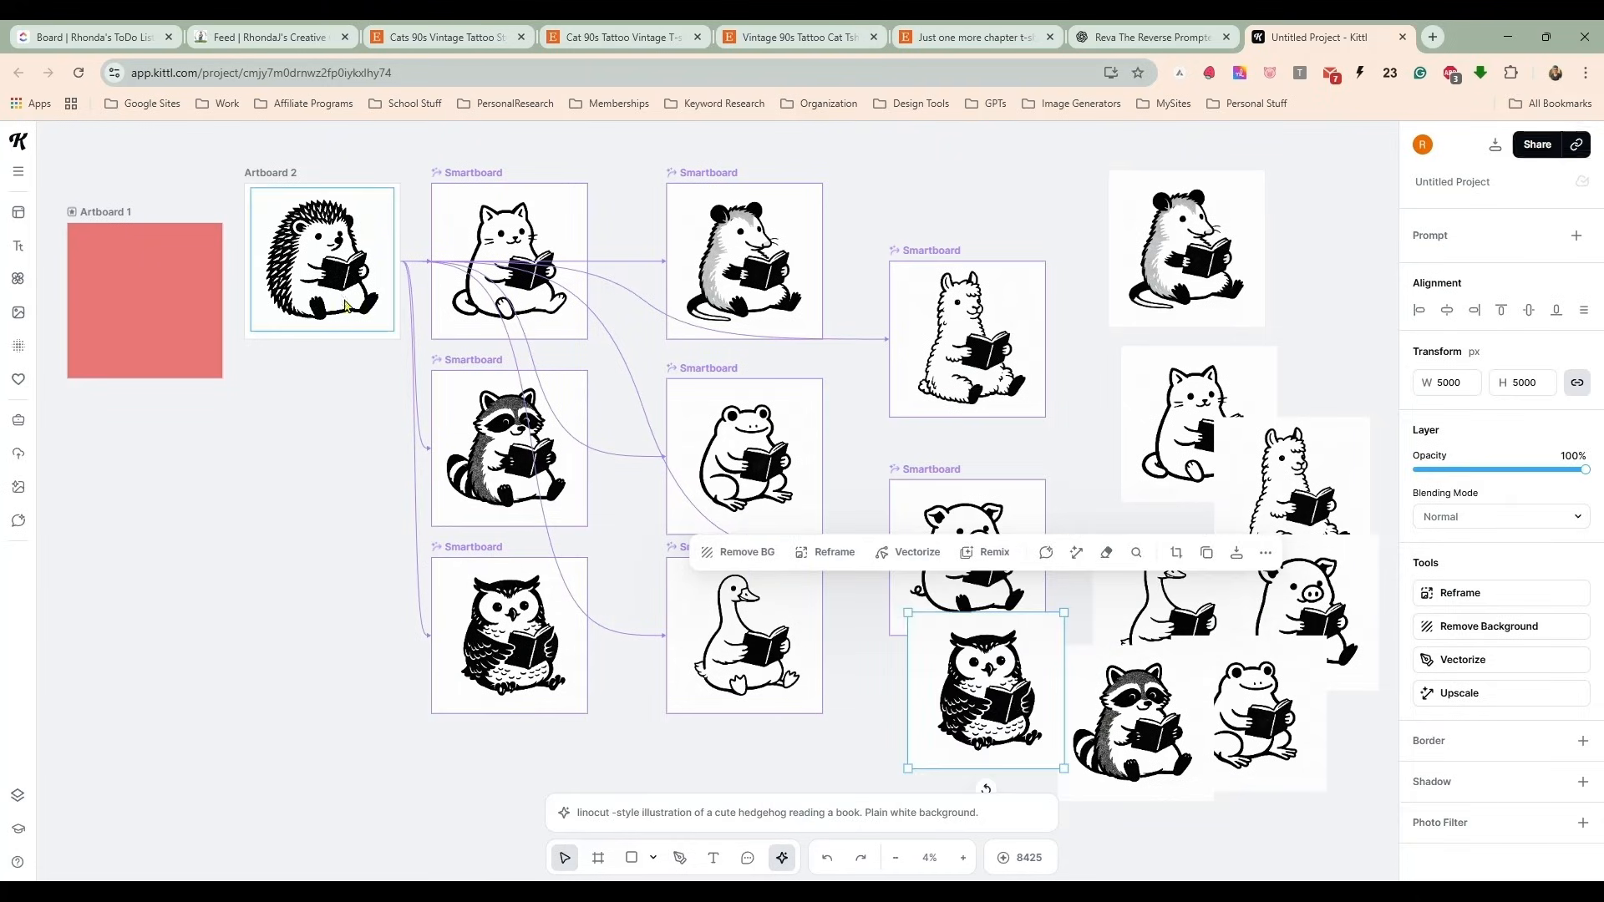
Copy the hedgehog and animal images out of the smartboards onto the canvas.
click(323, 259)
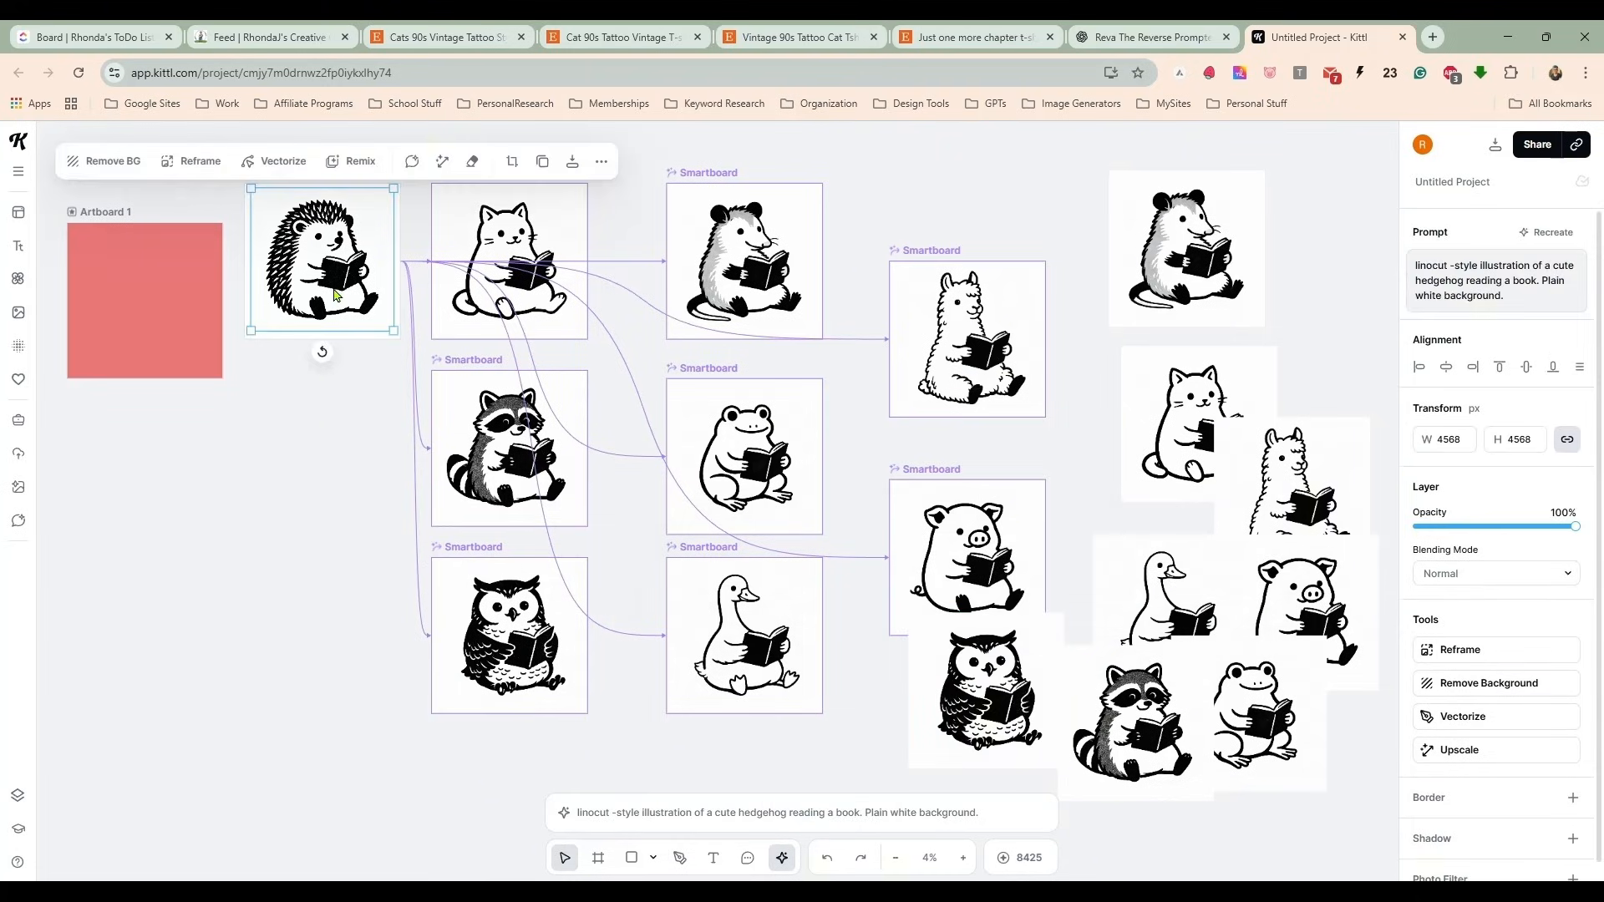
click(1291, 495)
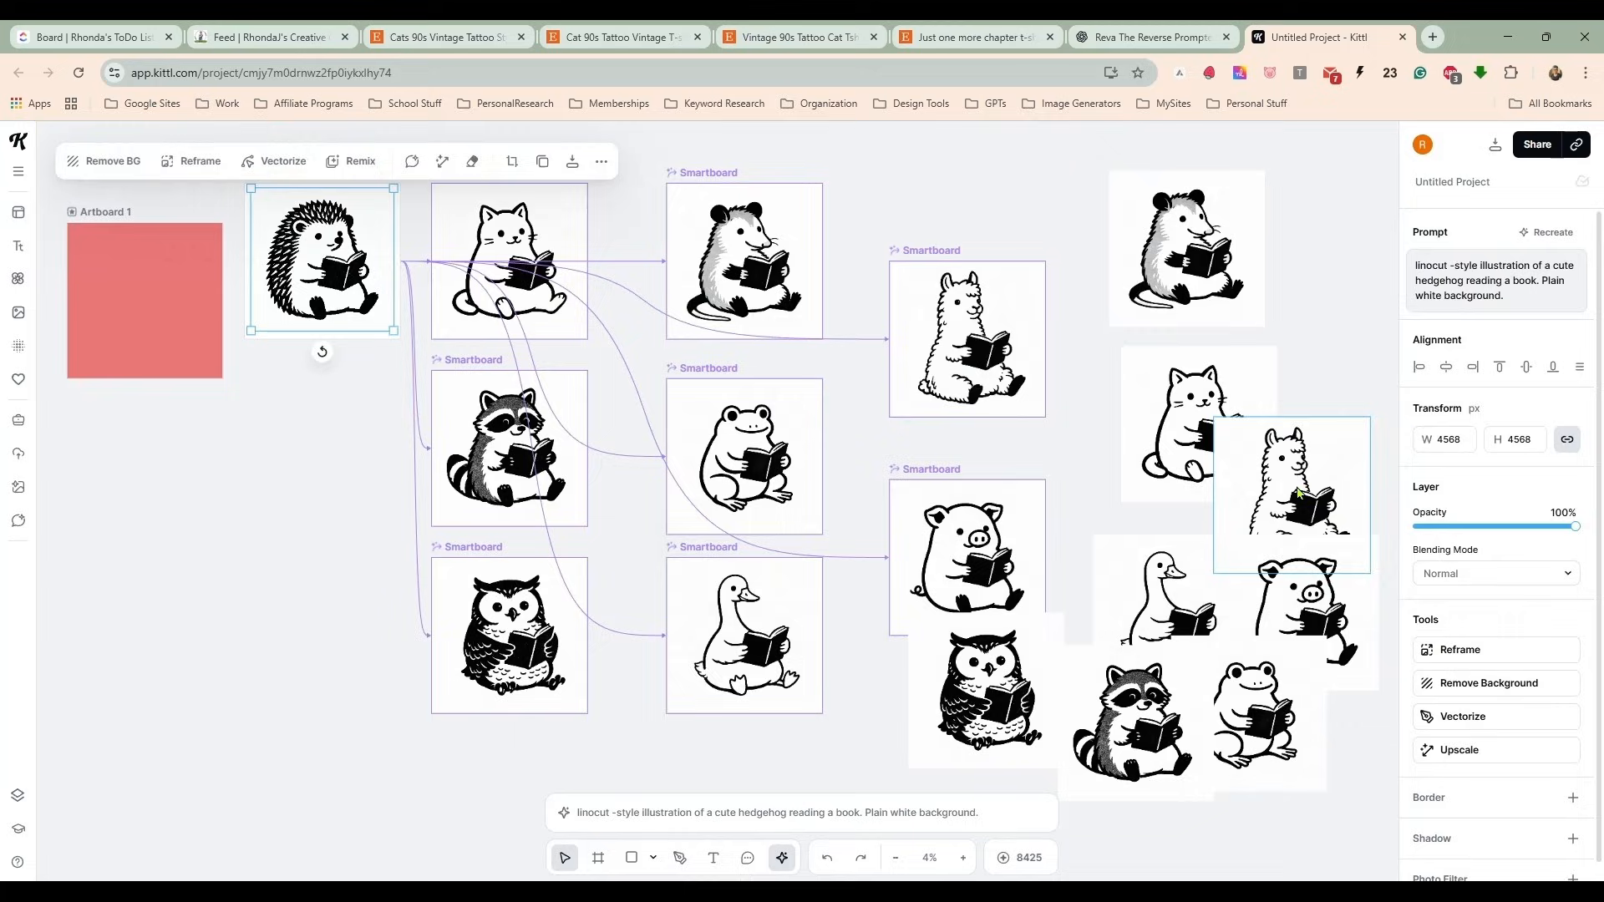
click(984, 685)
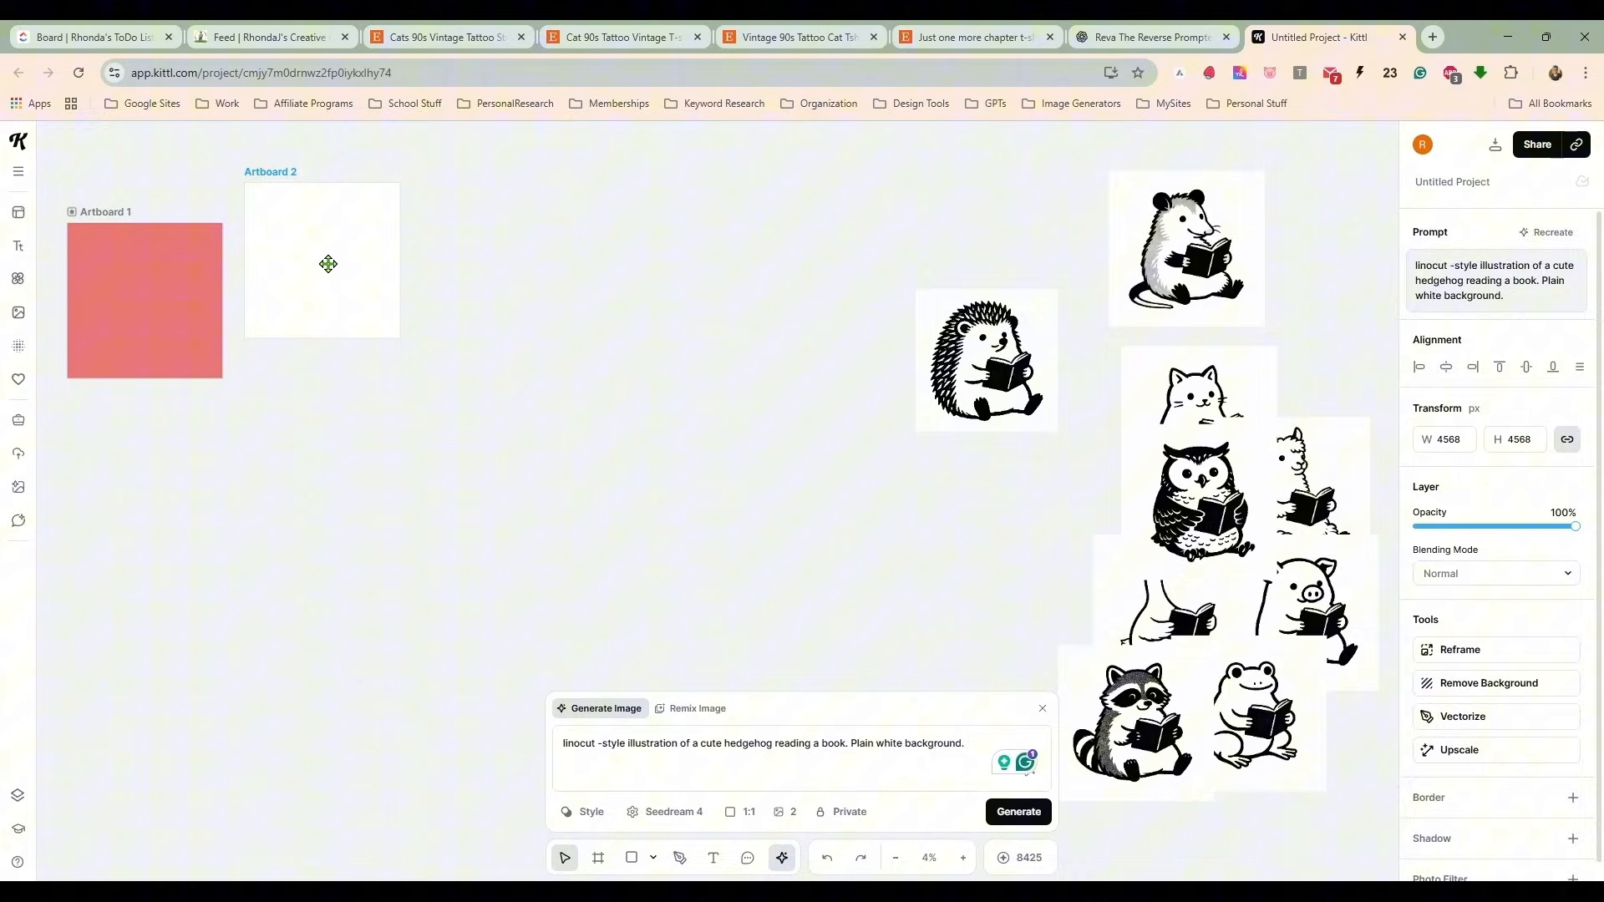
Delete the empty Artboard 2 and arrange the nine reading animals in a 3×3 grid.
click(143, 299)
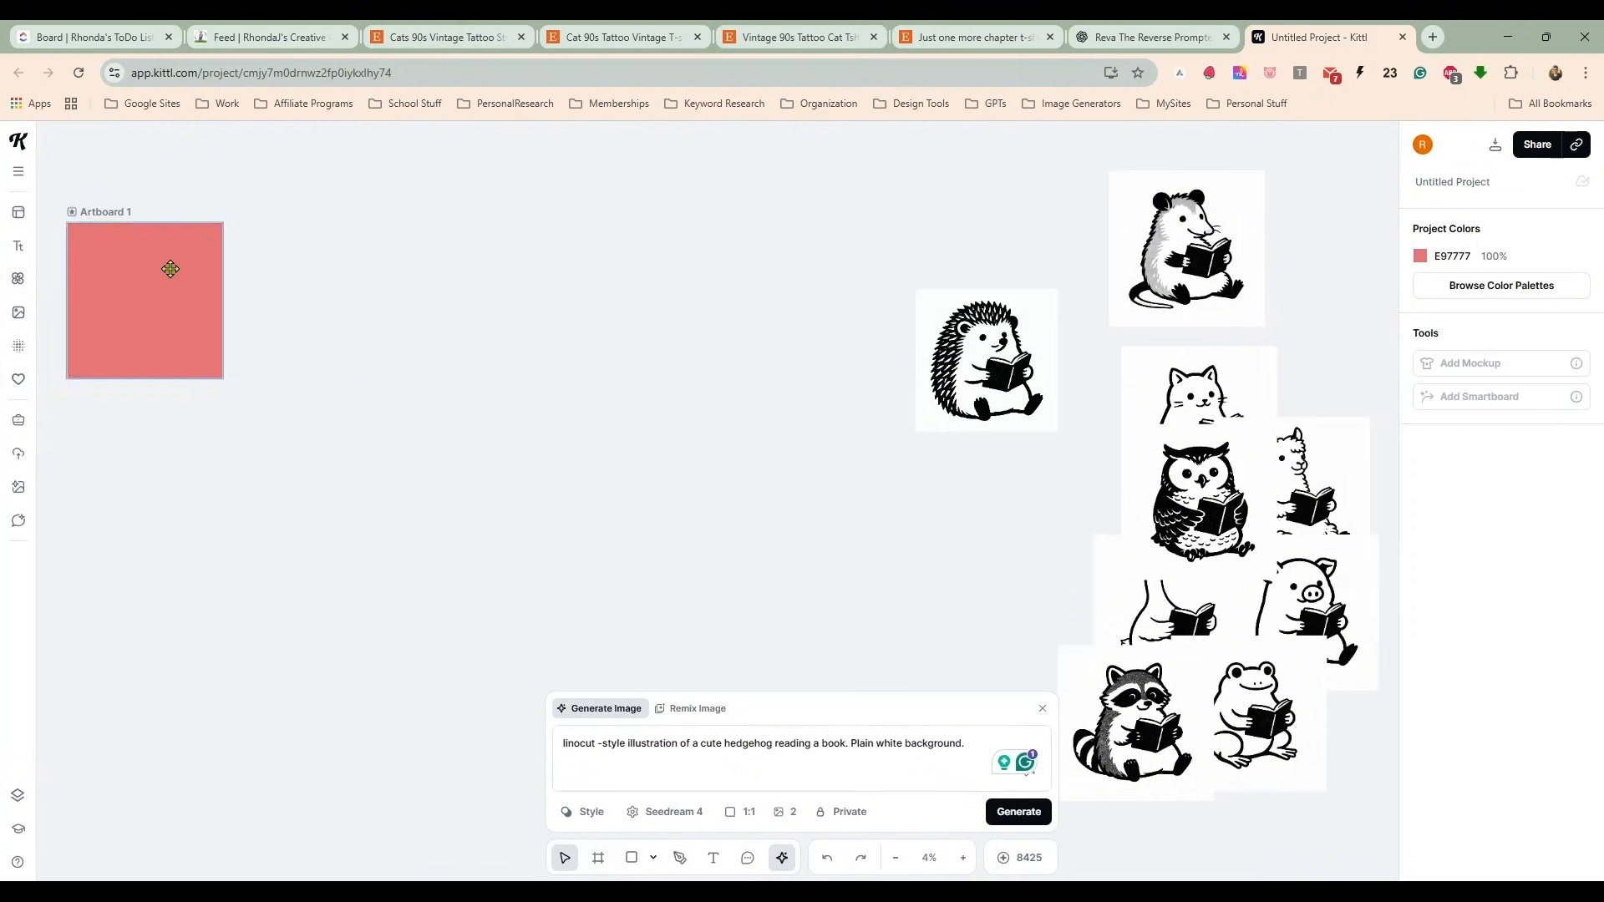
click(986, 361)
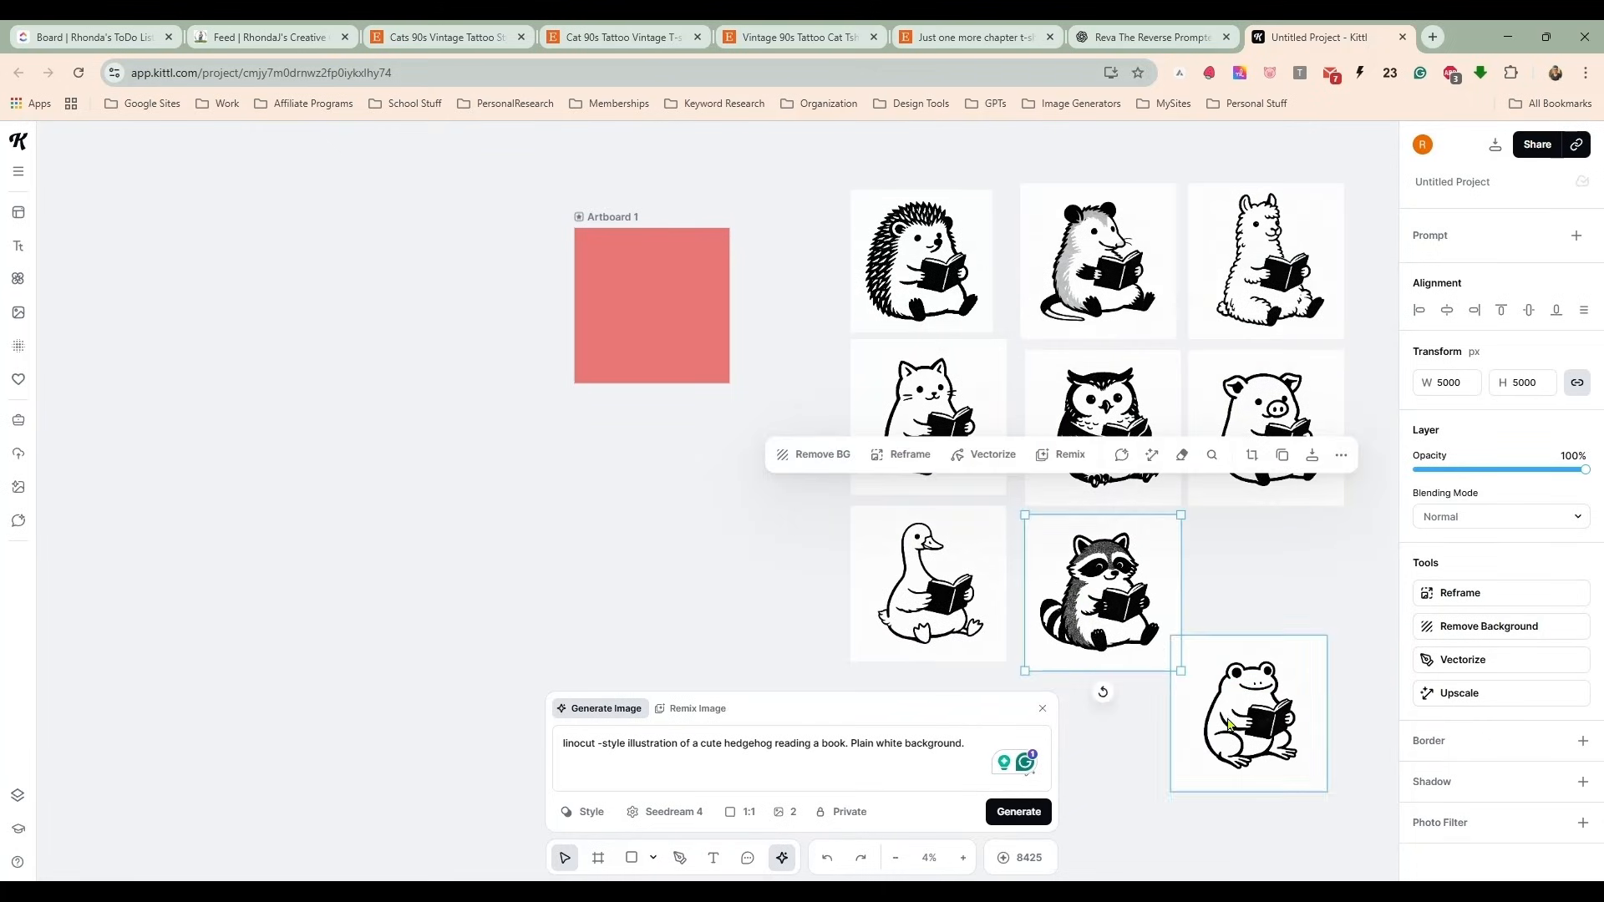
click(830, 210)
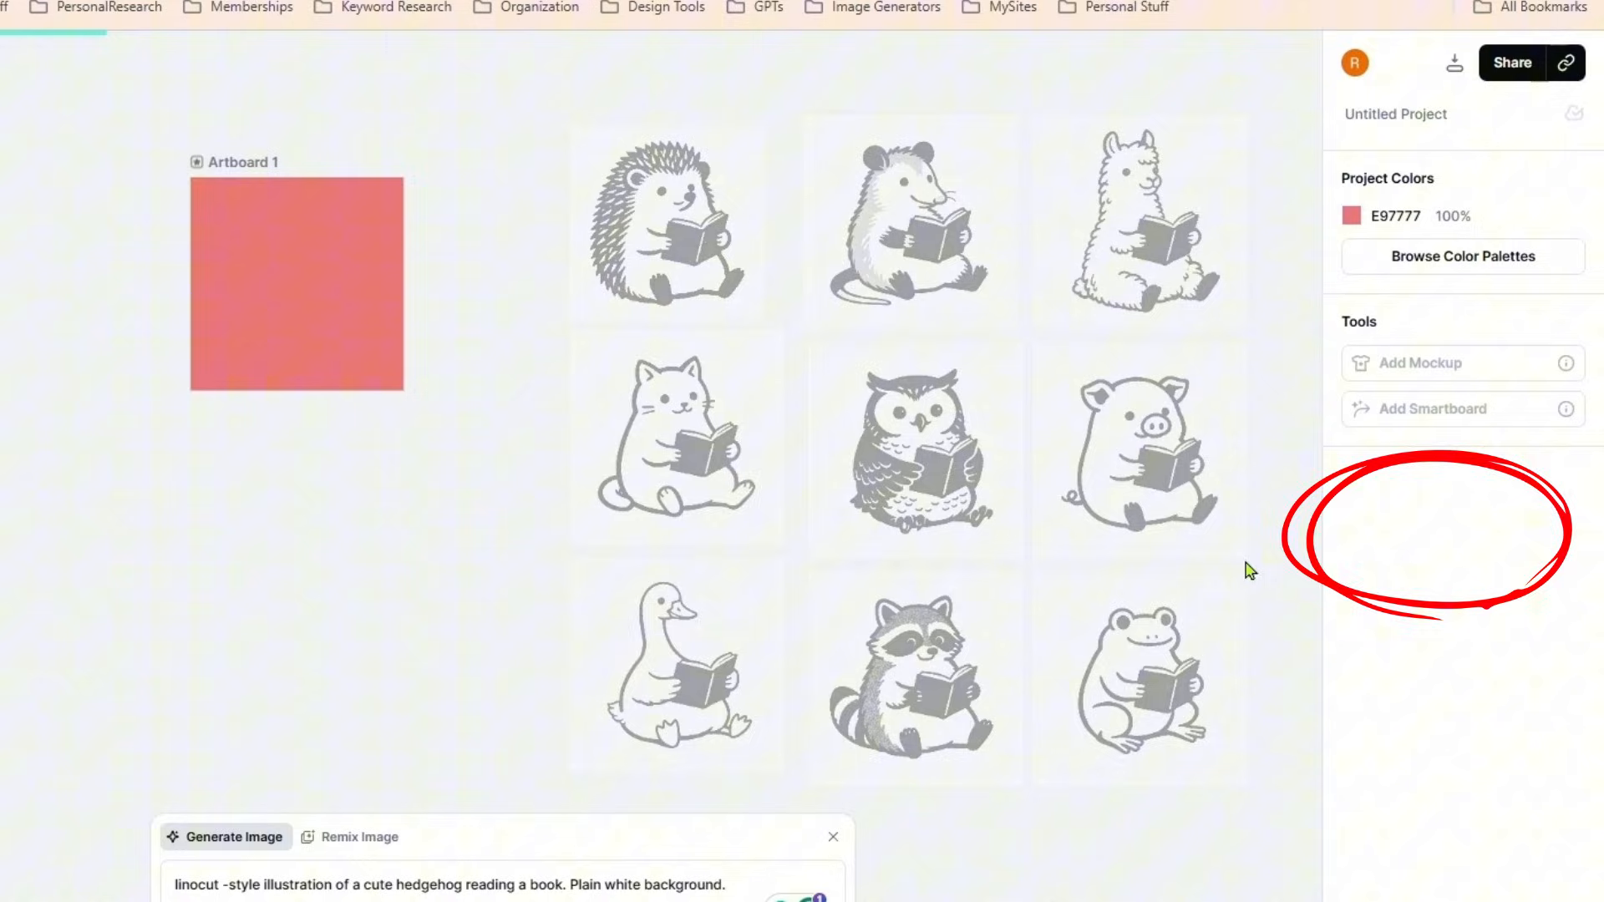
Vectorize all nine selected animal images with Colors set to 1, producing black vector shapes.
click(675, 440)
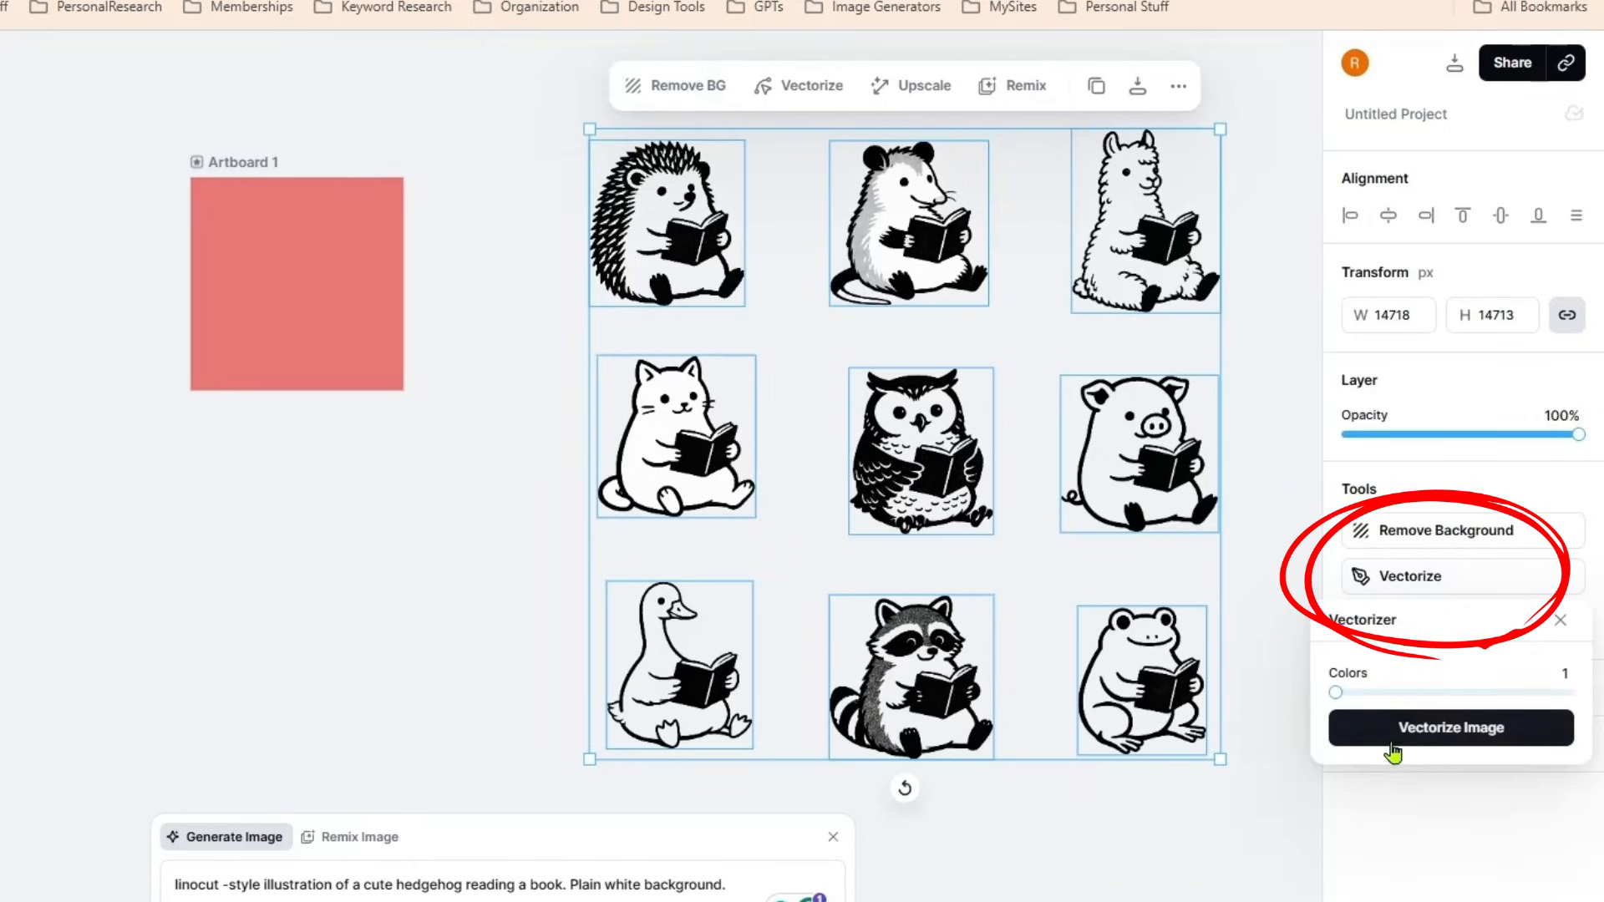
click(1450, 727)
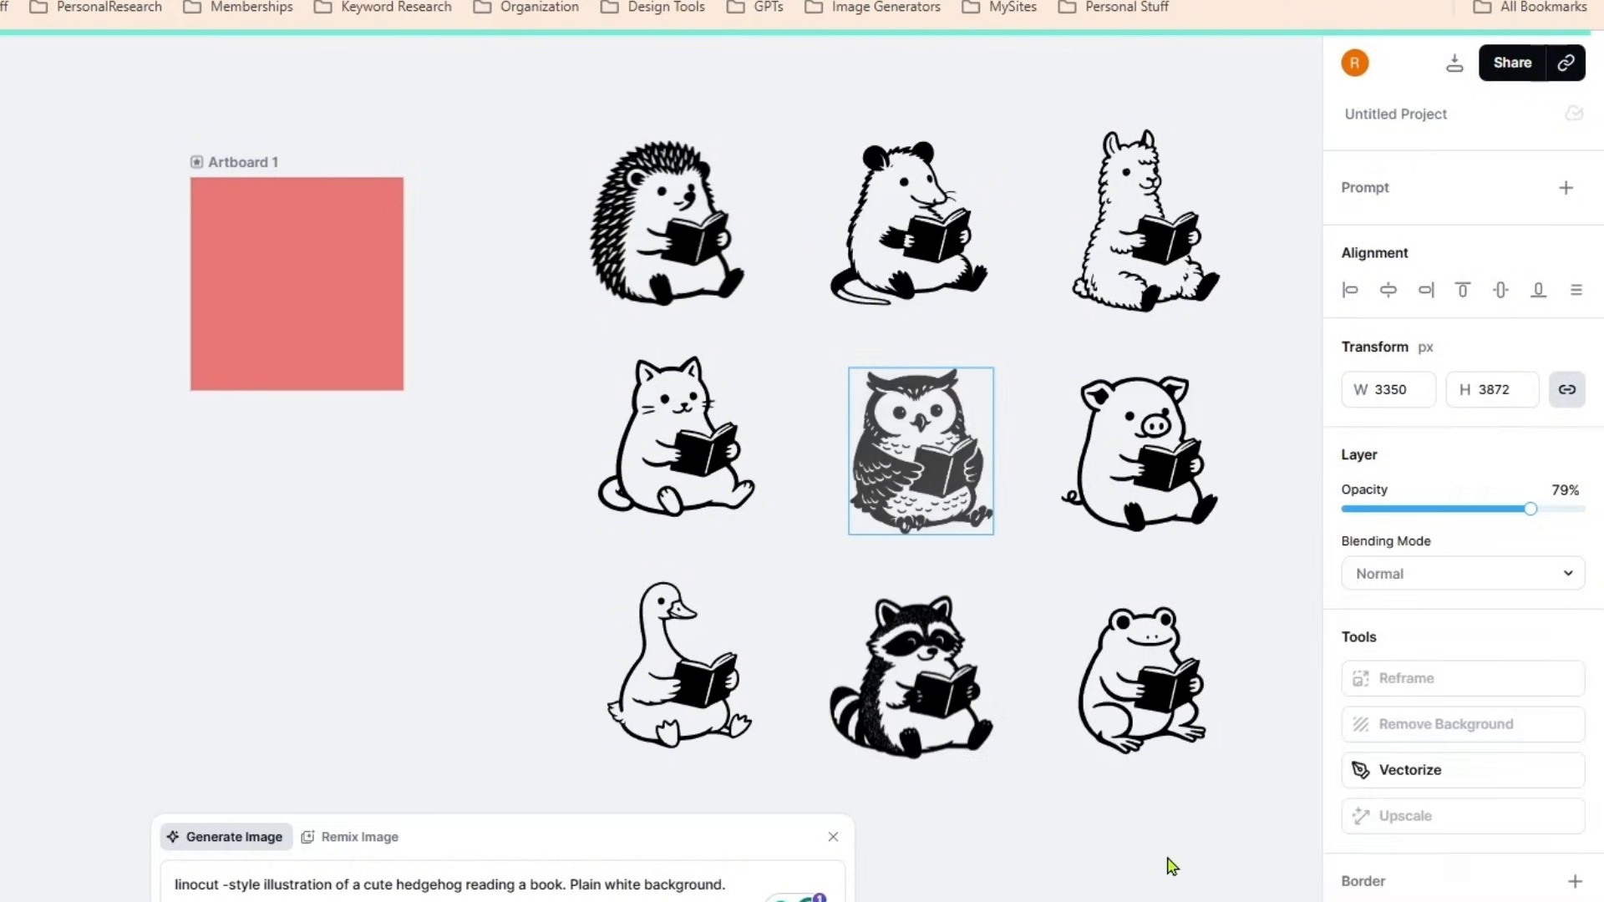
click(1144, 221)
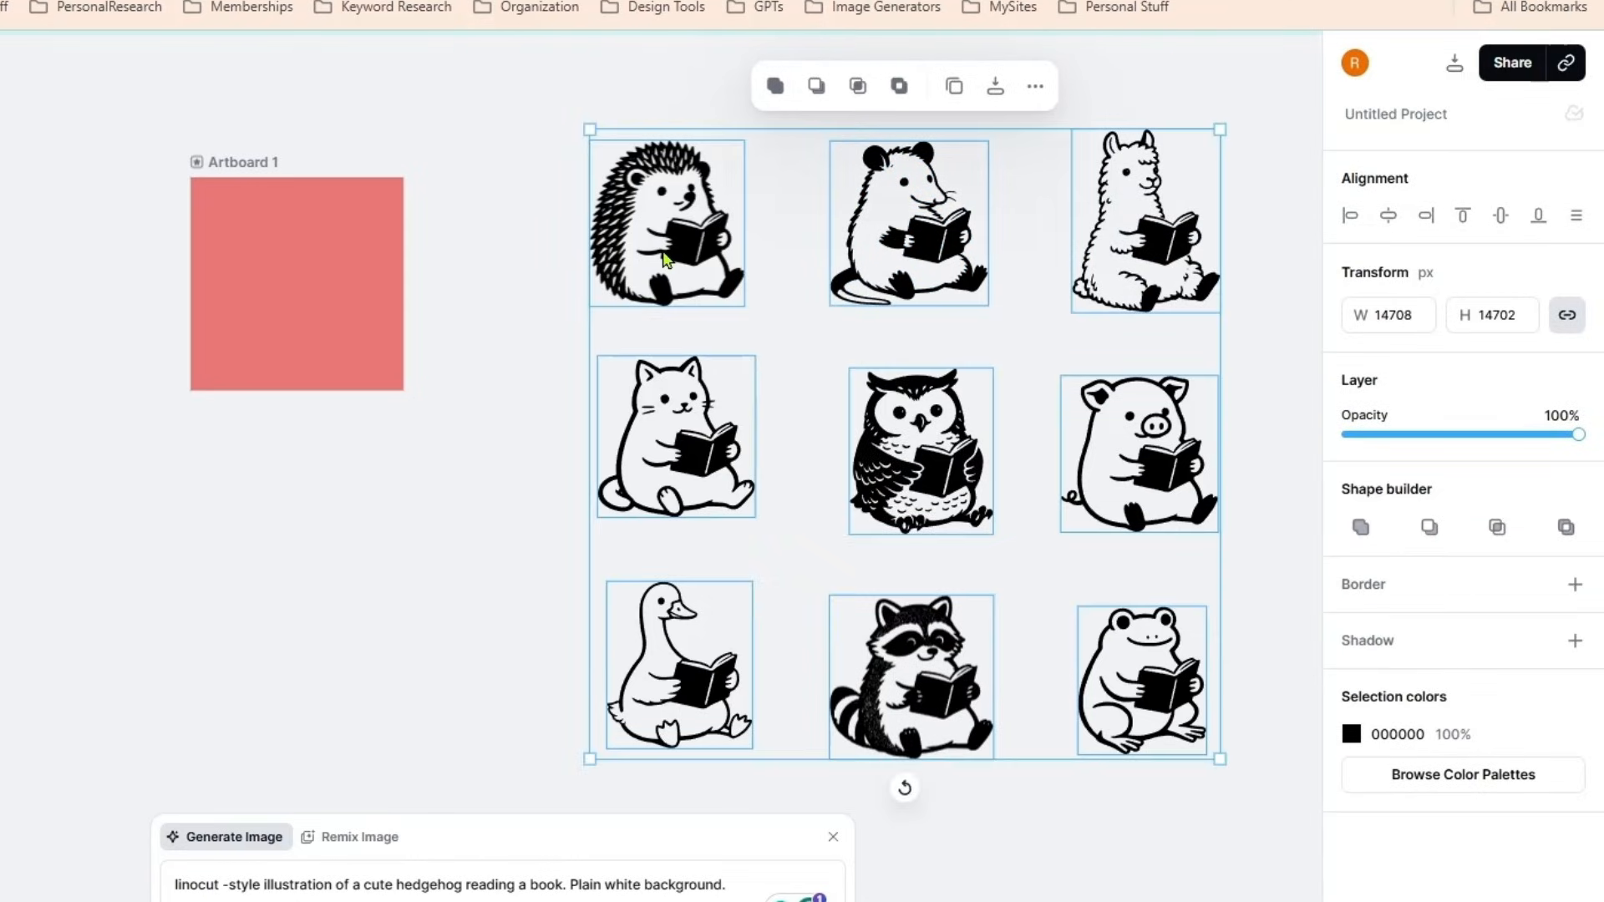
mouse_move(1083, 549)
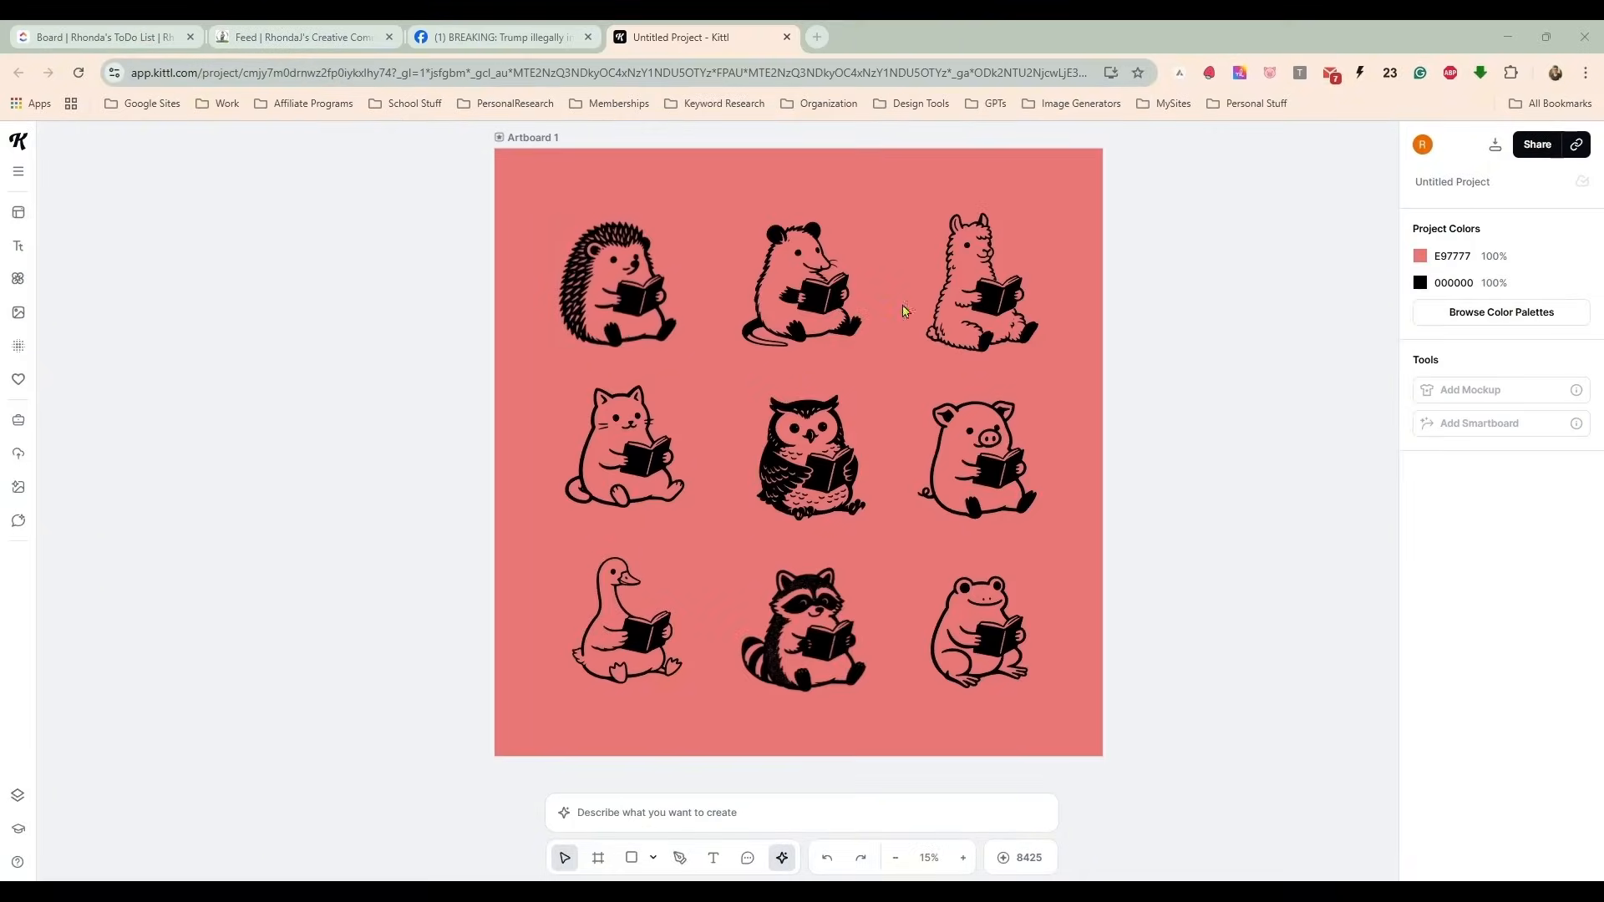
Arrange the animal grid on Artboard 1, swapping frog and raccoon and aligning the opossum.
click(617, 284)
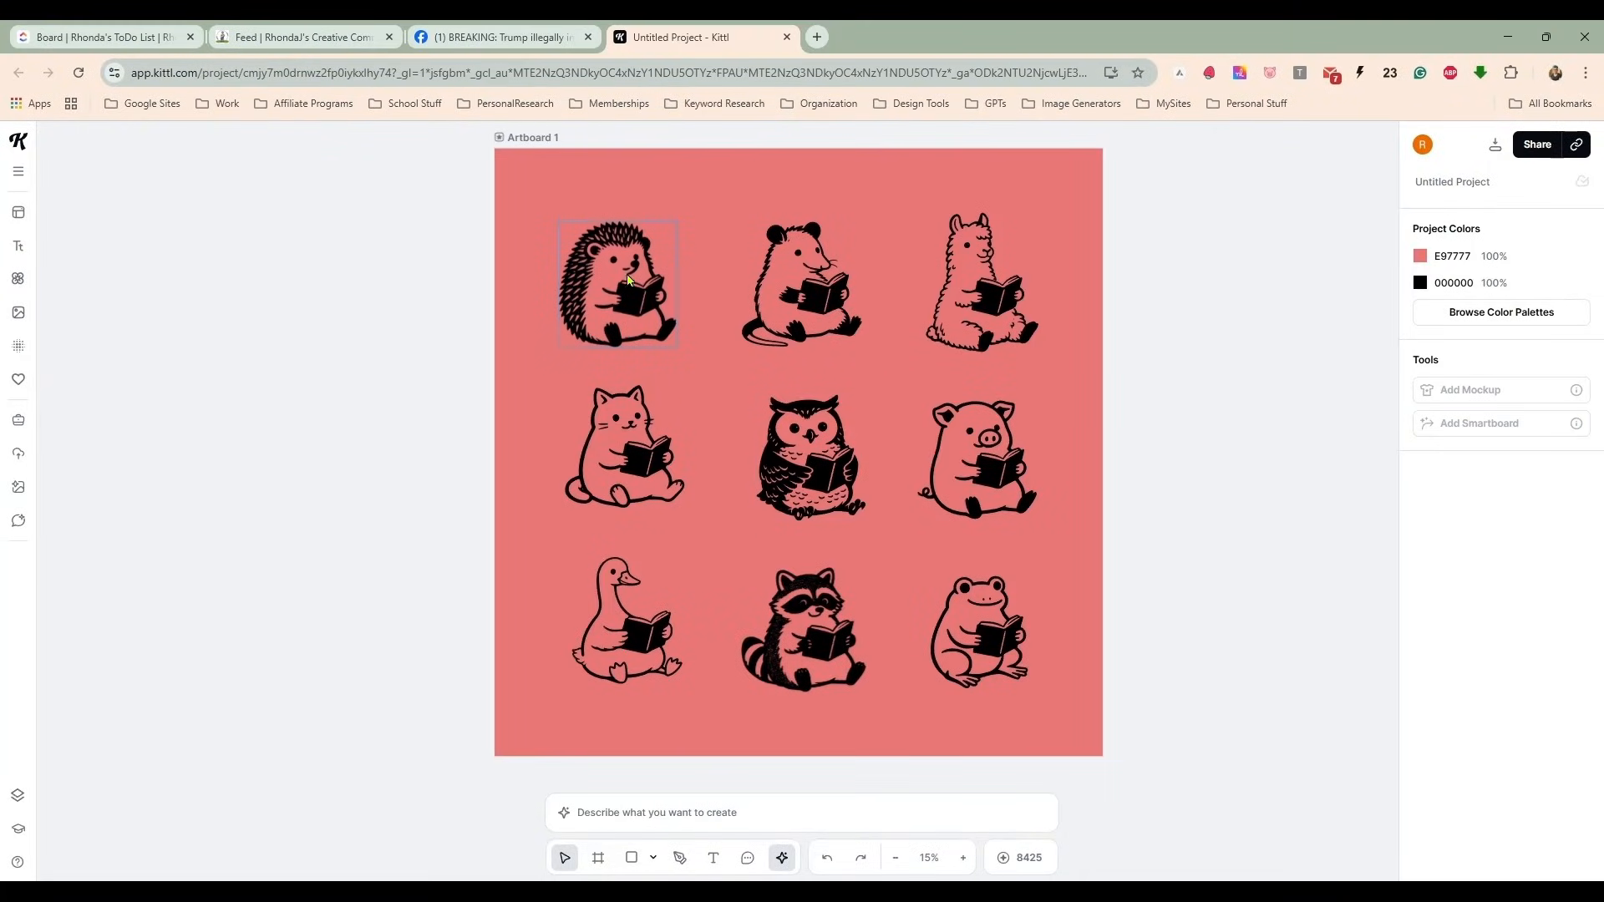
click(618, 284)
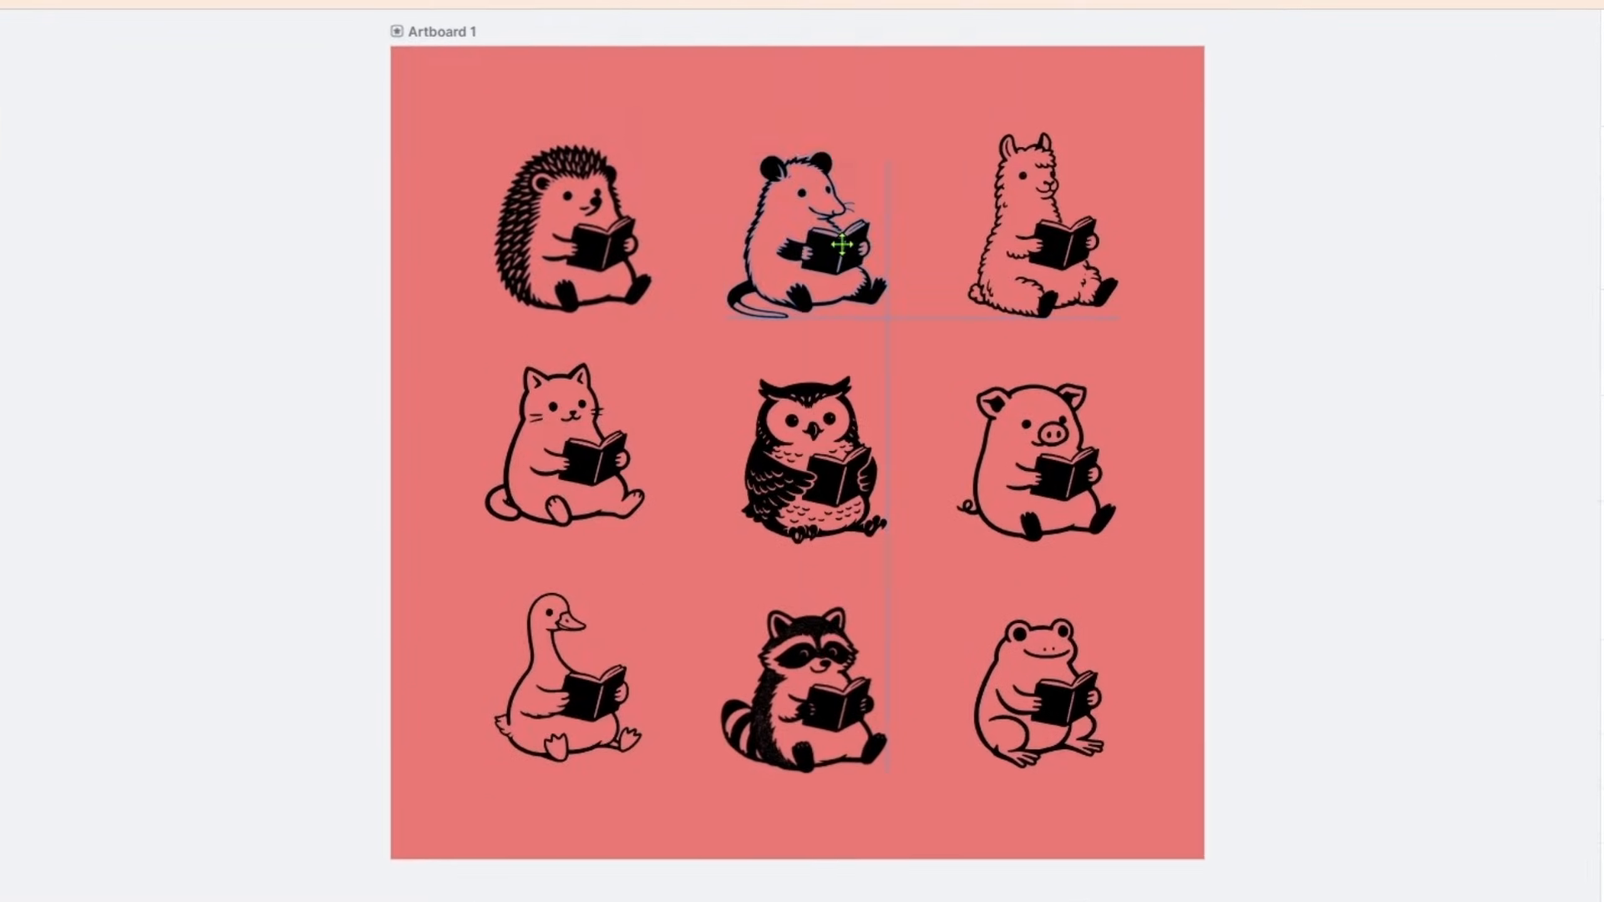
click(563, 449)
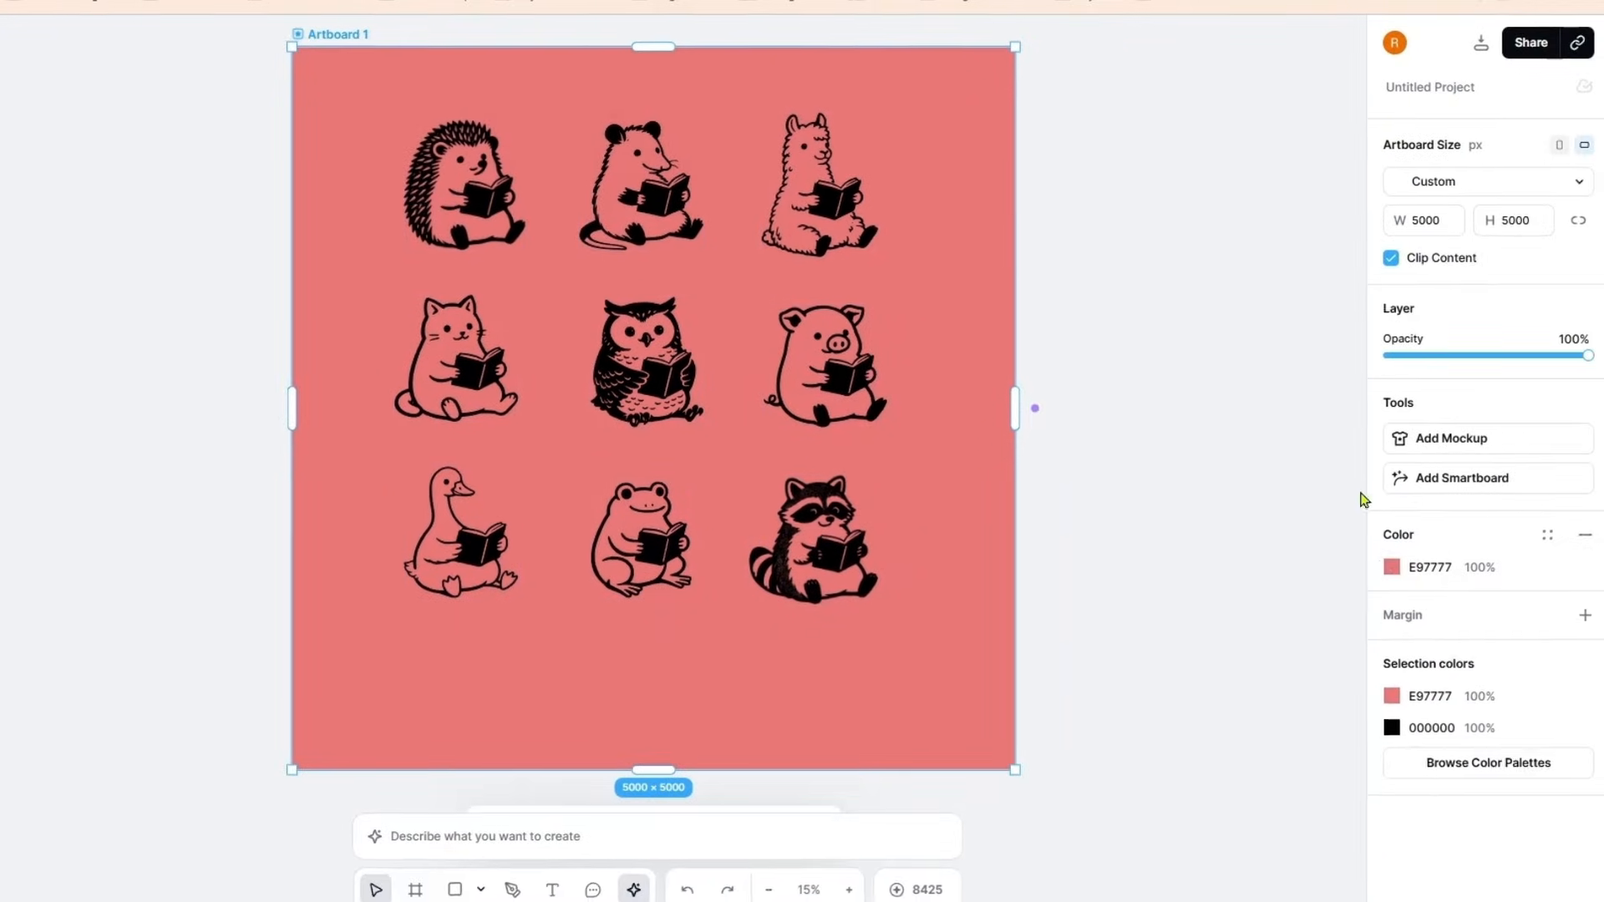
Change Artboard 1's background colour from coral to white (FFFFFF).
click(1392, 567)
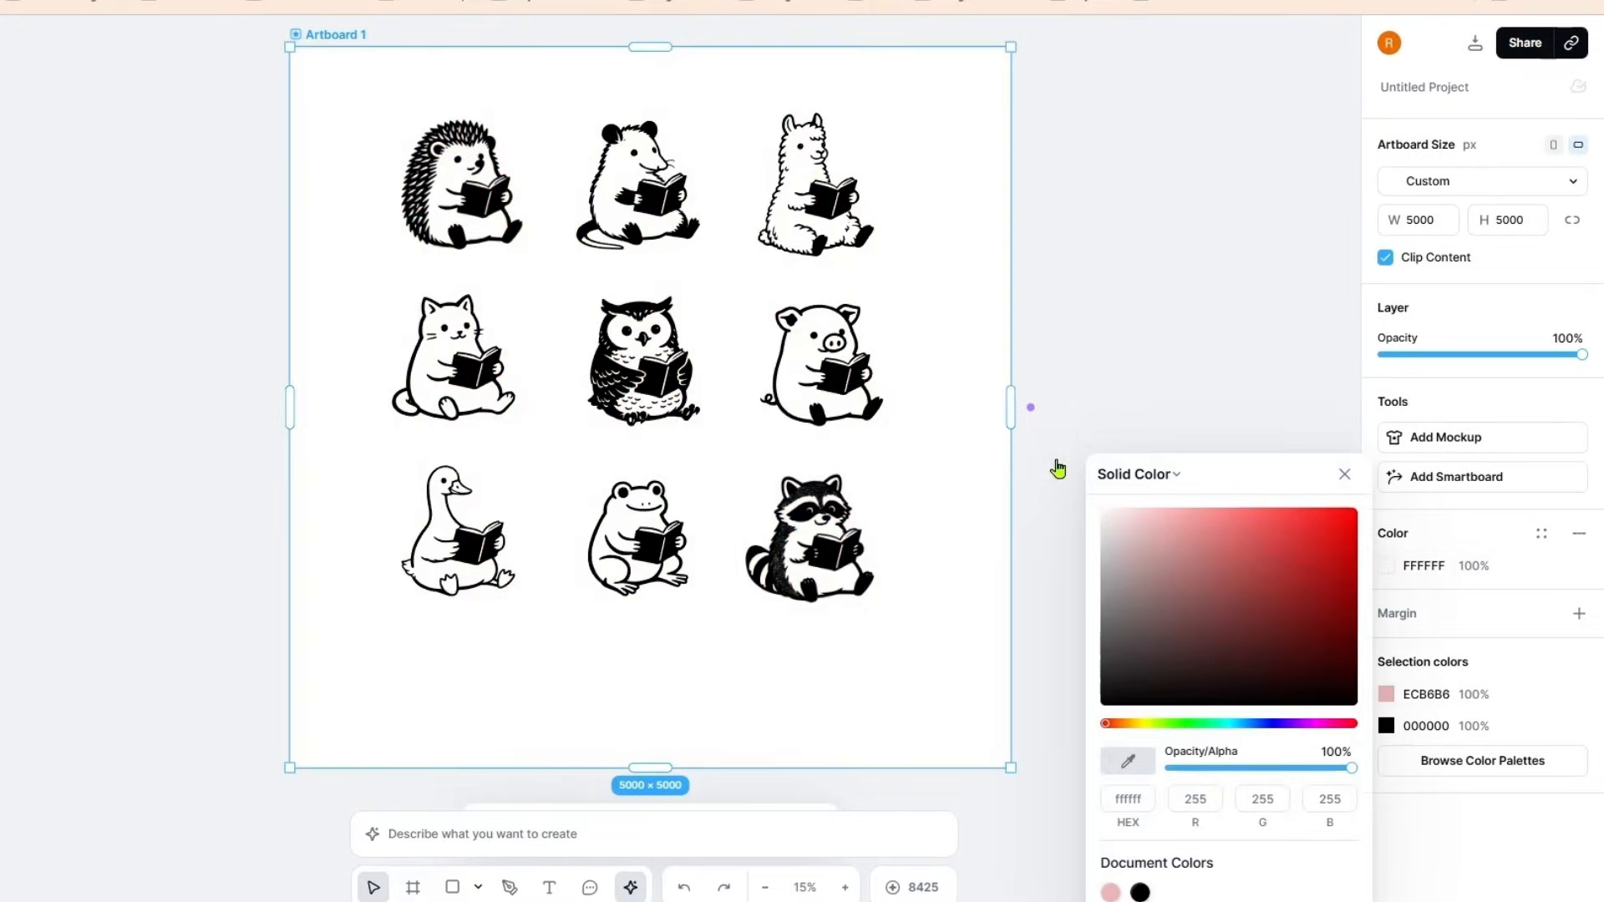
click(1343, 474)
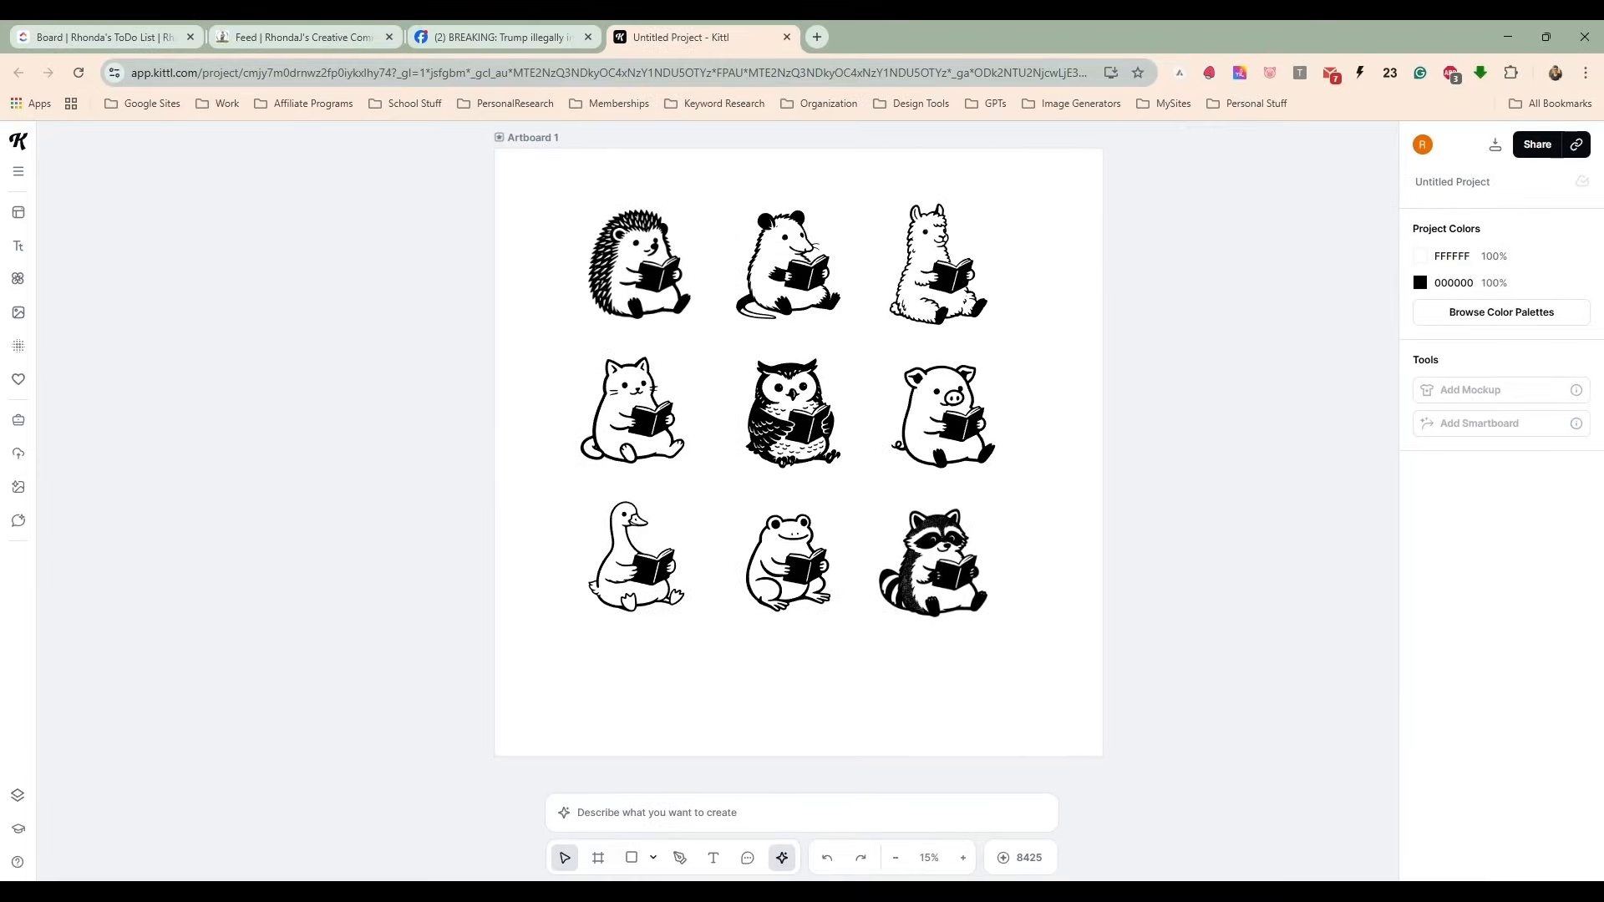
click(931, 561)
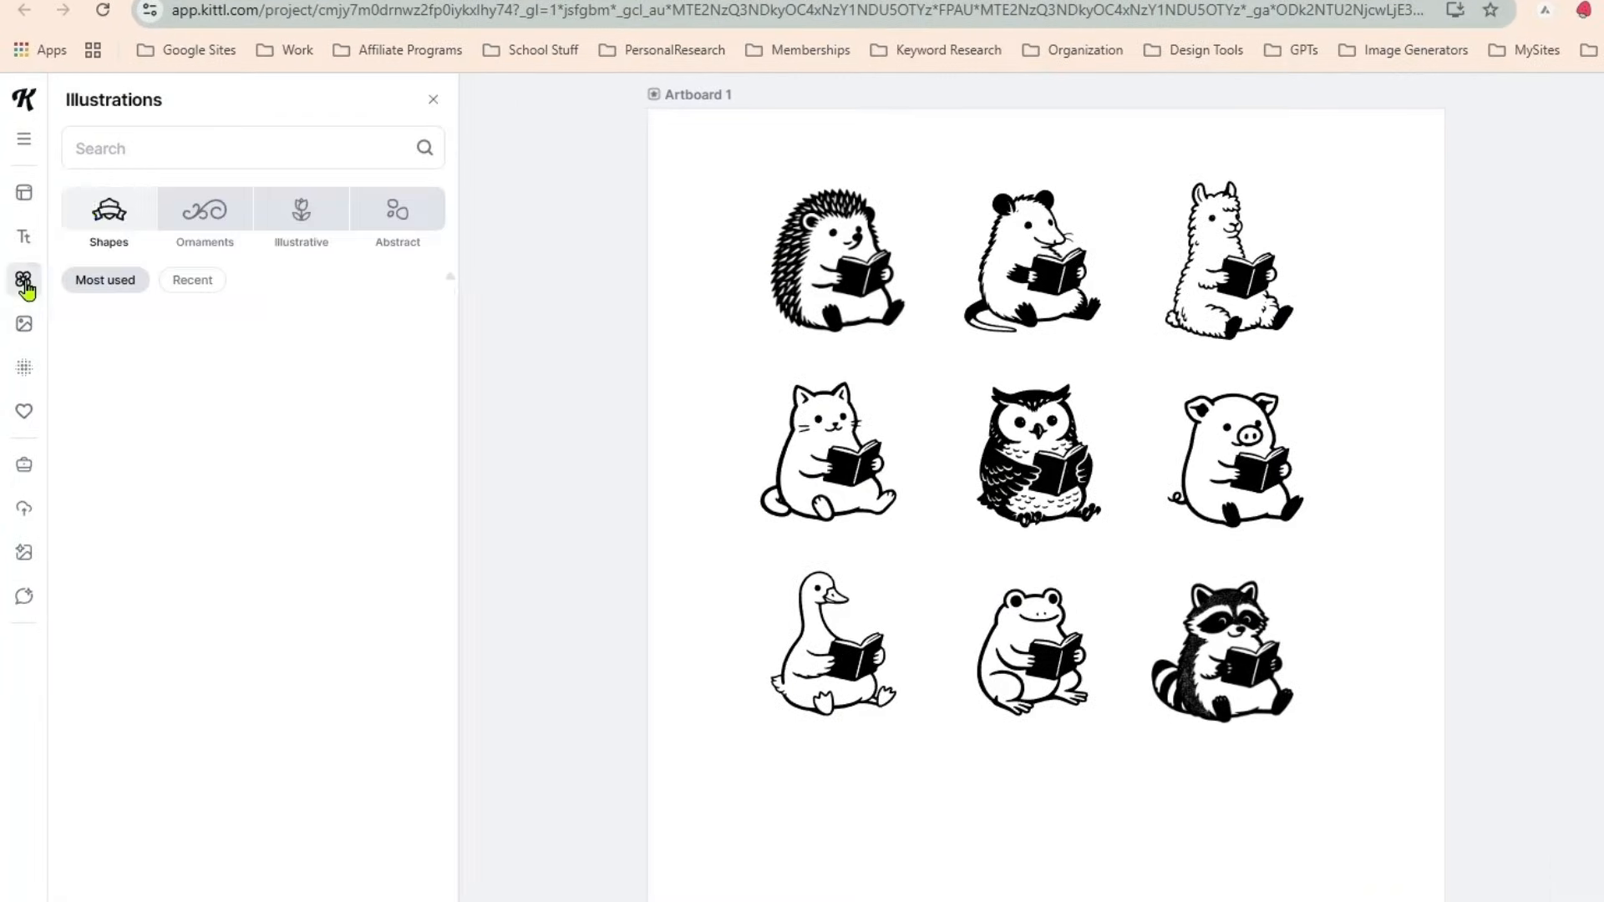
Search Illustrations for 'stars' and add the hand-drawn star cluster beside the llama.
text(stars)
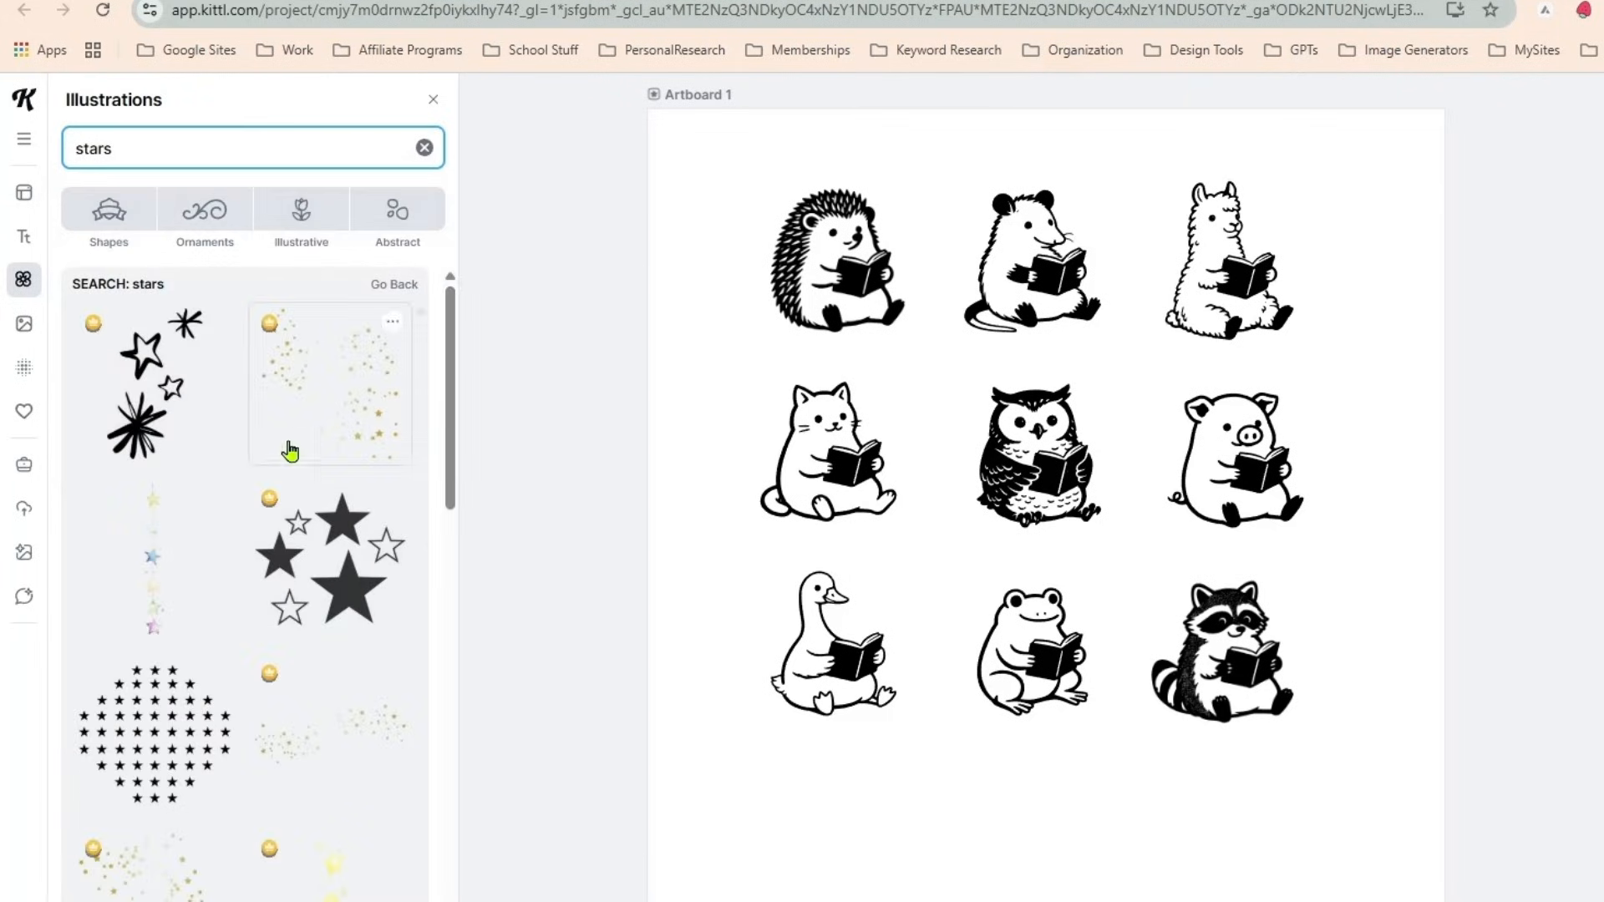
scroll(down, 3)
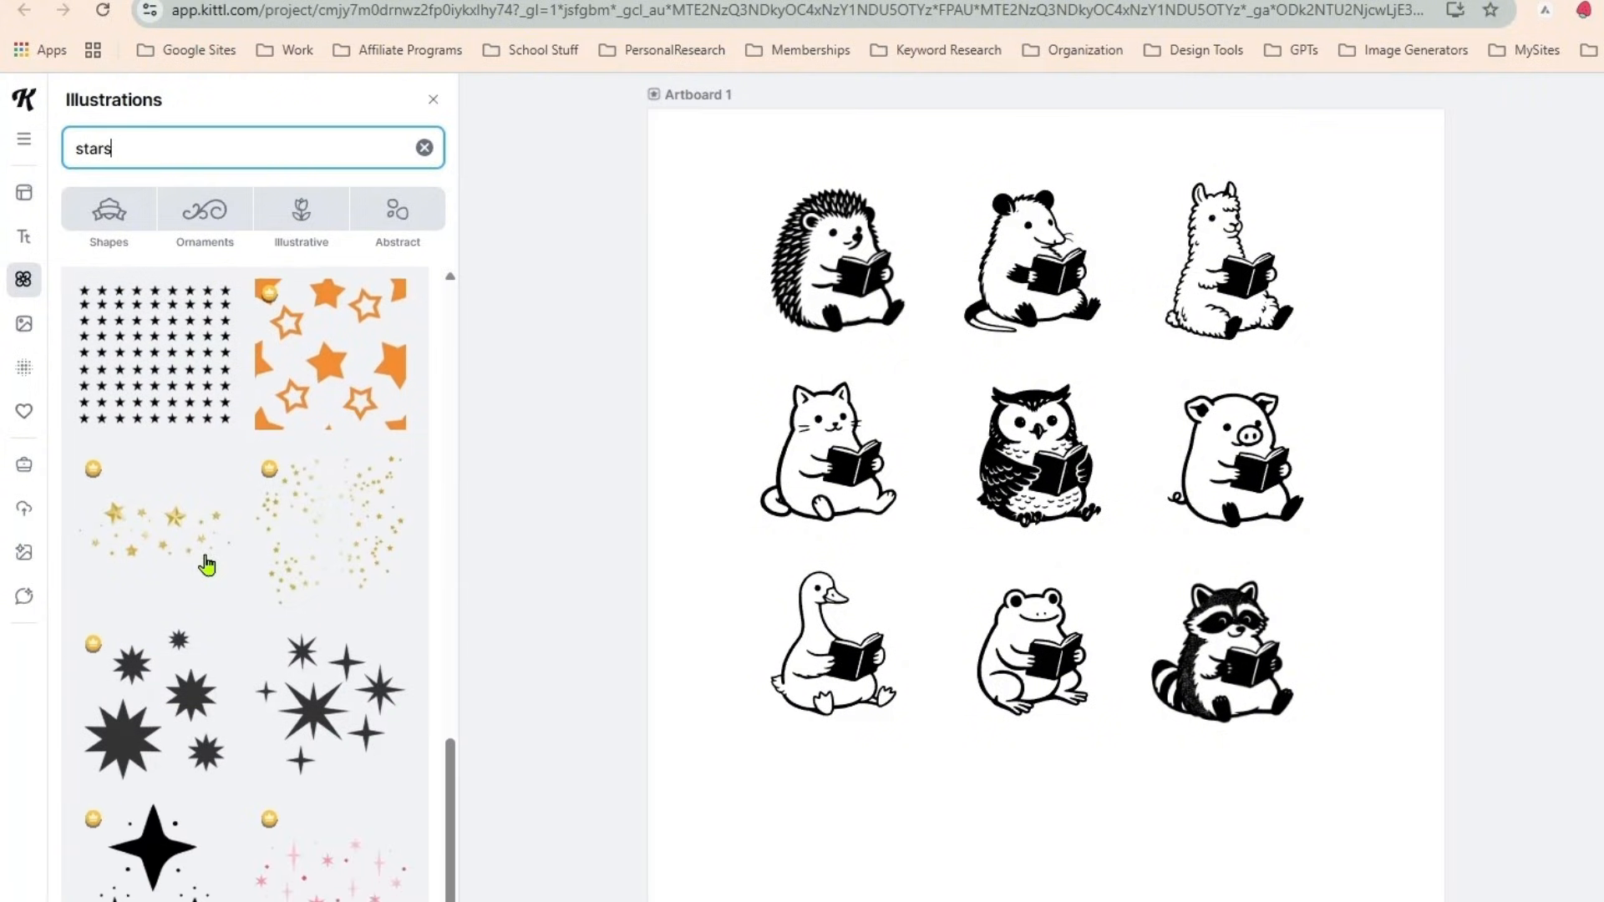
scroll(down, 3)
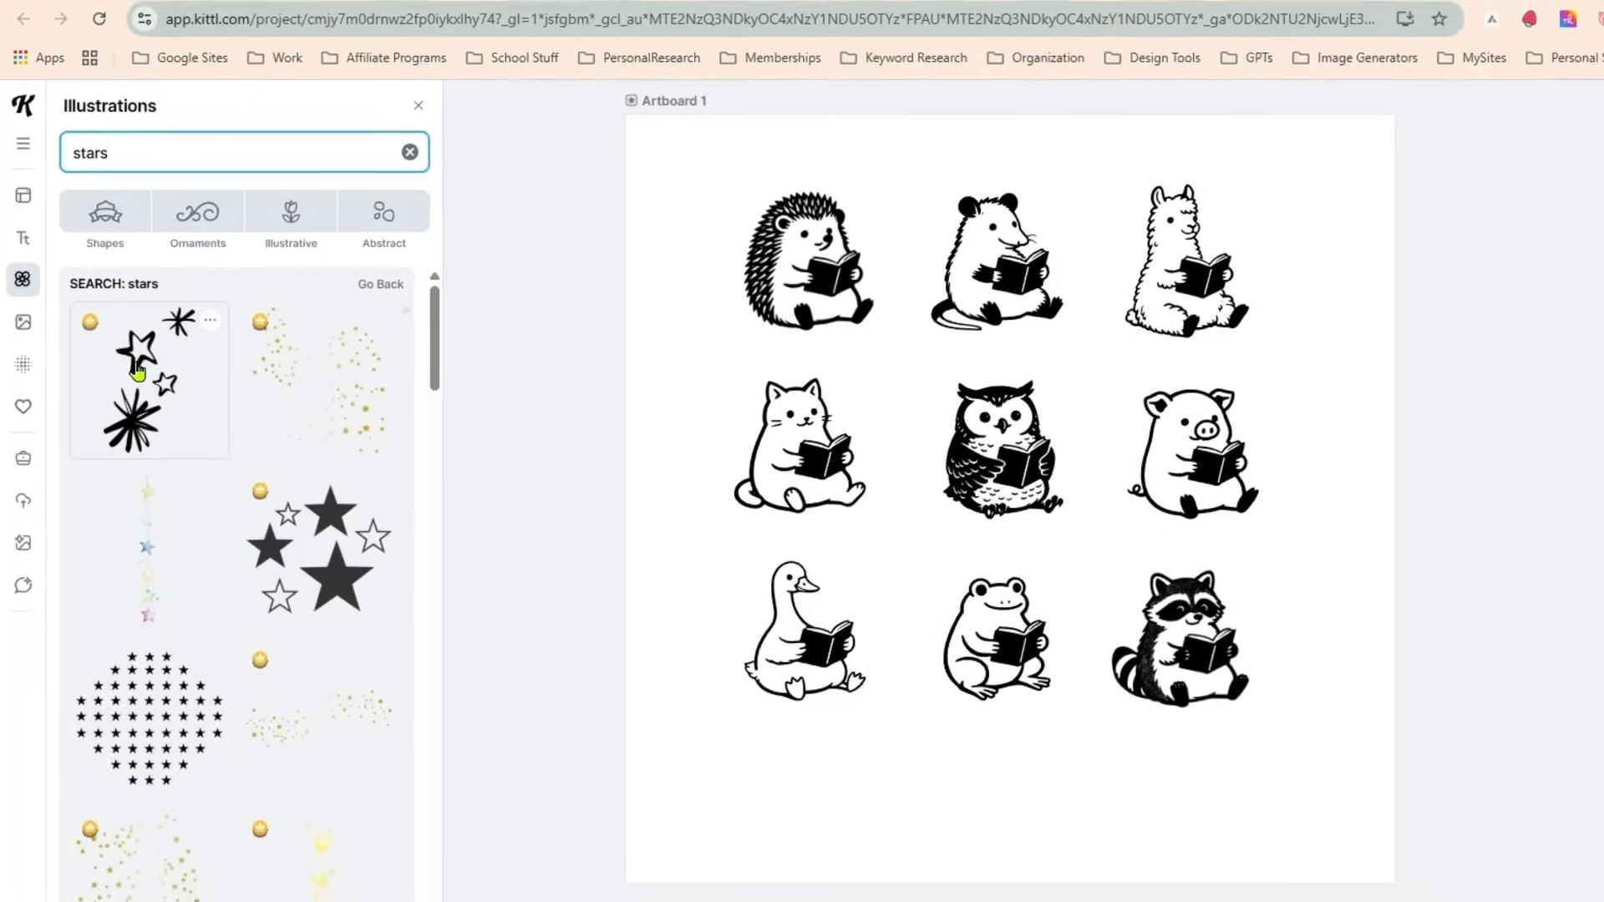
click(147, 381)
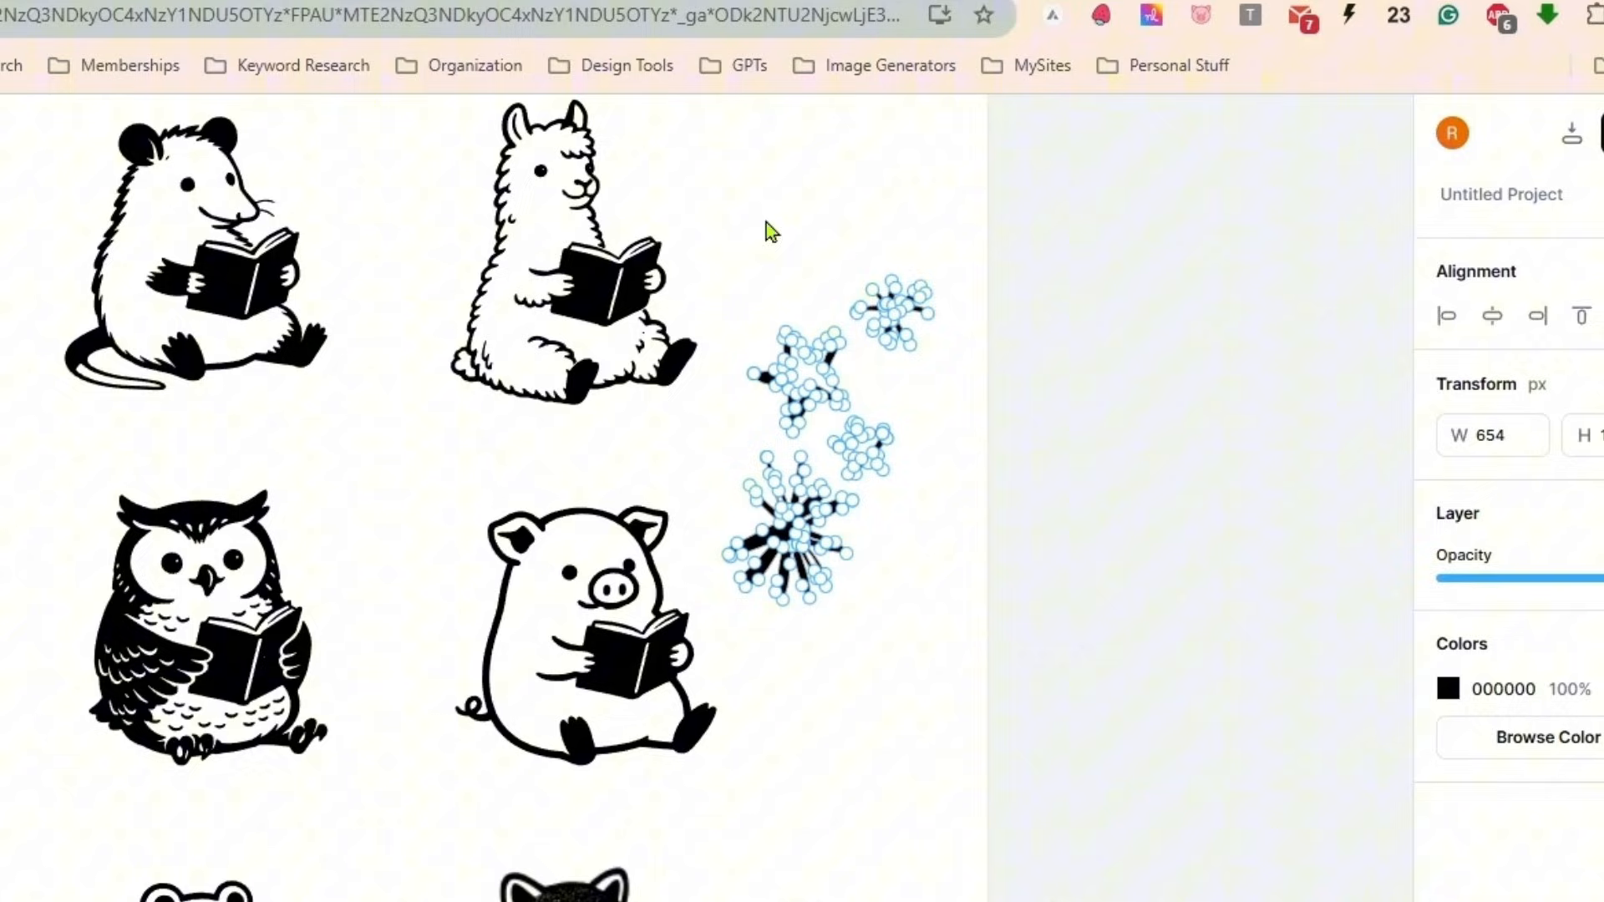
mouse_move(952, 253)
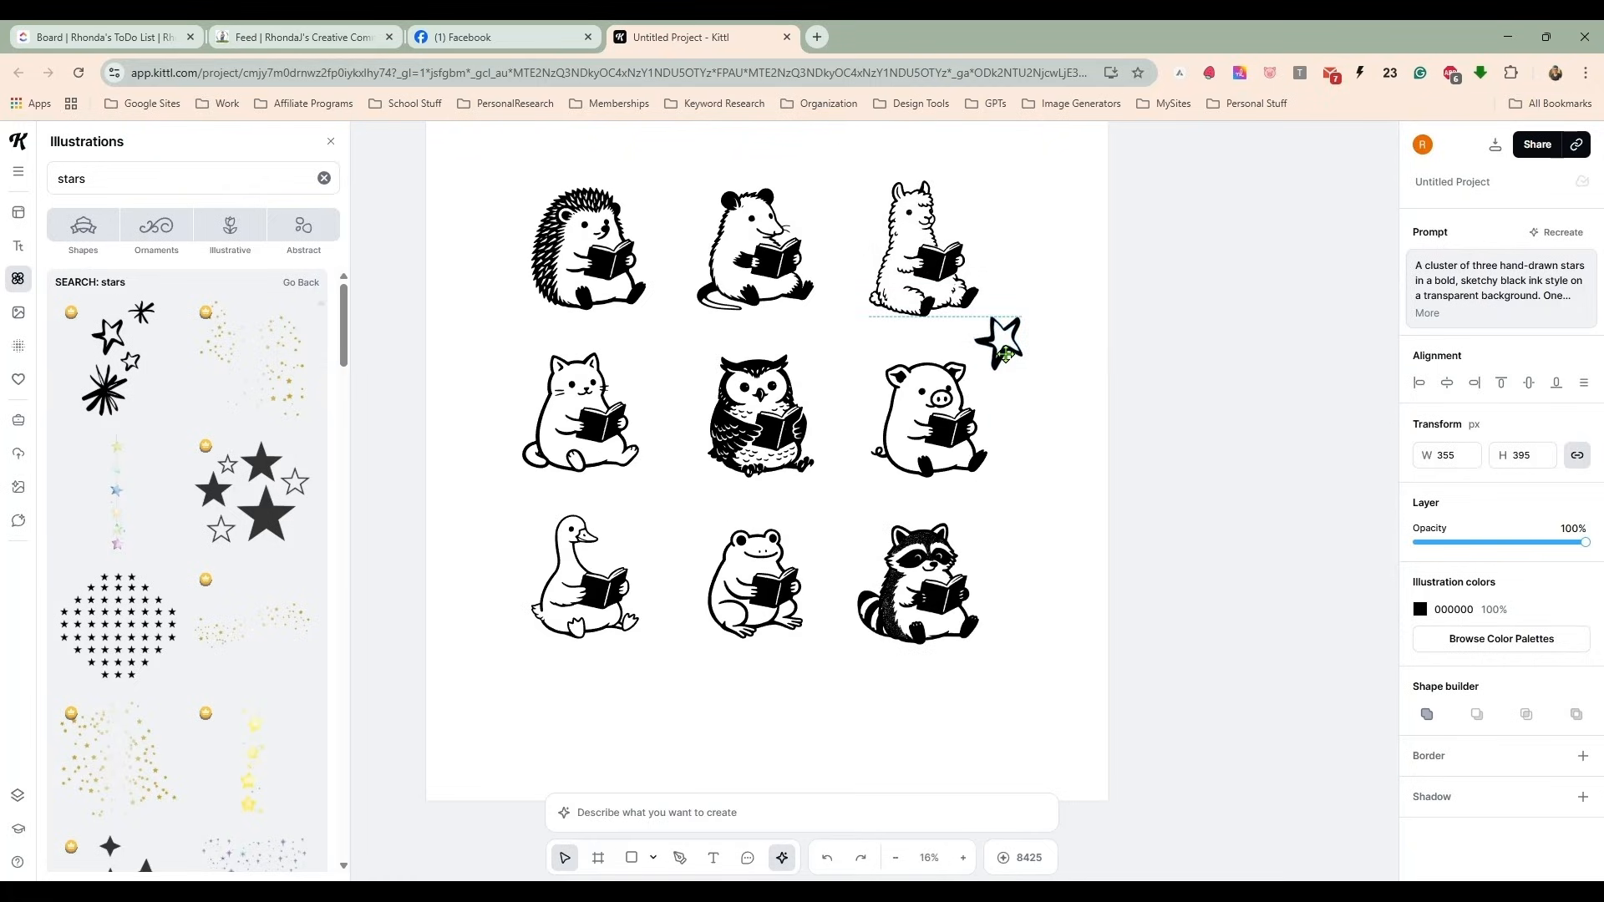
Copy the doodle star beside the alpaca and paste a duplicate near the opossum.
click(997, 348)
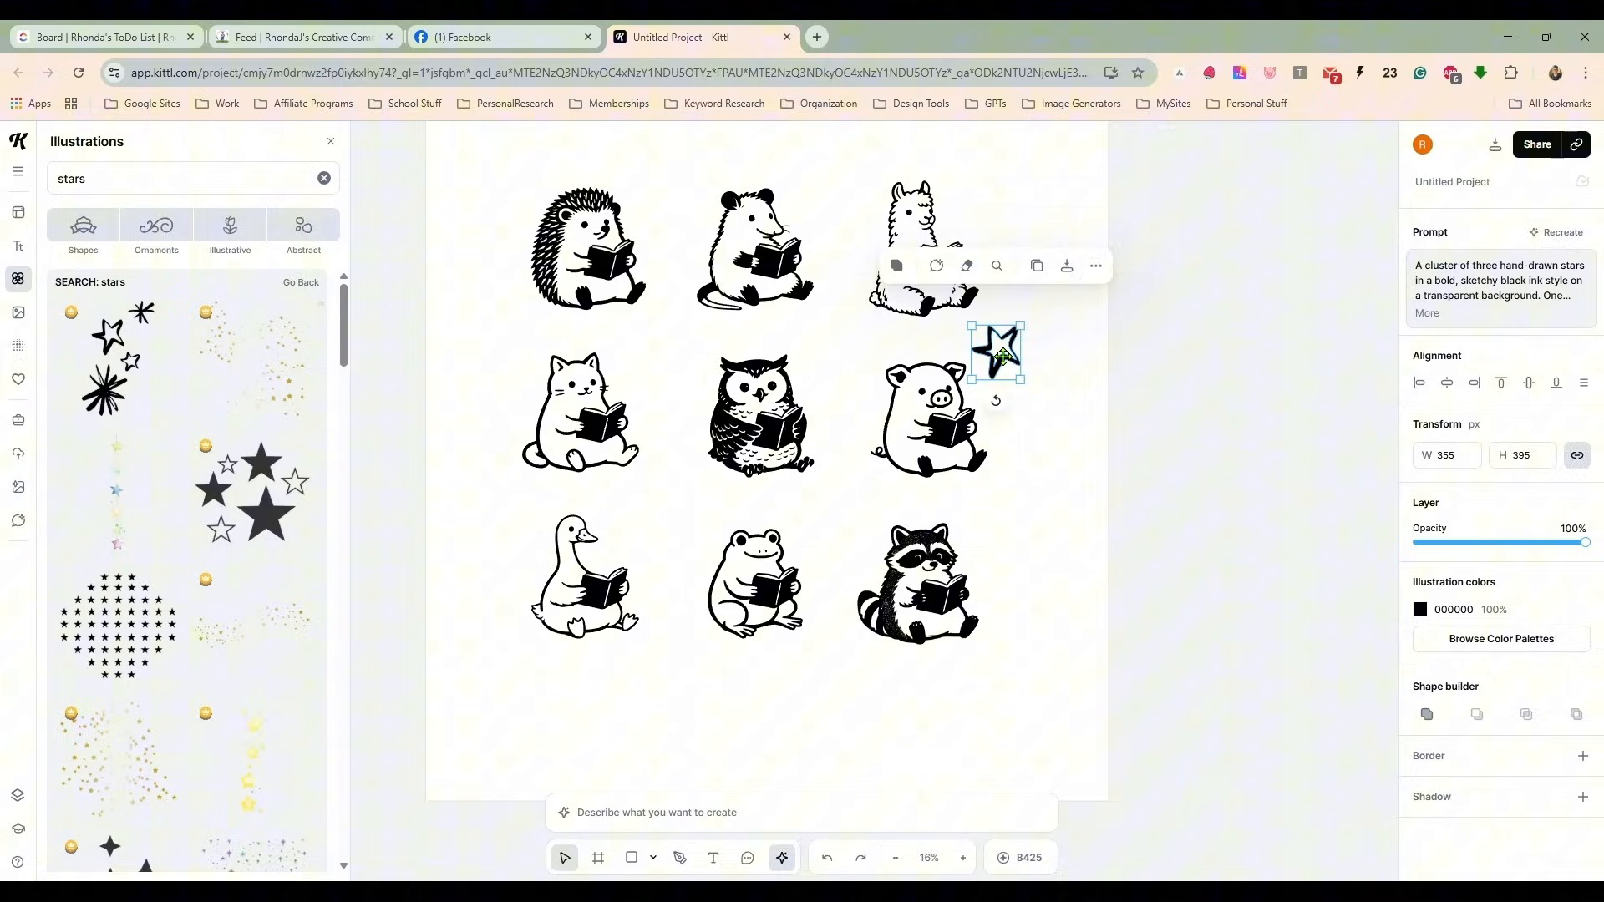
key(ctrl+v)
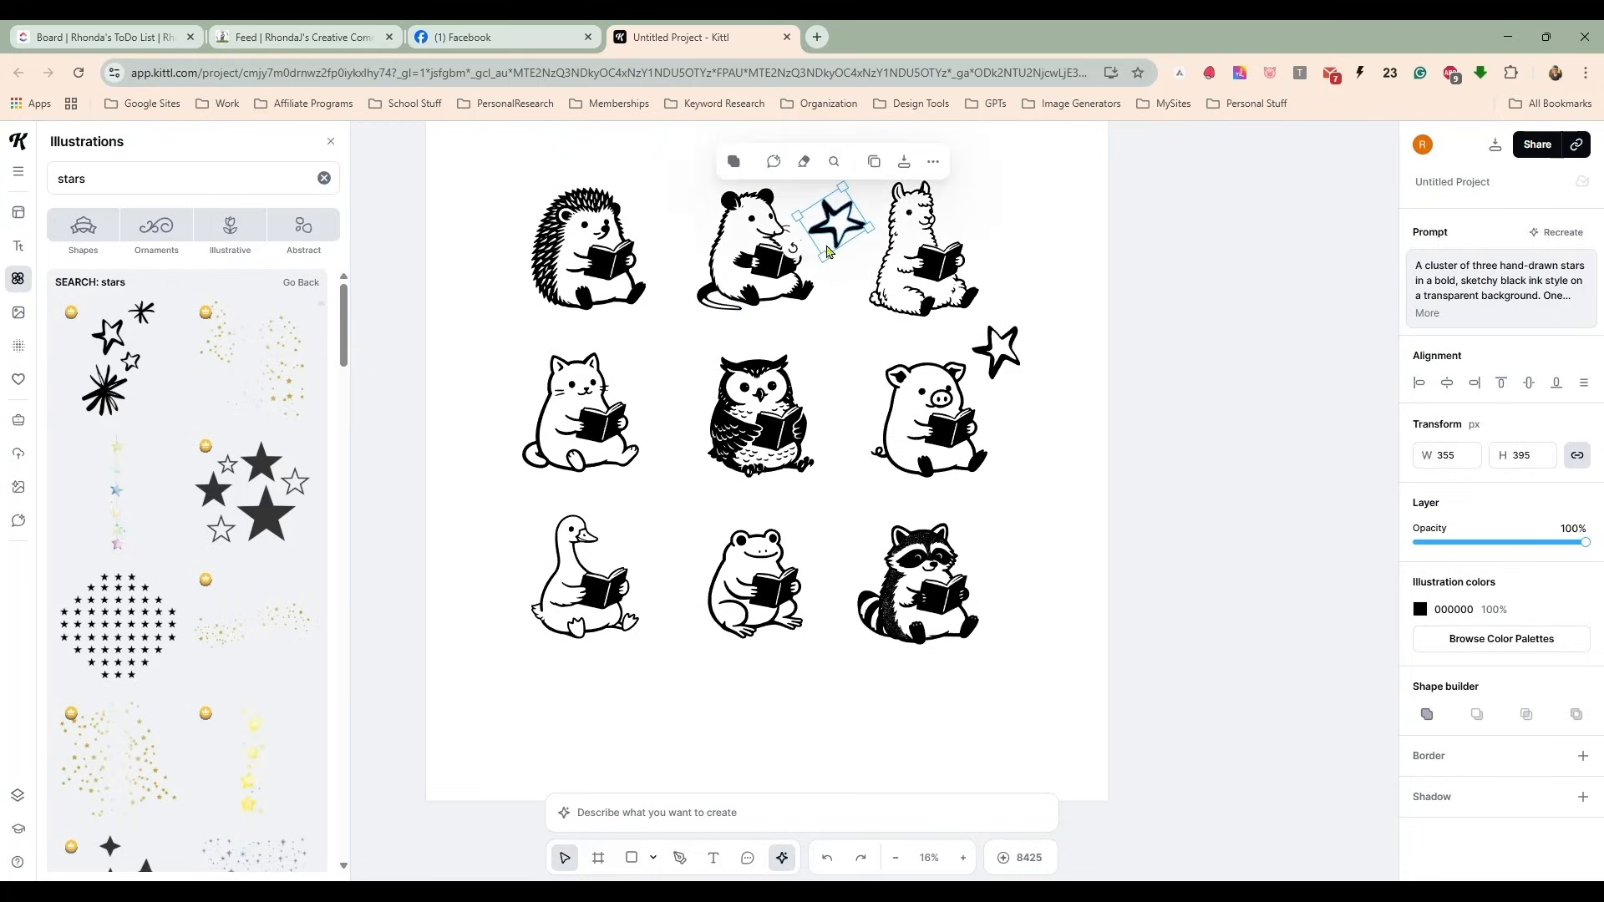
key(ctrl+v)
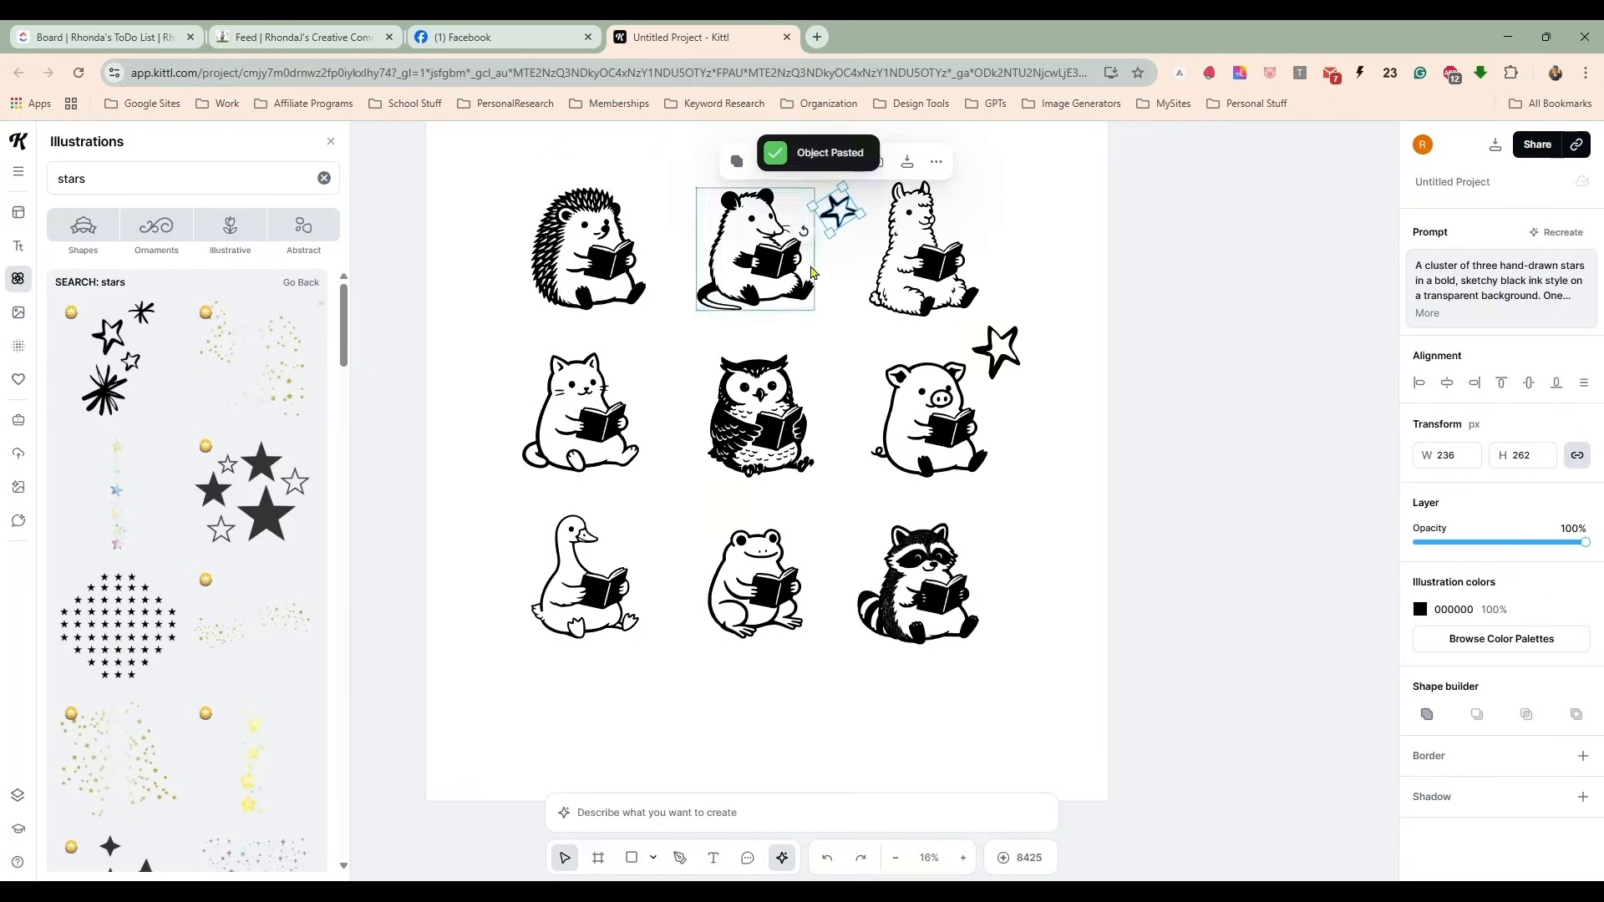
click(919, 250)
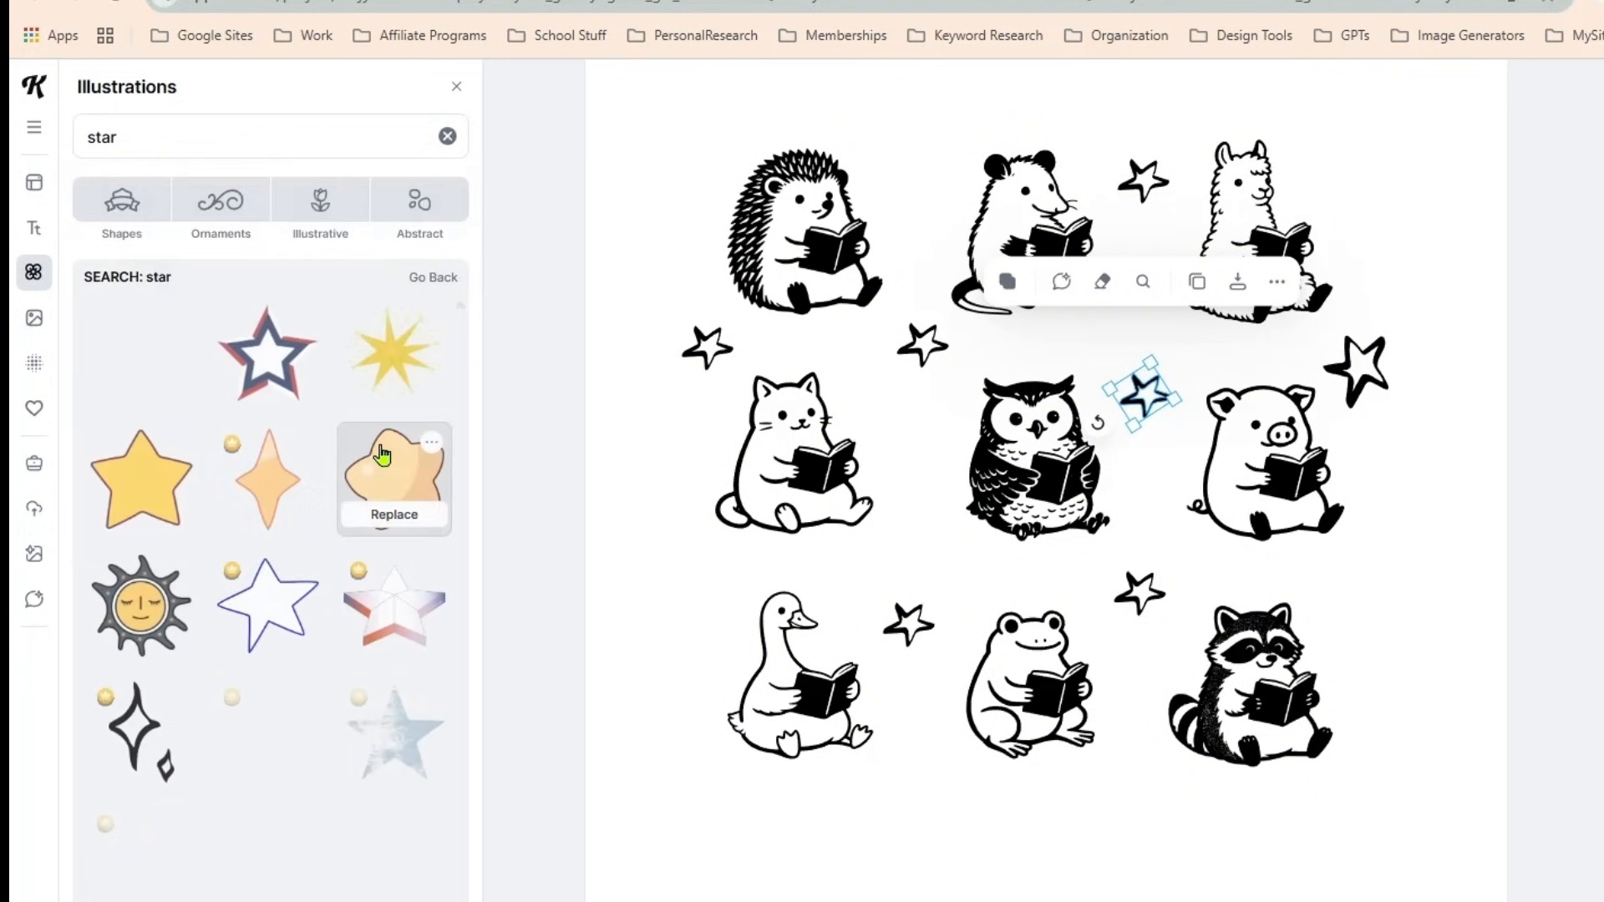
Browse further star results and duplicate the solid black star for placement.
scroll(down, 3)
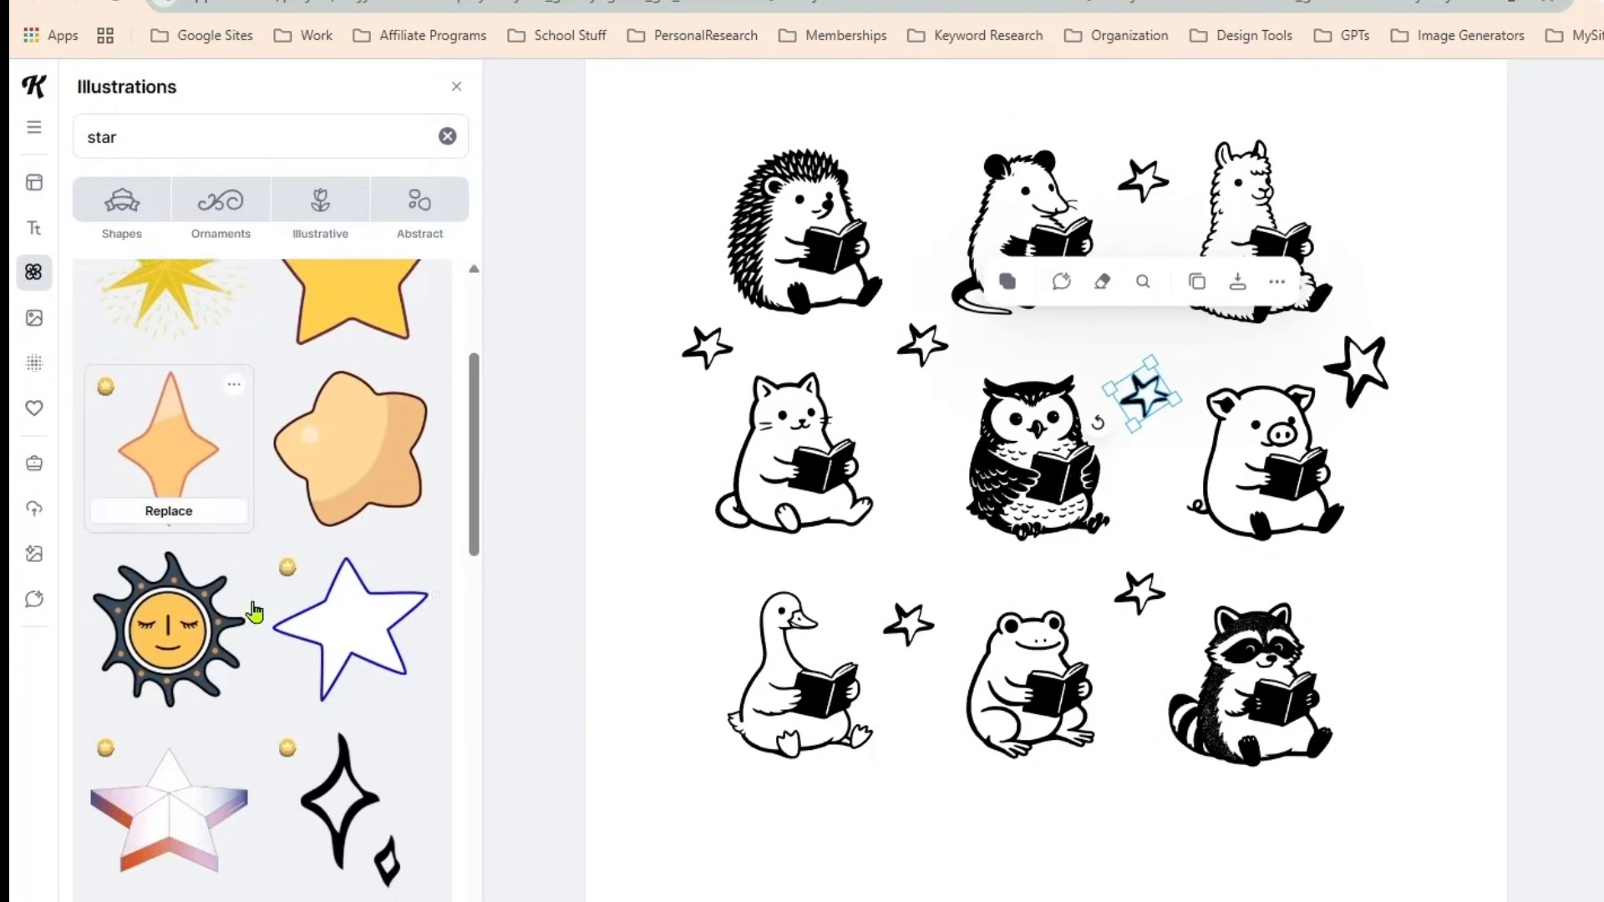
scroll(down, 3)
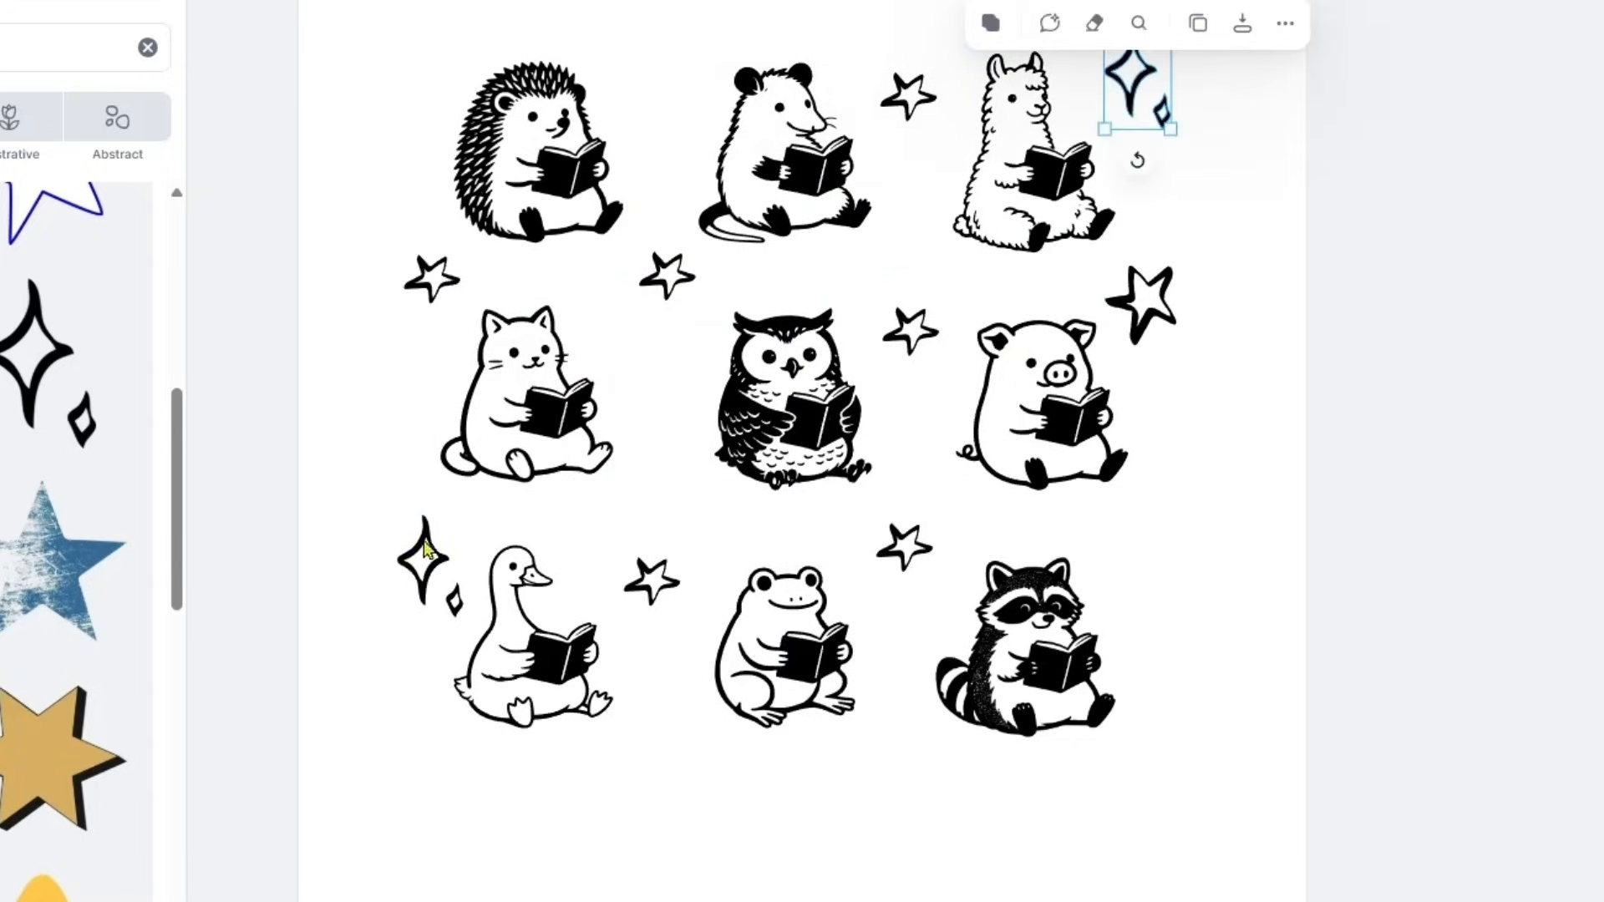
scroll(down, 3)
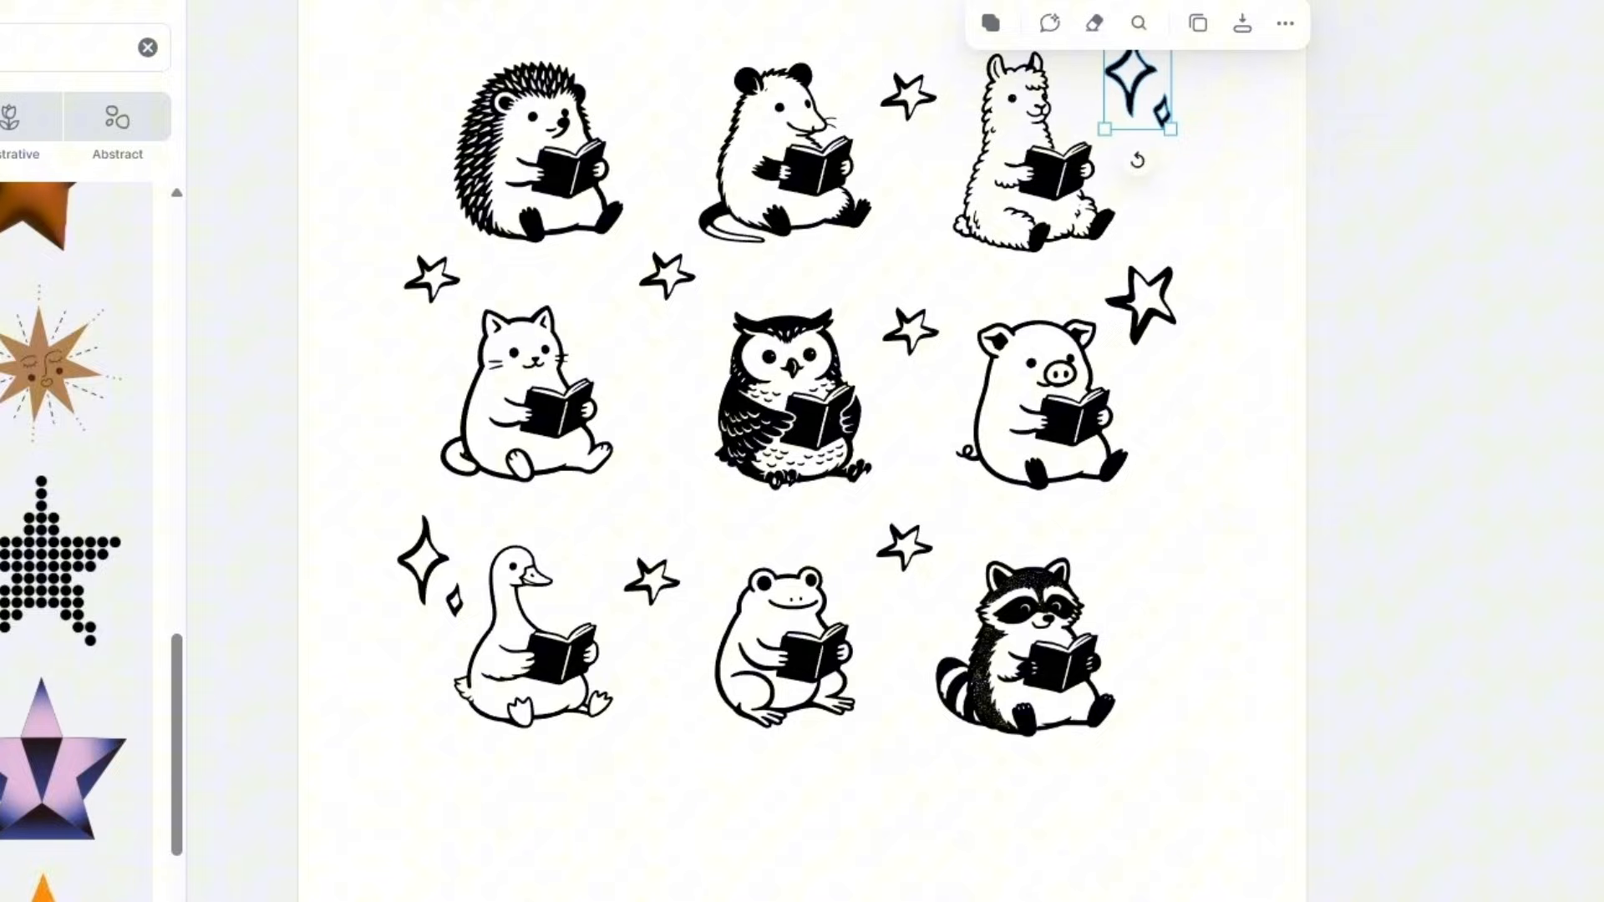
scroll(down, 3)
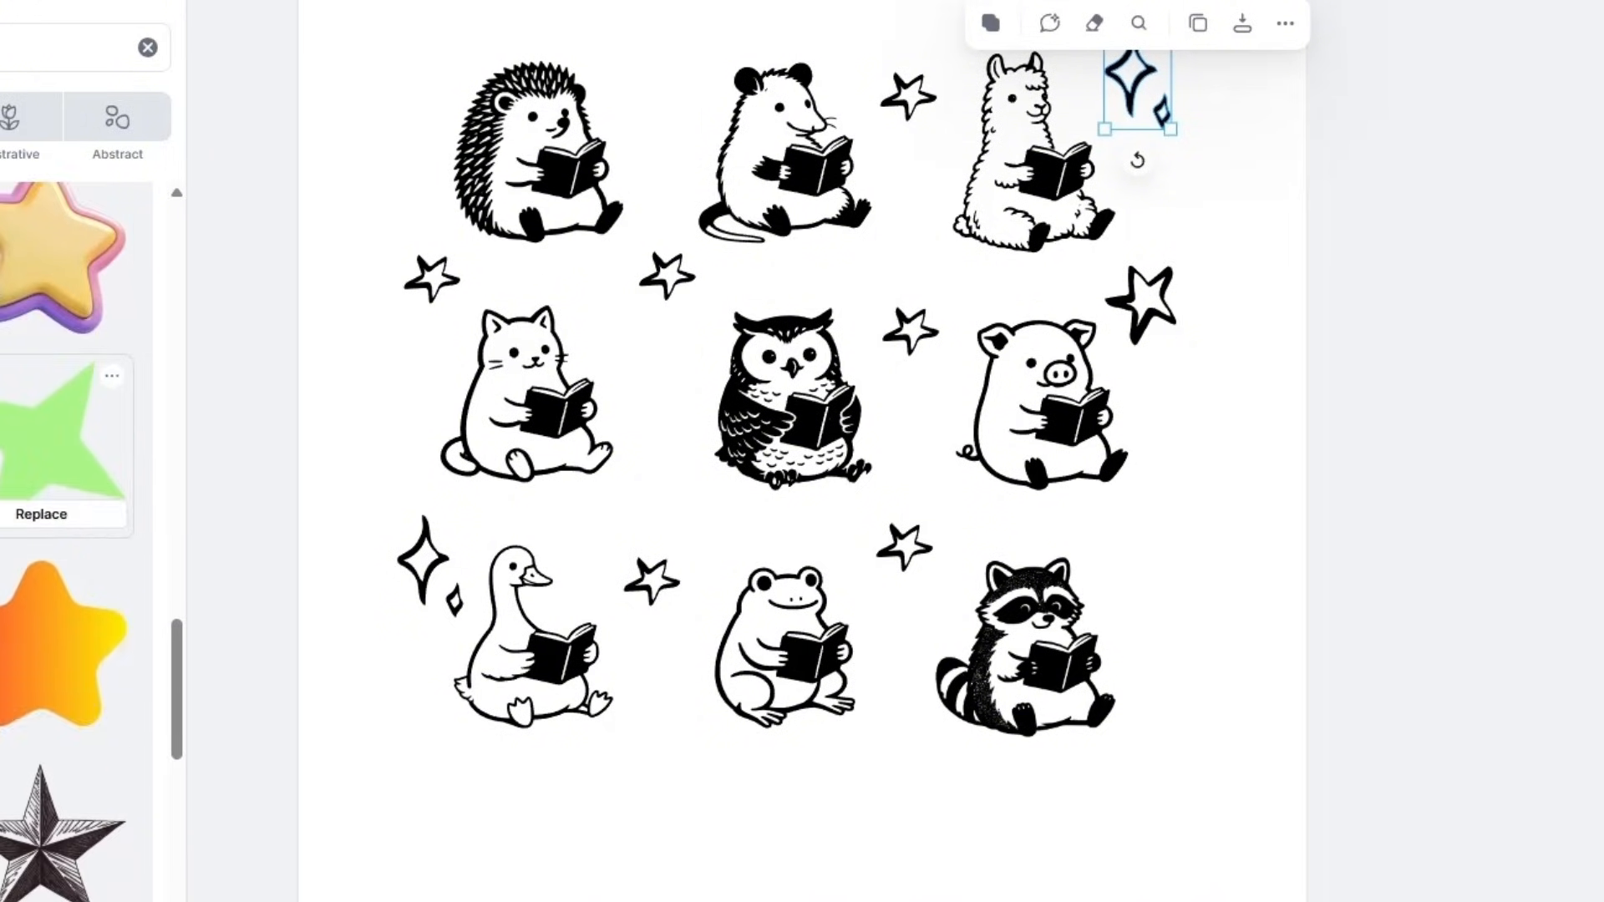
scroll(down, 3)
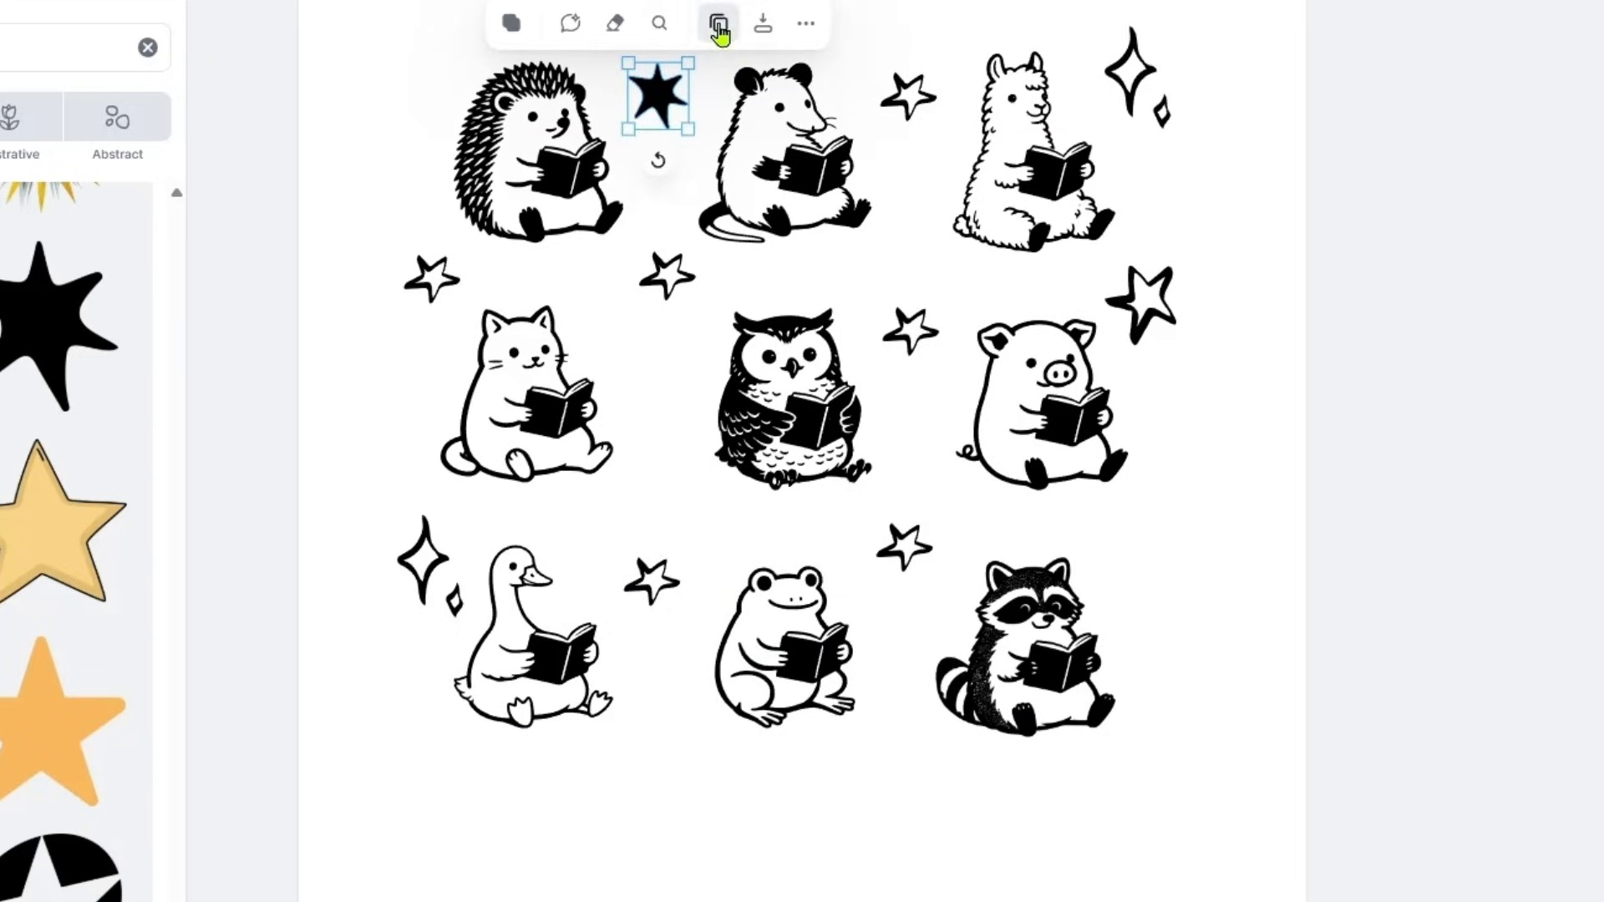
click(718, 22)
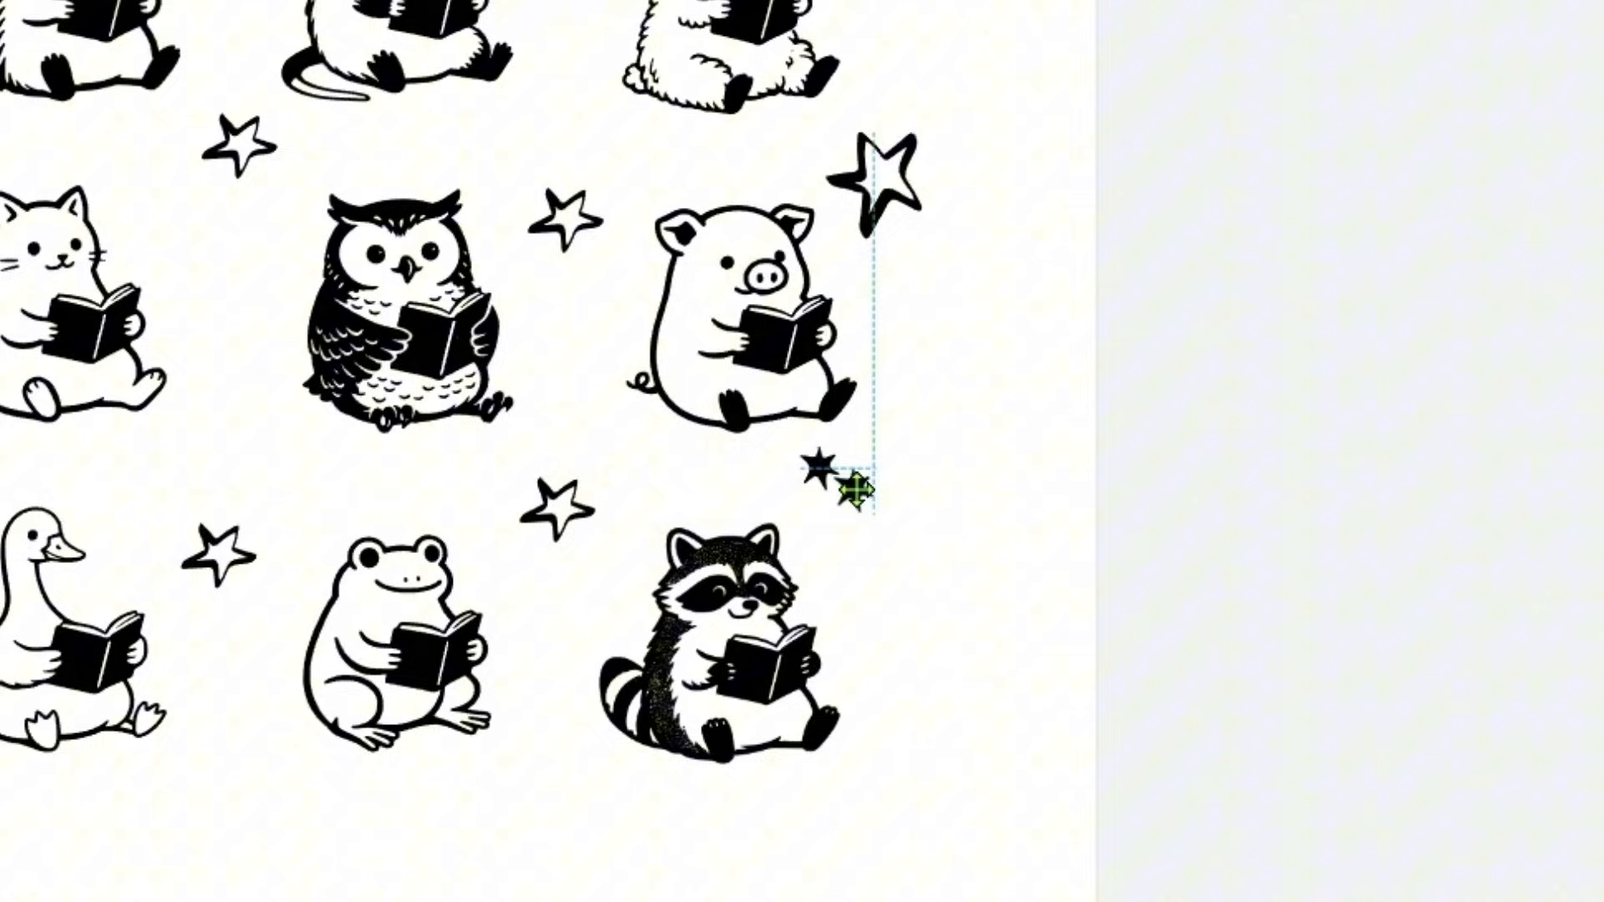
Place small solid stars below and beside the pig and paste another star cluster copy.
click(852, 486)
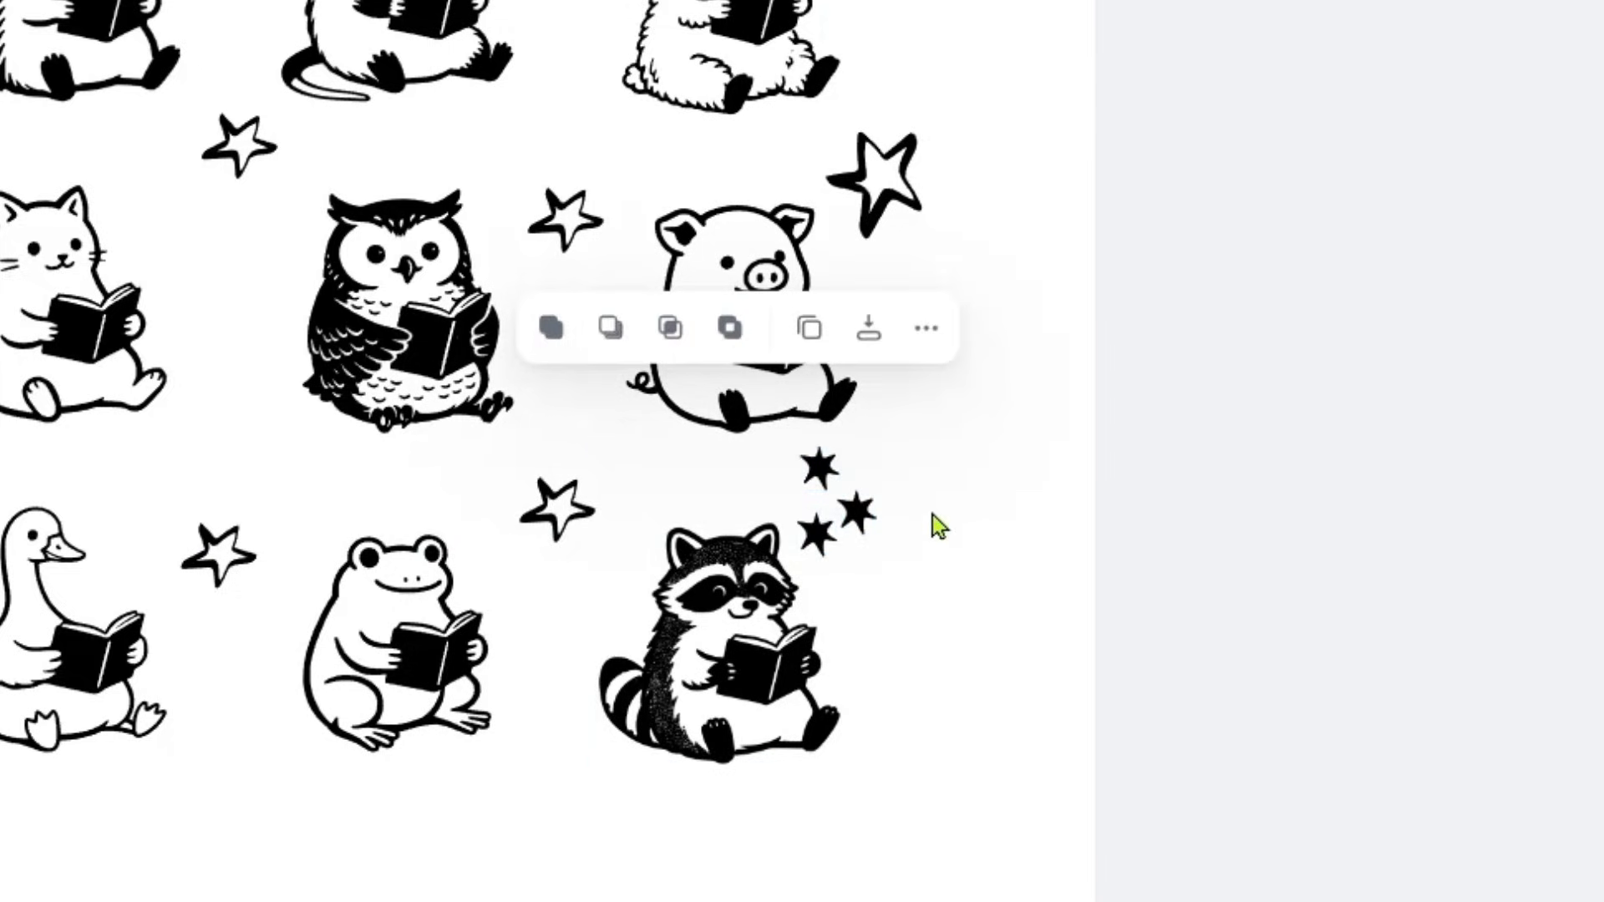
click(819, 501)
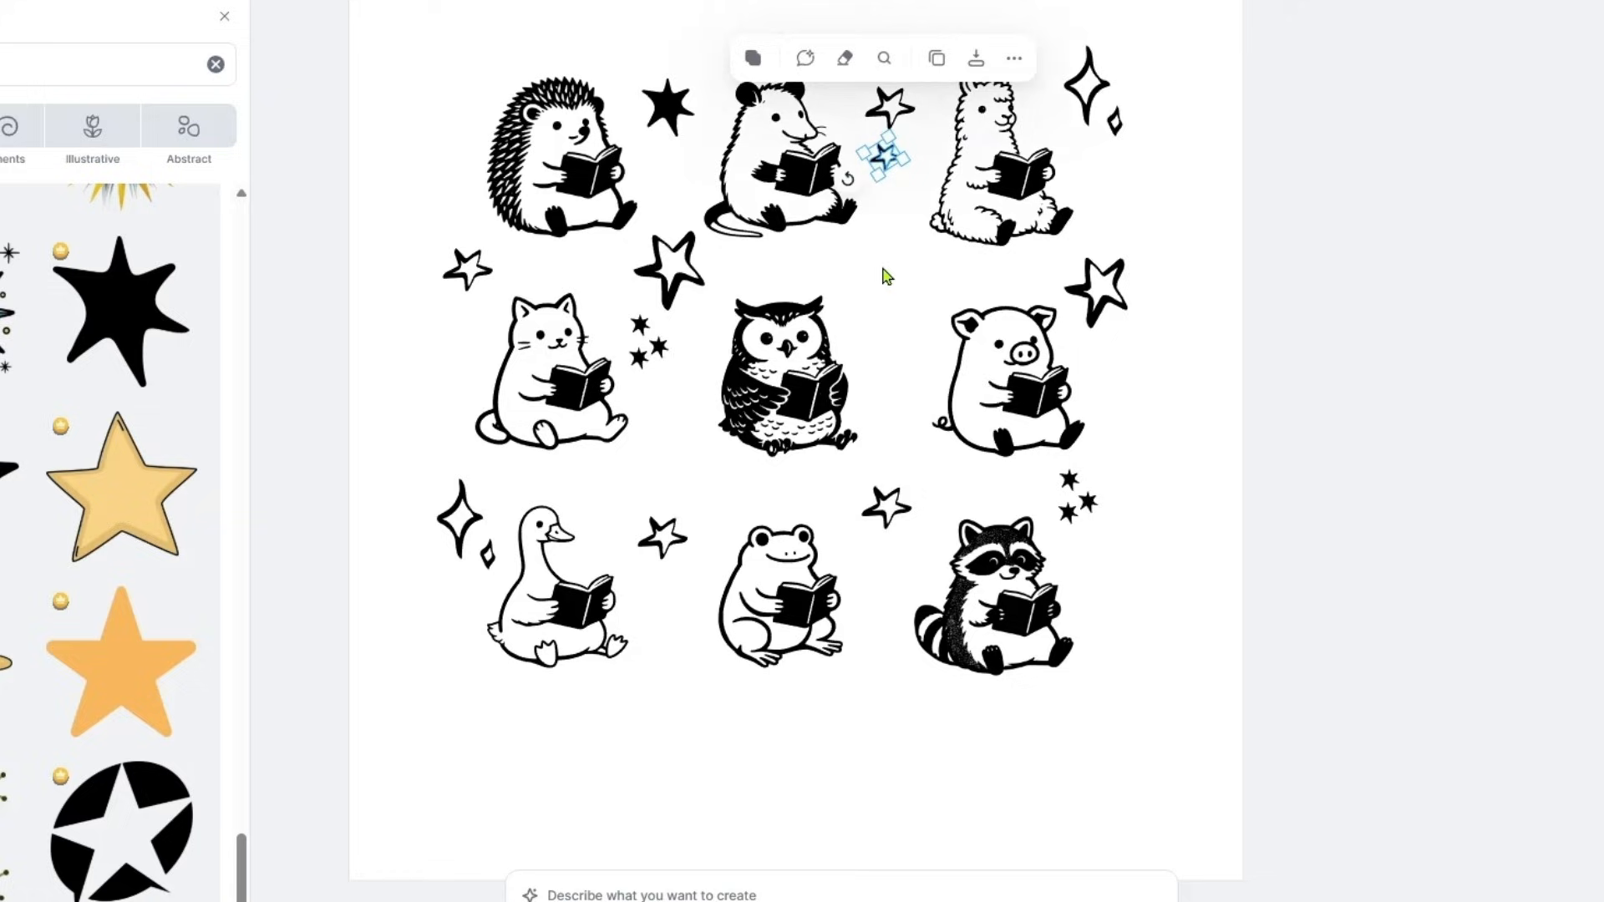
key(ctrl+v)
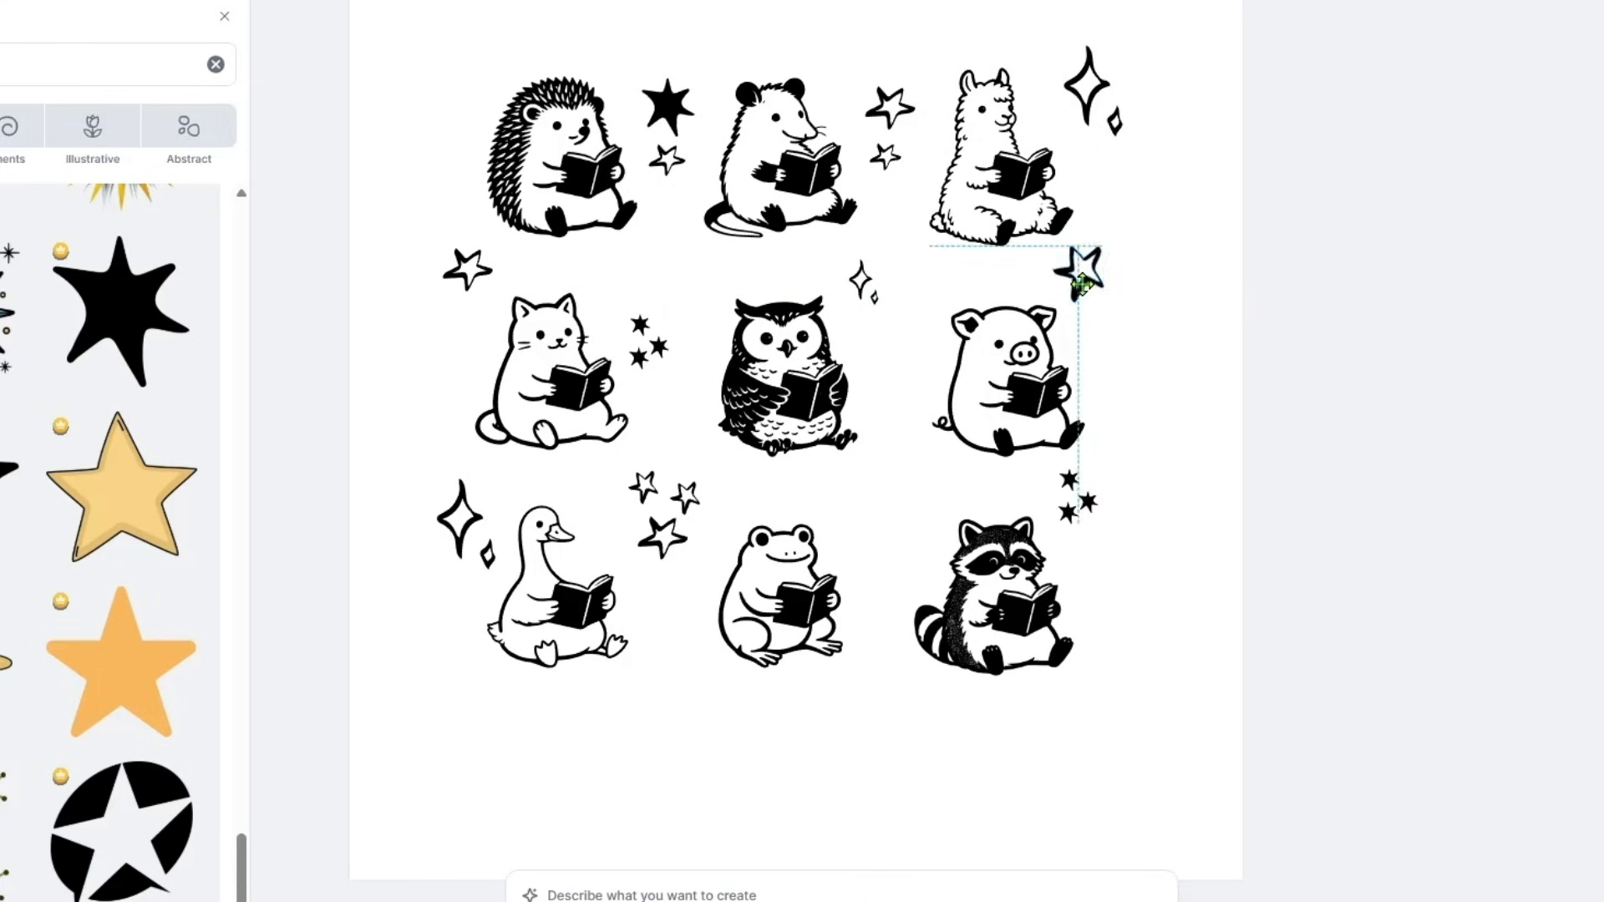
click(1264, 436)
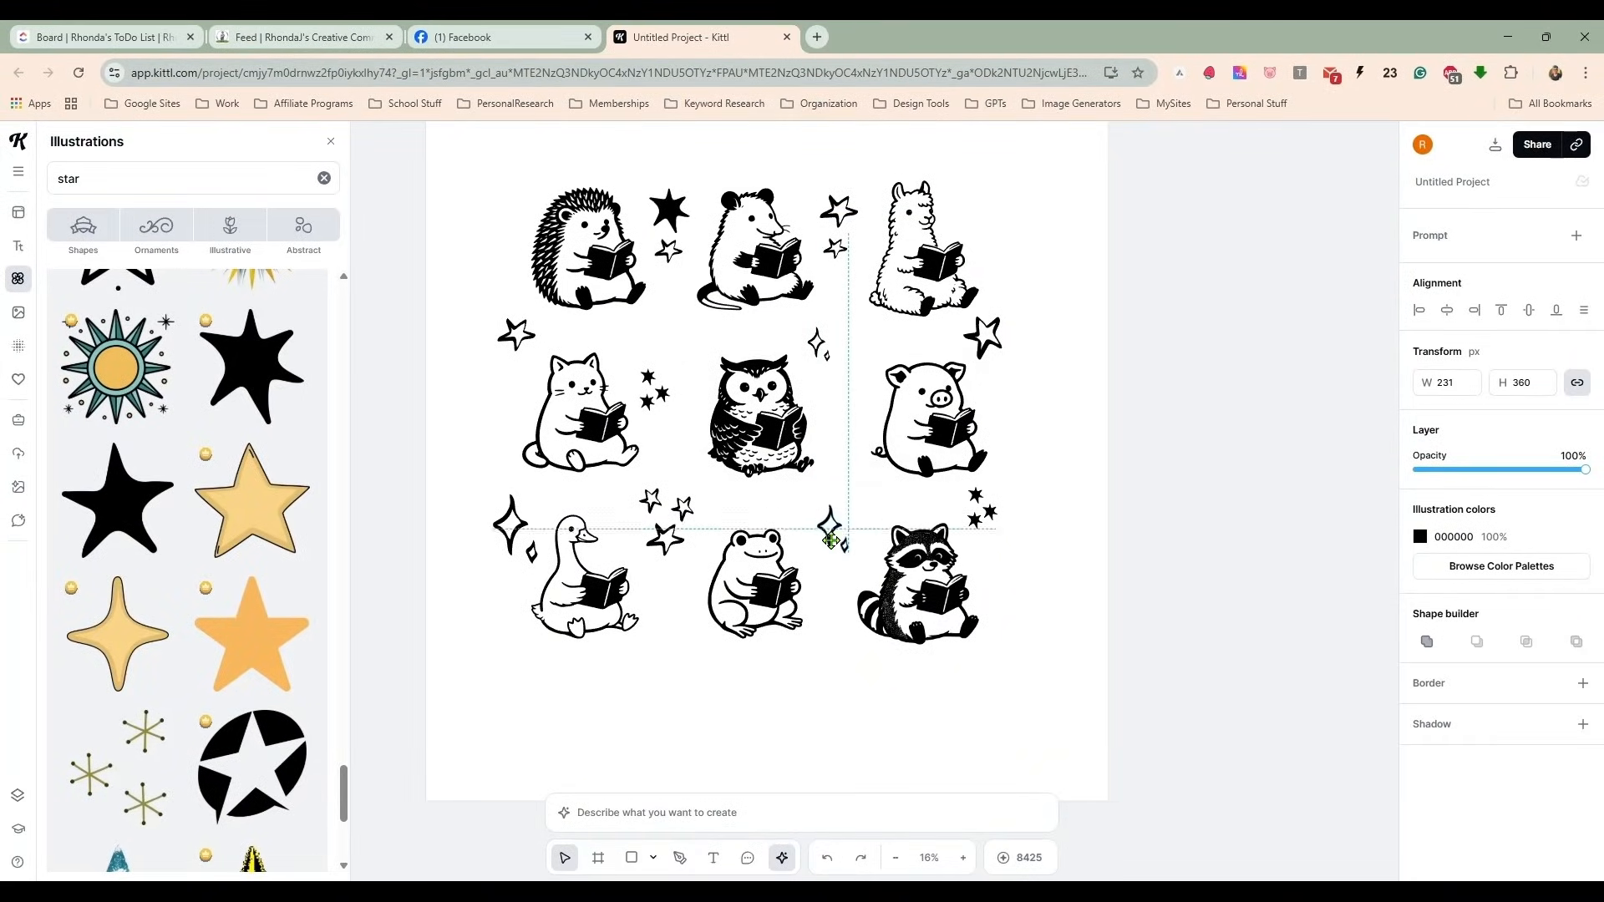
Set the last sparkle between the owl and pig and centre the artwork on Artboard 1.
click(1128, 490)
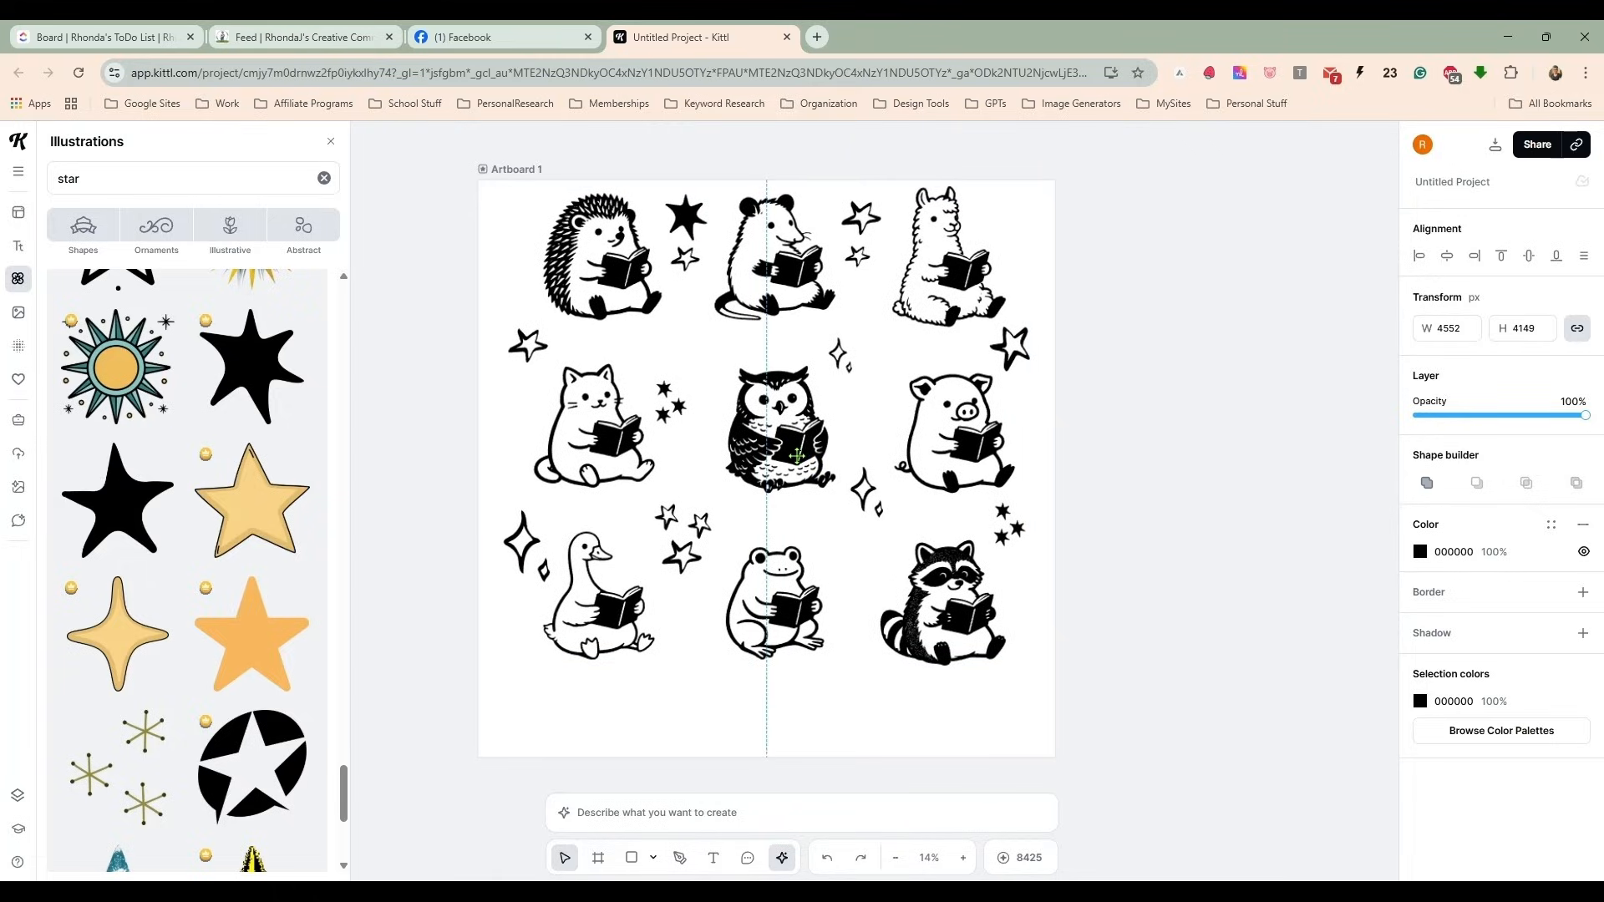
click(973, 478)
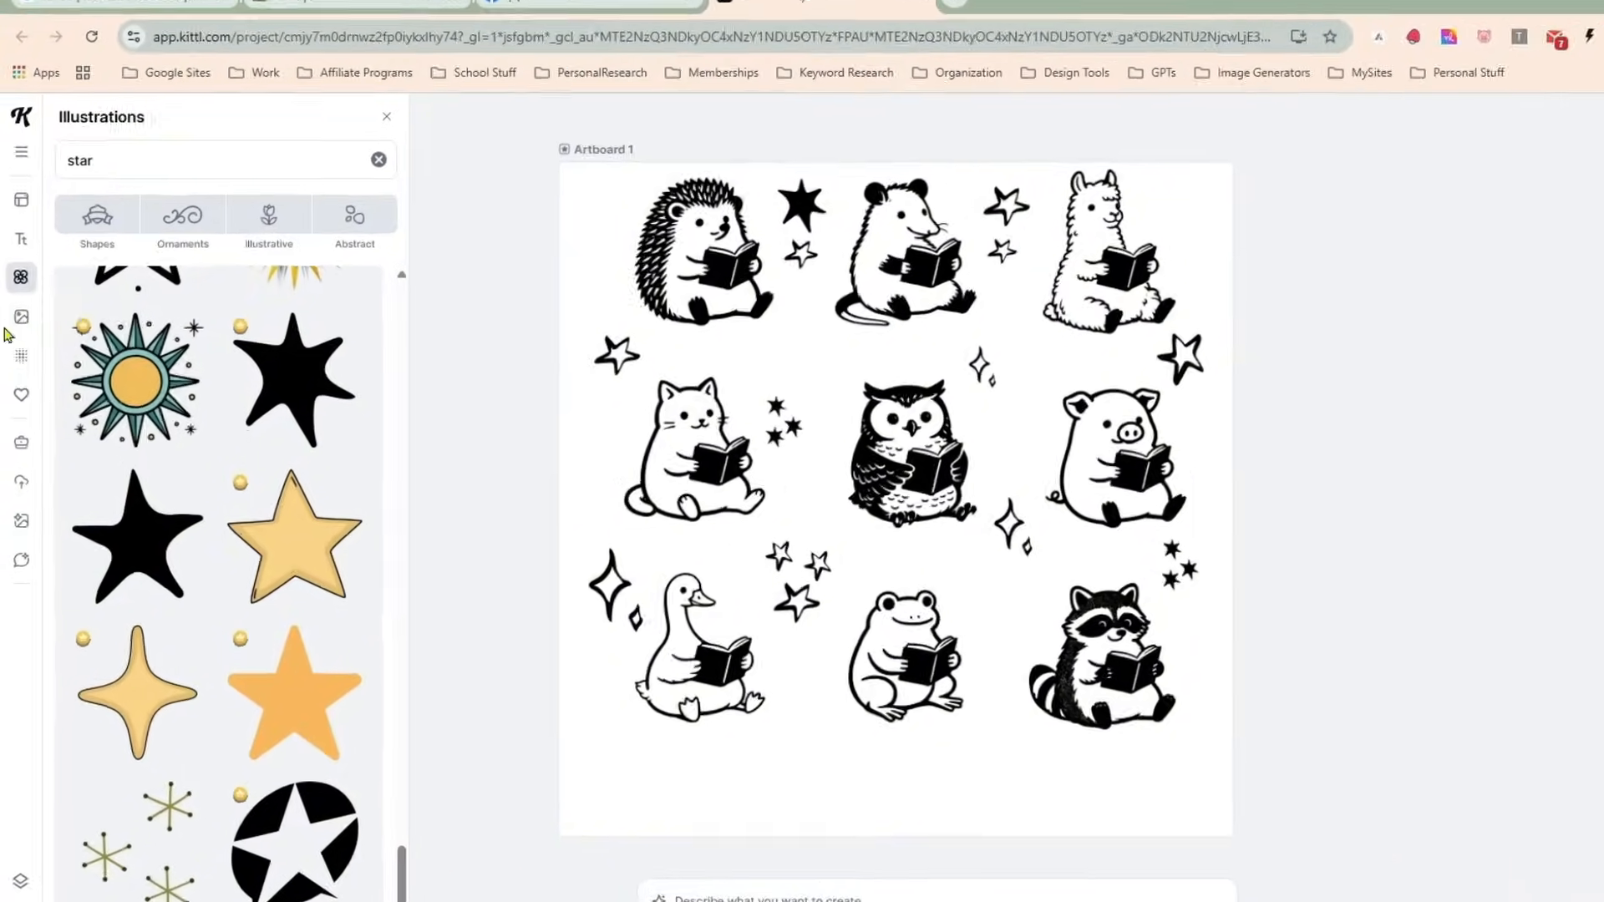
Add a headline reading 'Just One More Chapter' below the animal grid.
click(21, 238)
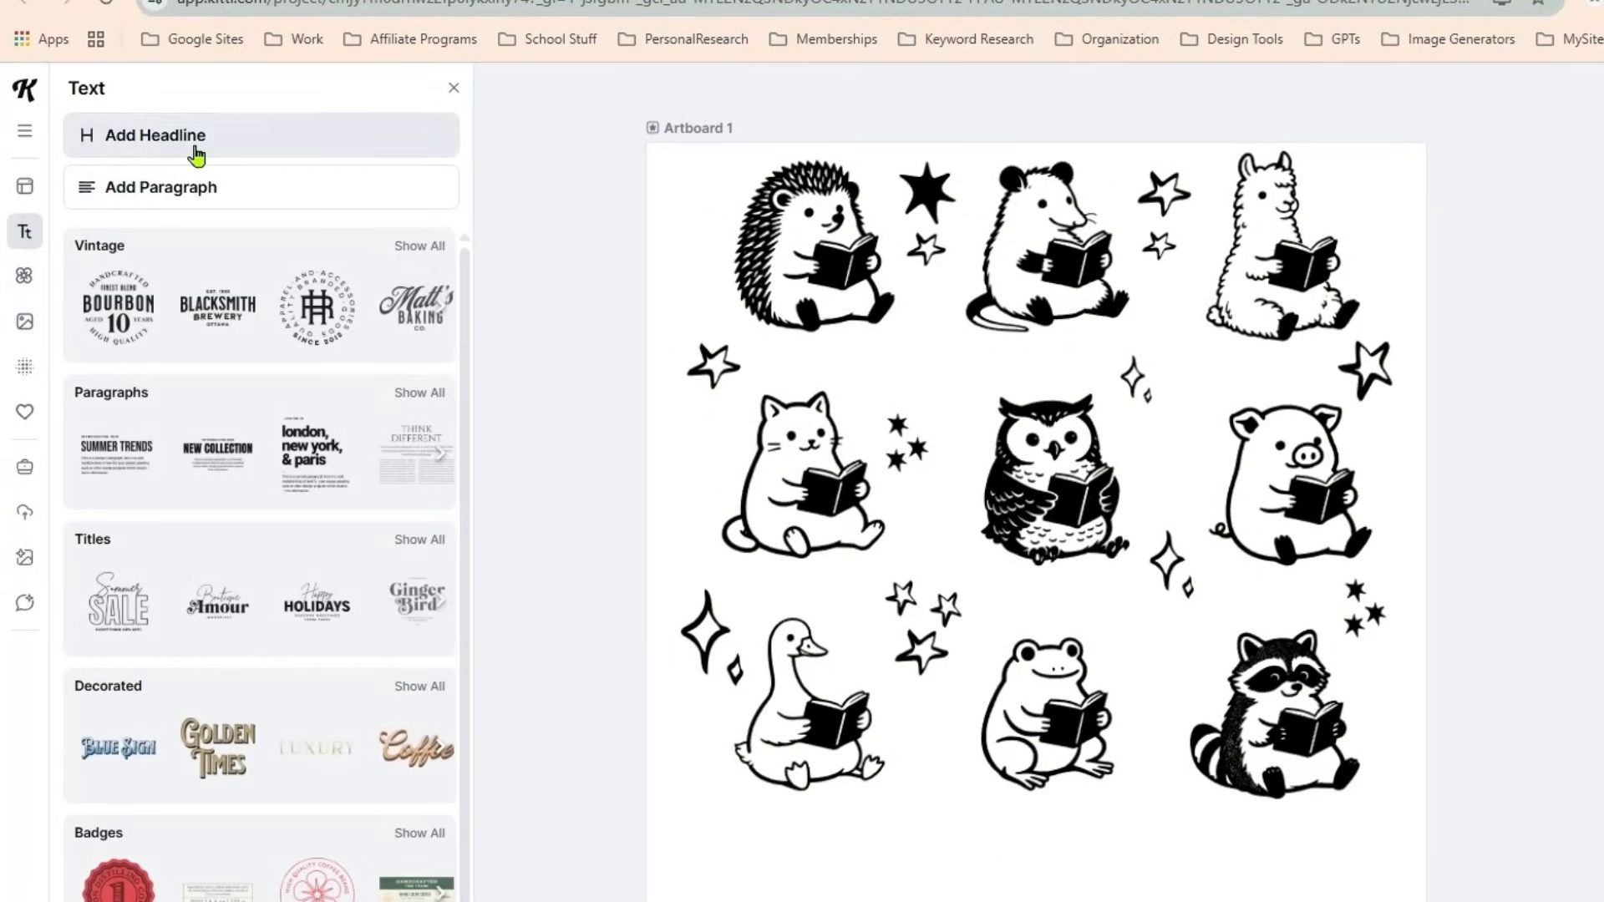
click(157, 134)
text(J)
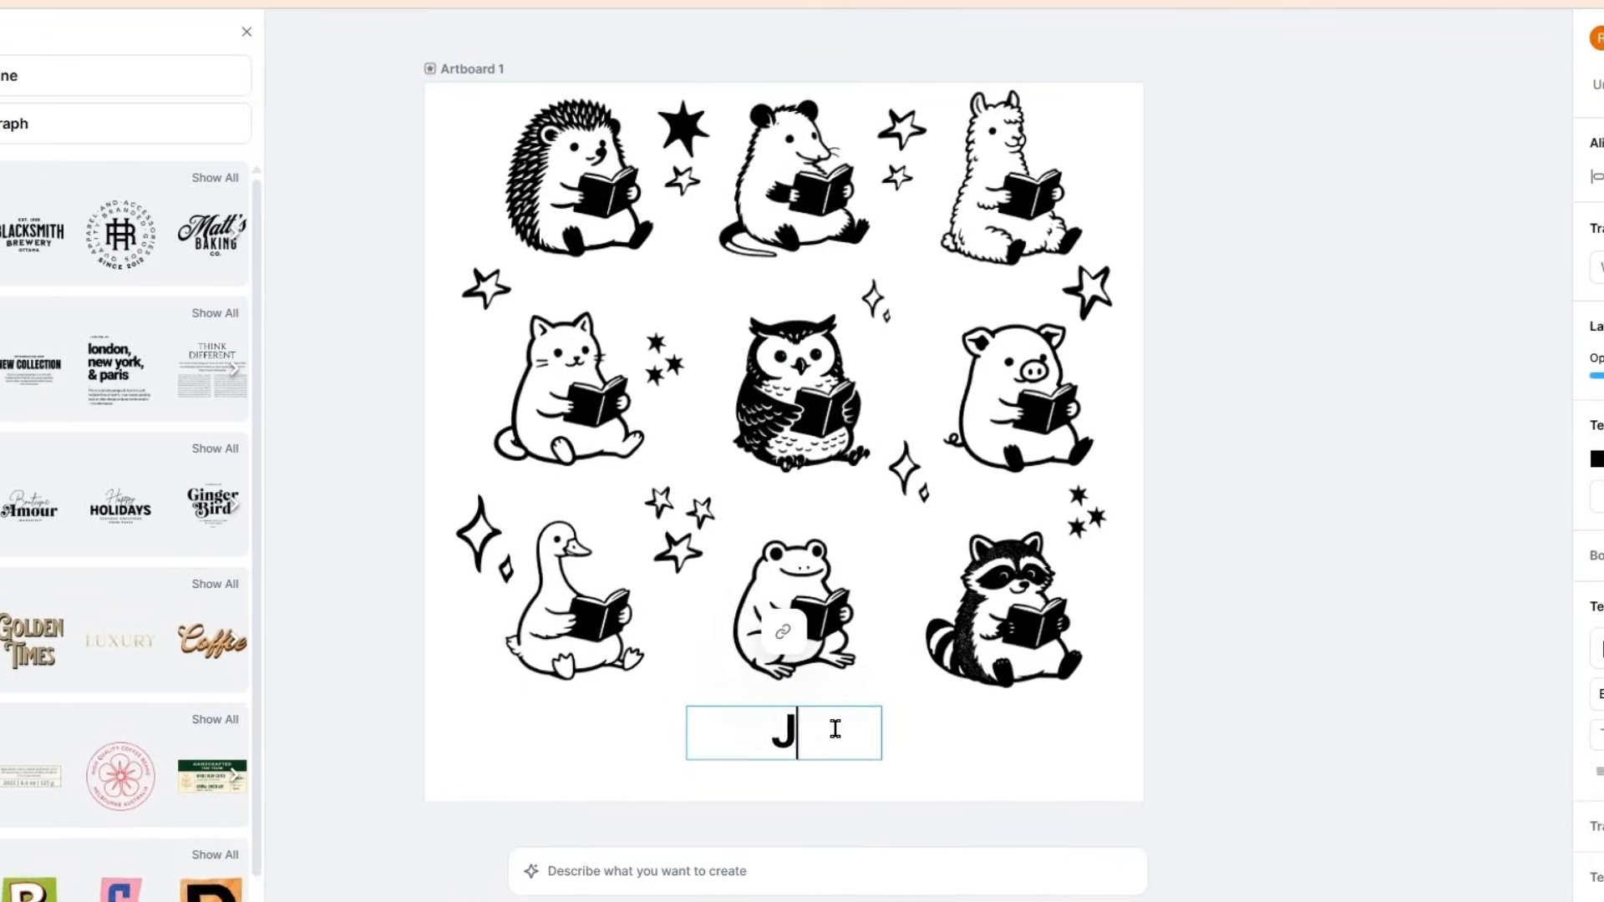
text(ust One More Chapter)
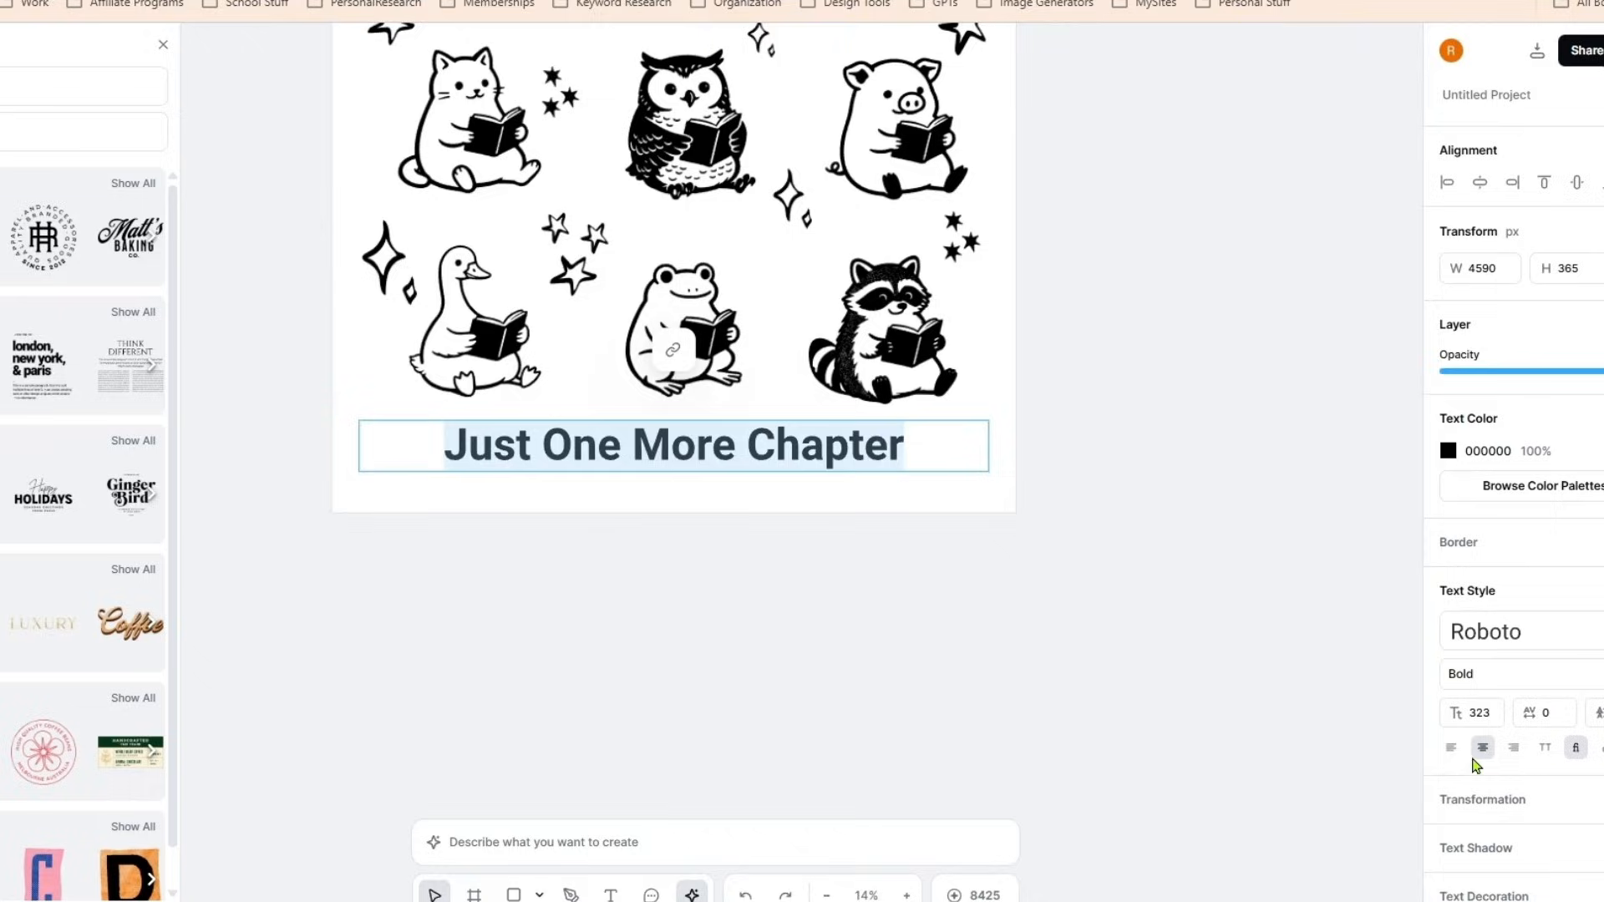
Search fonts for 'book' and apply the Jackwrite typeface to the title.
click(1485, 631)
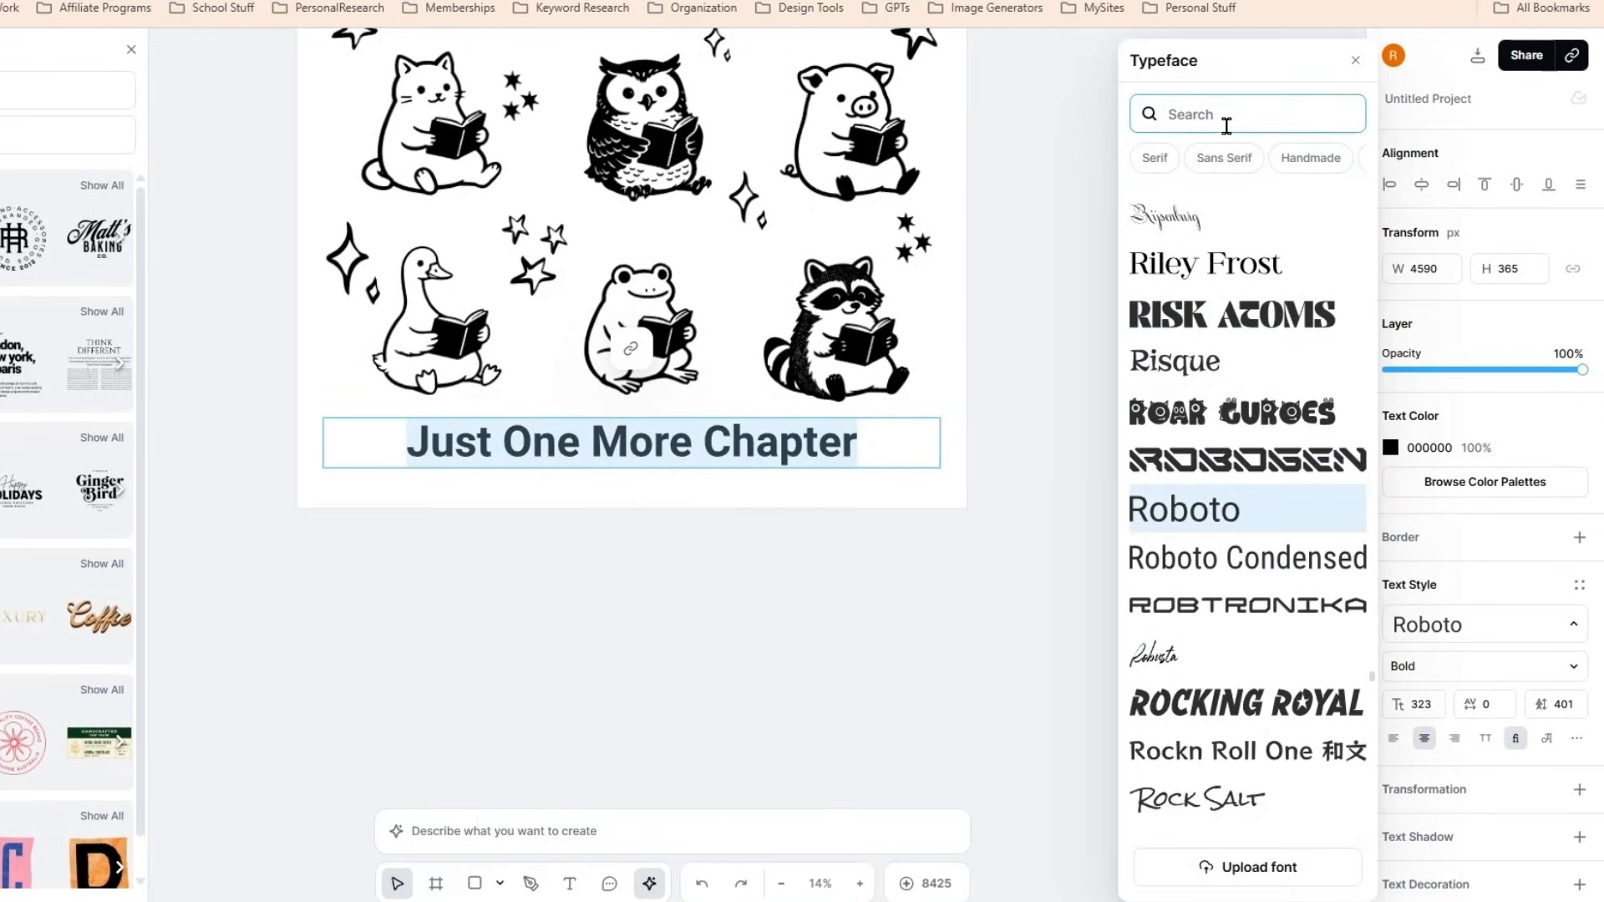
text(book)
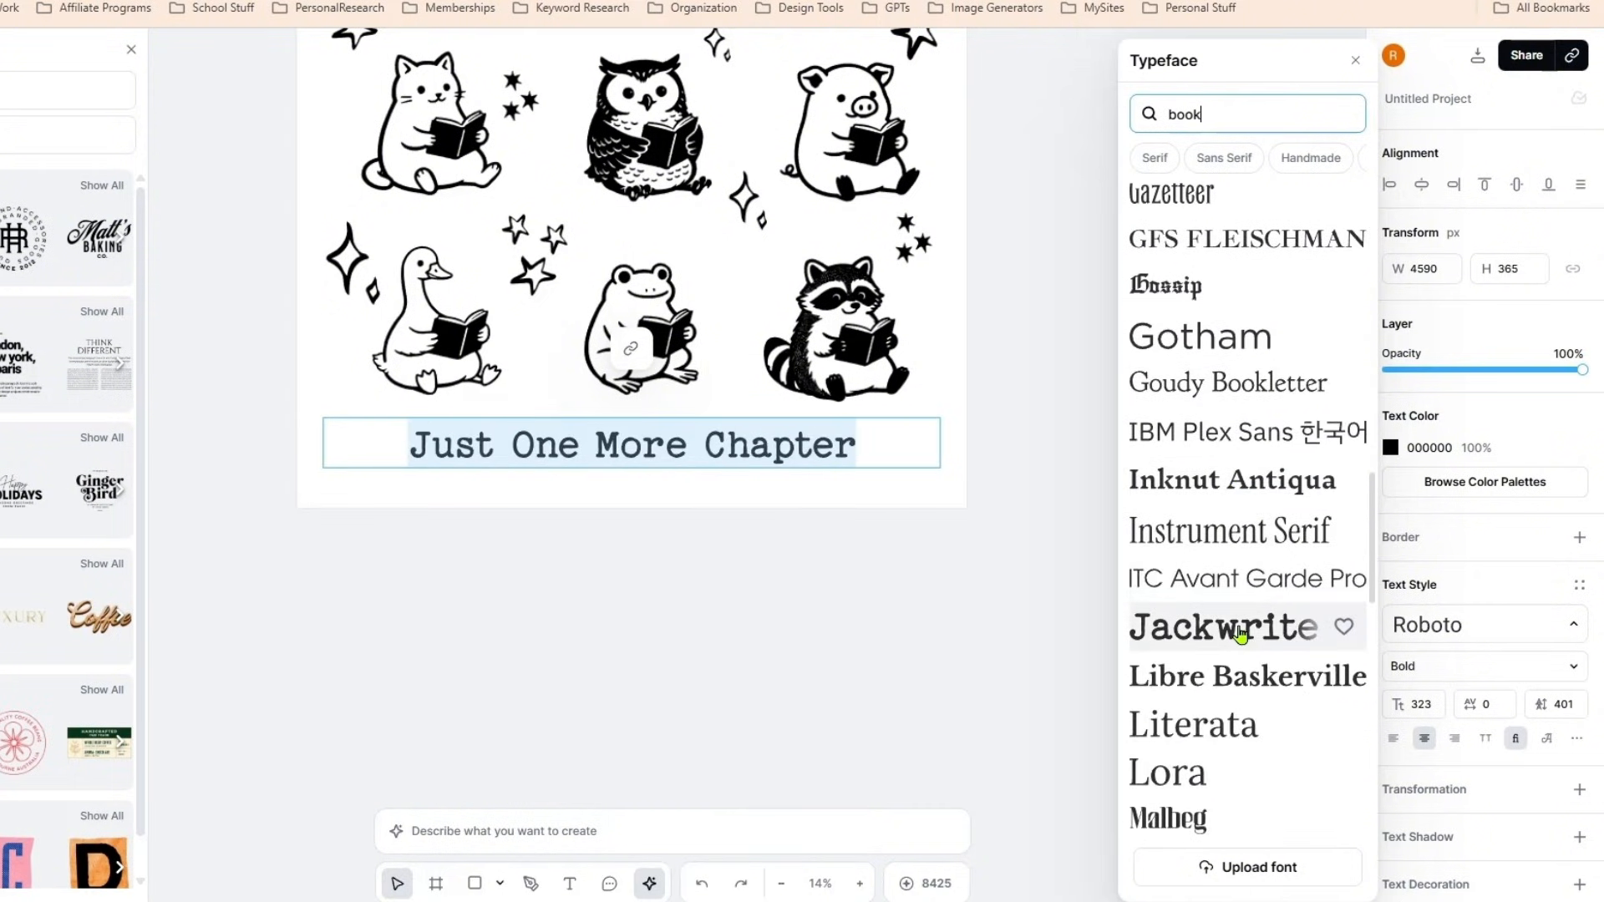
click(1218, 625)
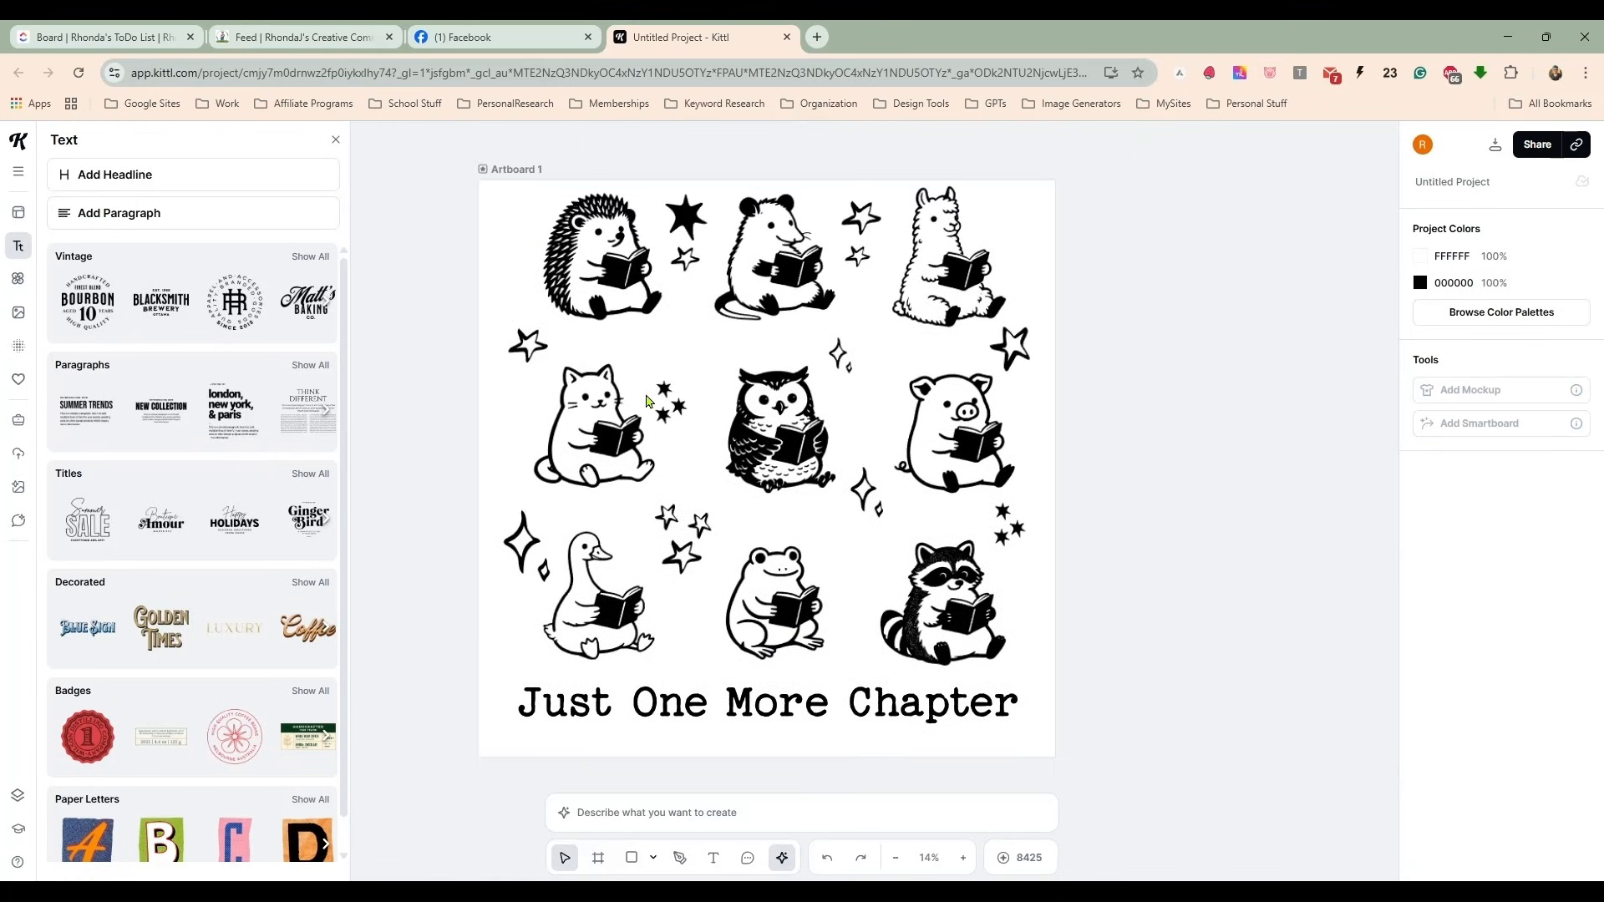
Blend Artboard 1's grunge texture as Alpha Mask (after trying Color Dodge) with Mask Texture ticked.
click(17, 348)
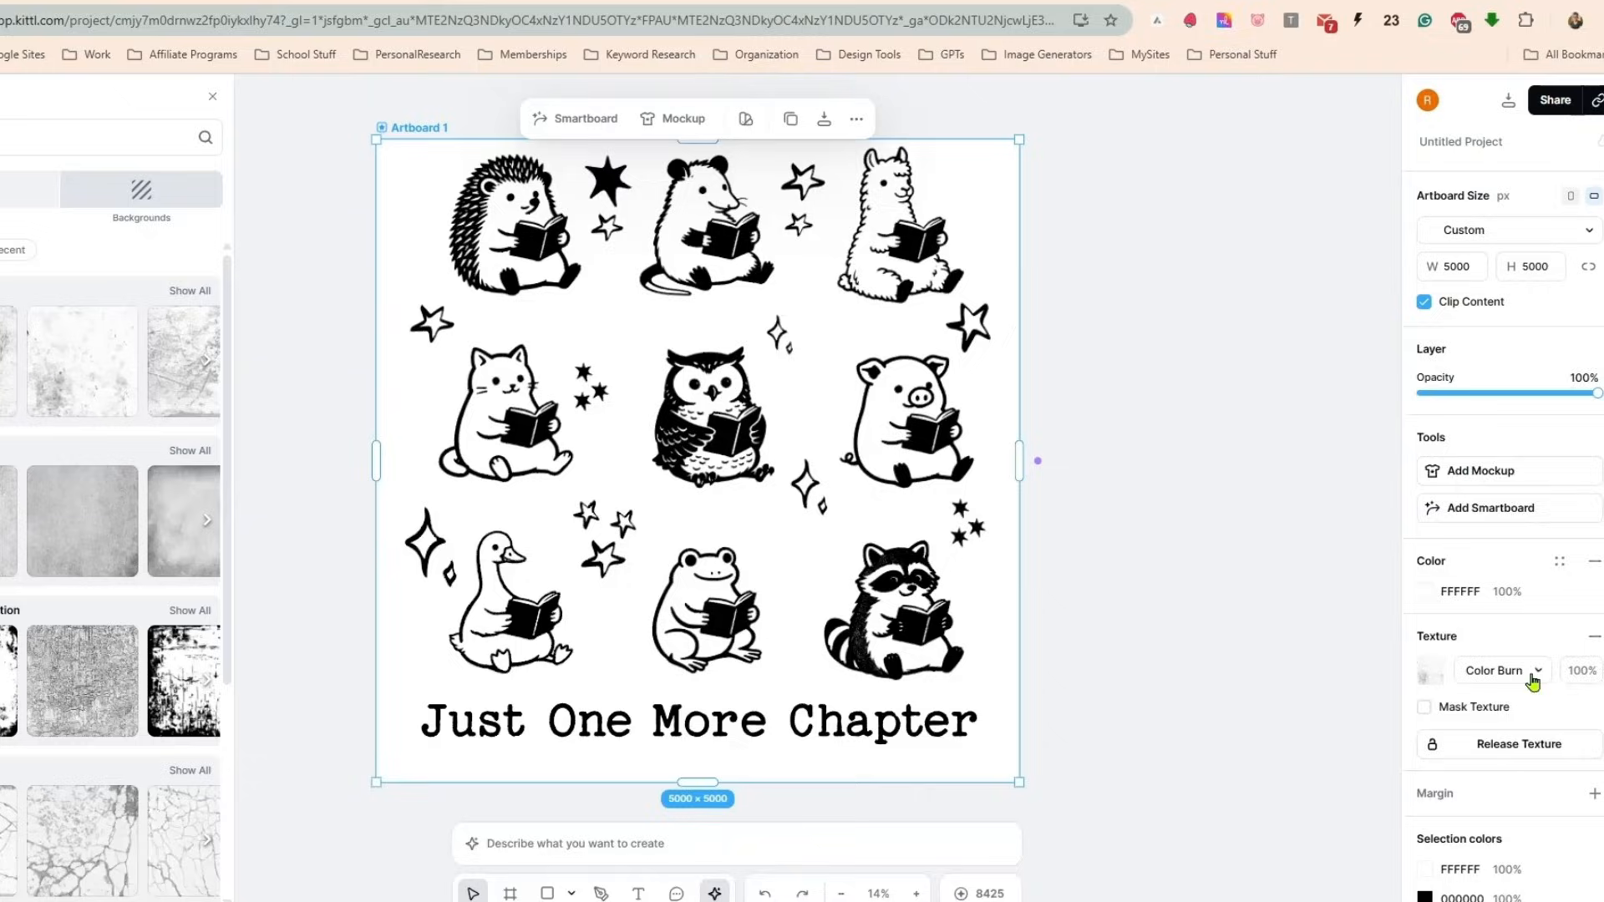
click(1495, 670)
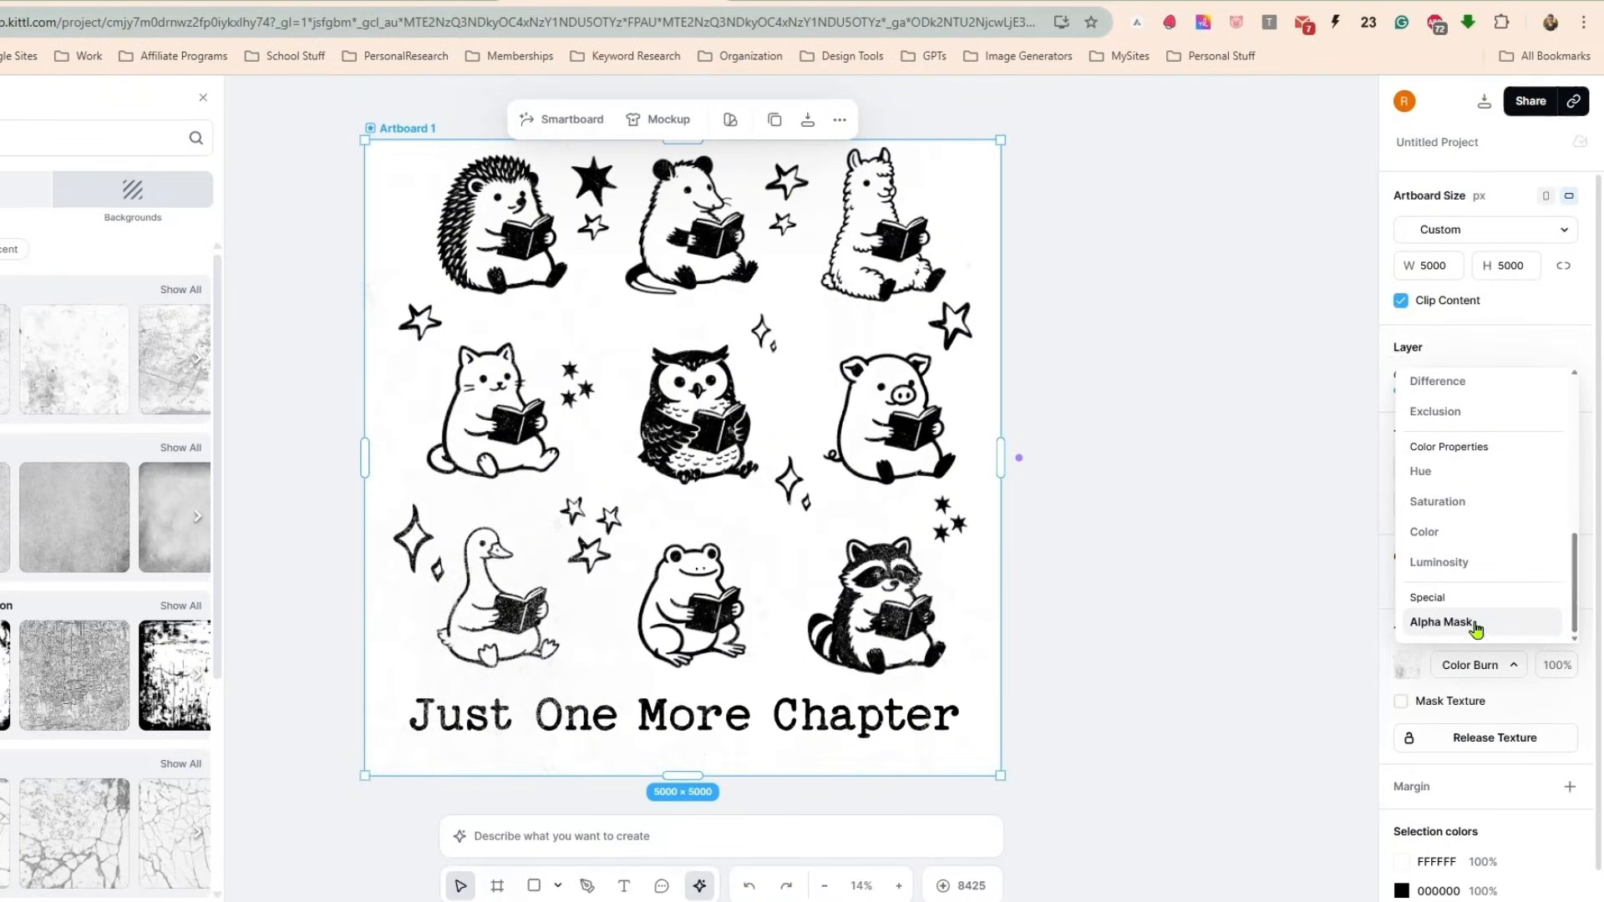
click(1441, 621)
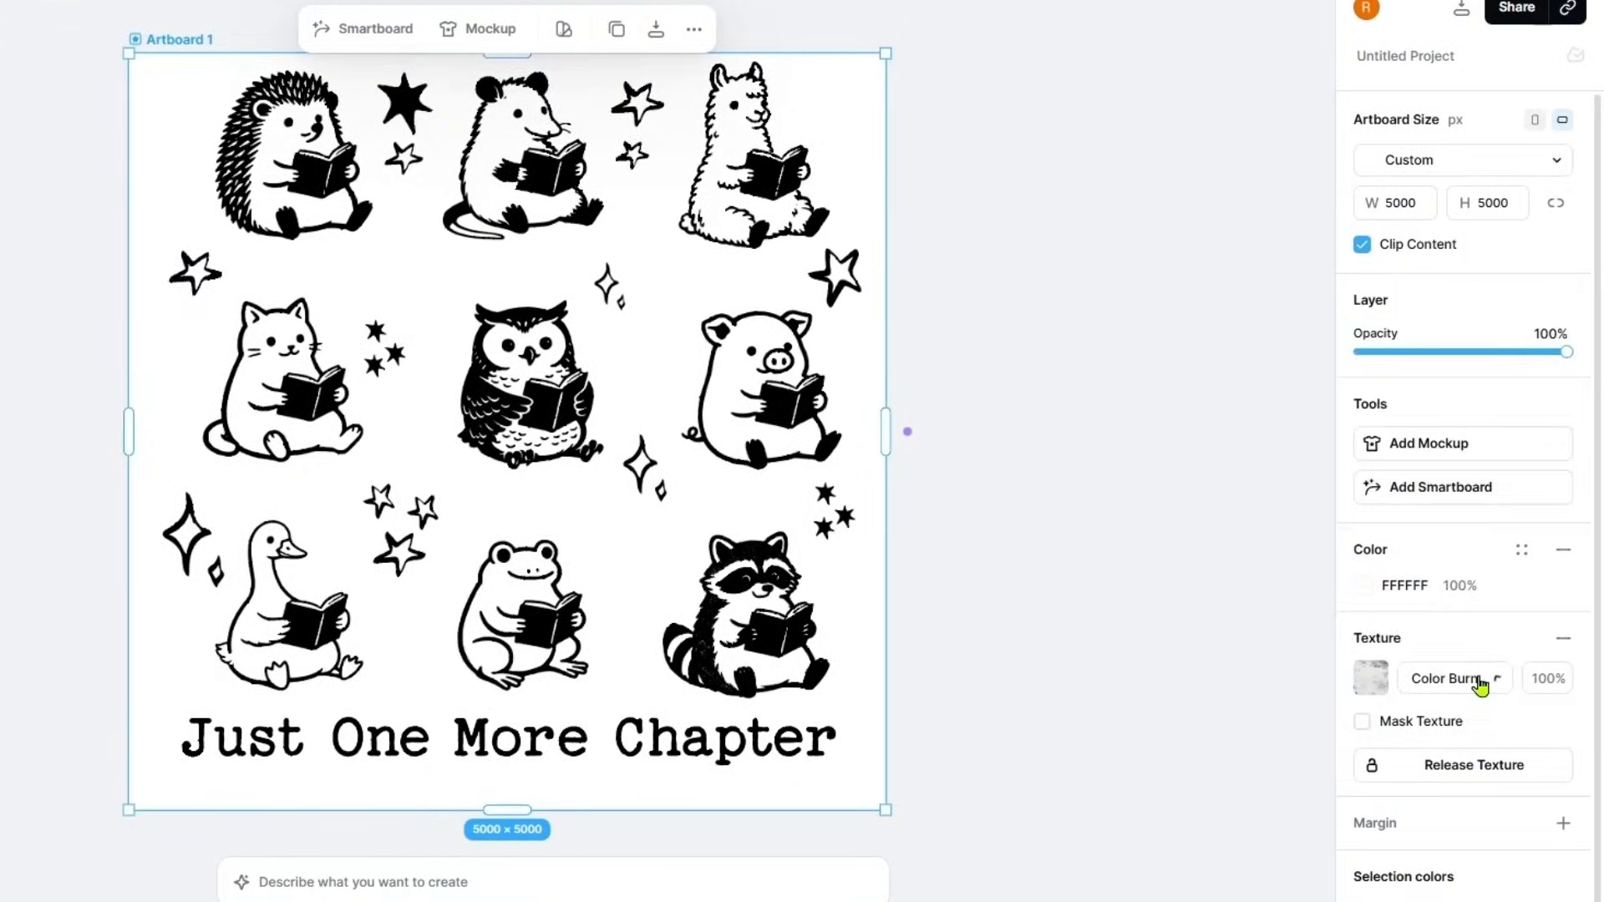
click(1450, 678)
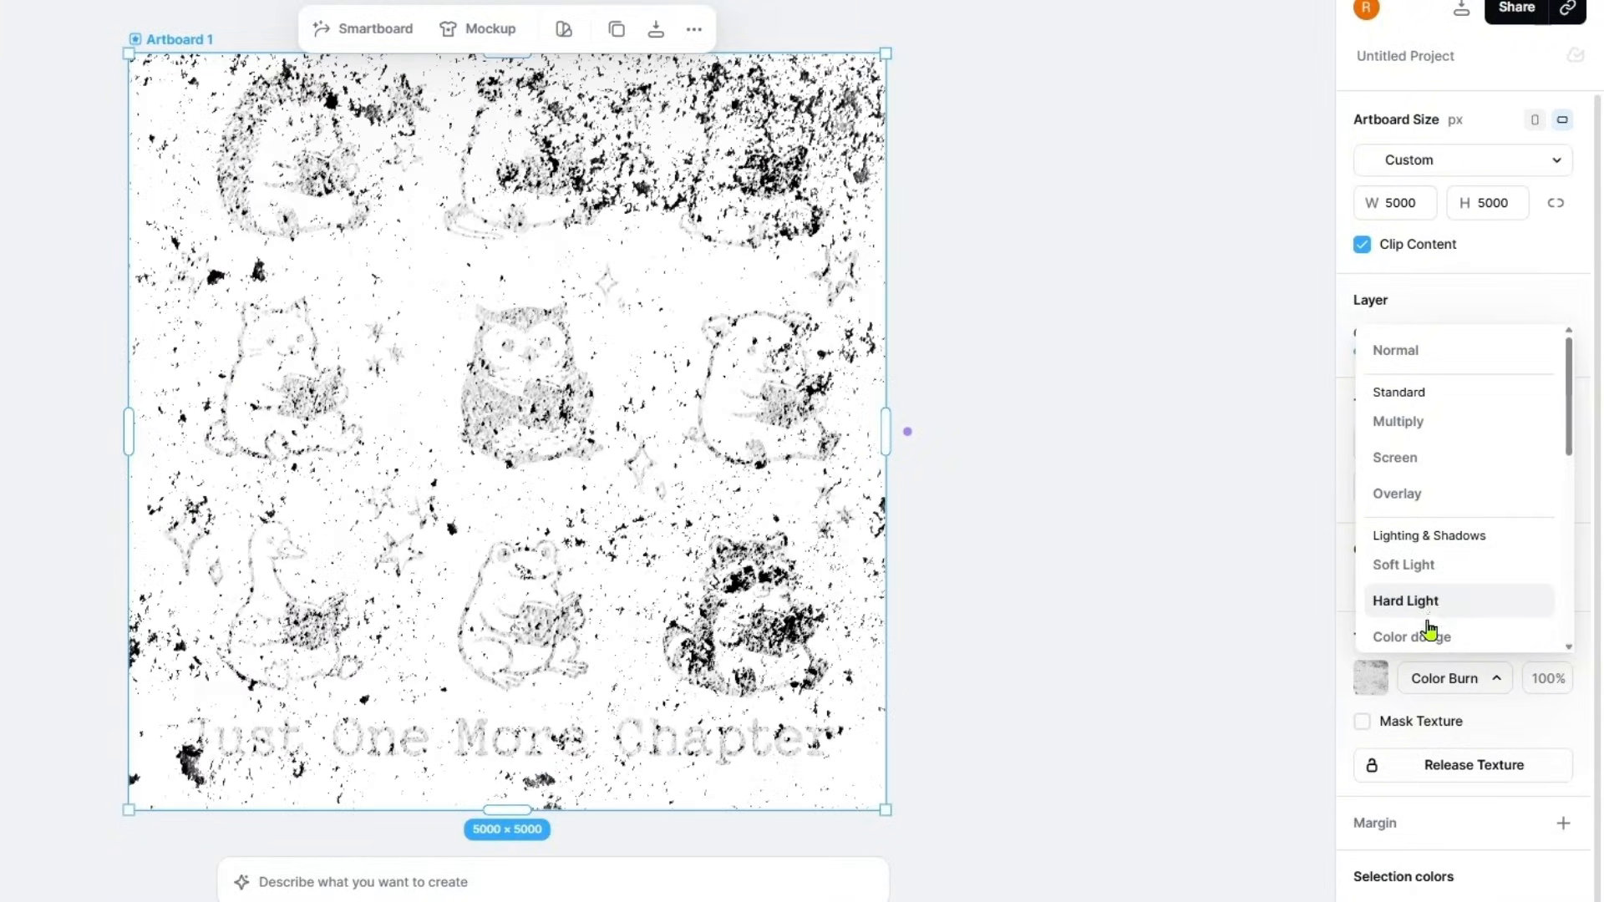
click(1410, 636)
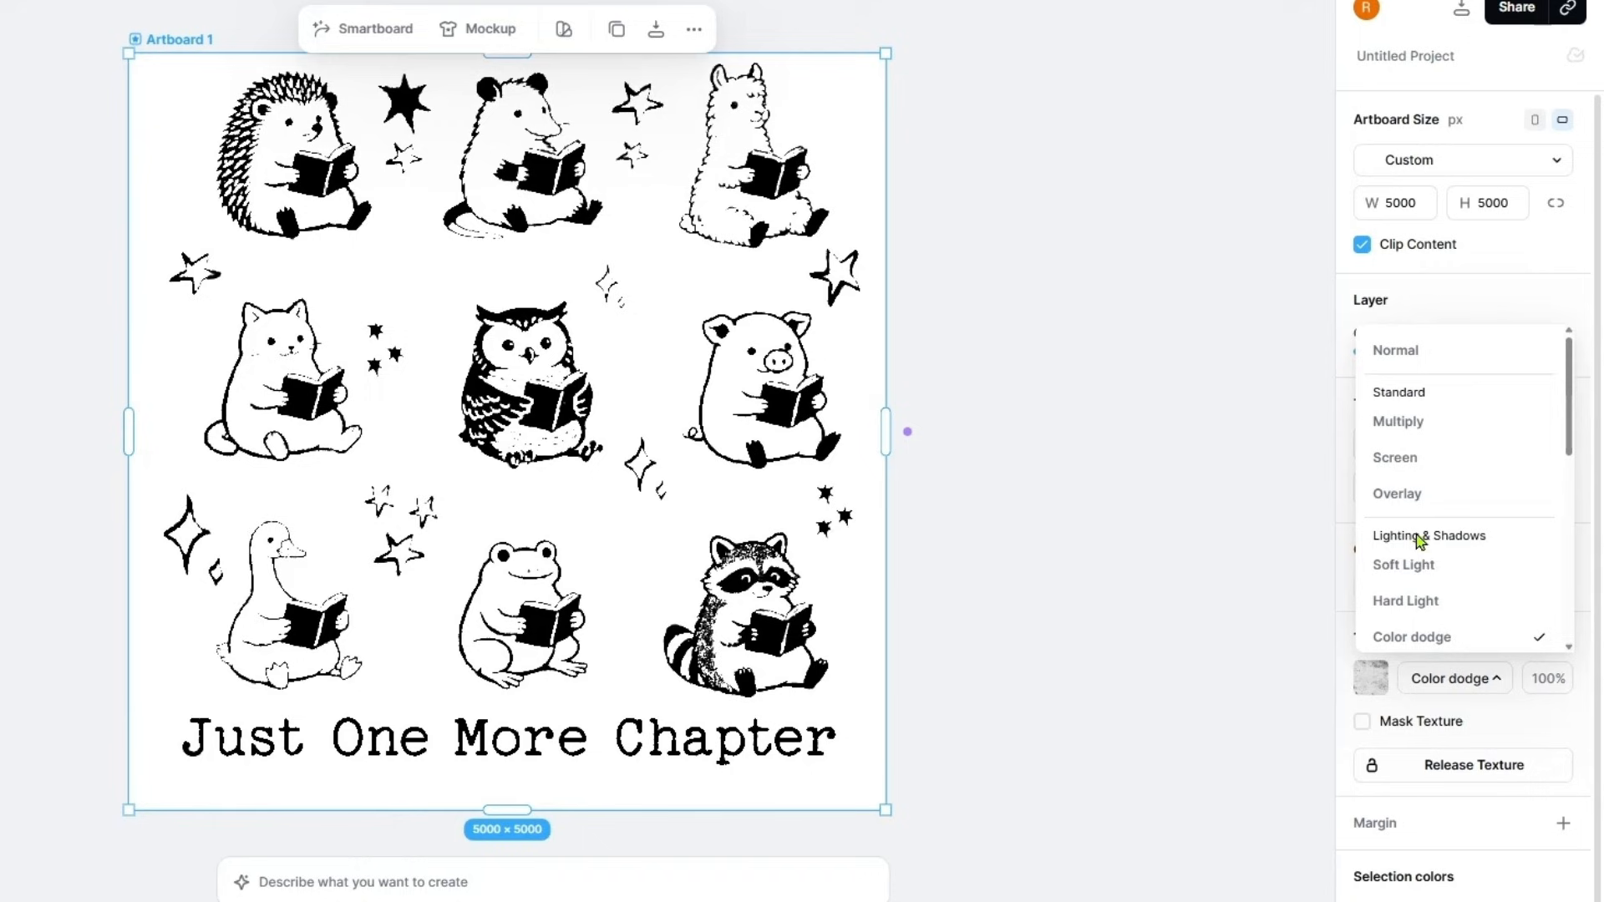
mouse_move(1393, 458)
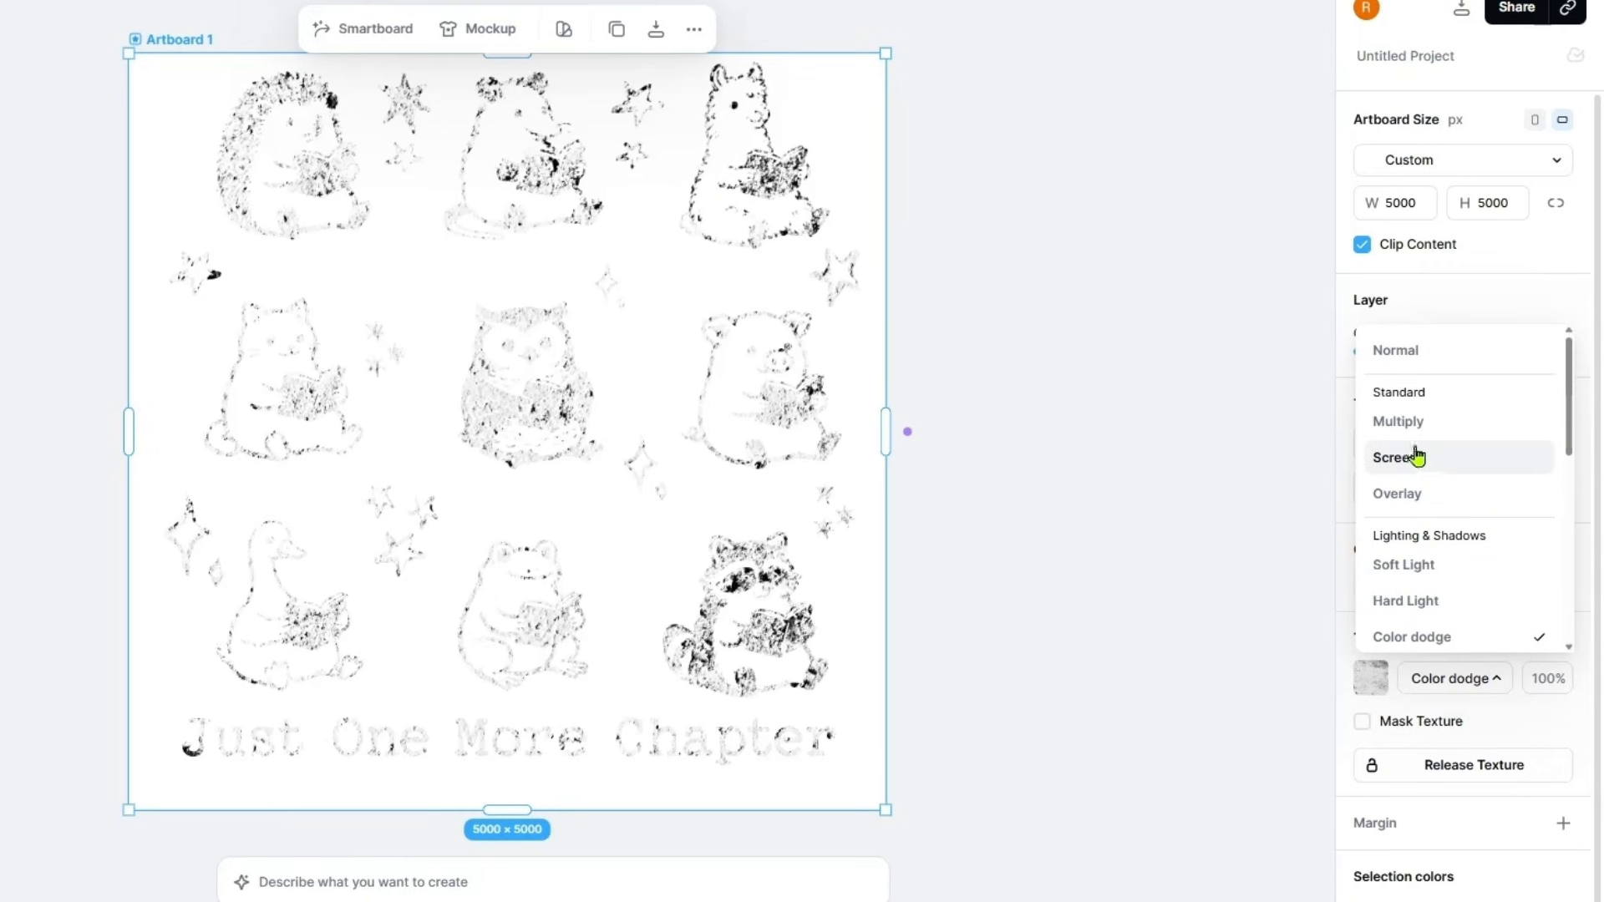
scroll(down, 3)
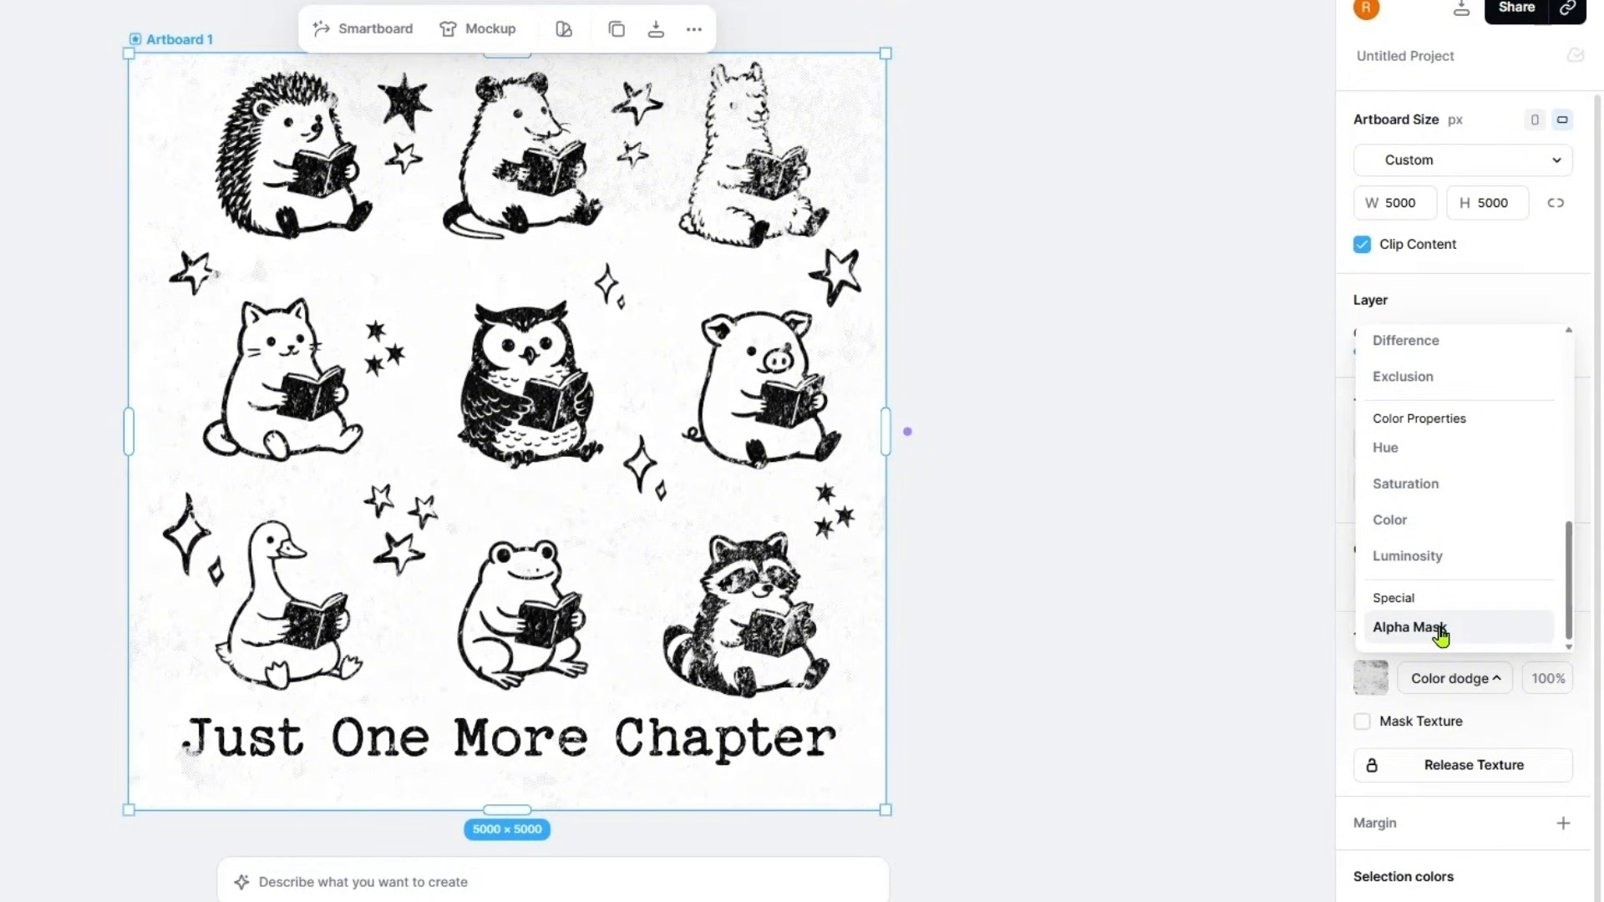
click(1409, 627)
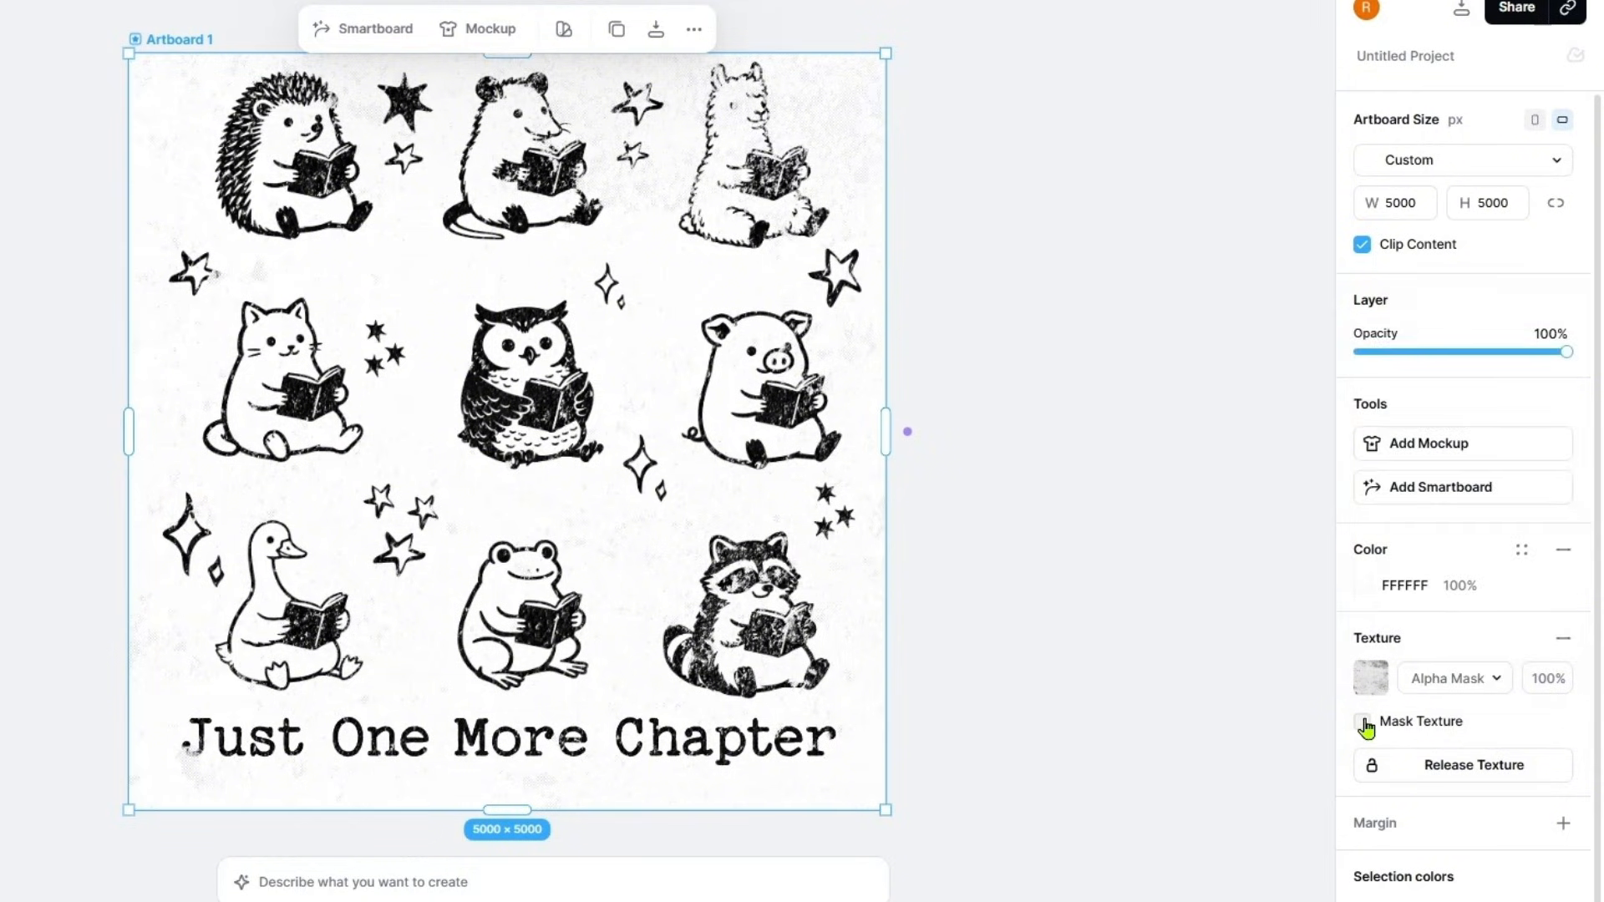
click(1364, 722)
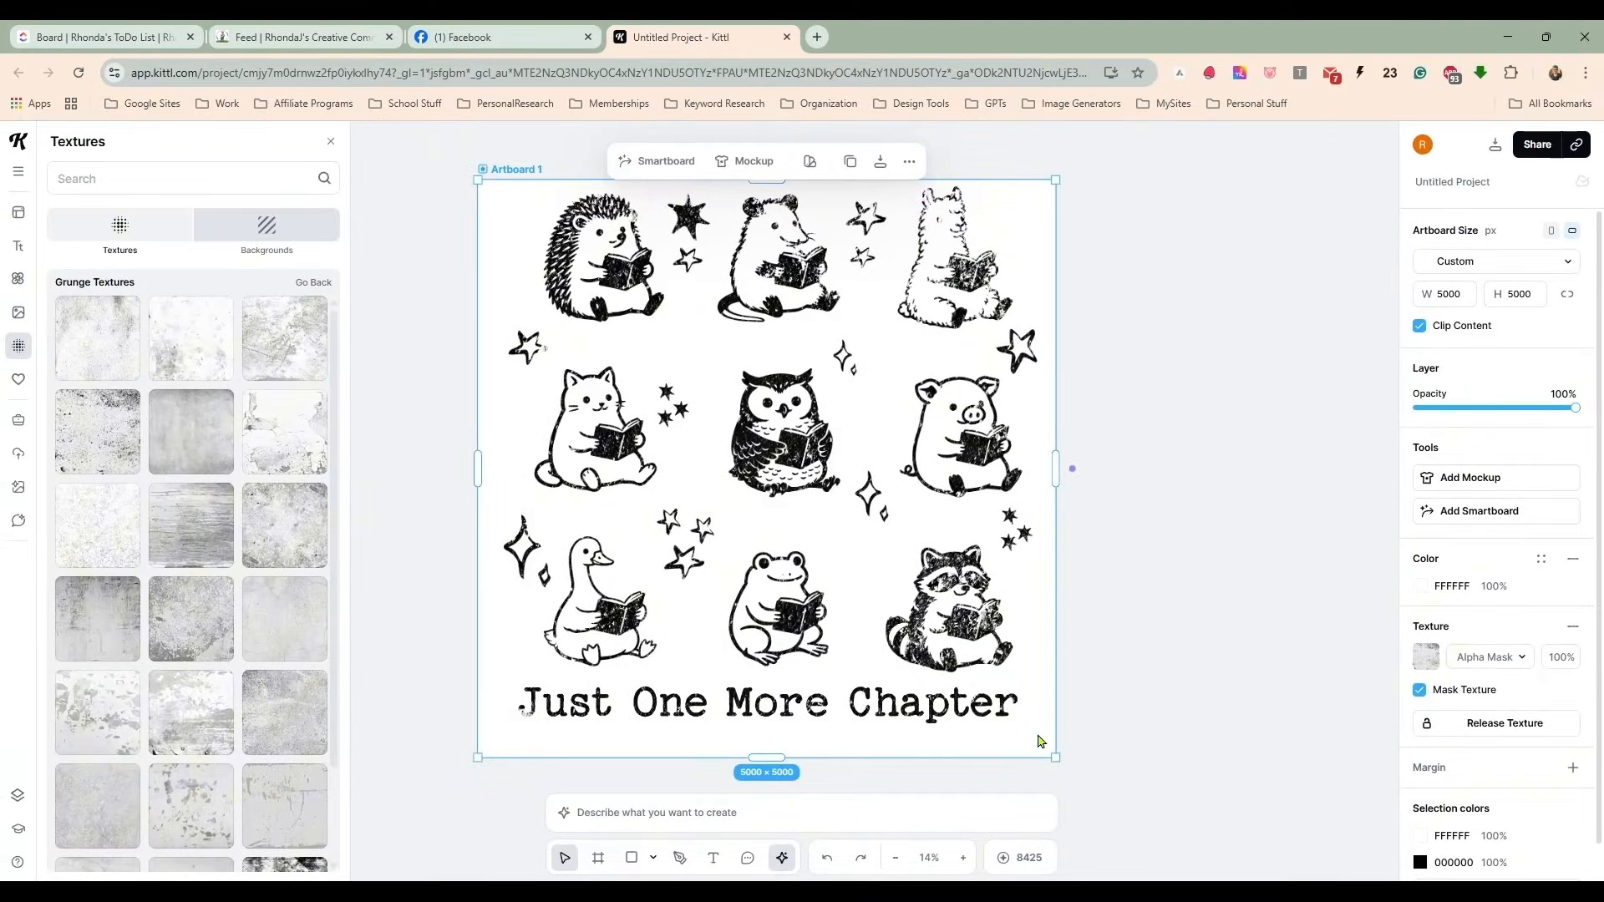
Widen the title text to span nearly the full artboard width beneath the grid.
click(1137, 573)
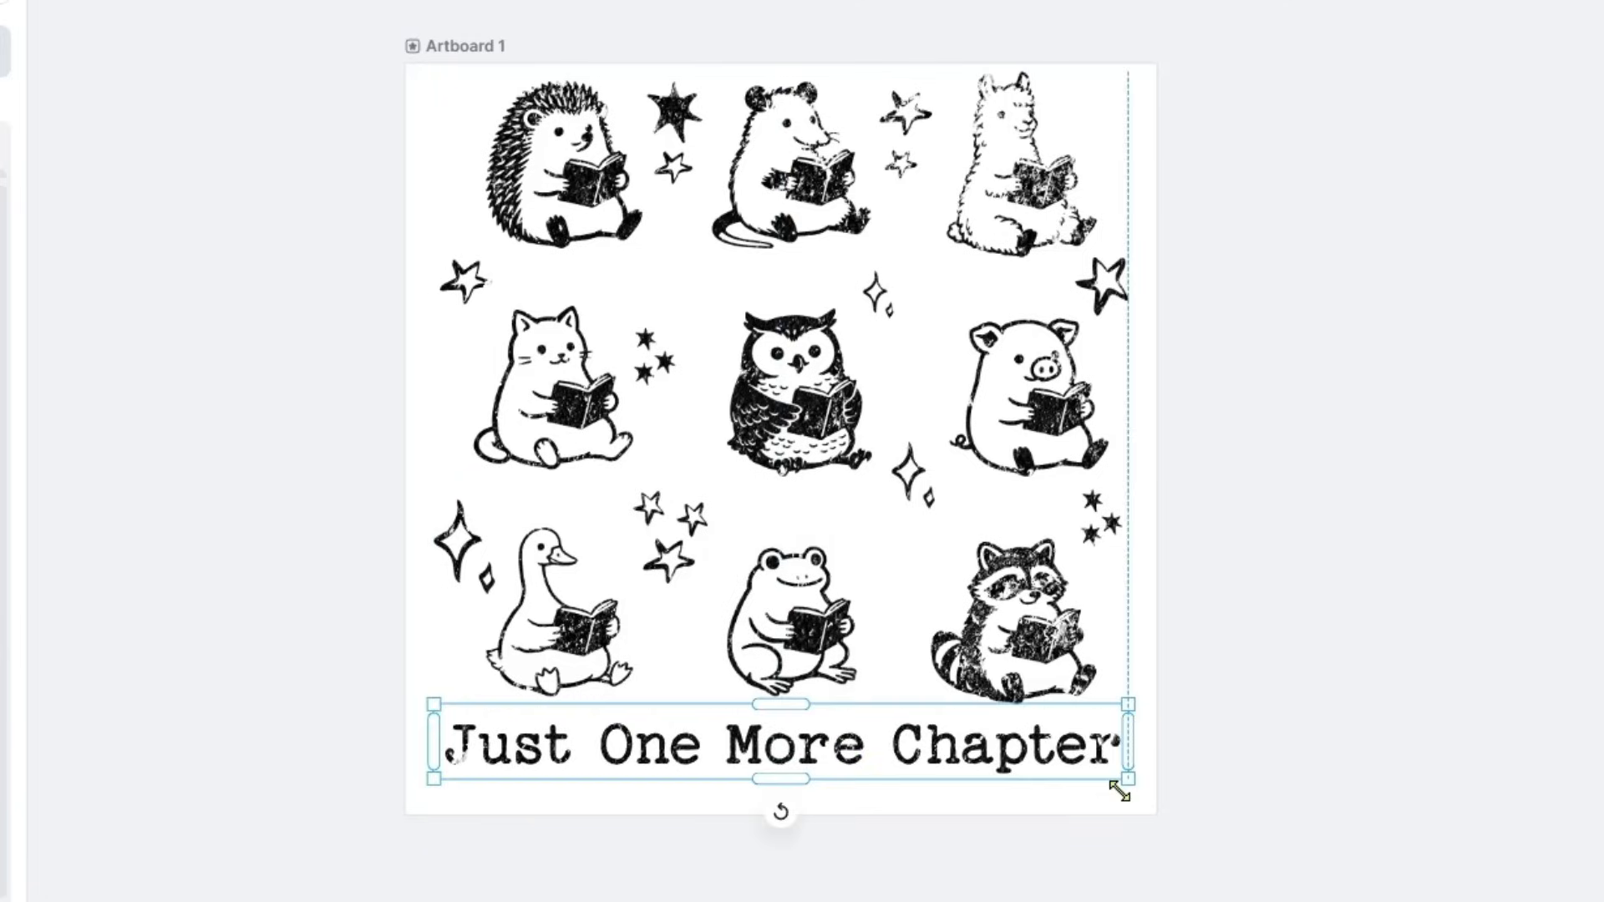
click(1146, 540)
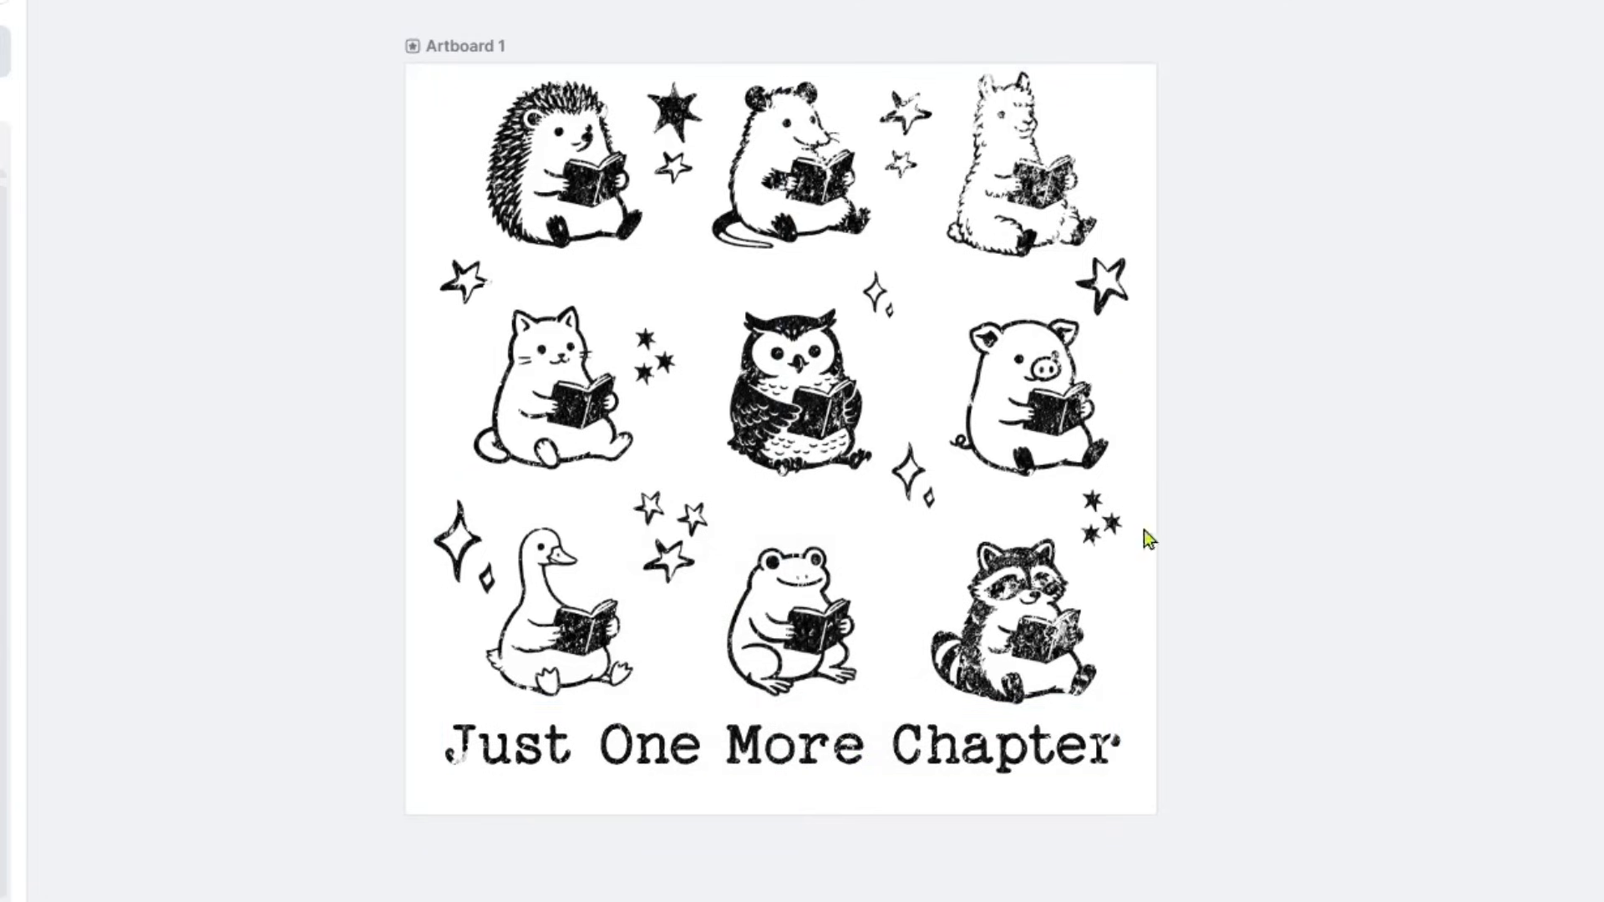
mouse_move(1341, 471)
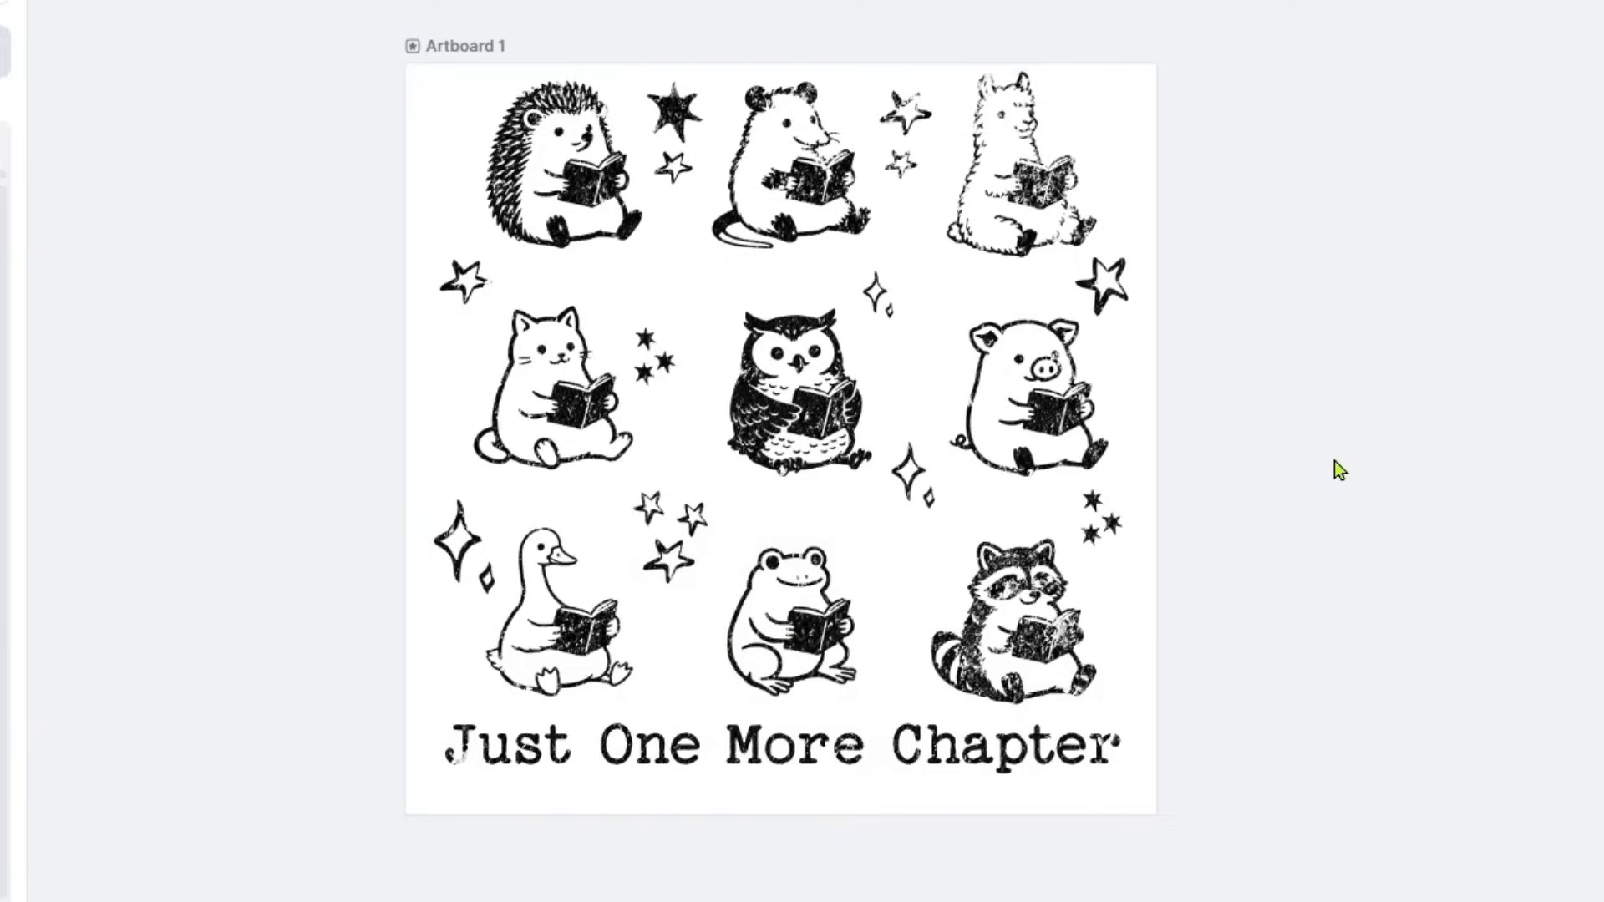
mouse_move(267, 39)
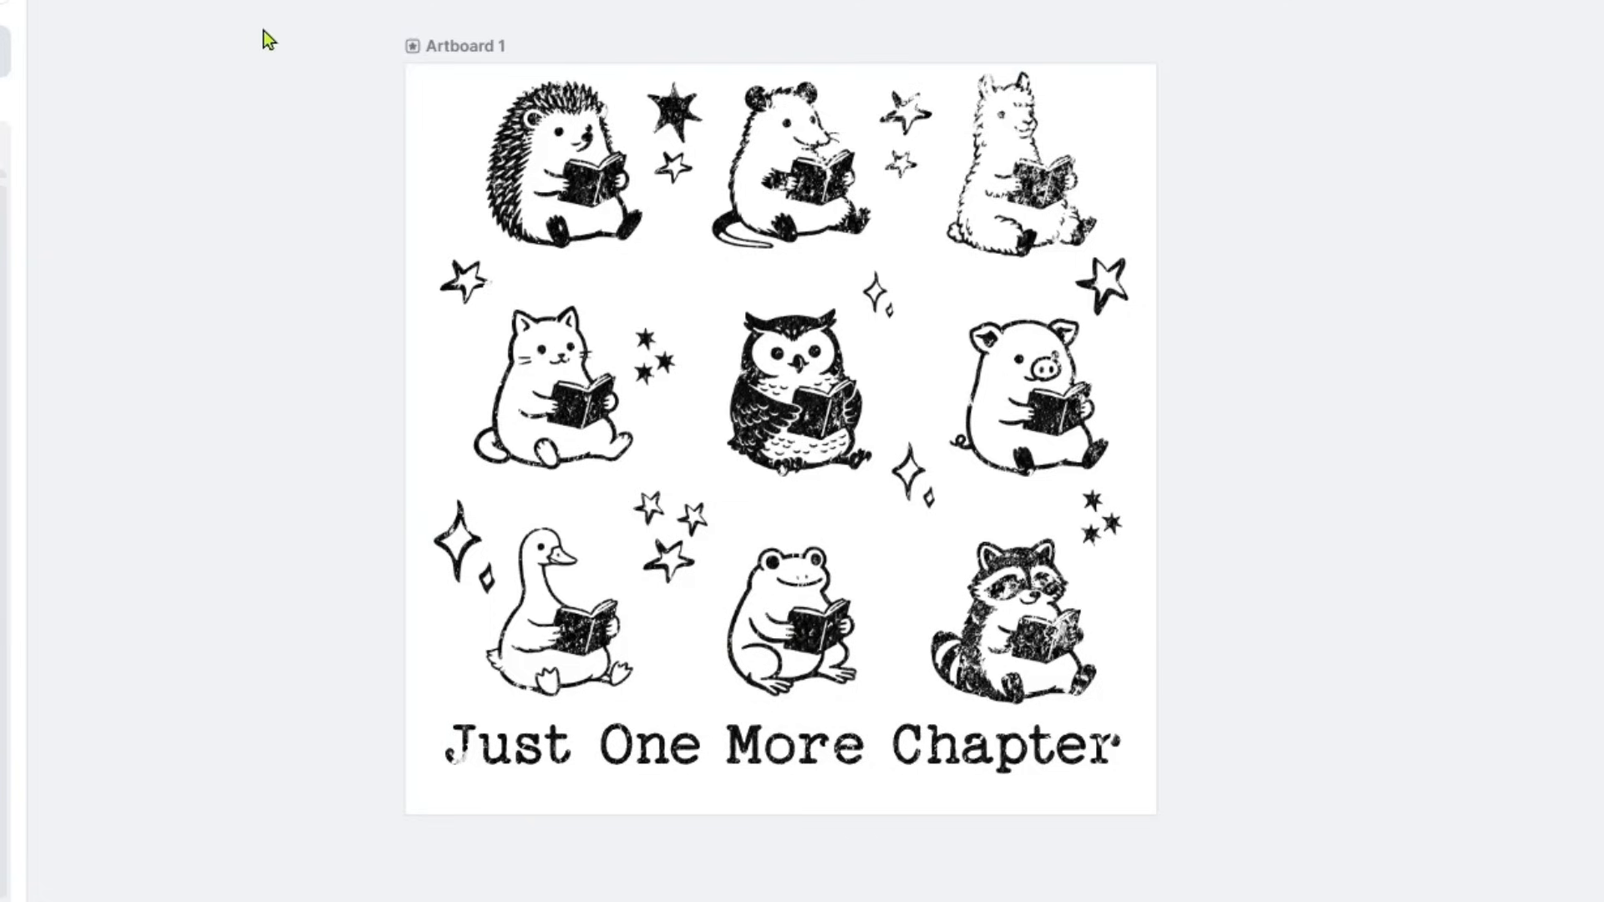
mouse_move(290, 82)
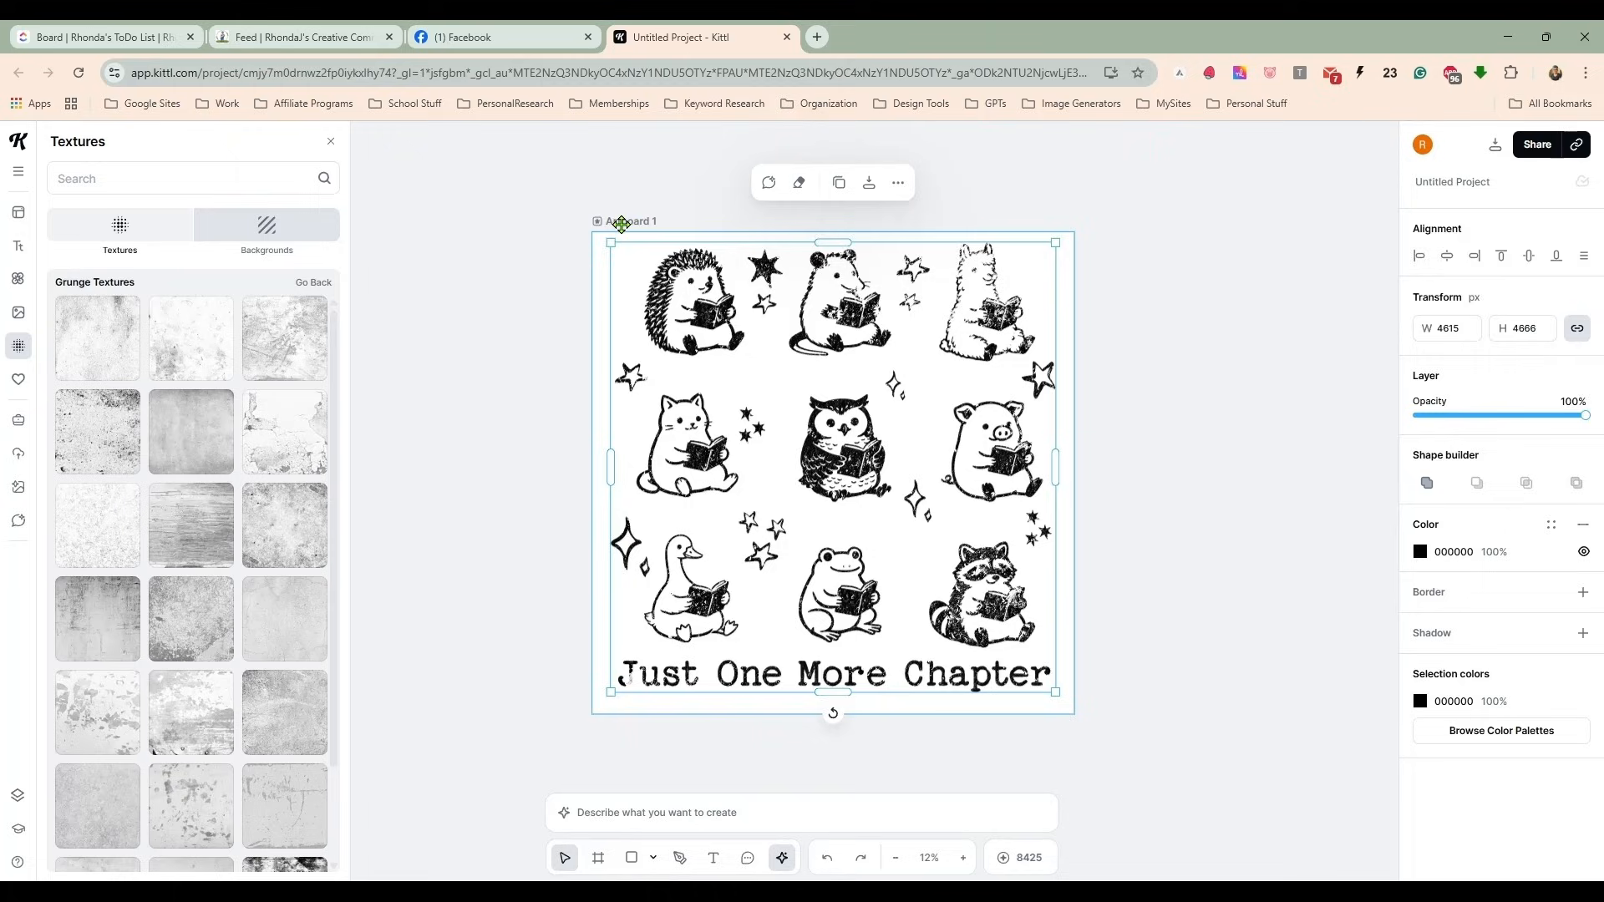
Duplicate Artboard 1 and recolour the Artboard 2 artwork group to white.
click(630, 220)
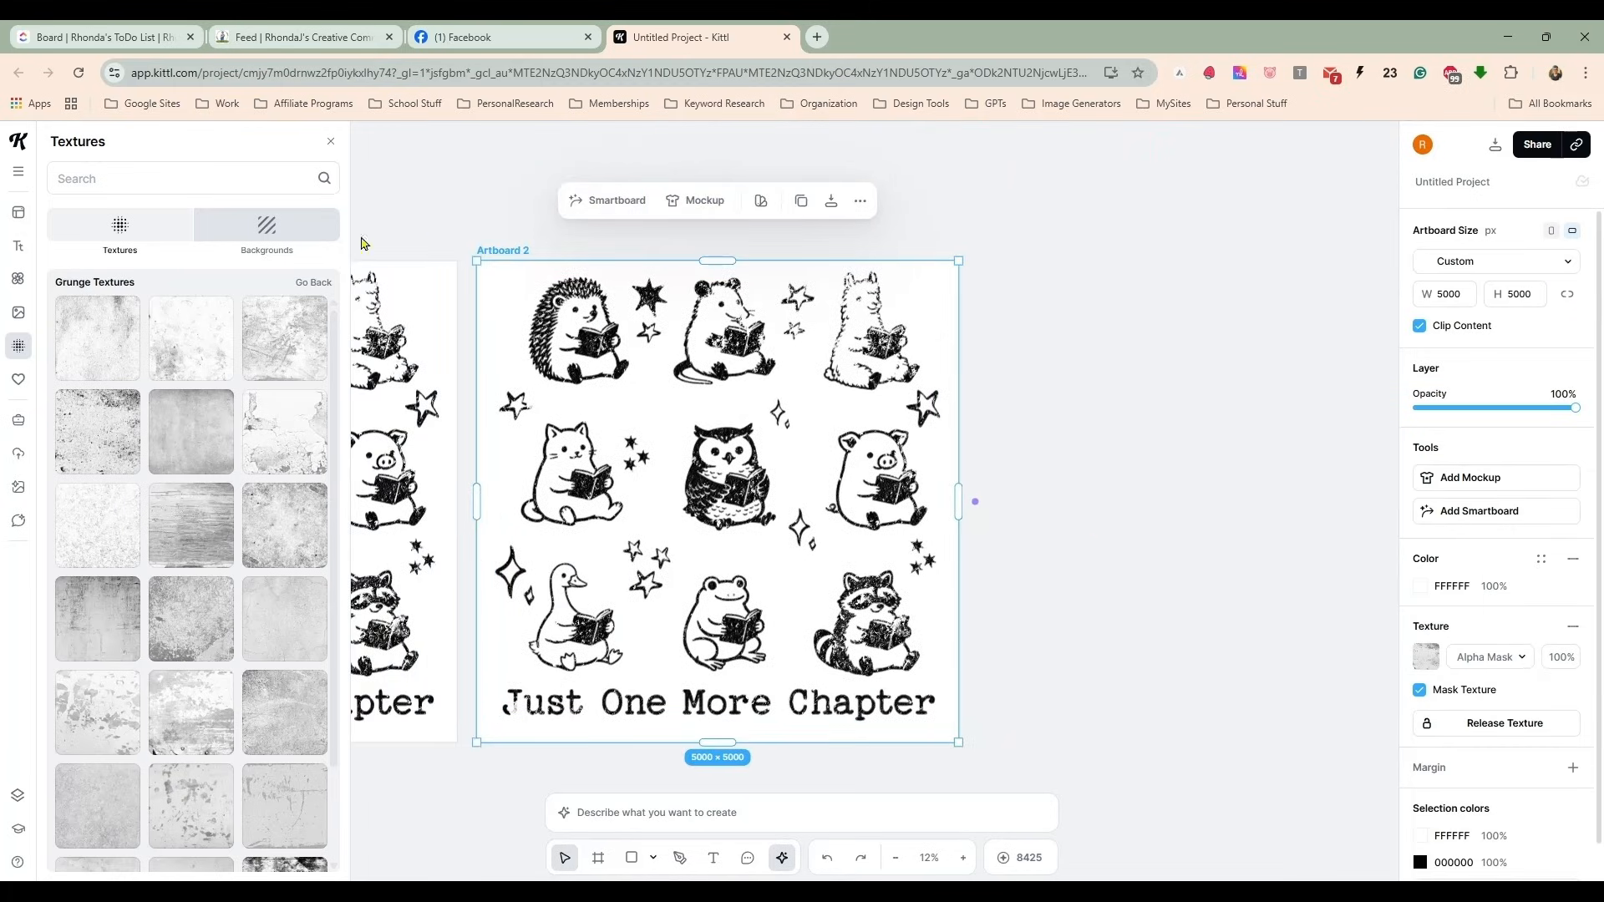
click(331, 140)
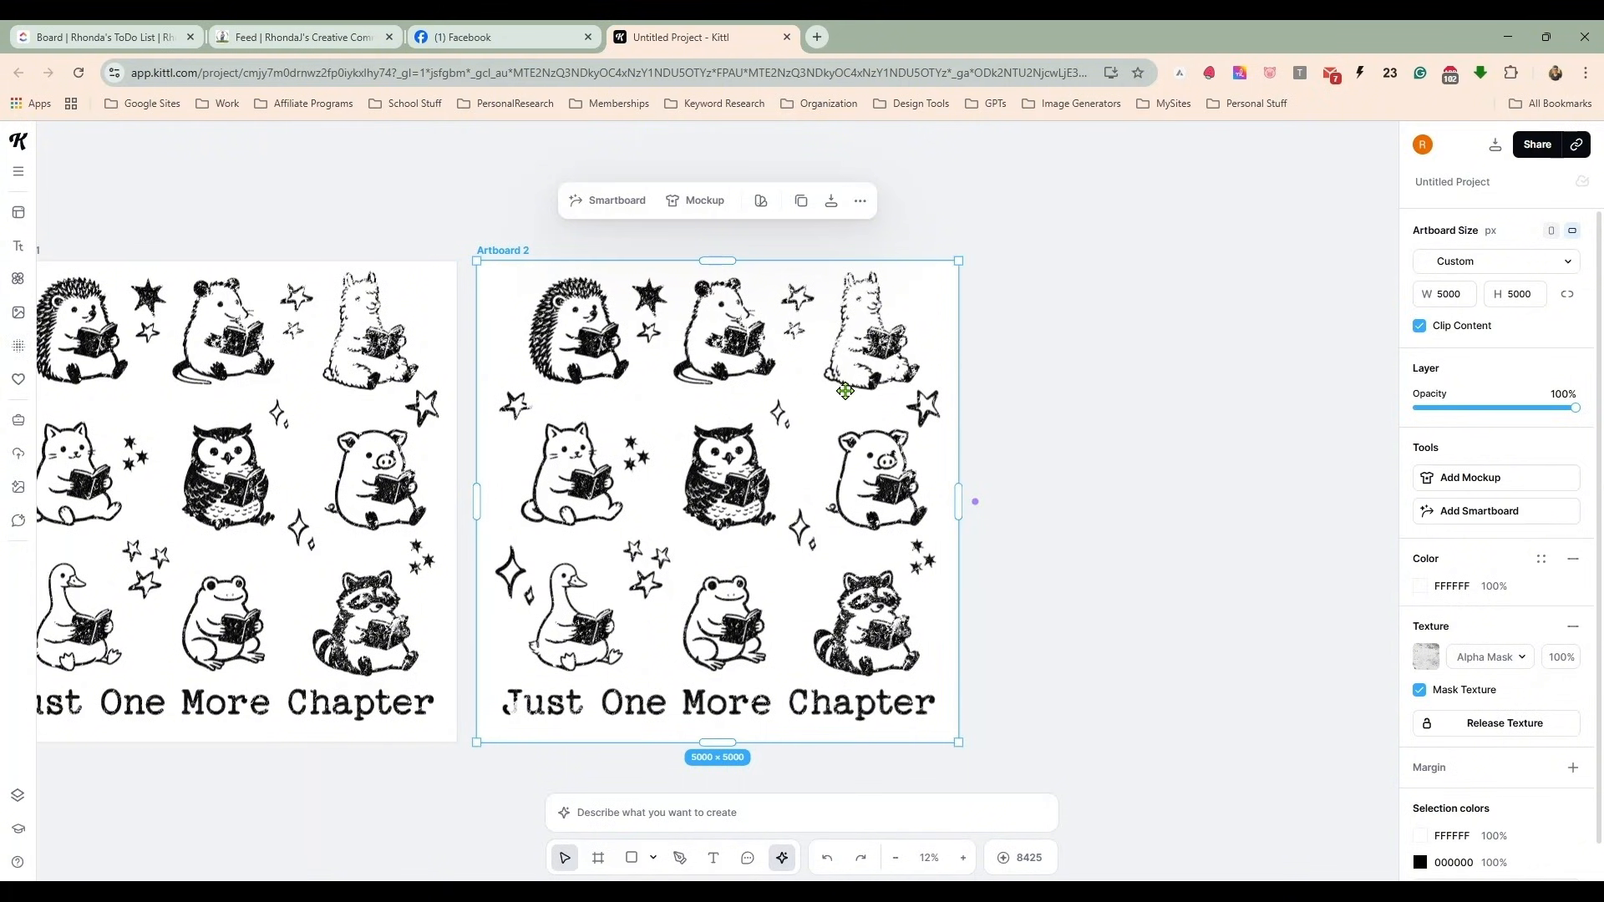
mouse_move(854, 653)
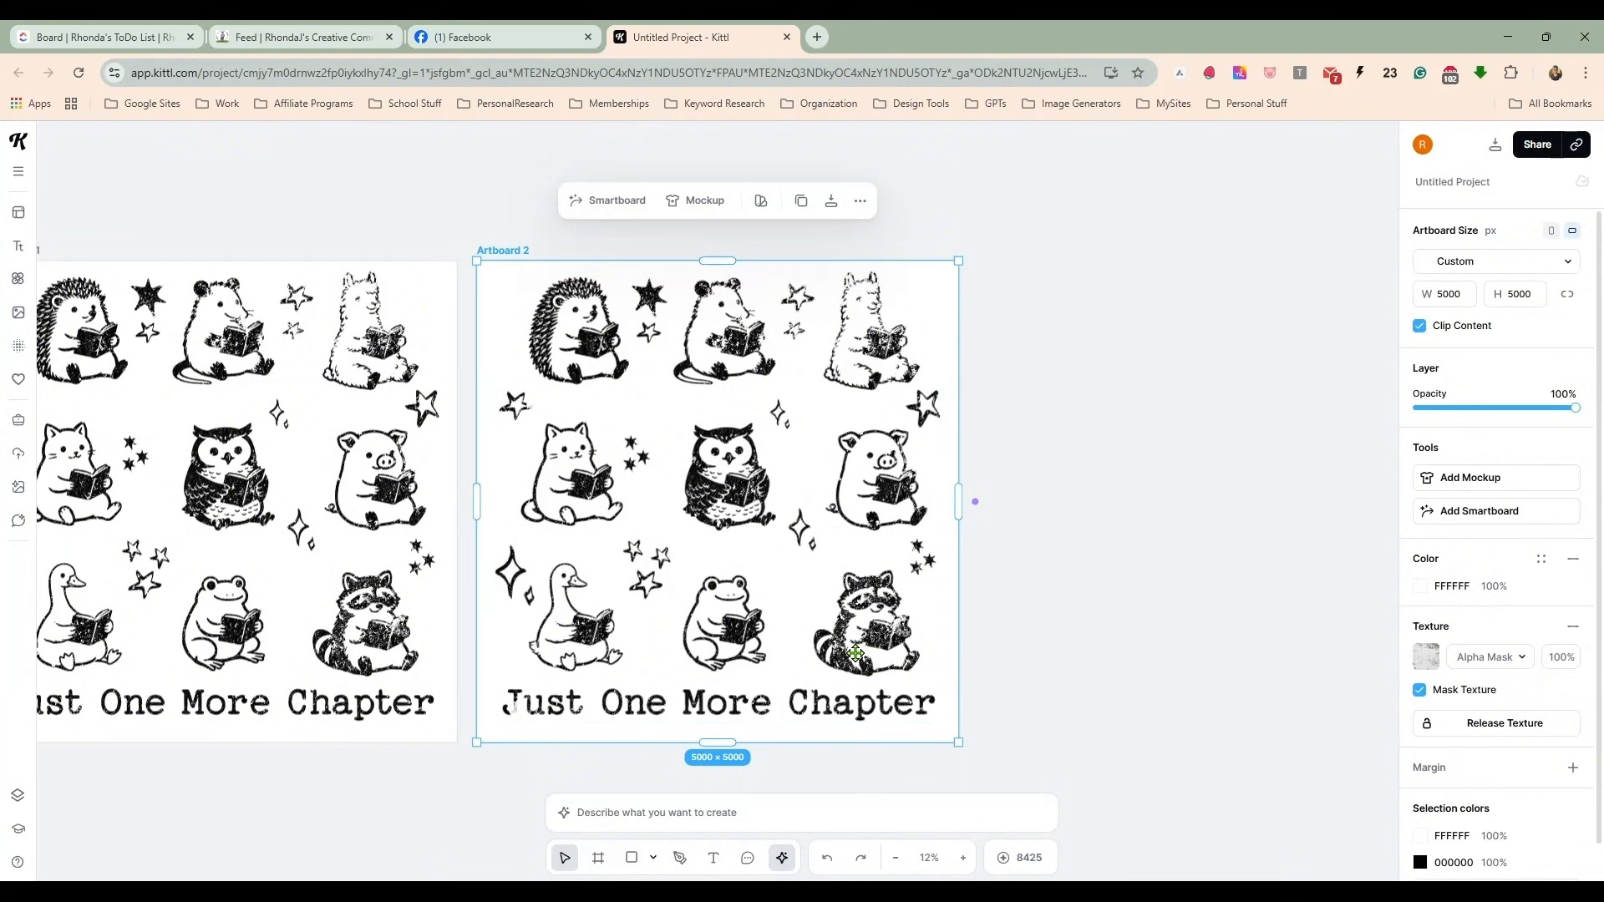
click(849, 629)
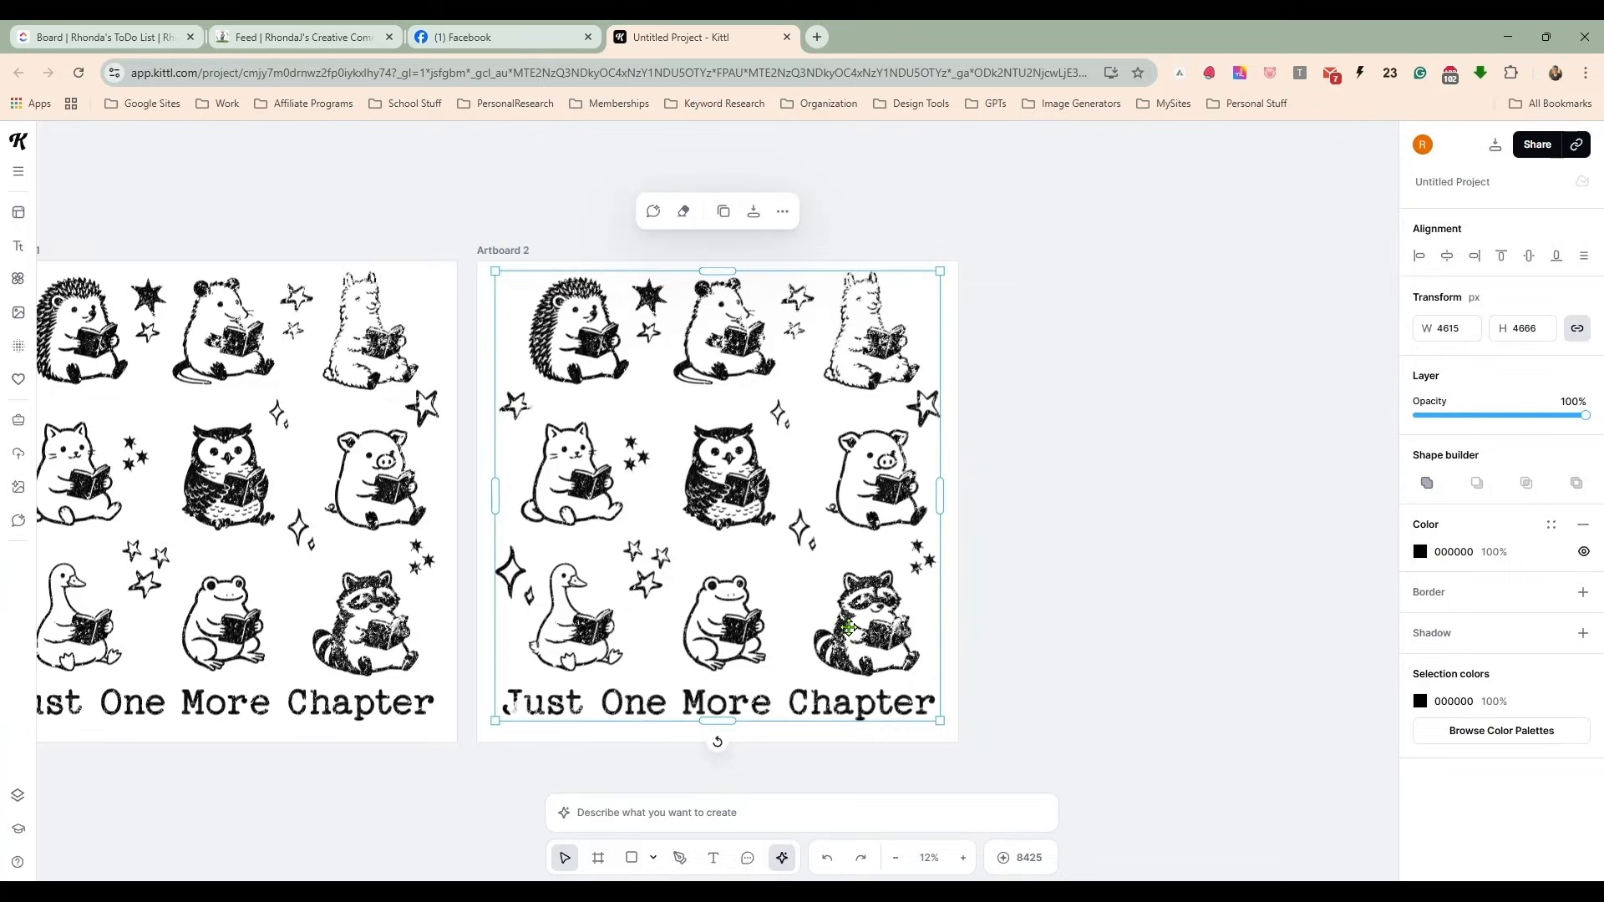
mouse_move(1213, 465)
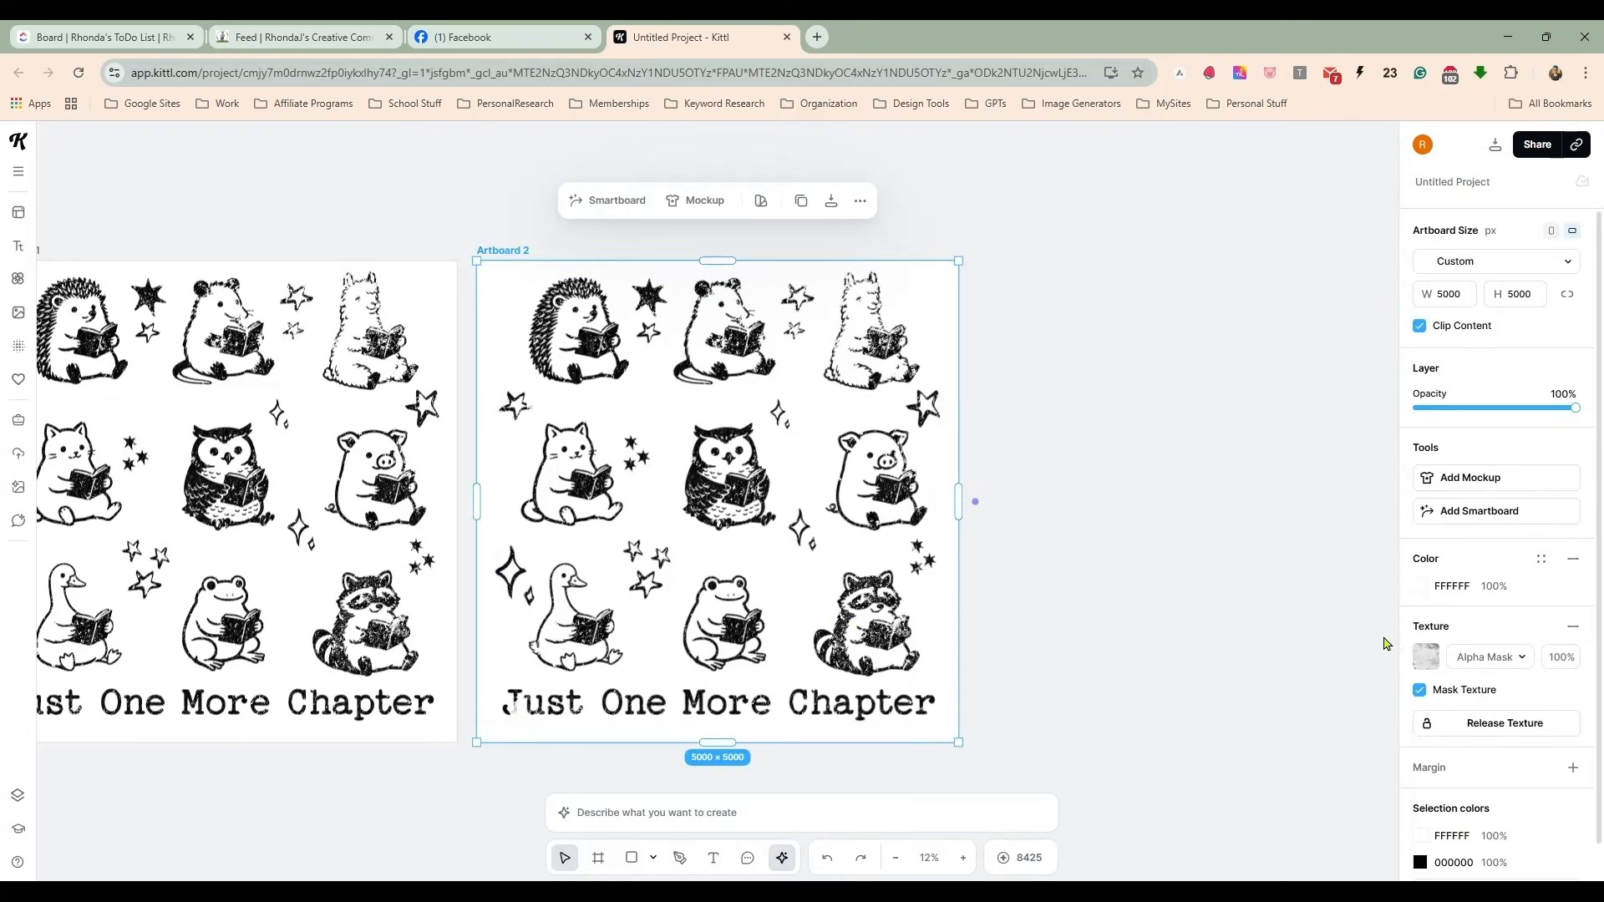
click(1450, 586)
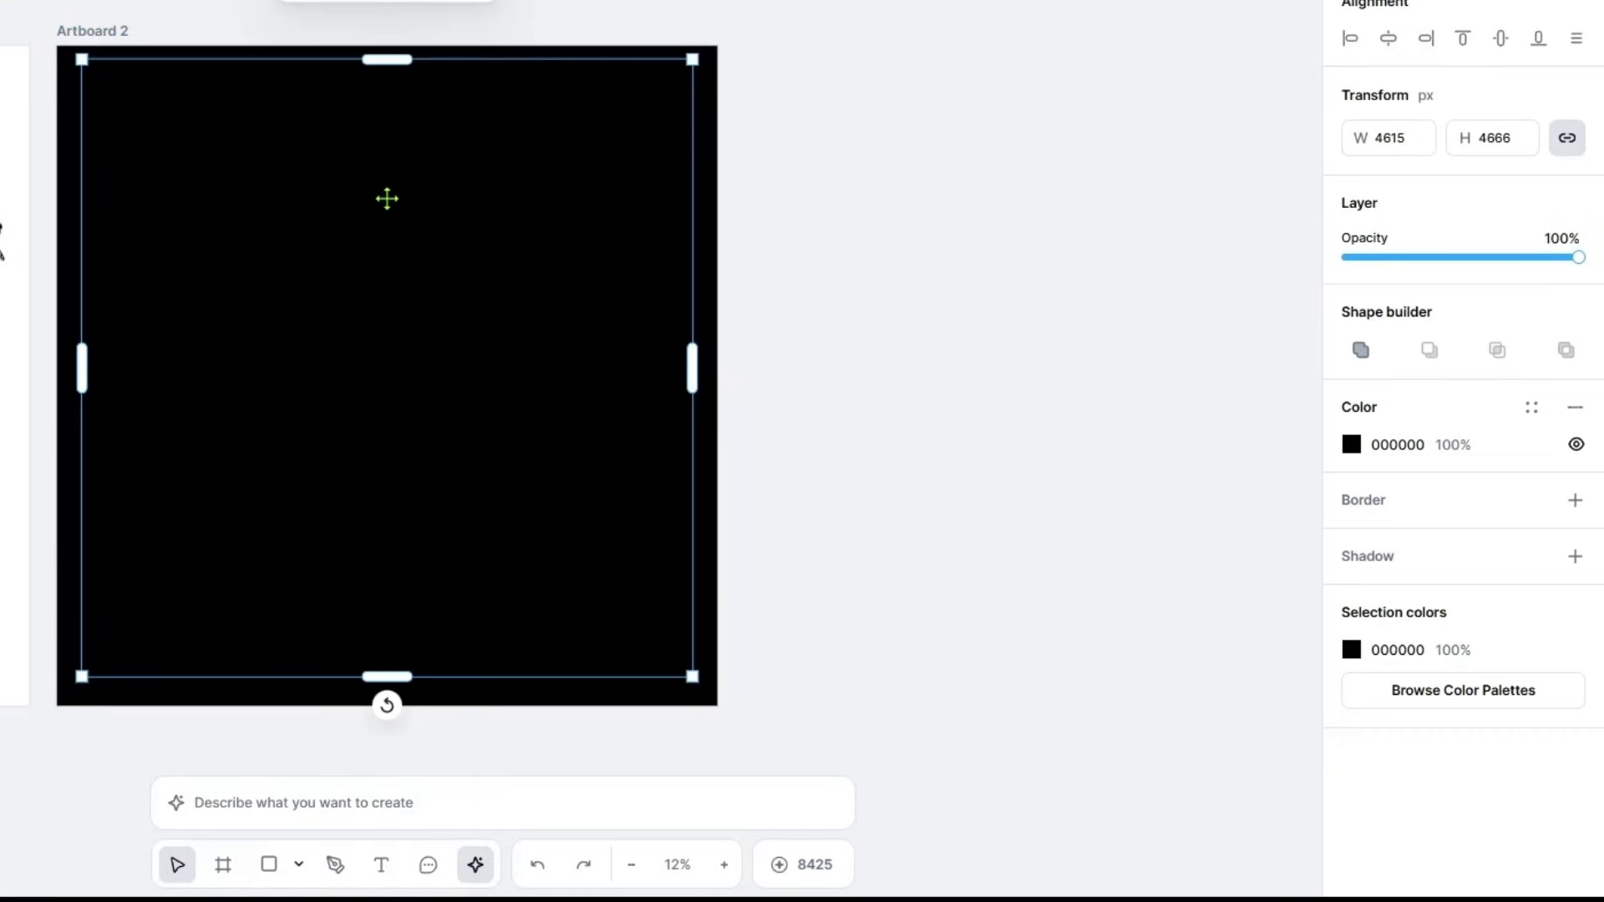
click(1352, 445)
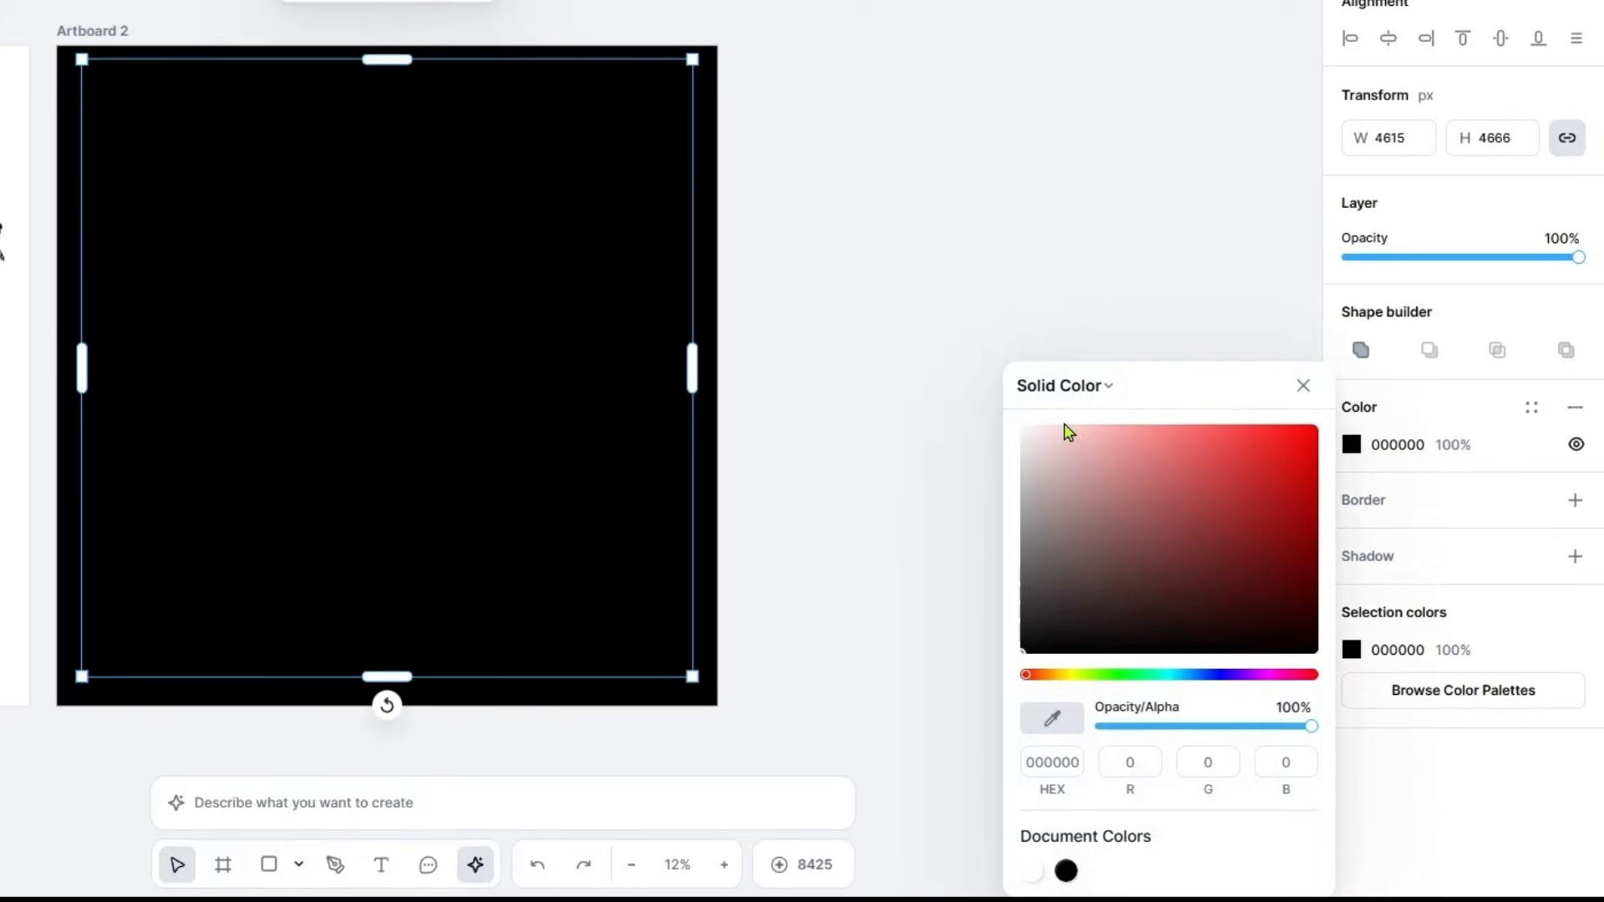
click(1023, 411)
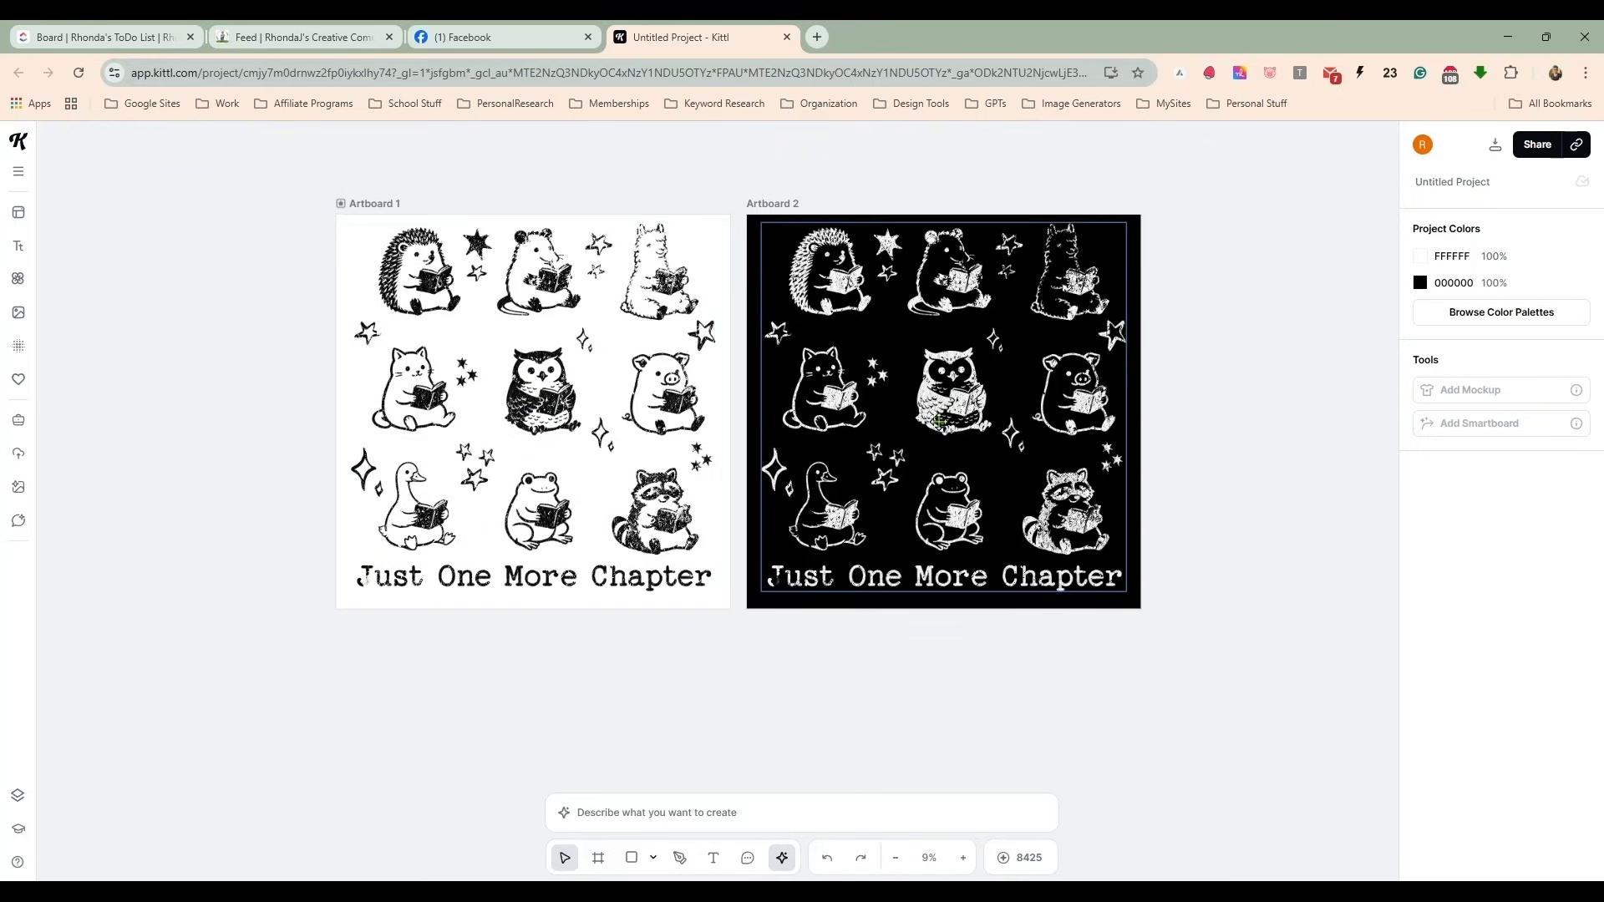
mouse_move(368, 200)
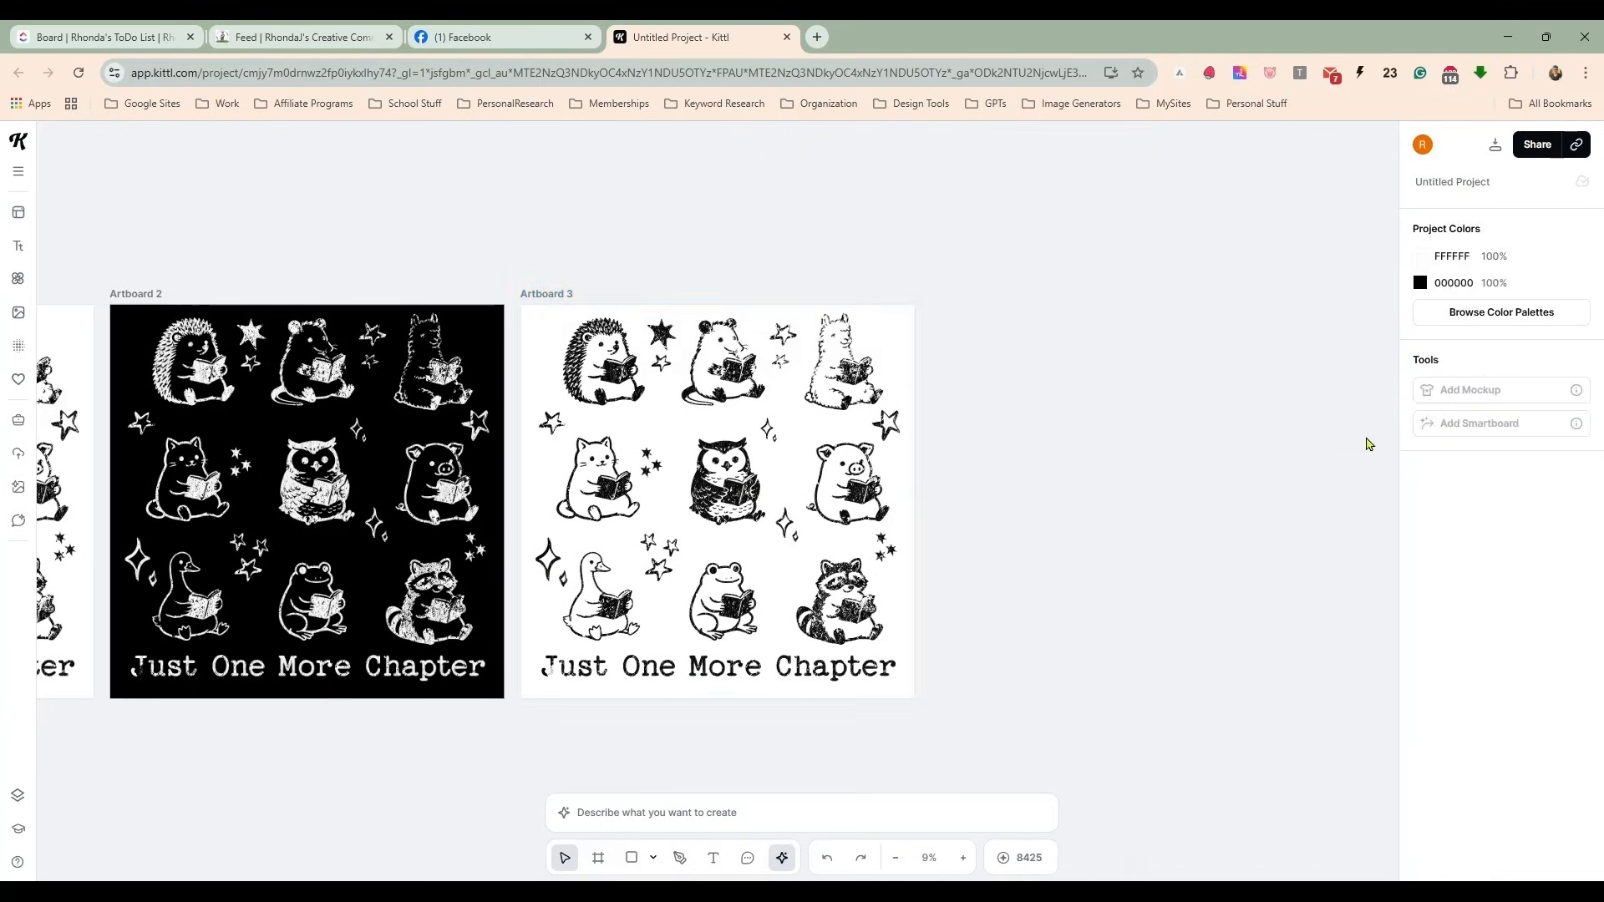
Colour Artboard 3's artwork pale blue B2CFE3 on black and view all three colorways together.
click(717, 501)
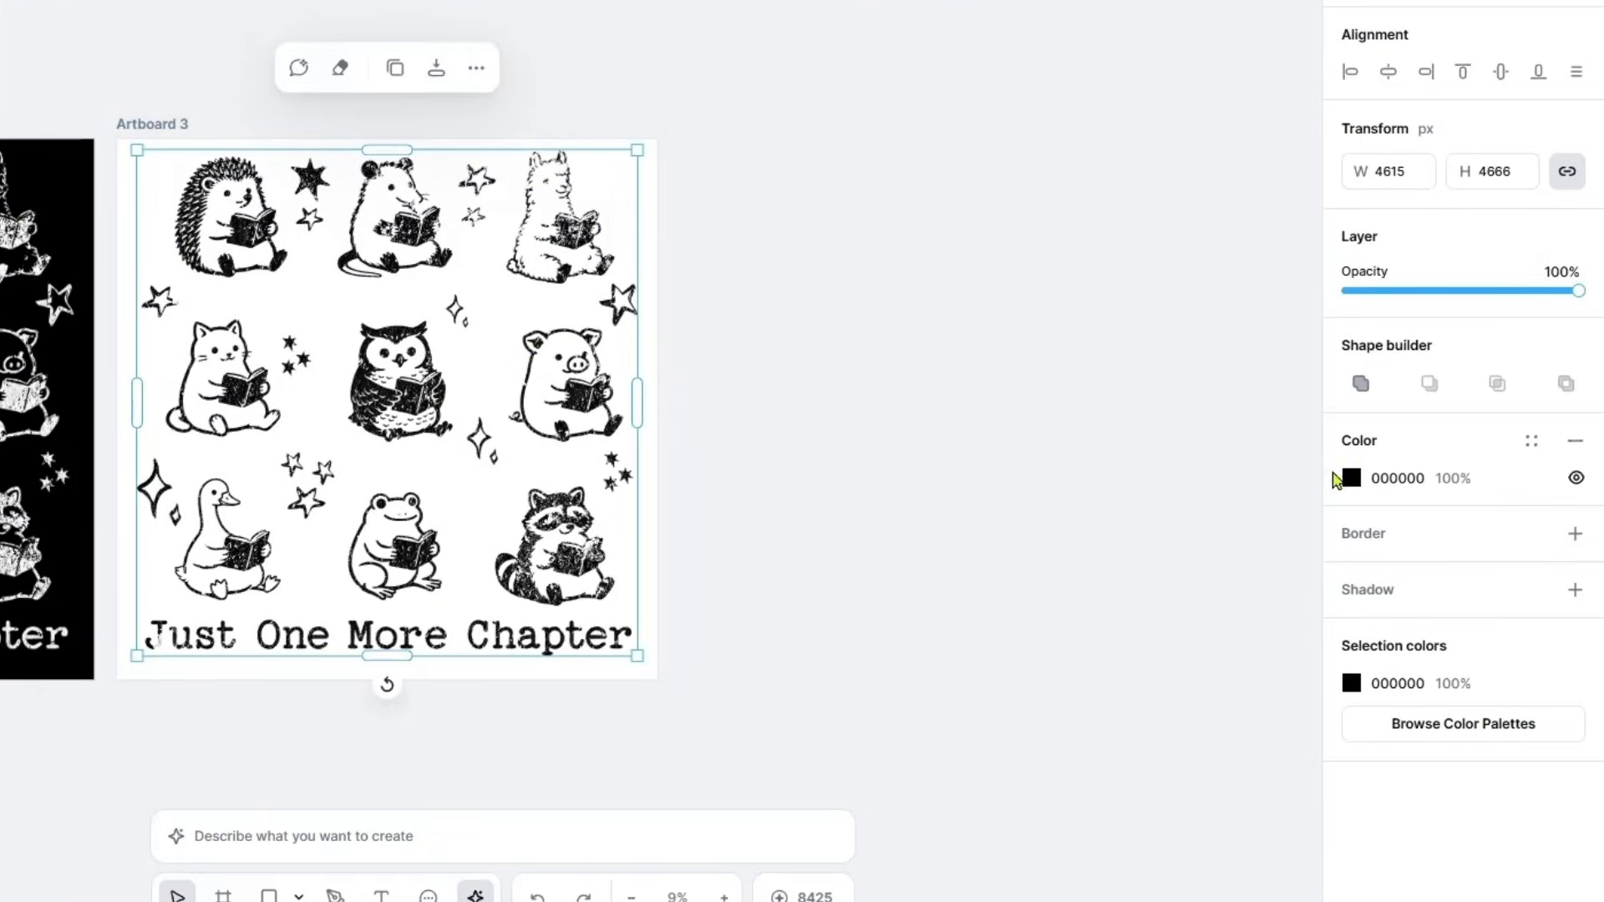
click(1352, 477)
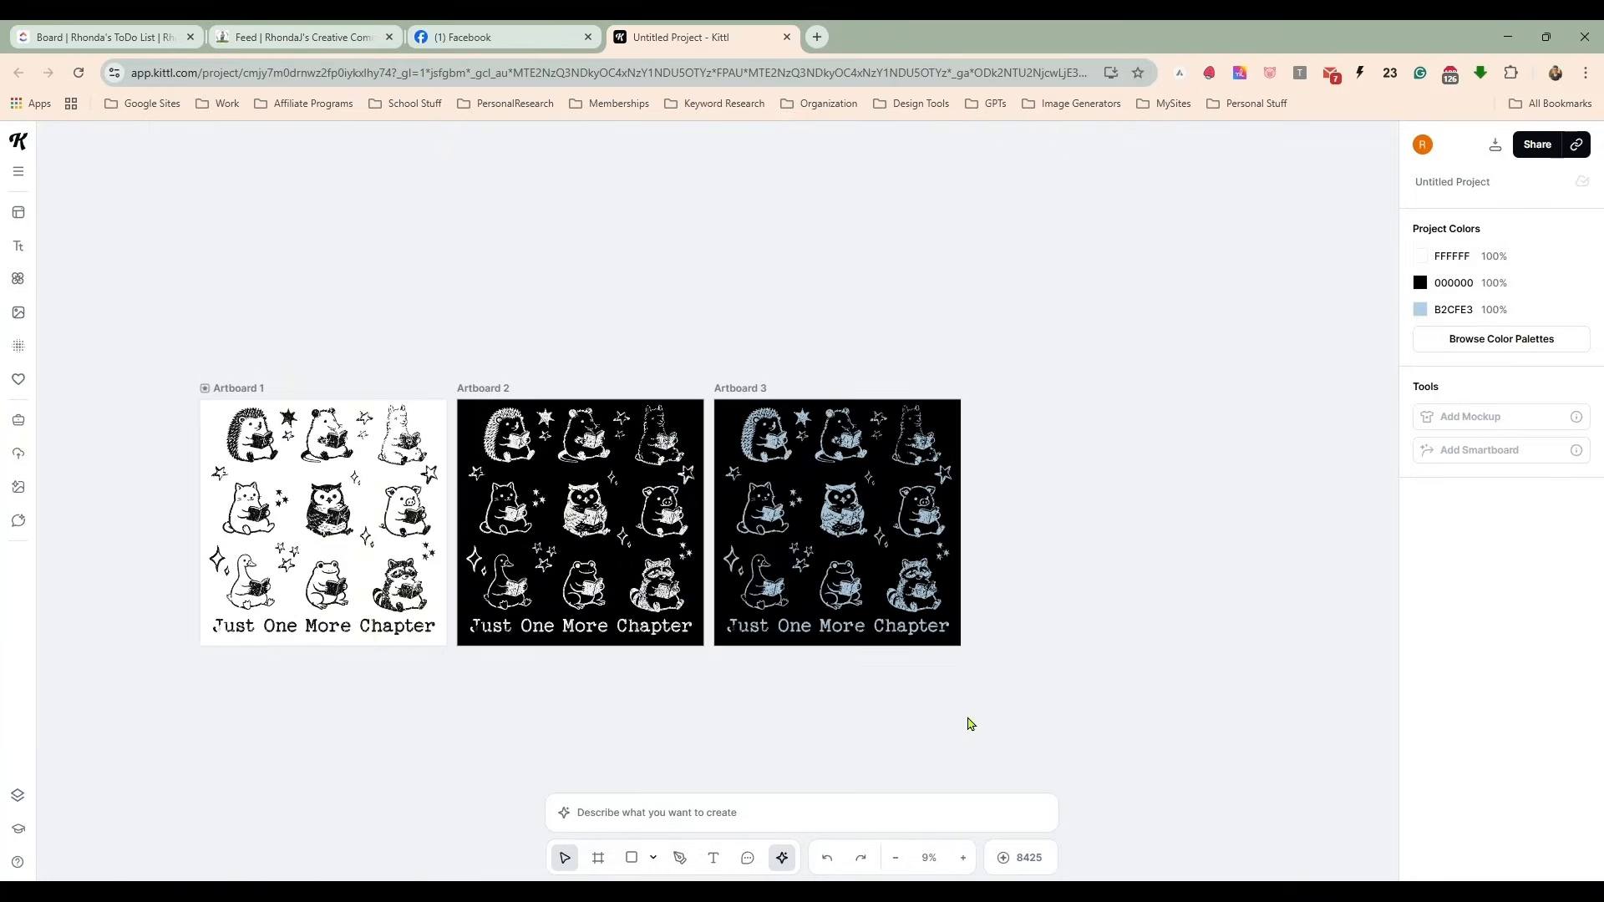
click(894, 857)
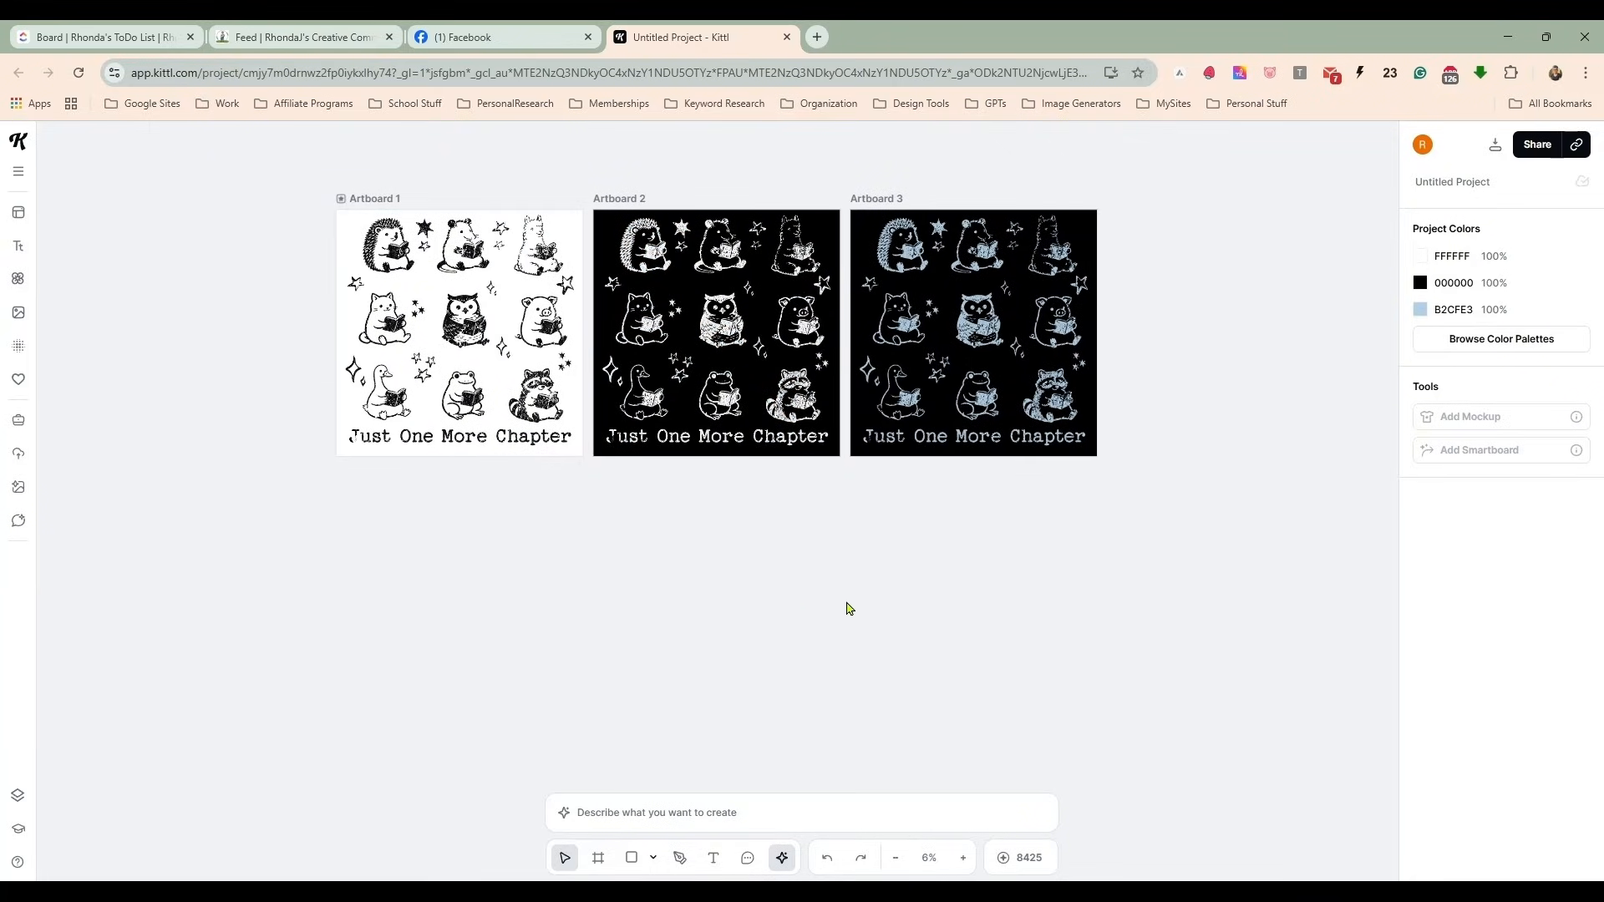